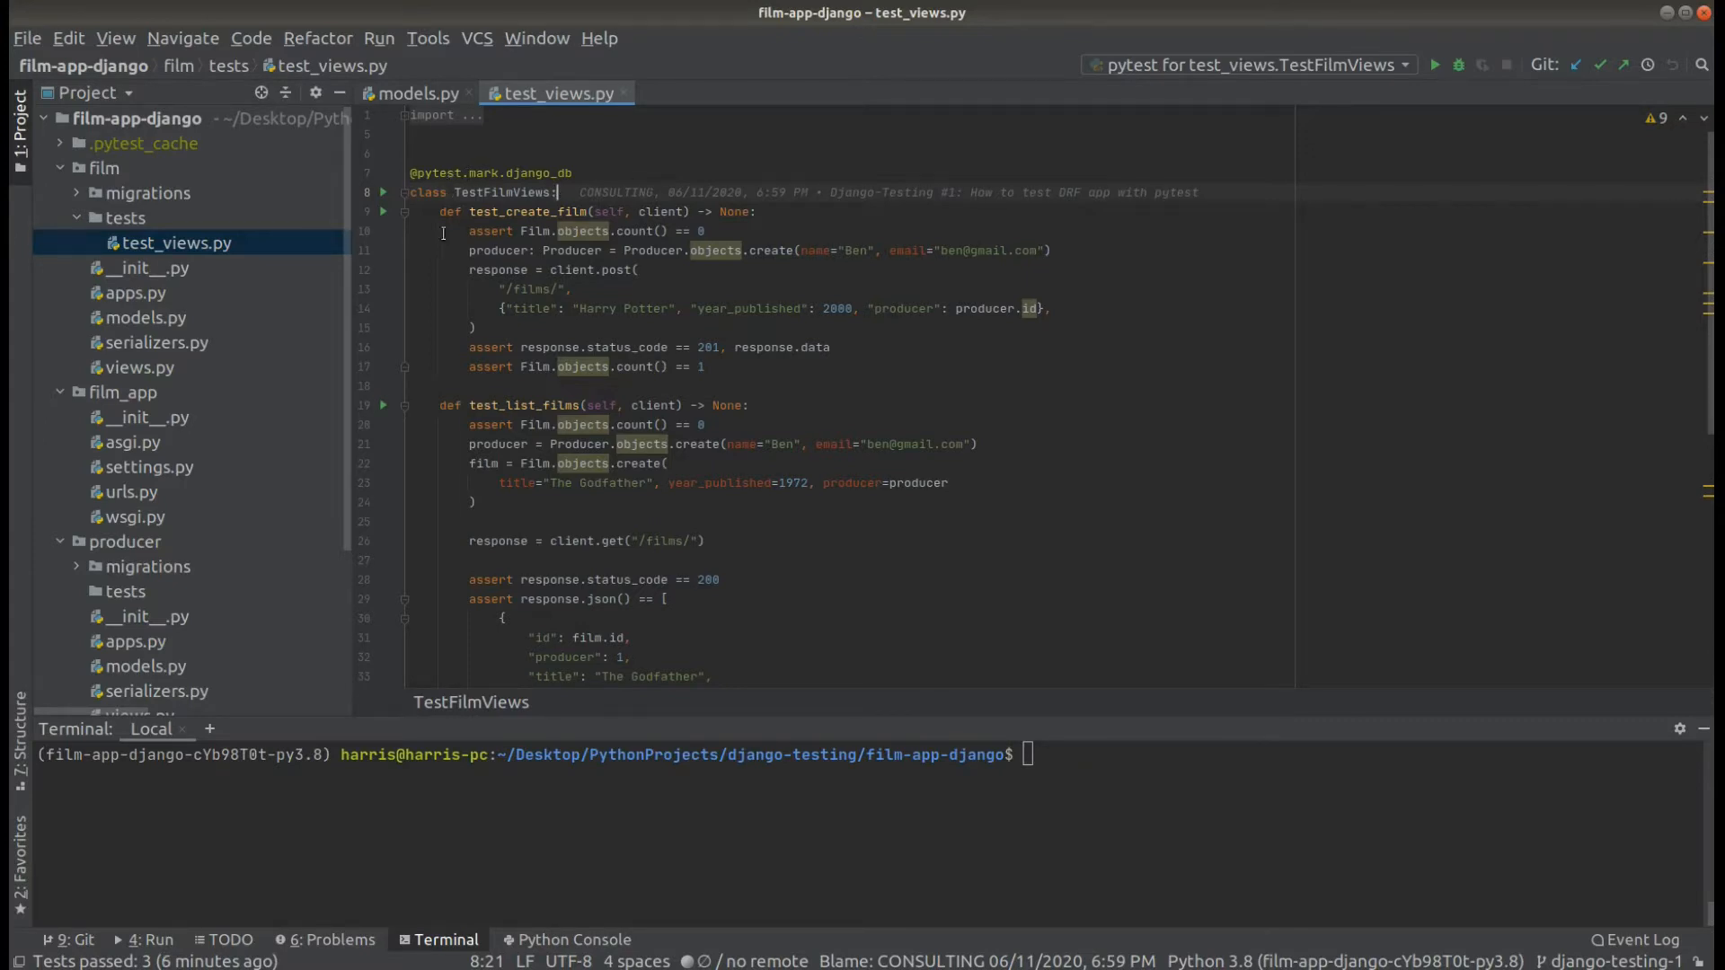
Run all TestFilmViews tests via the class gutter icon, then return to the Terminal
click(382, 207)
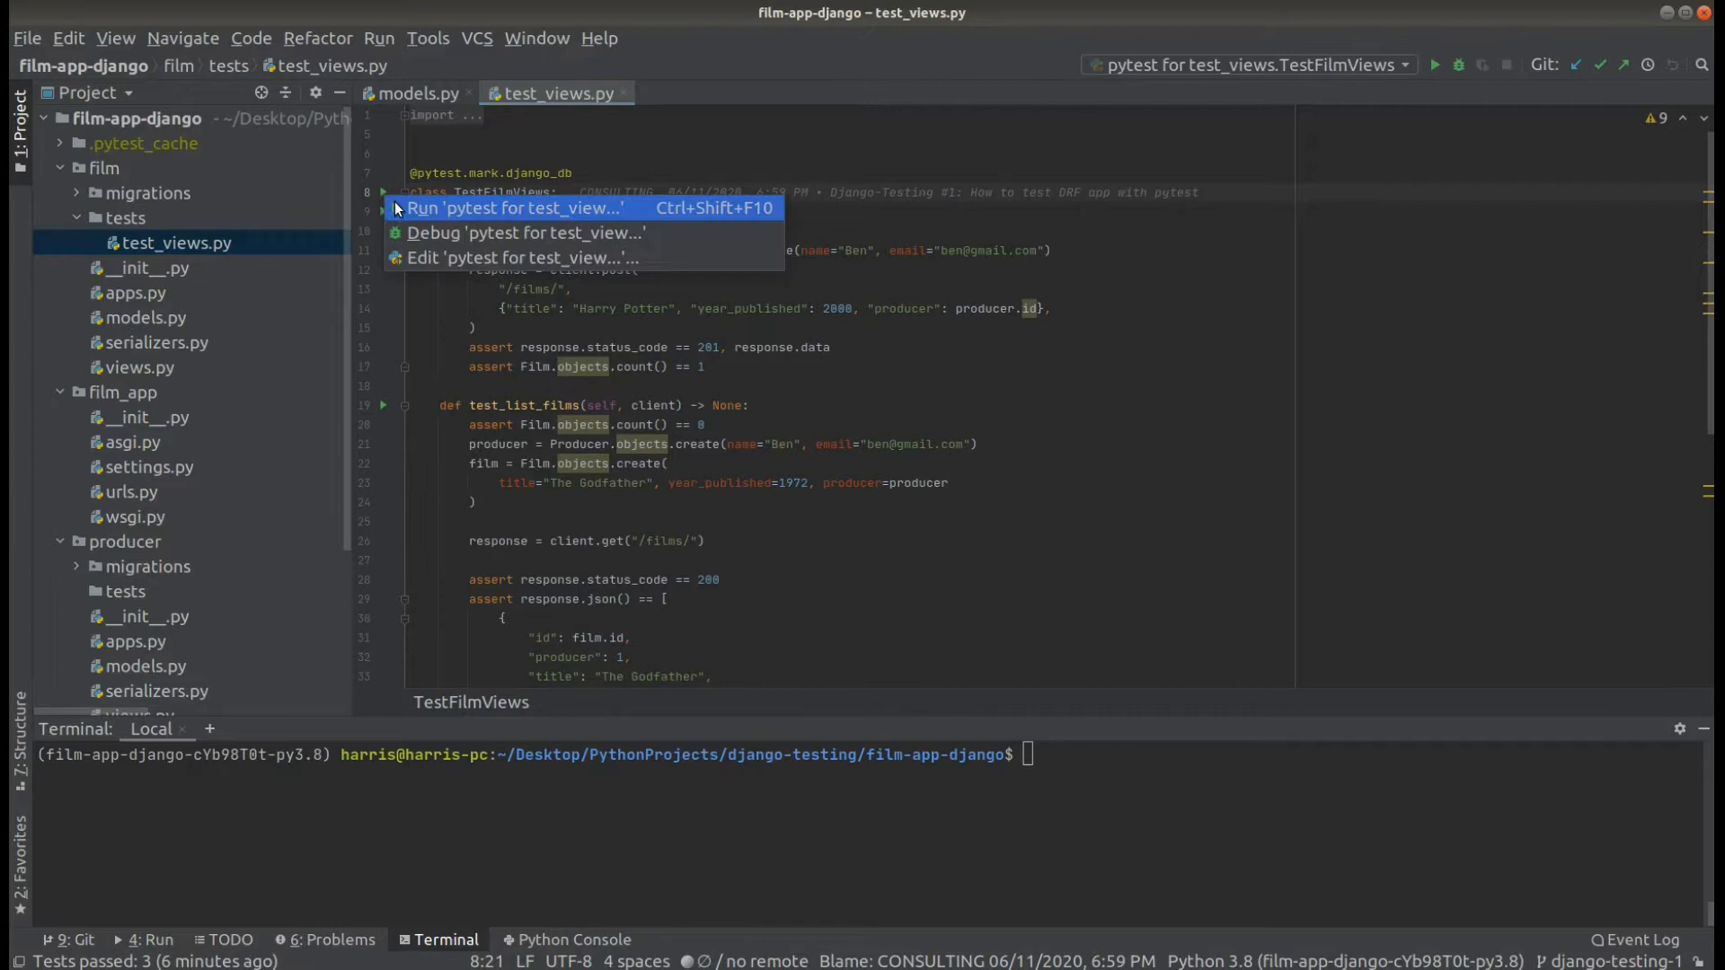
click(515, 208)
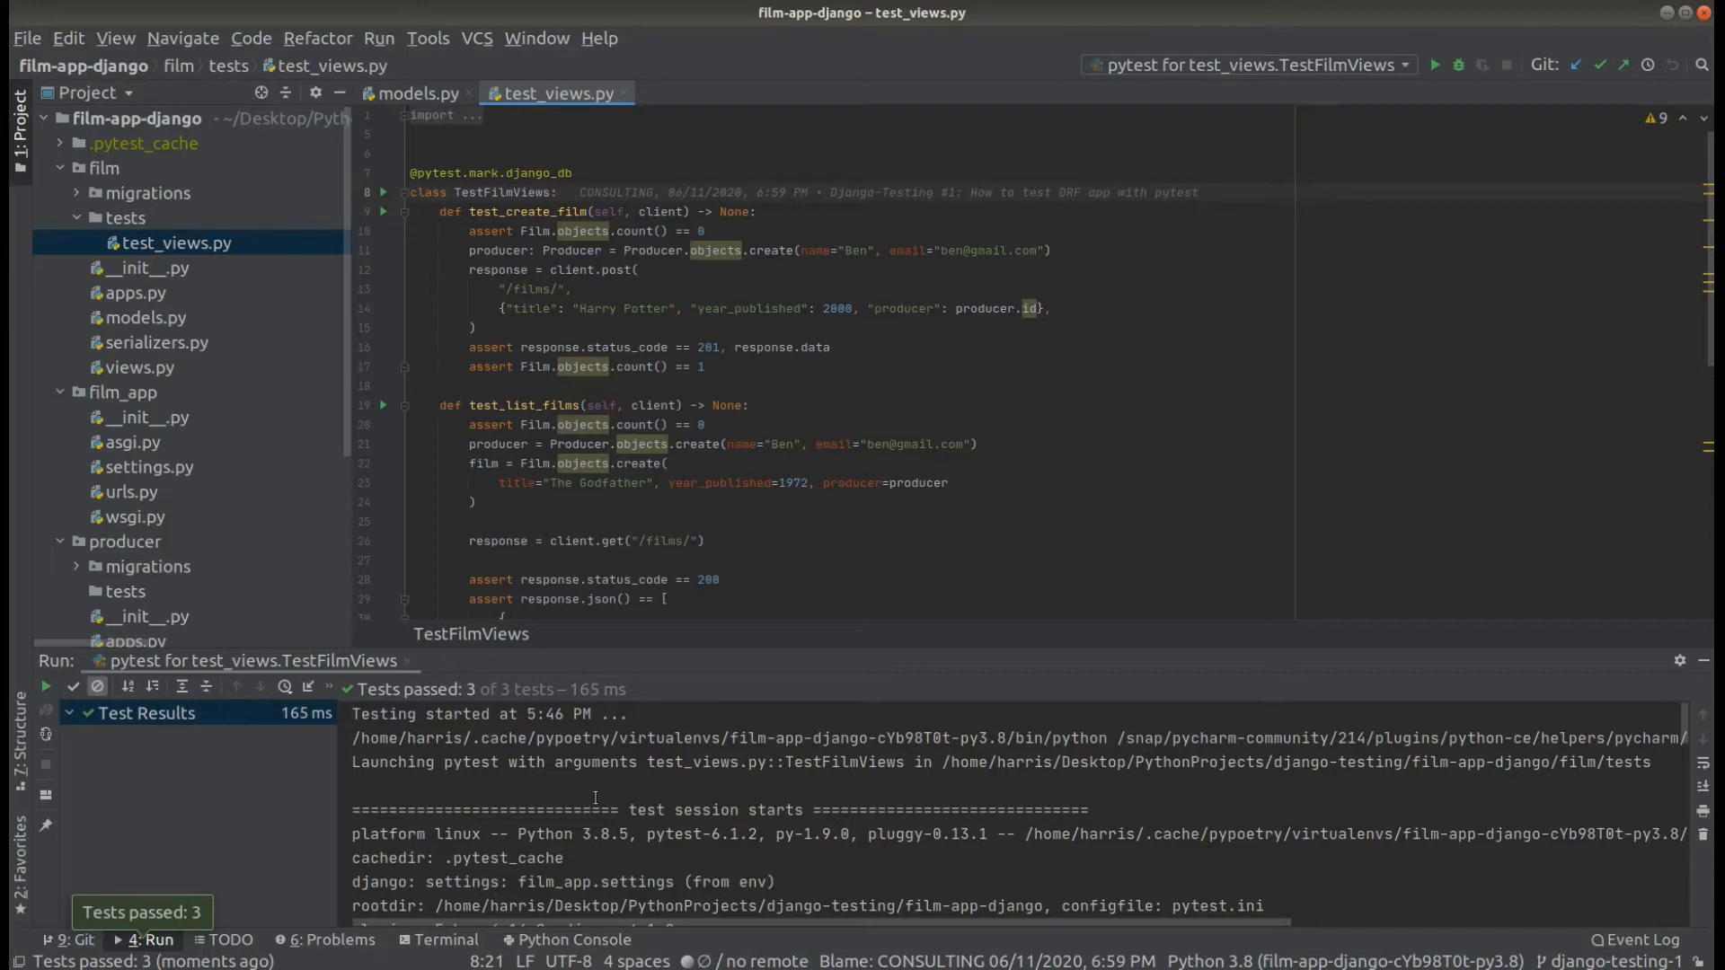
click(444, 940)
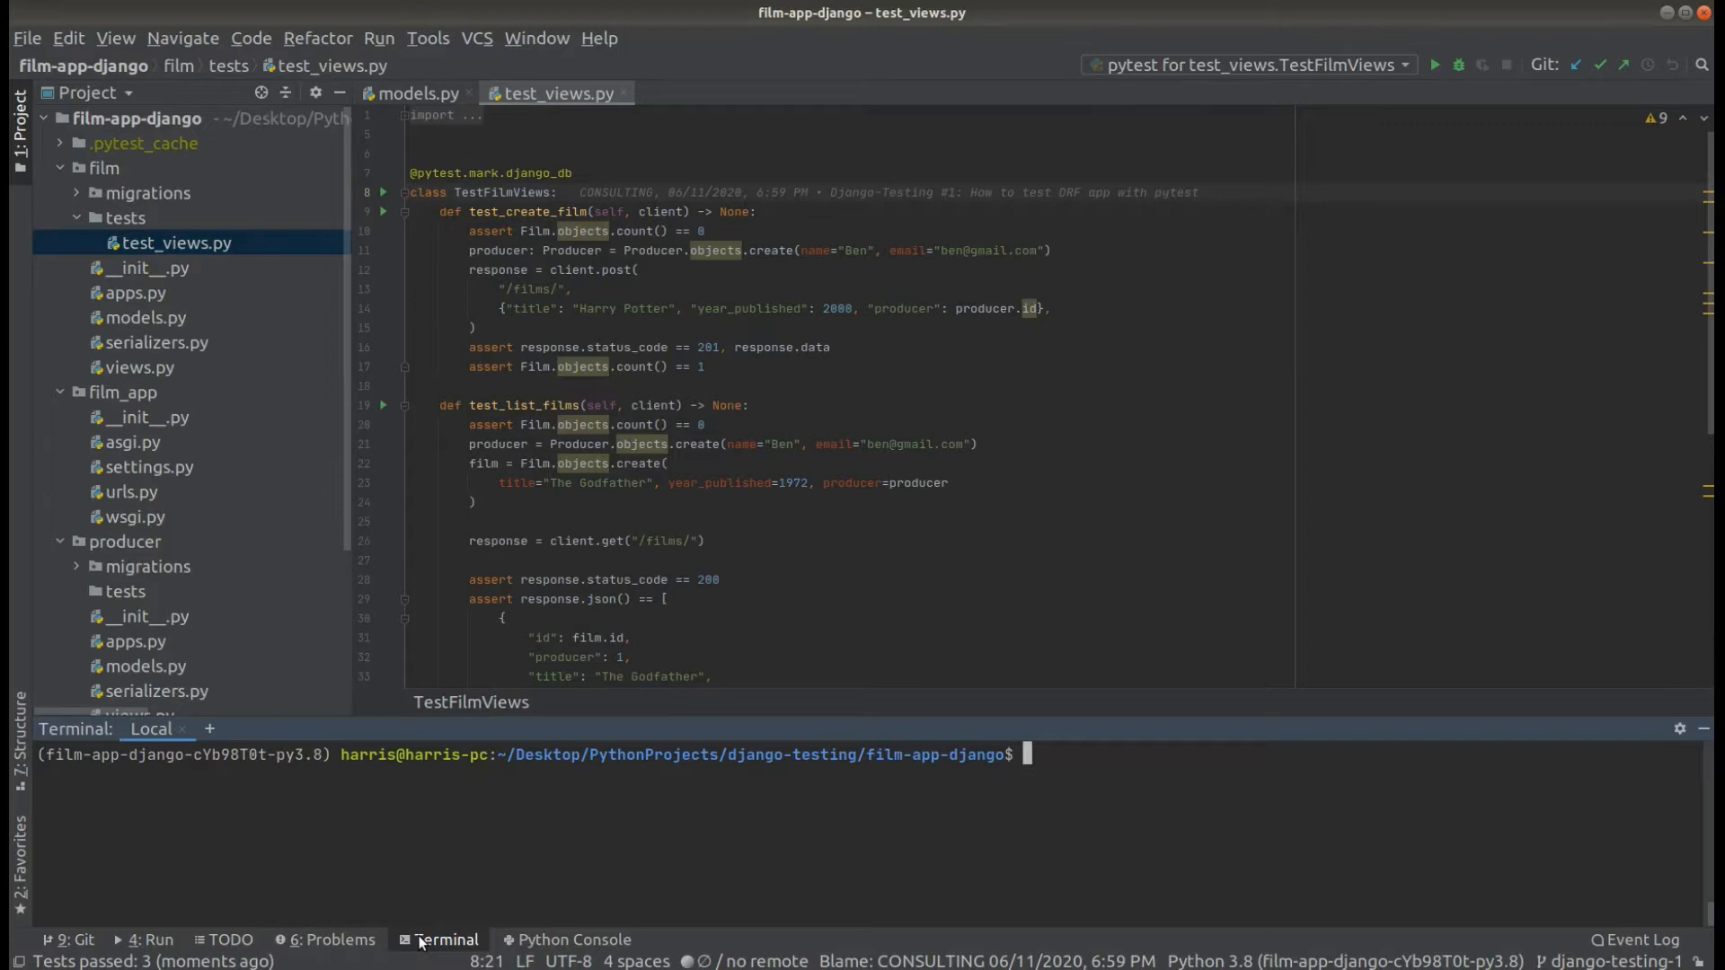
Check out the django-testing-0 branch and start python manage.py runserver
text(git che)
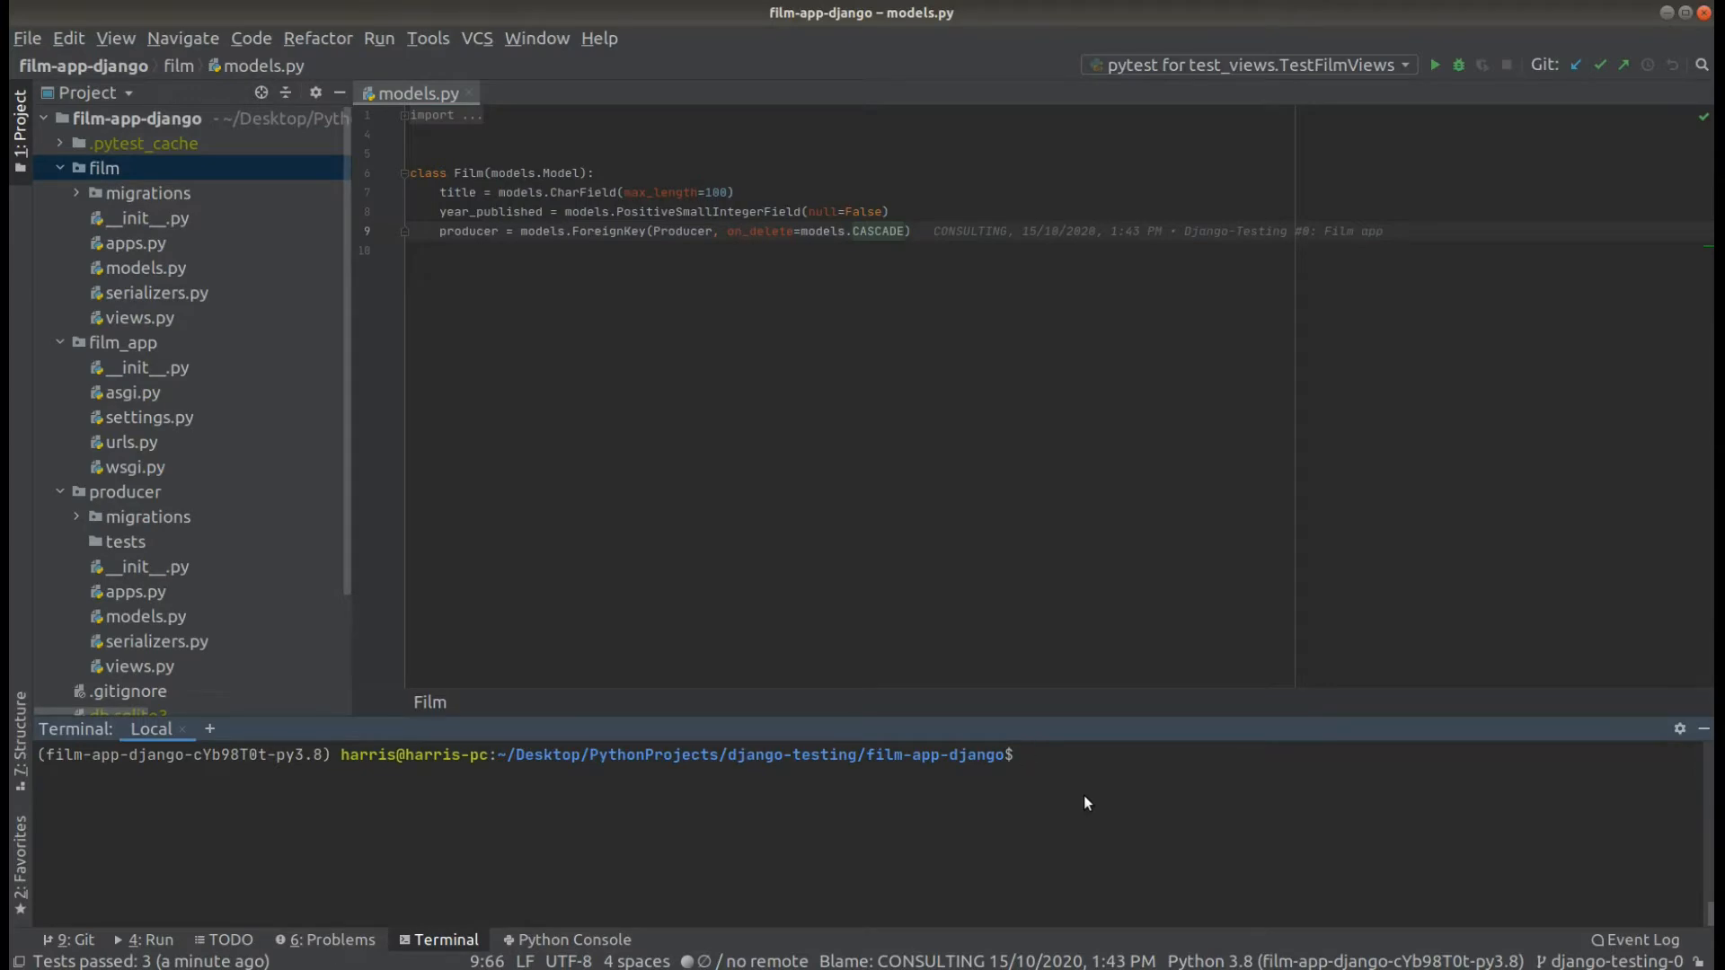
text(python manage.)
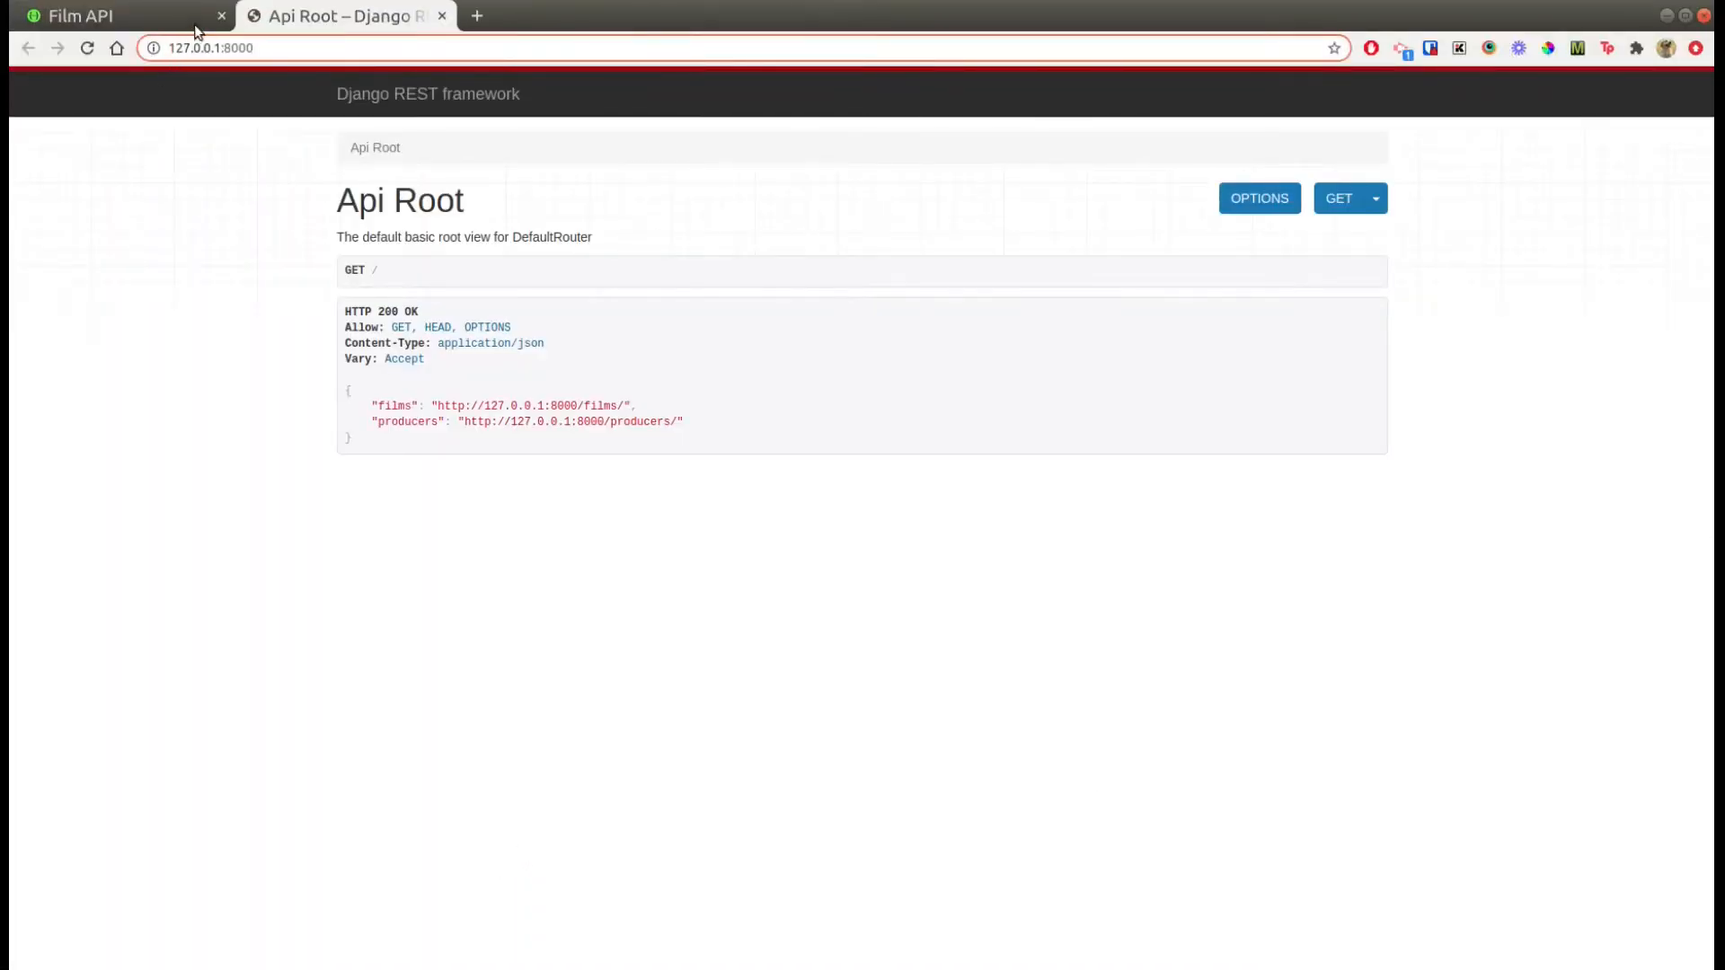
Execute GET /films/ from the Film API documentation tab
click(221, 15)
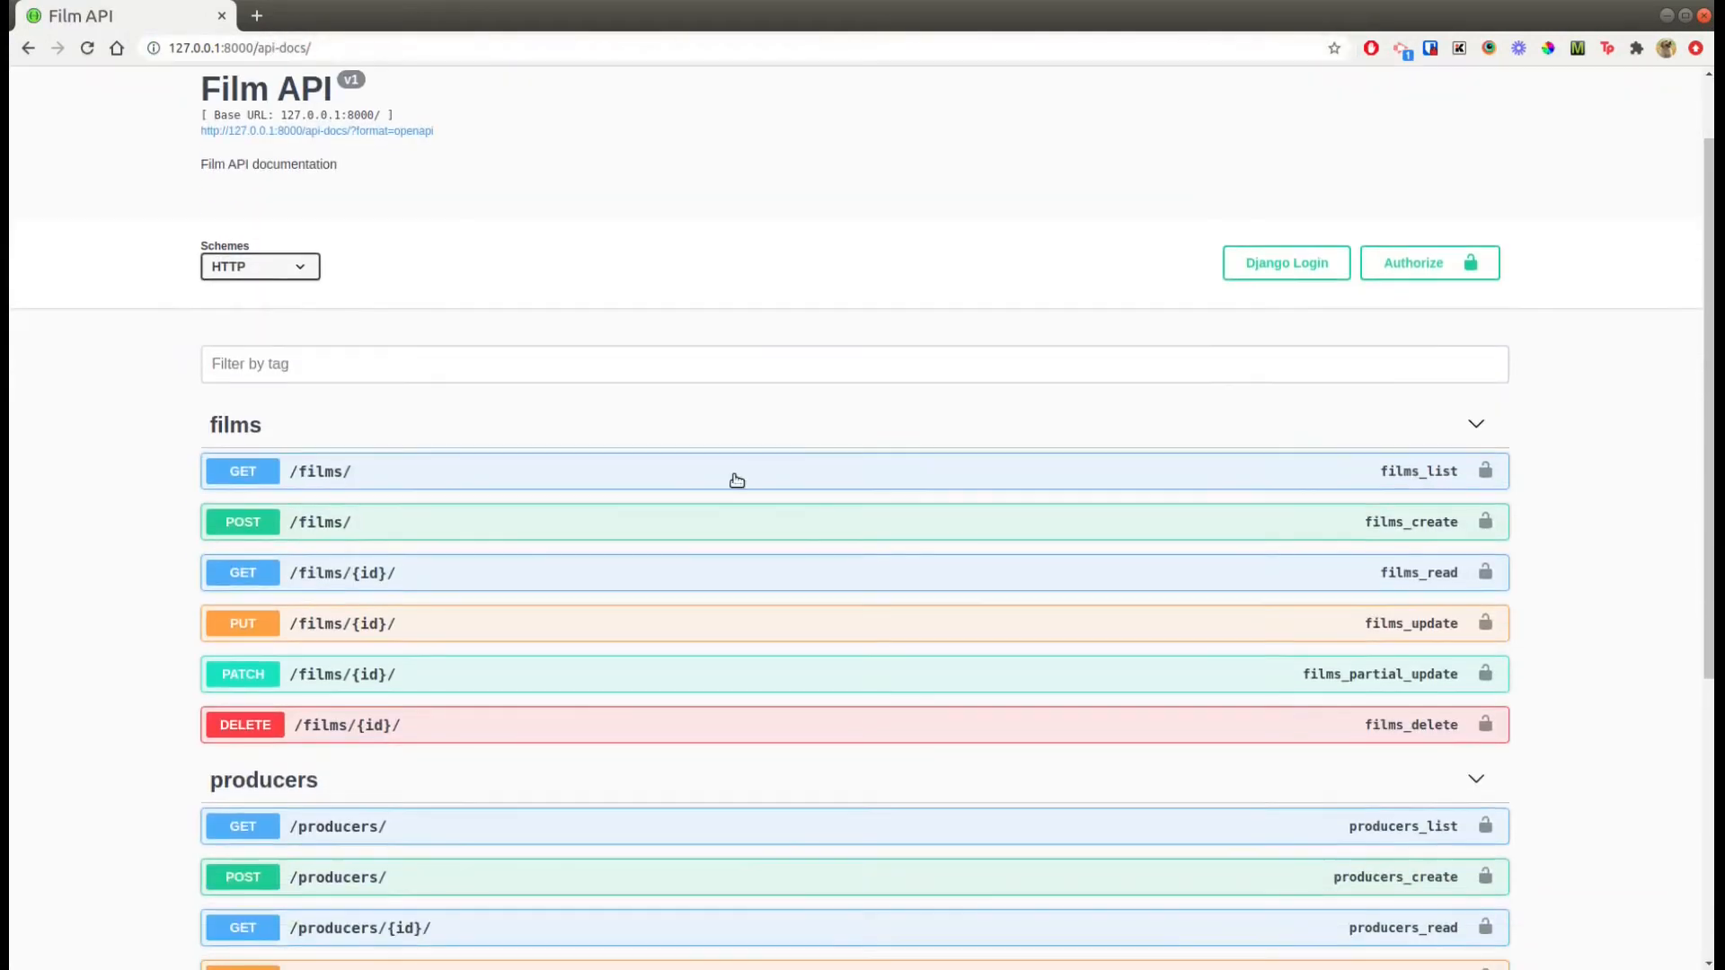
scroll(down, 3)
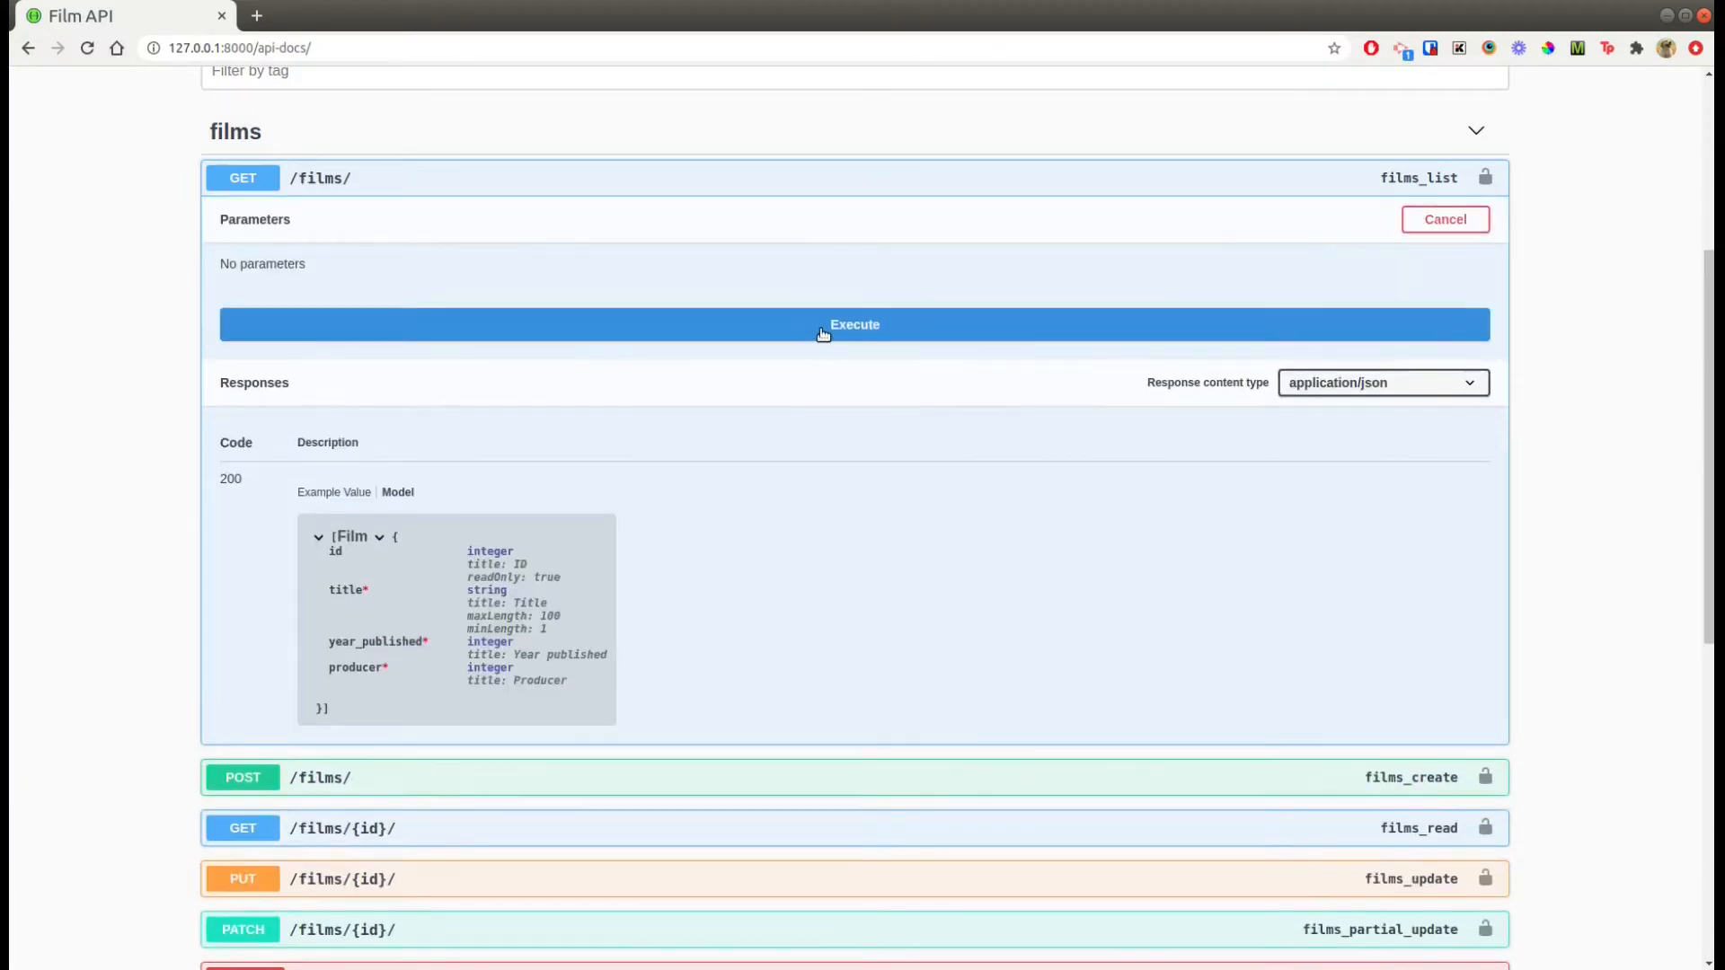
click(854, 325)
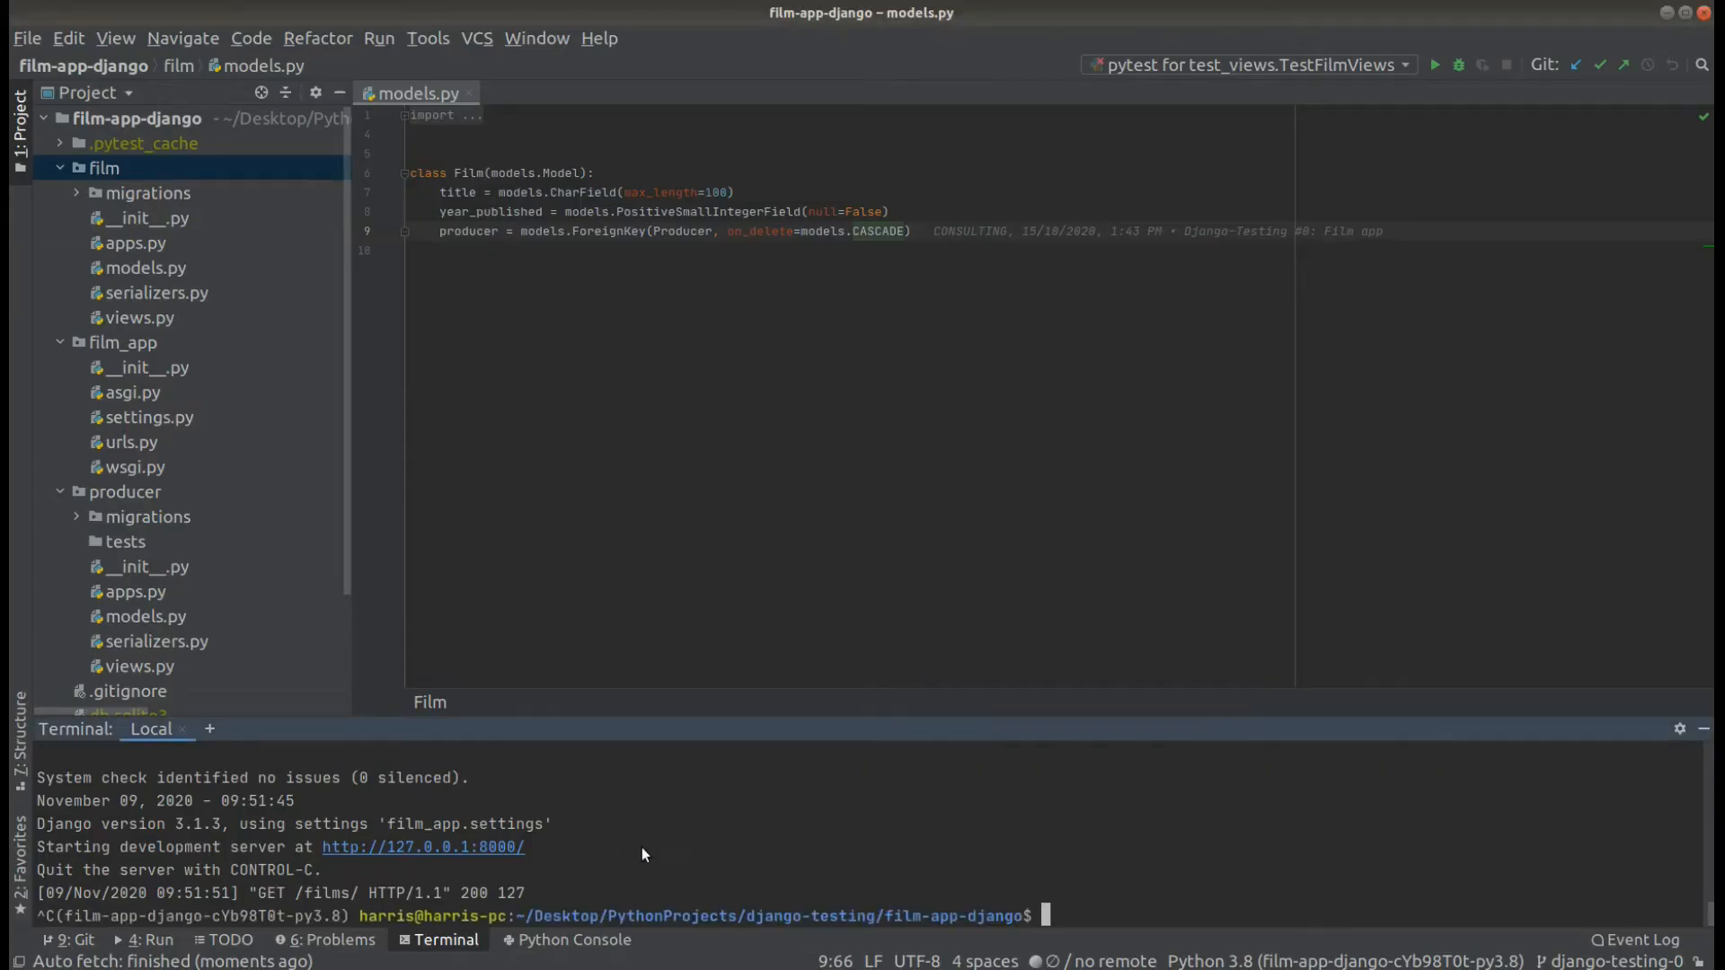
mouse_move(656, 861)
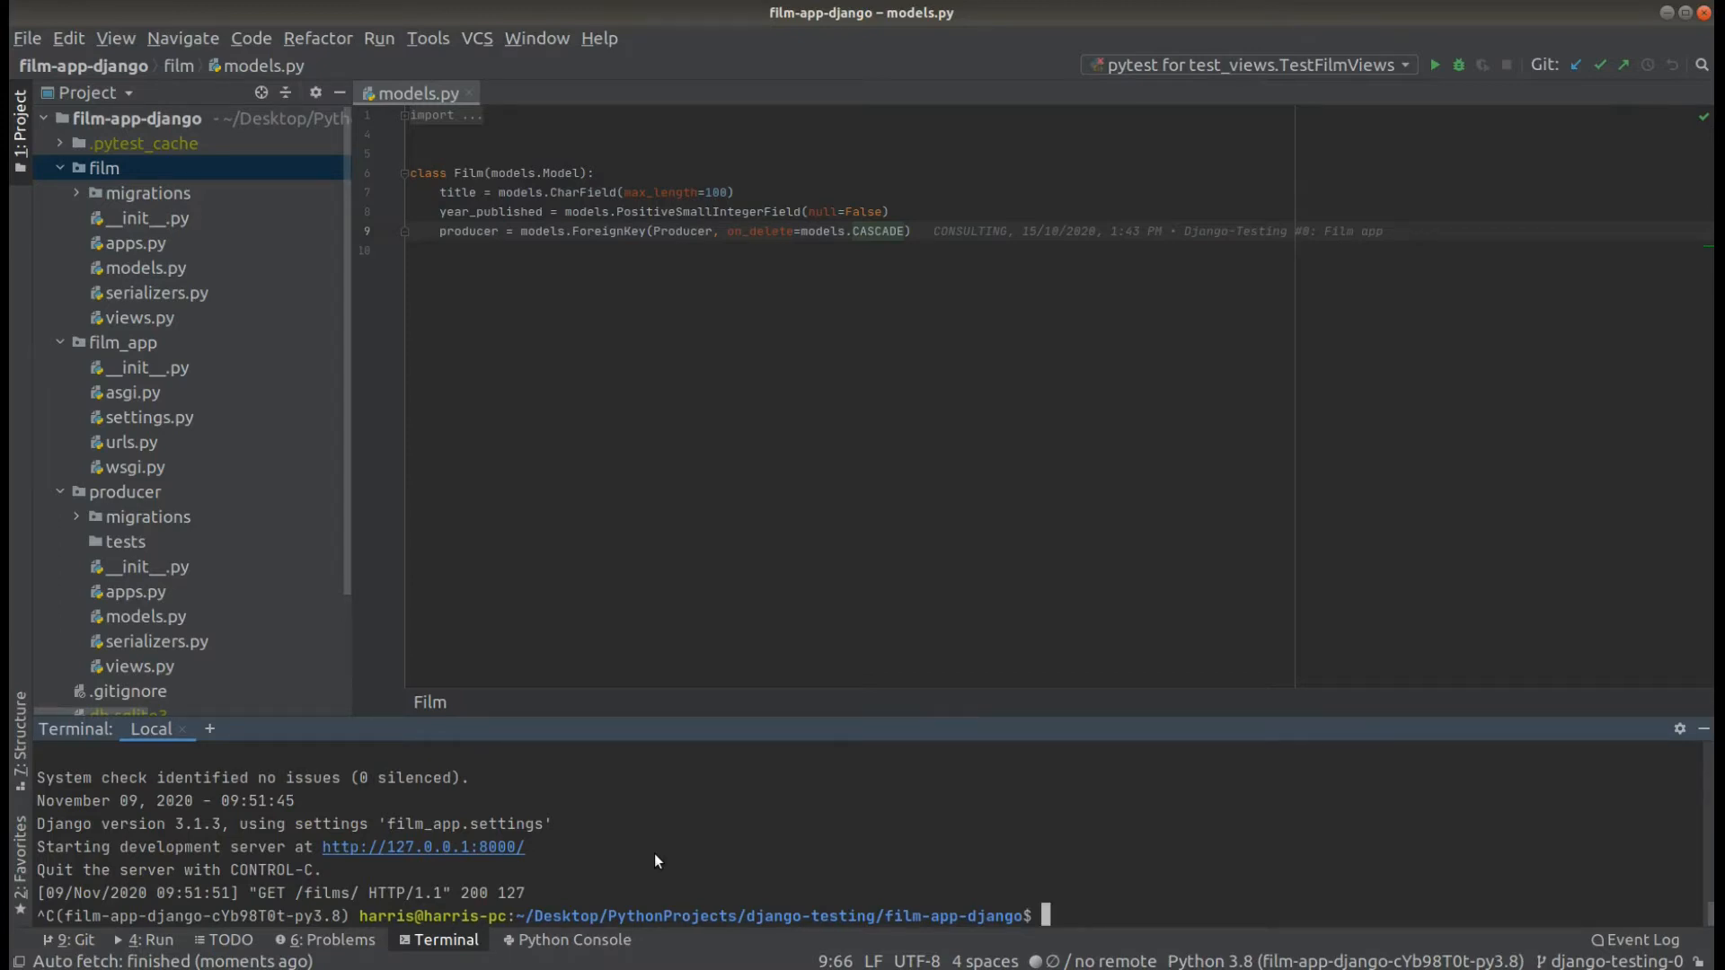
Run poetry add to install pytest and pytest-django as dev dependencies
text(p)
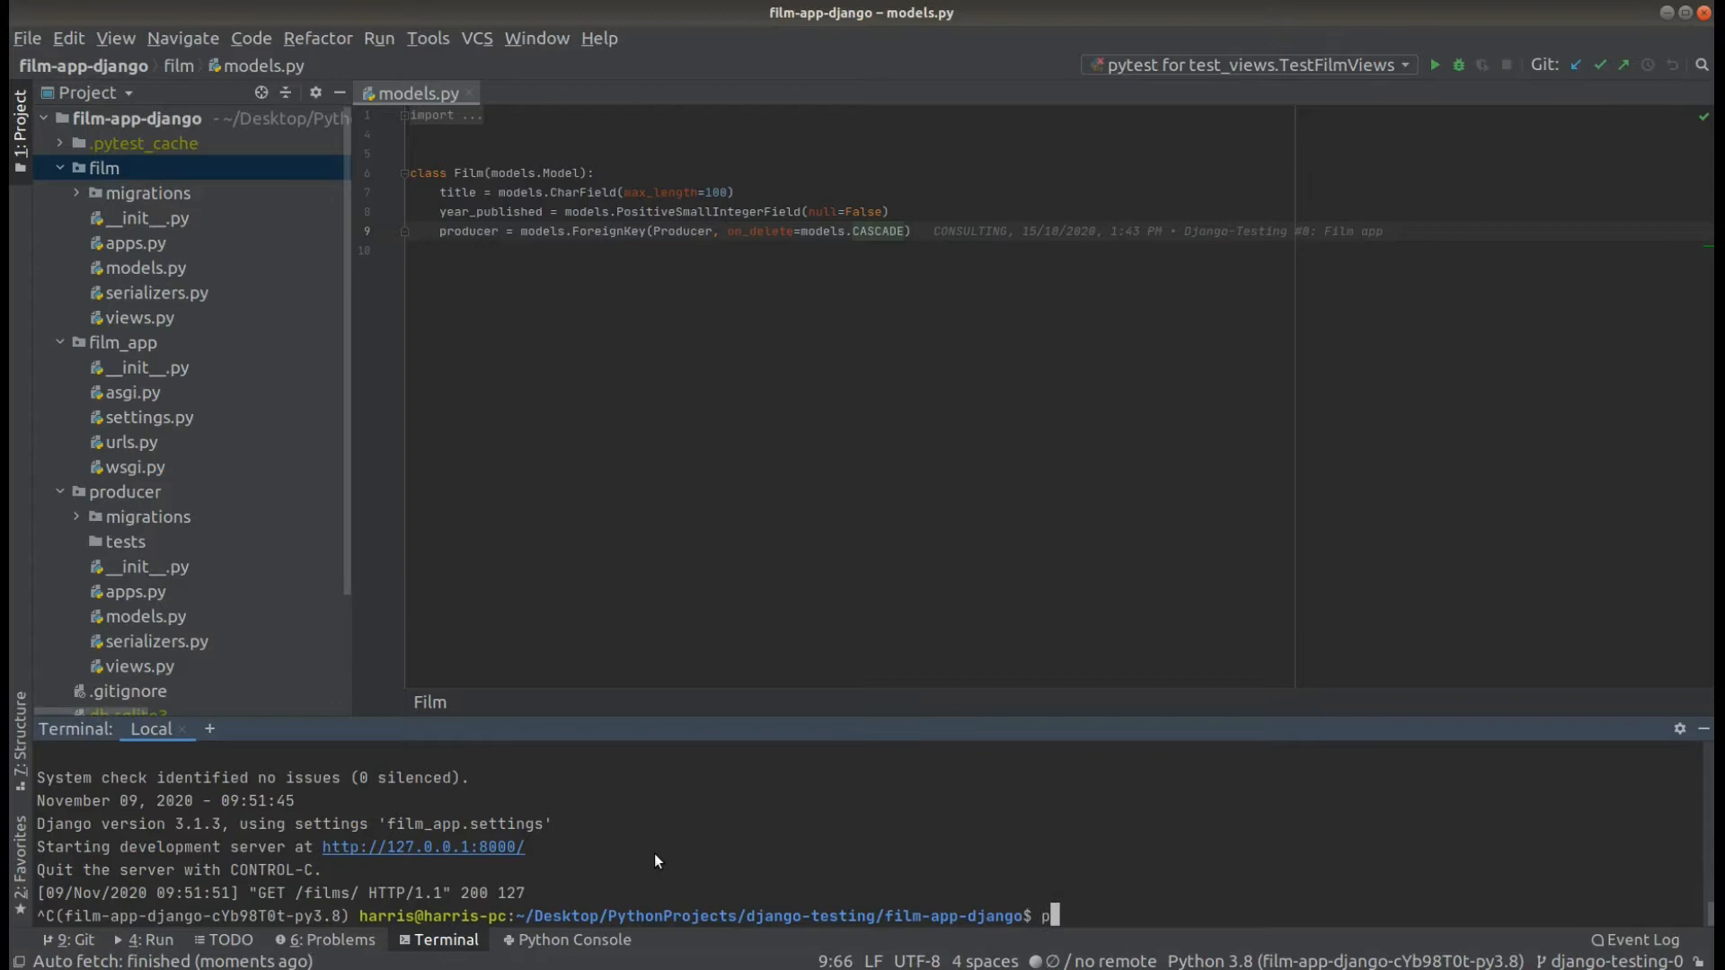
text(oetry add y)
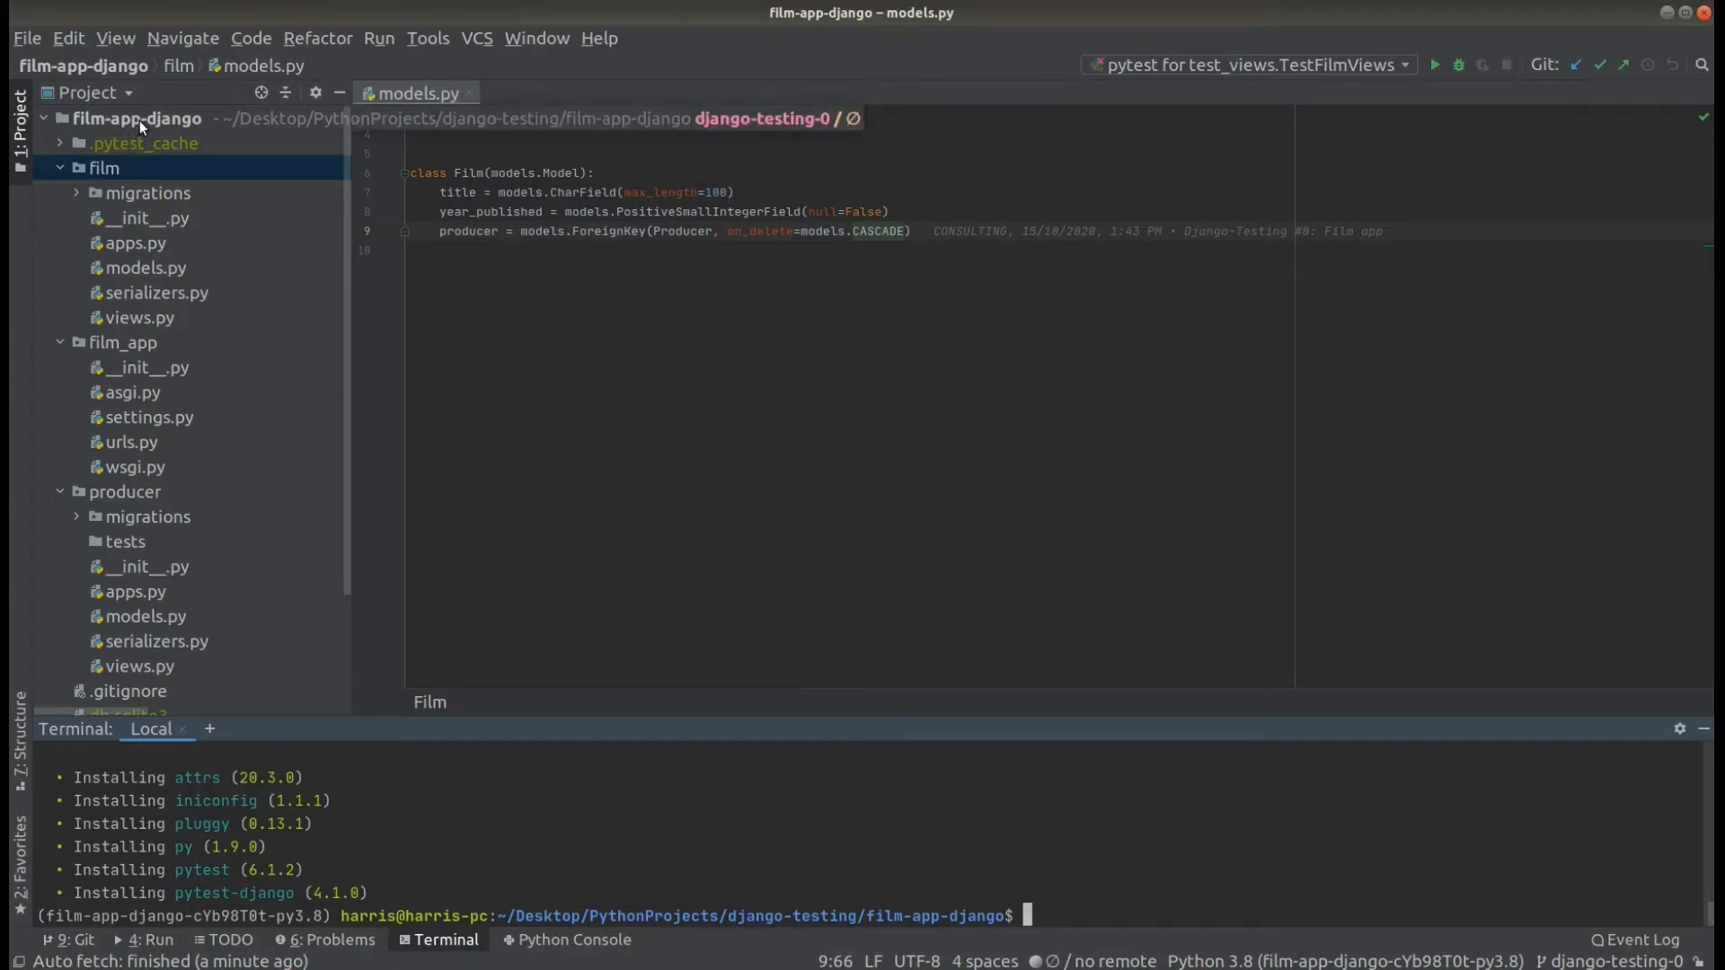
Create pytest.ini in the project root and add it to Git
right_click(137, 117)
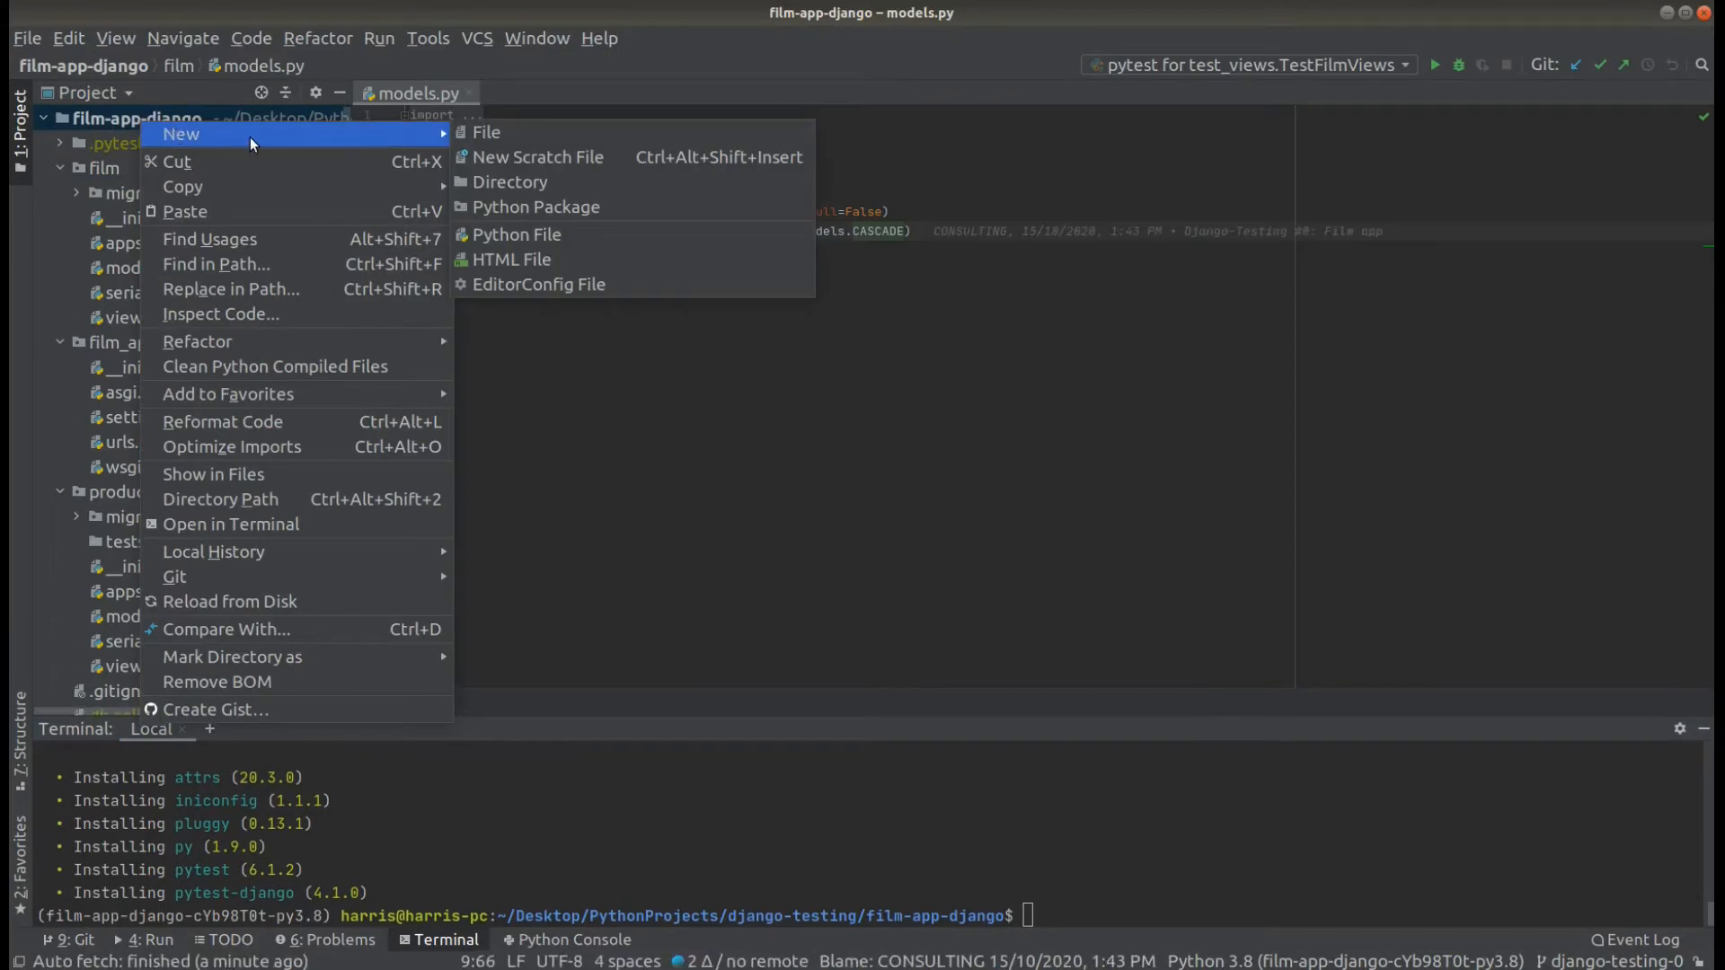
click(485, 132)
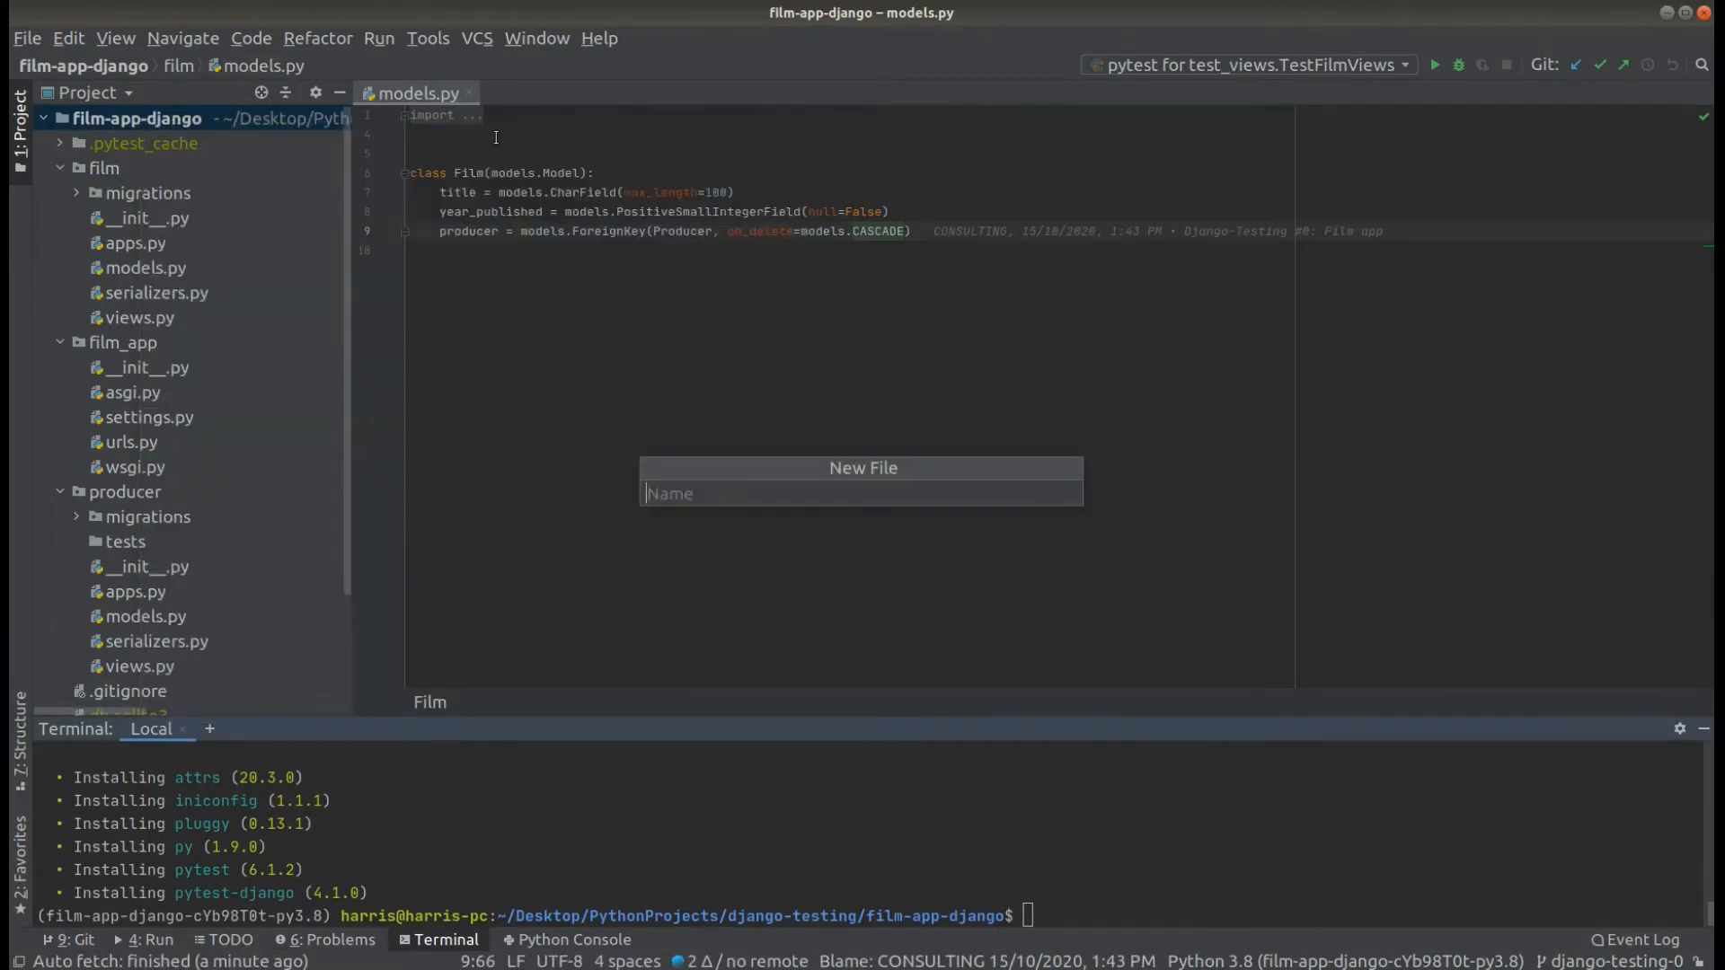
text(pytest.)
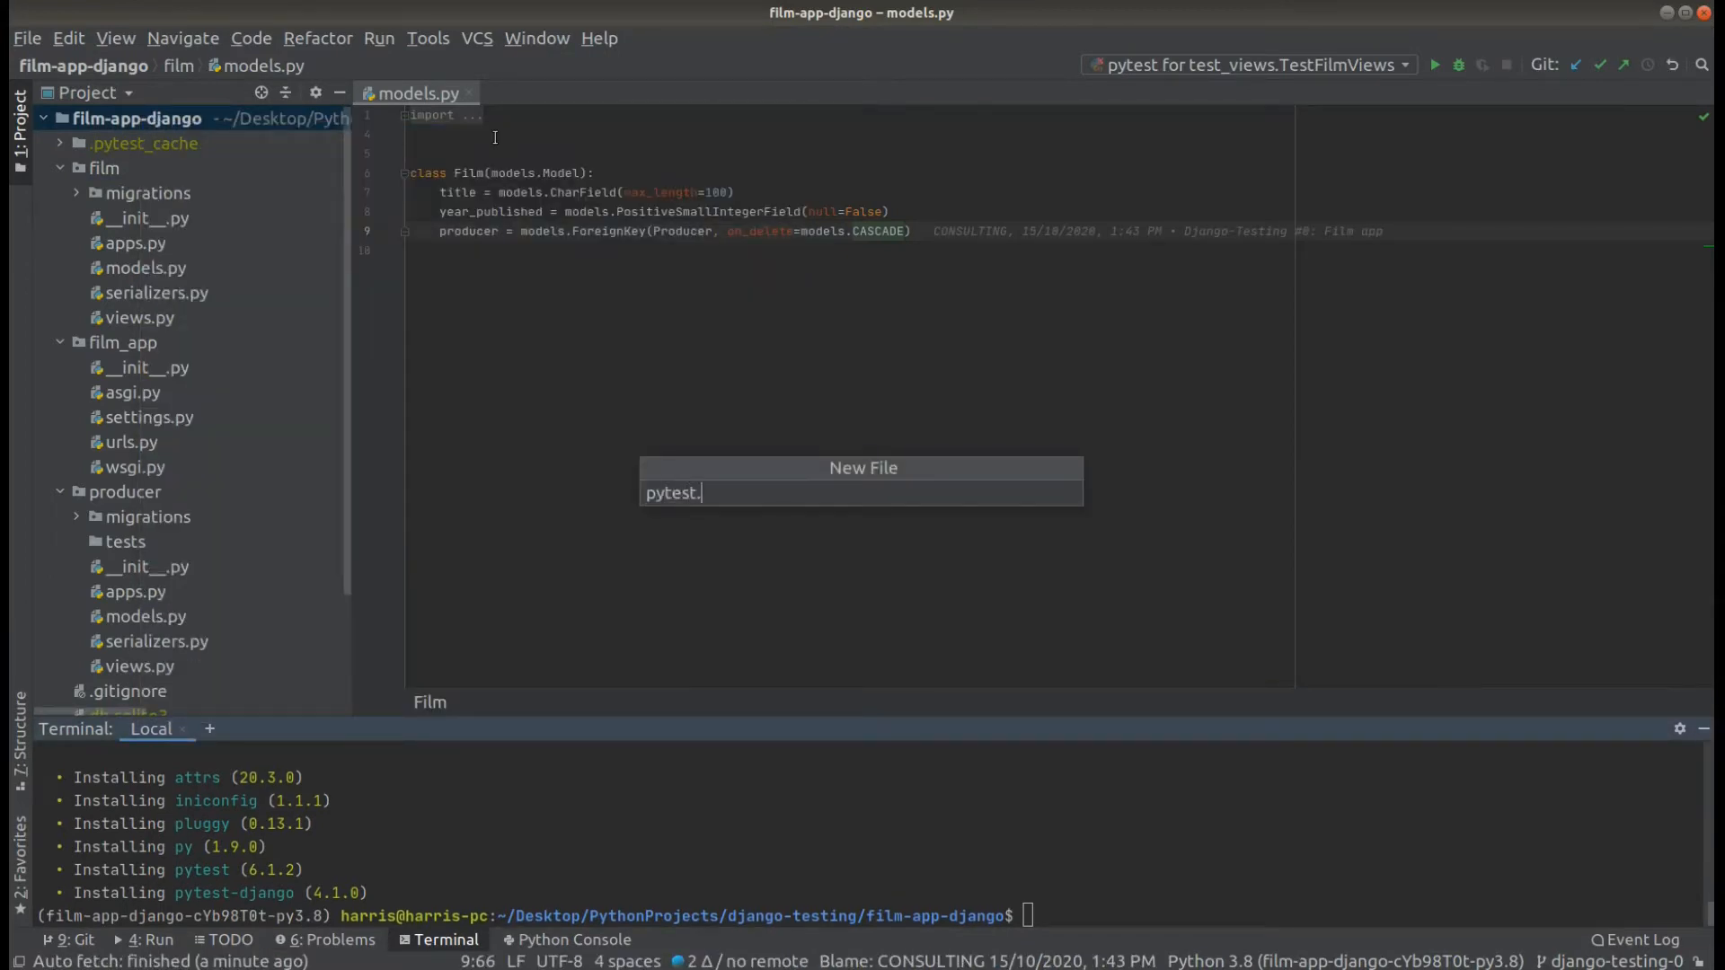
key(Enter)
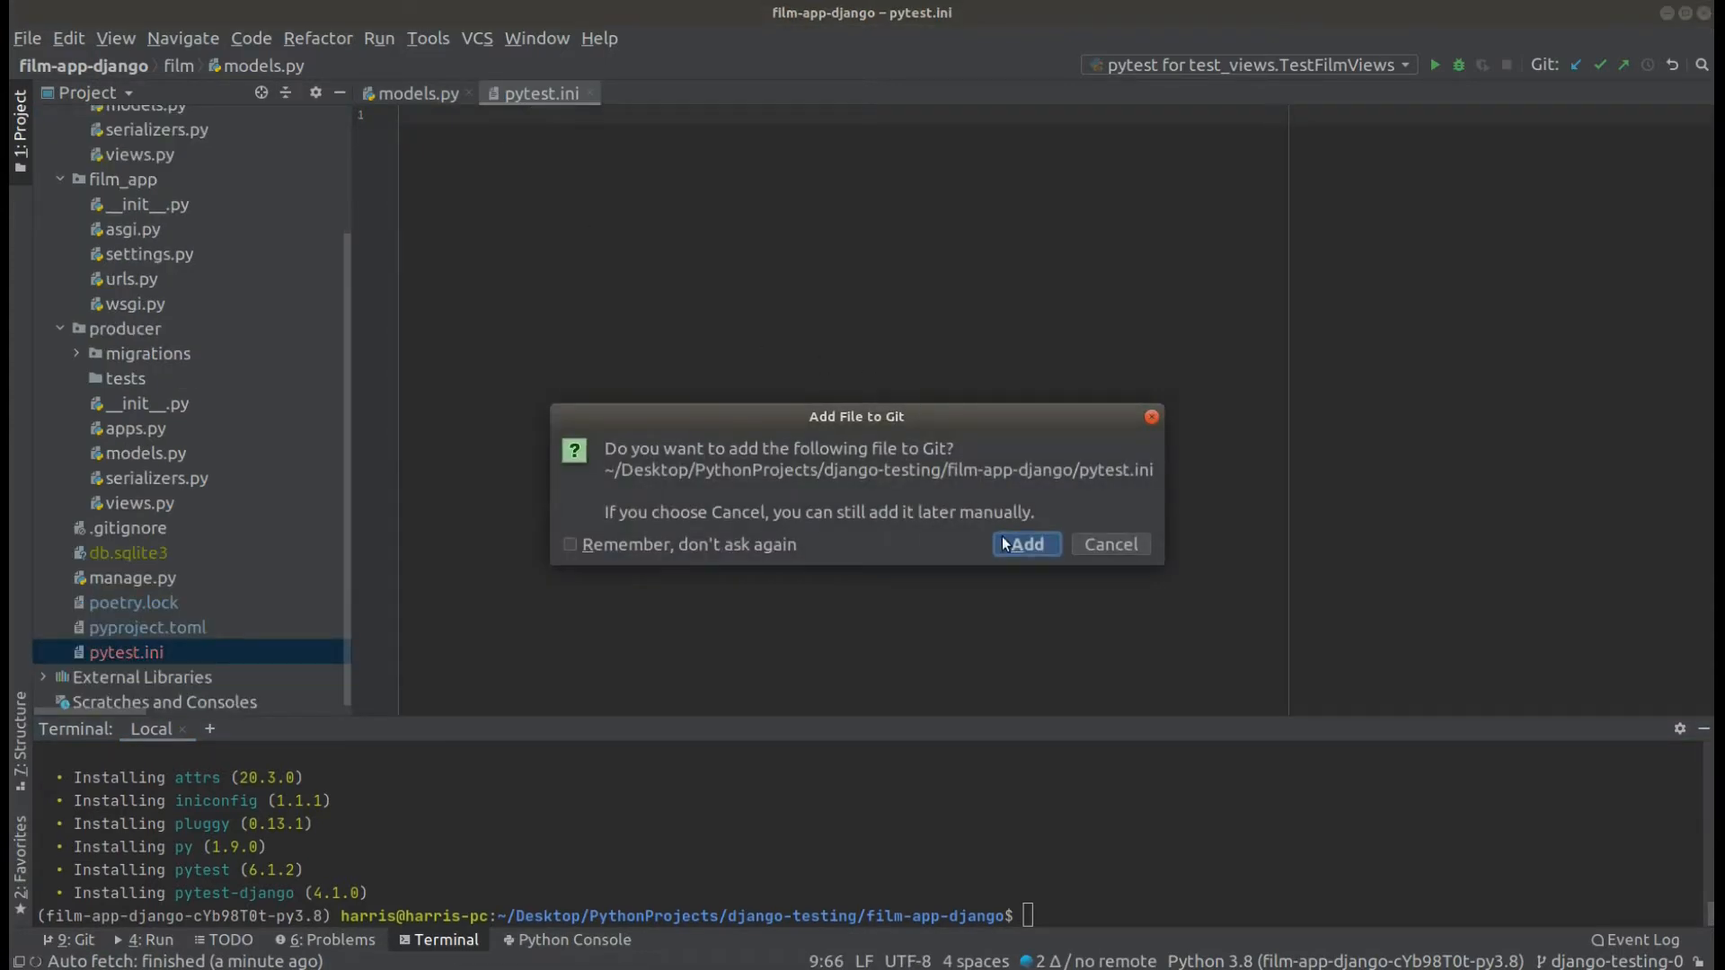
click(1024, 543)
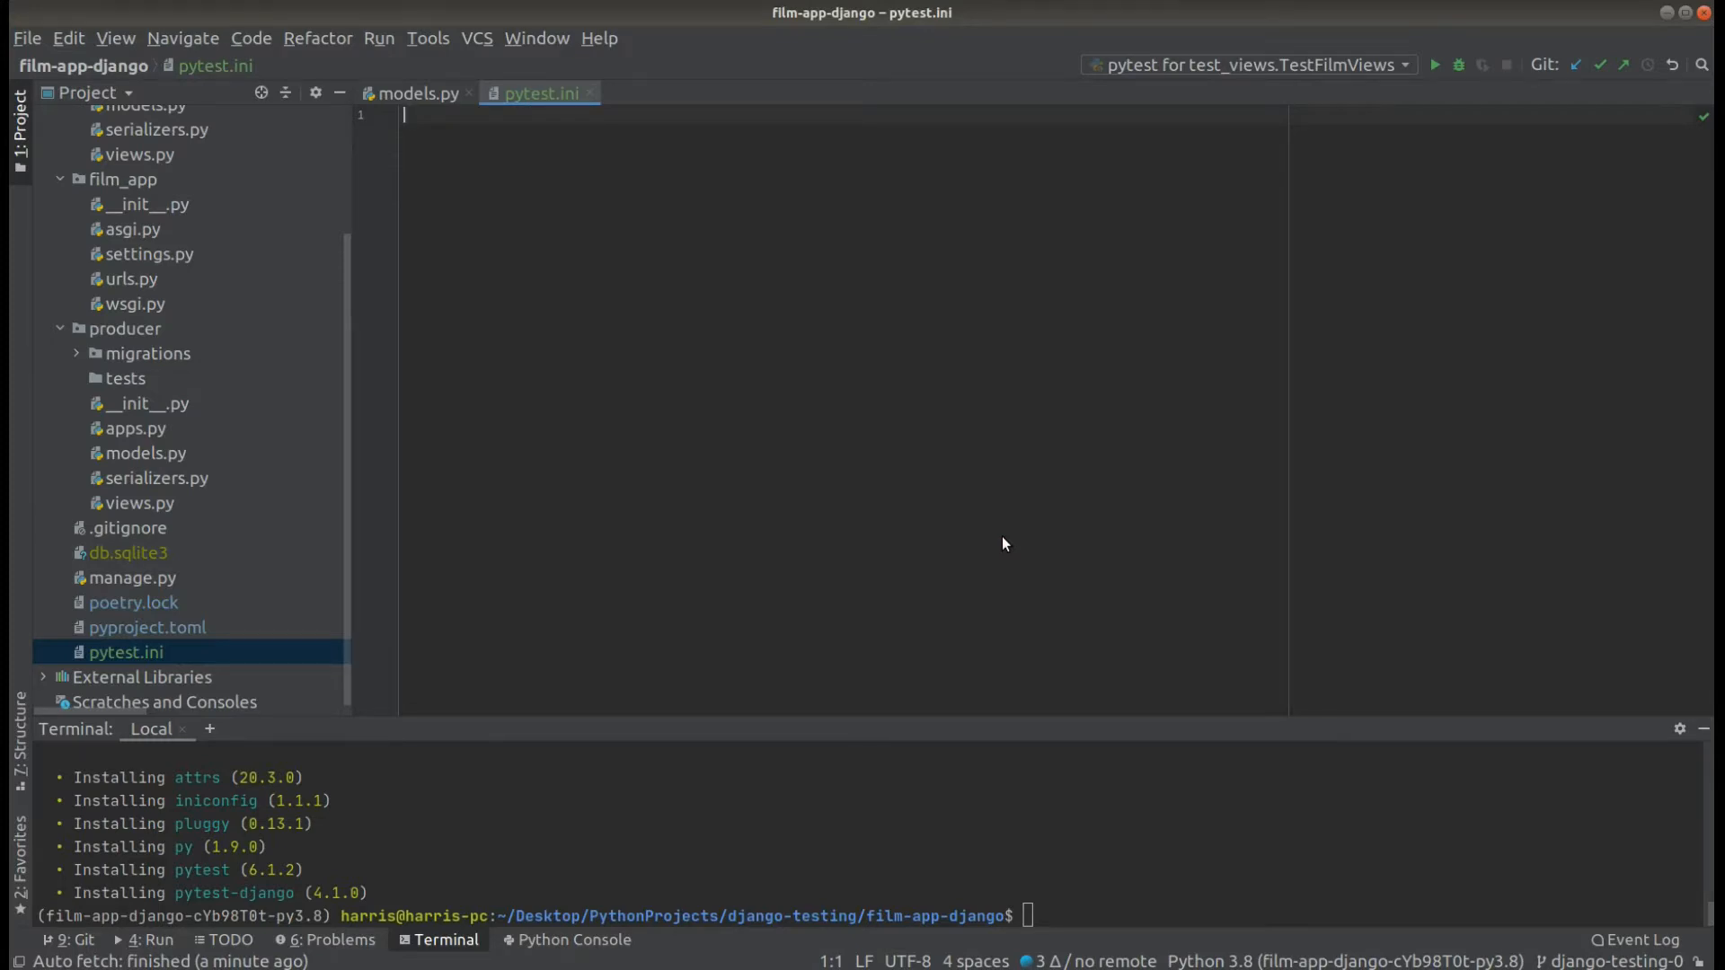
Write a [pytest] section setting DJANGO_SETTINGS_MODULE=film_app.settings
text({)
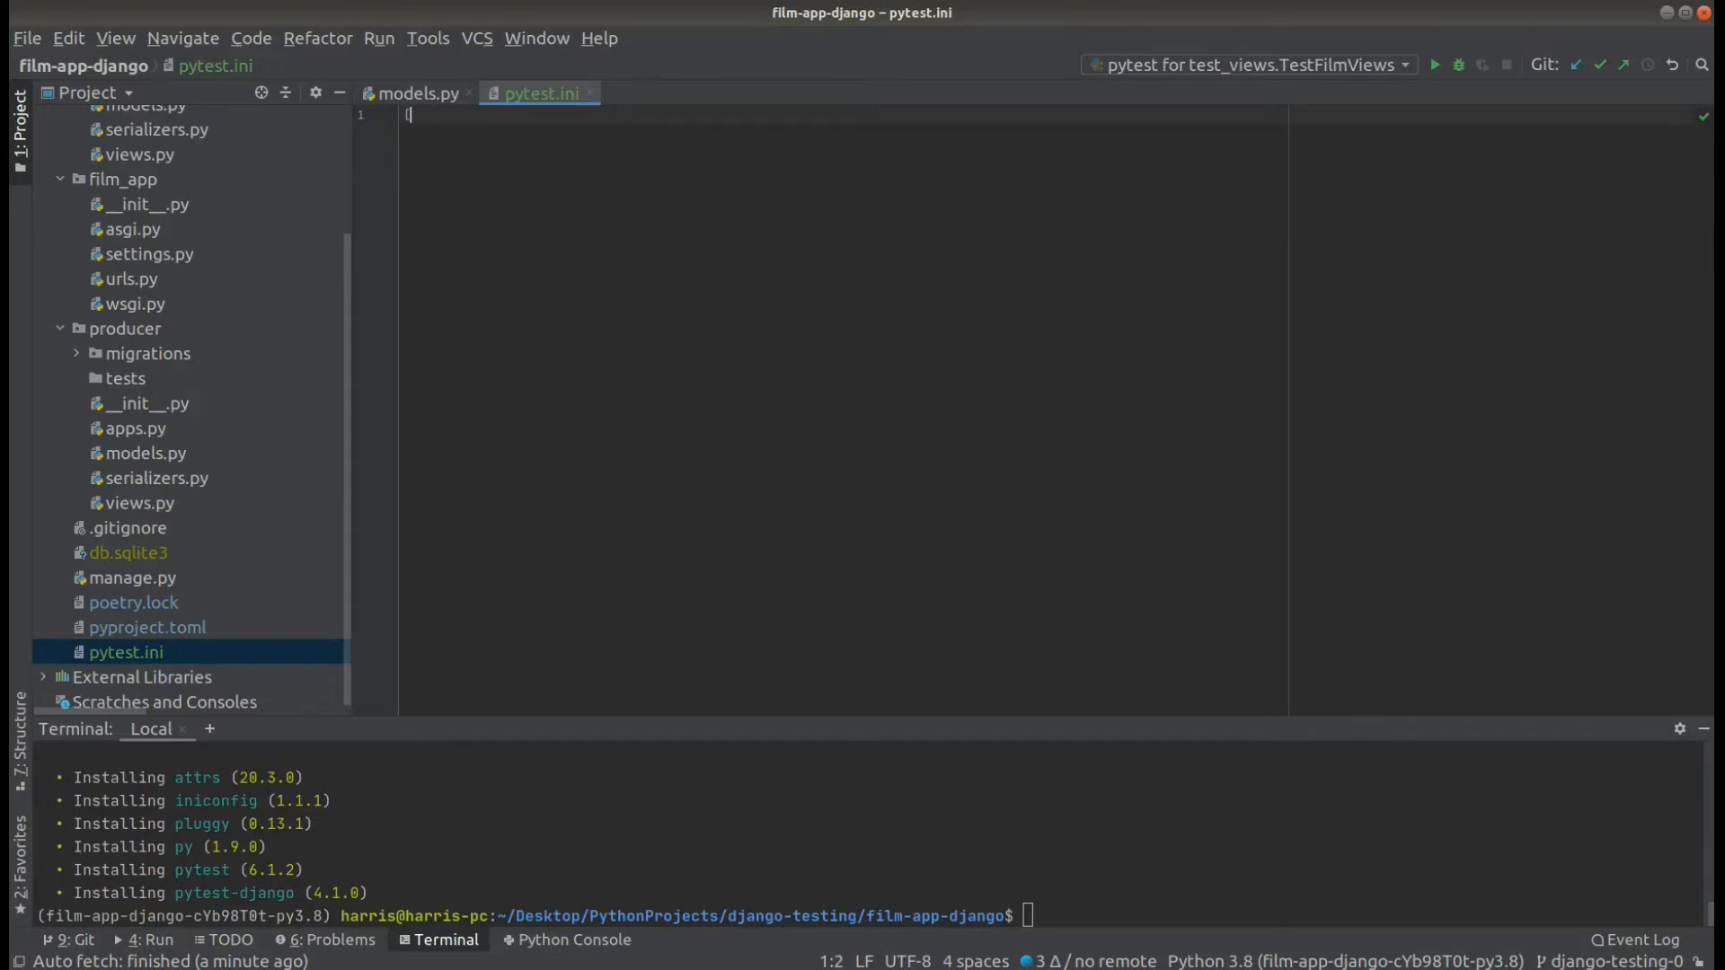
text([pytest])
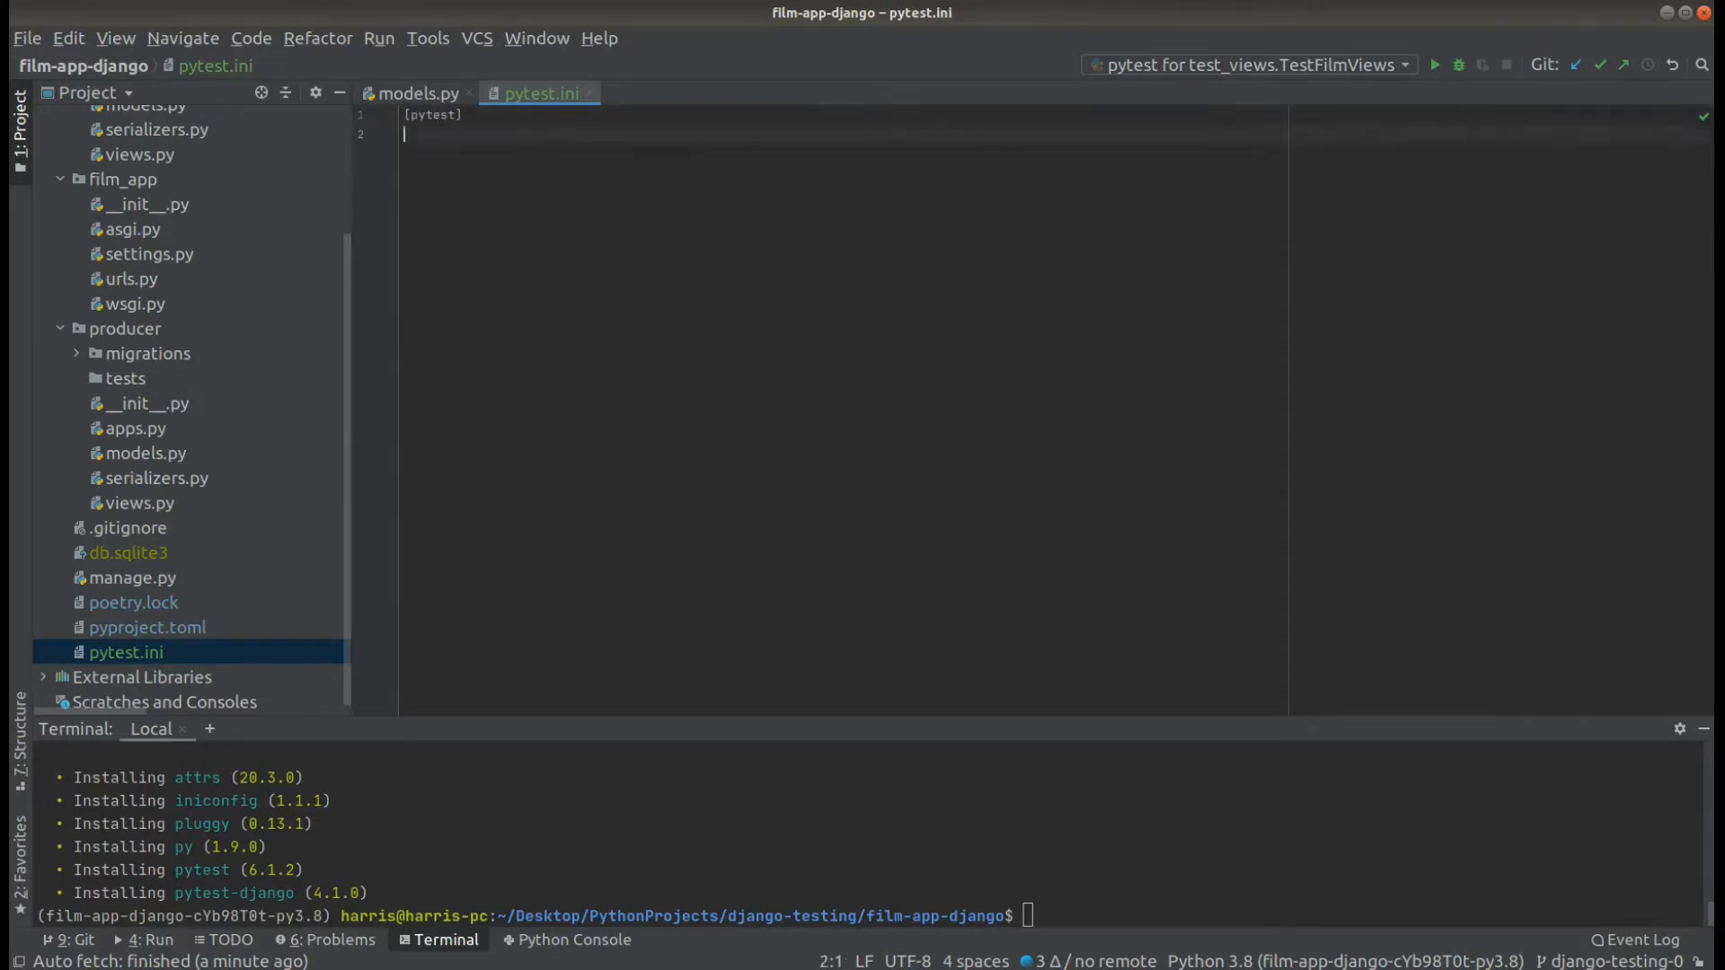
text(DJANGO_SETTINGS)
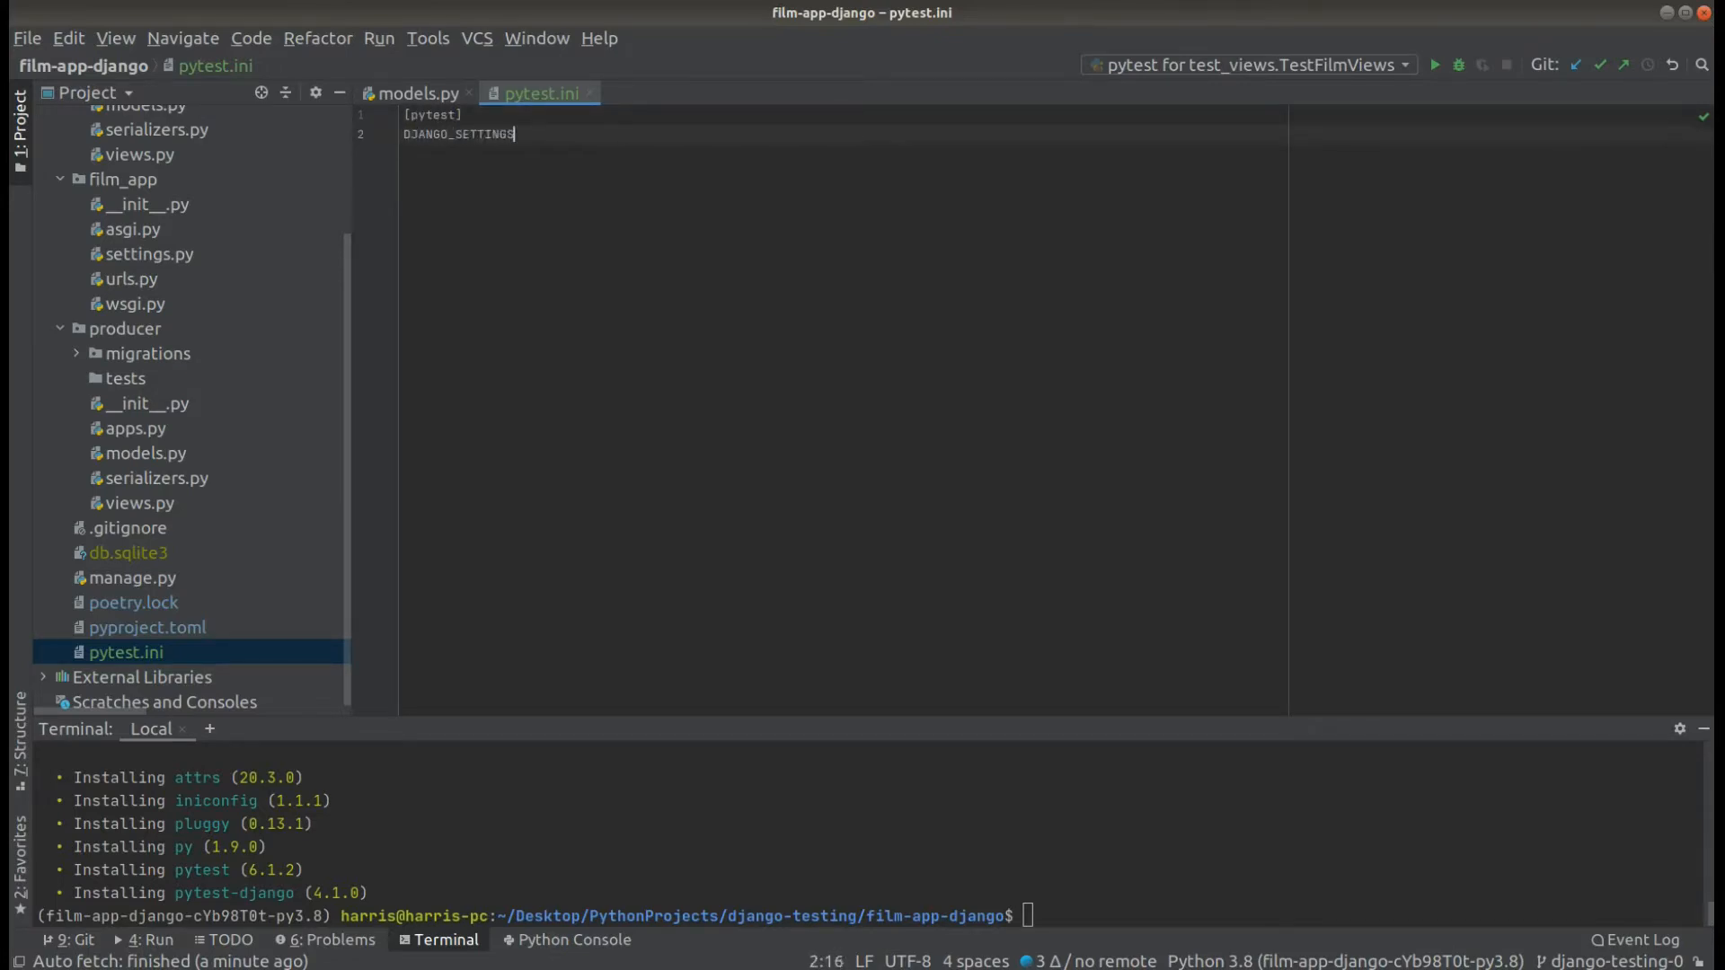
text(_MODEULE=)
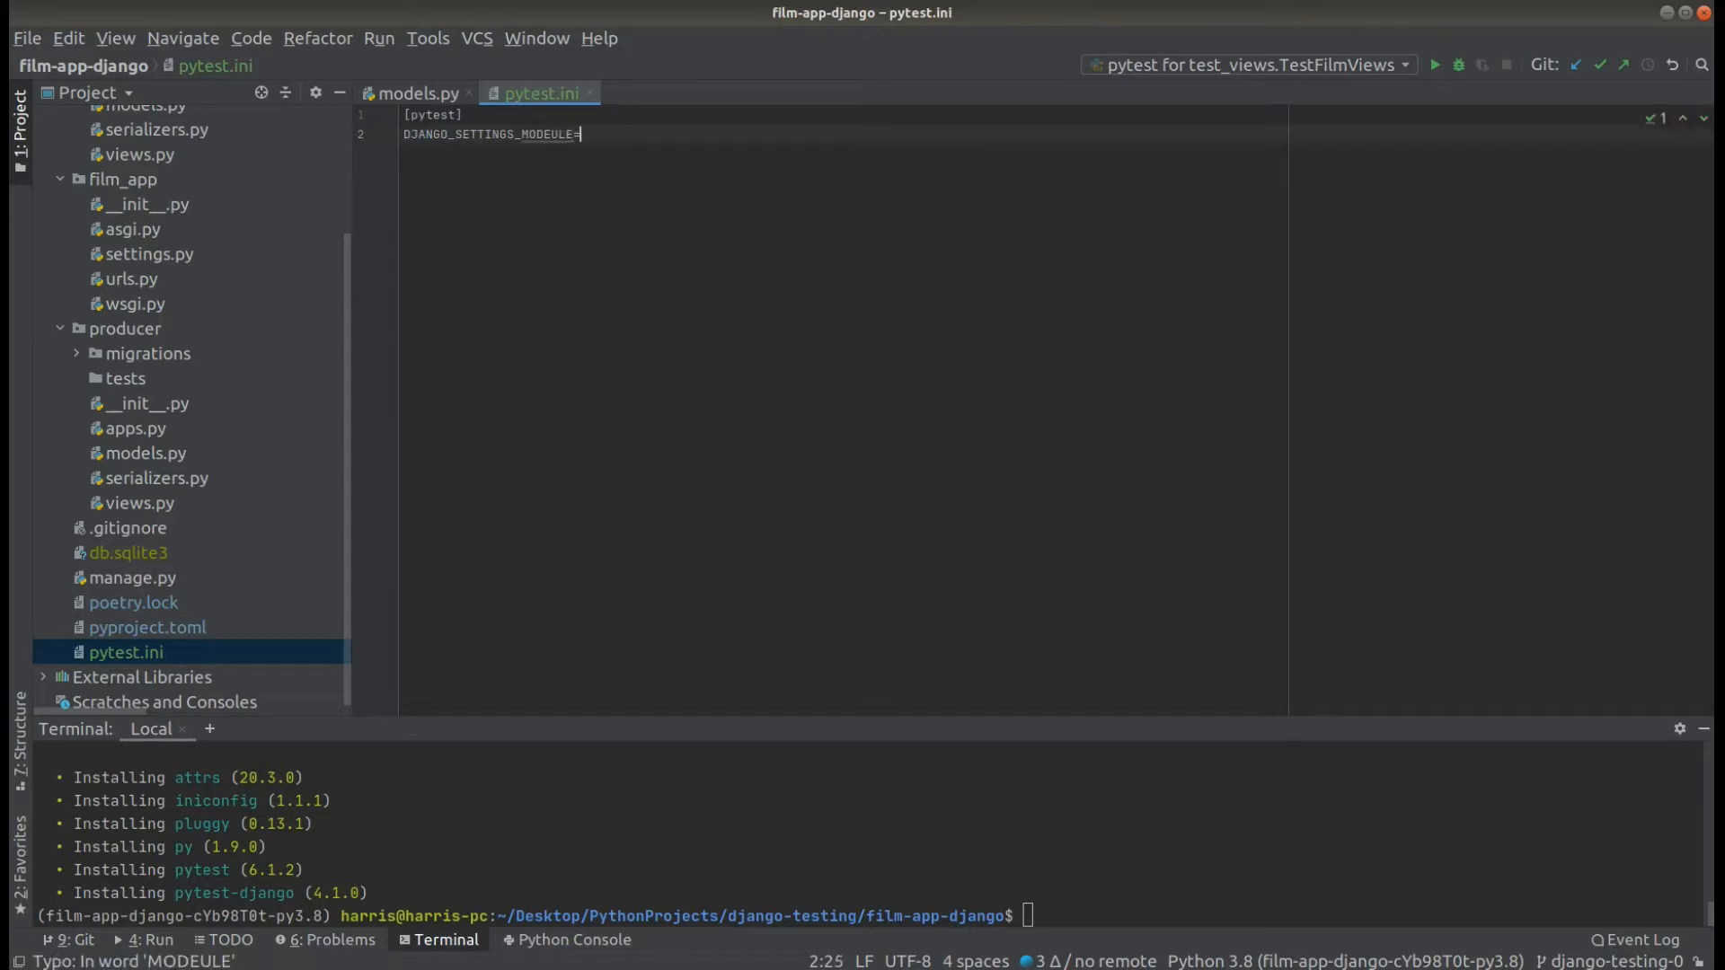
text(film_app.)
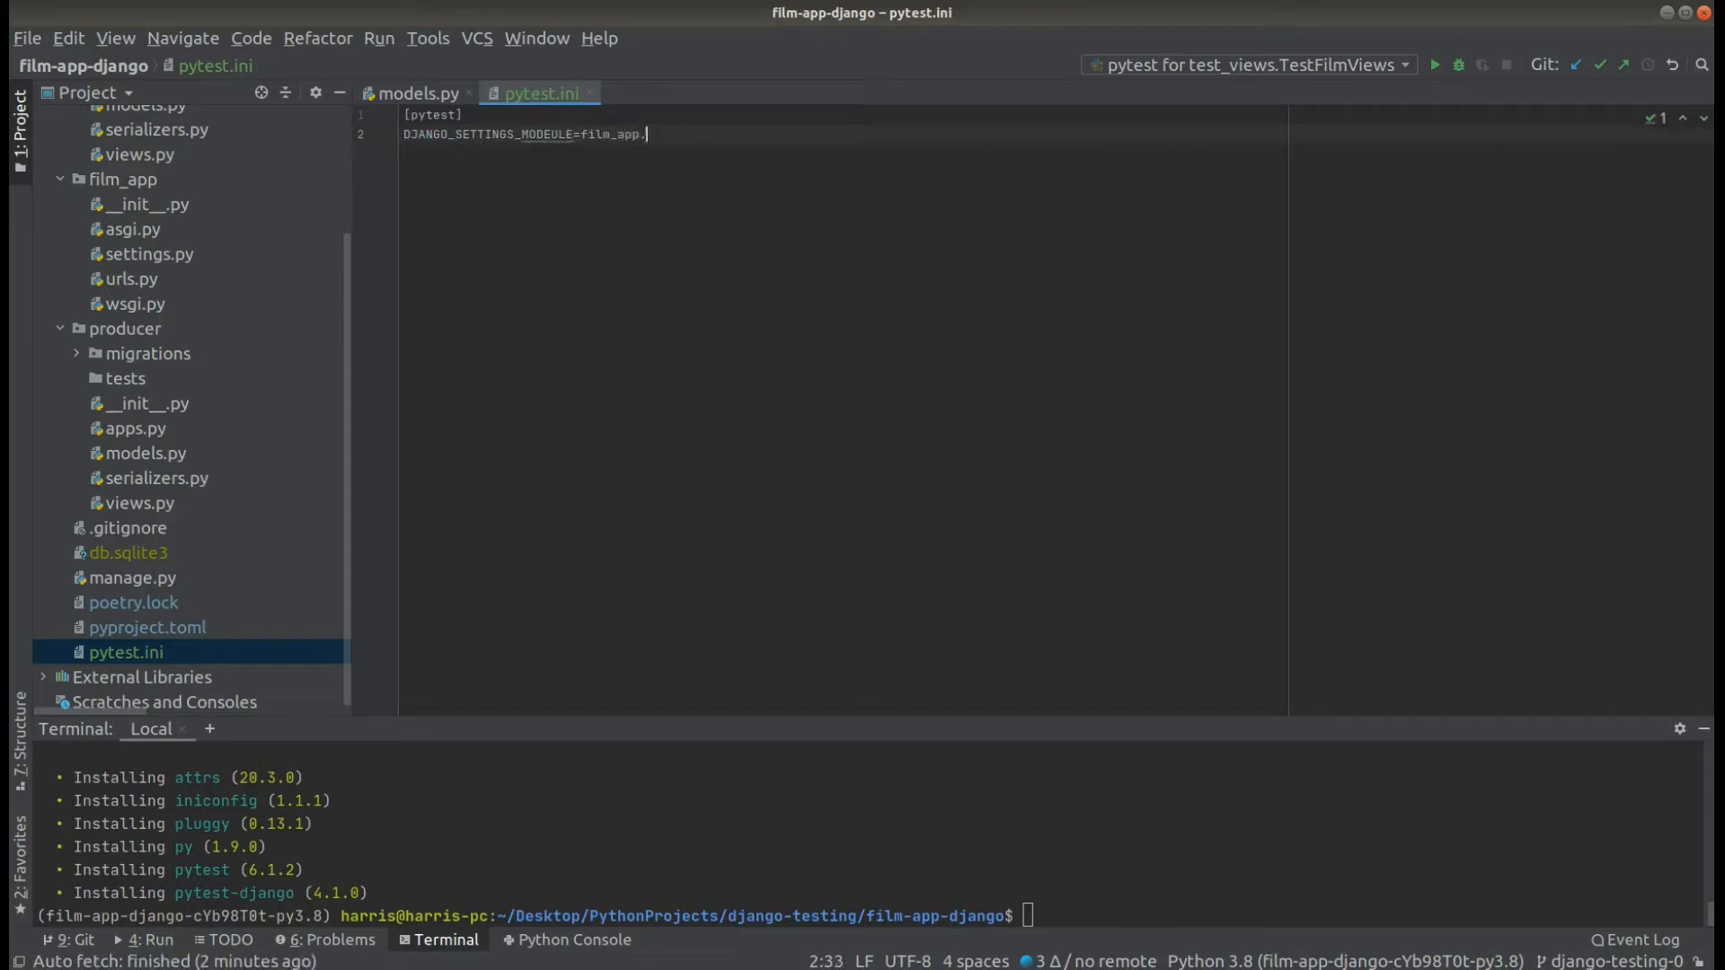
text(settings)
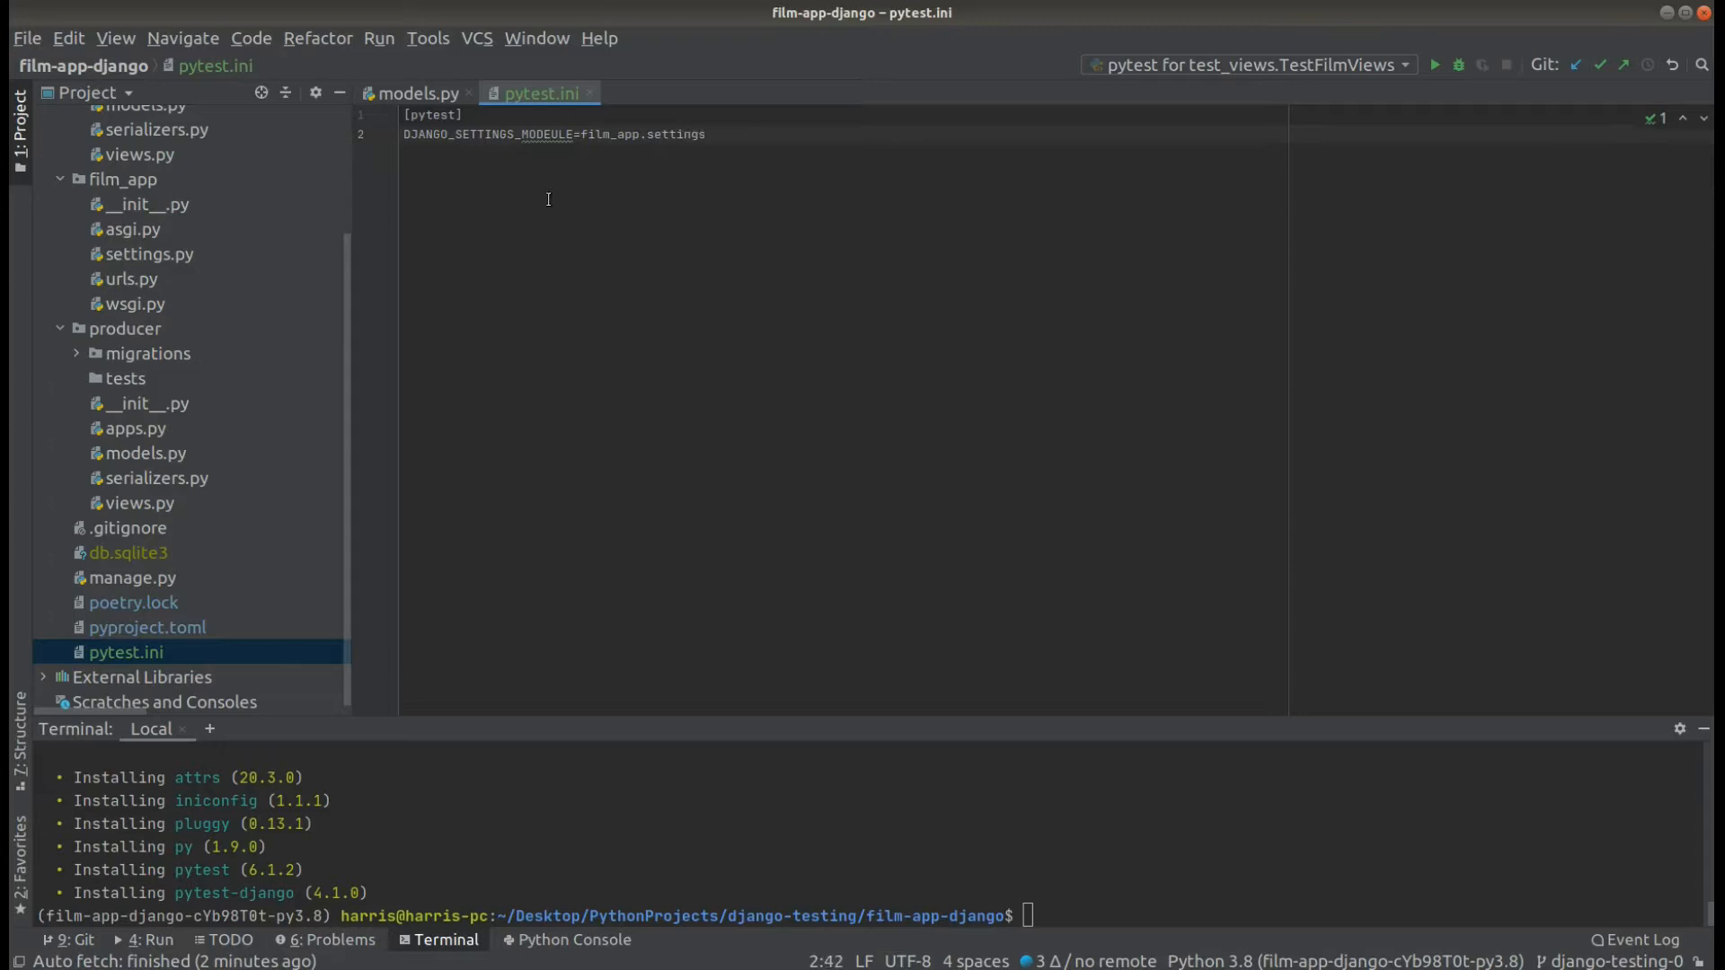
Add a tests folder inside the film app to hold test_views.py
click(150, 253)
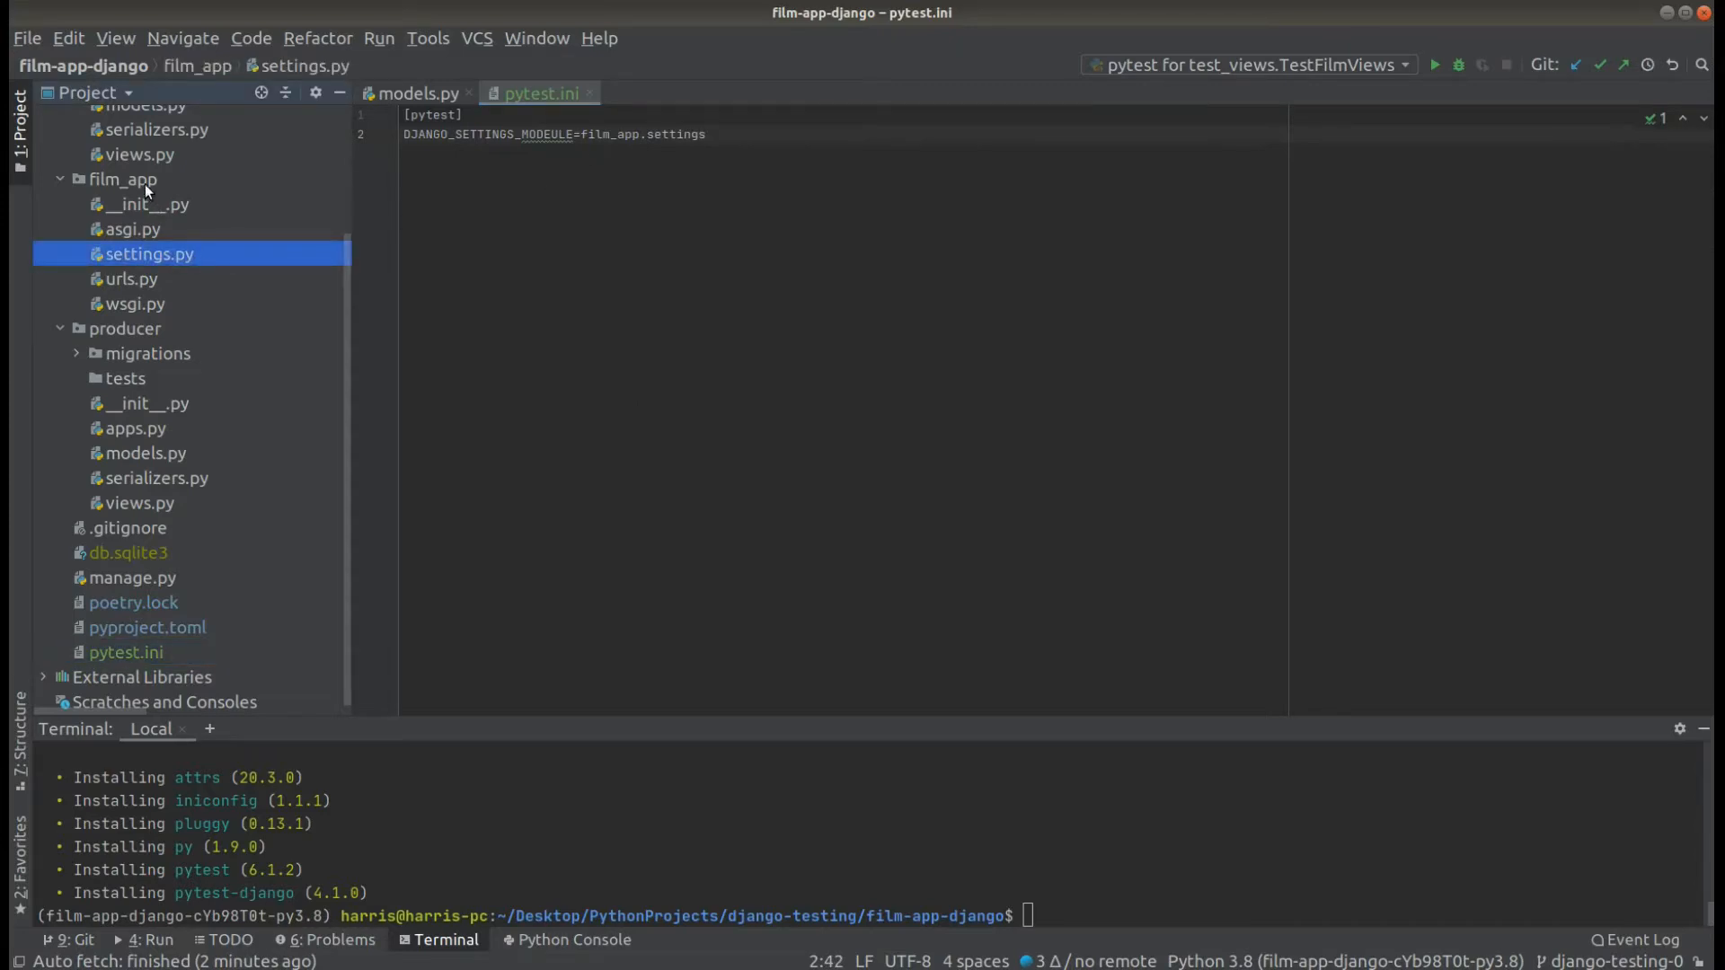
click(122, 178)
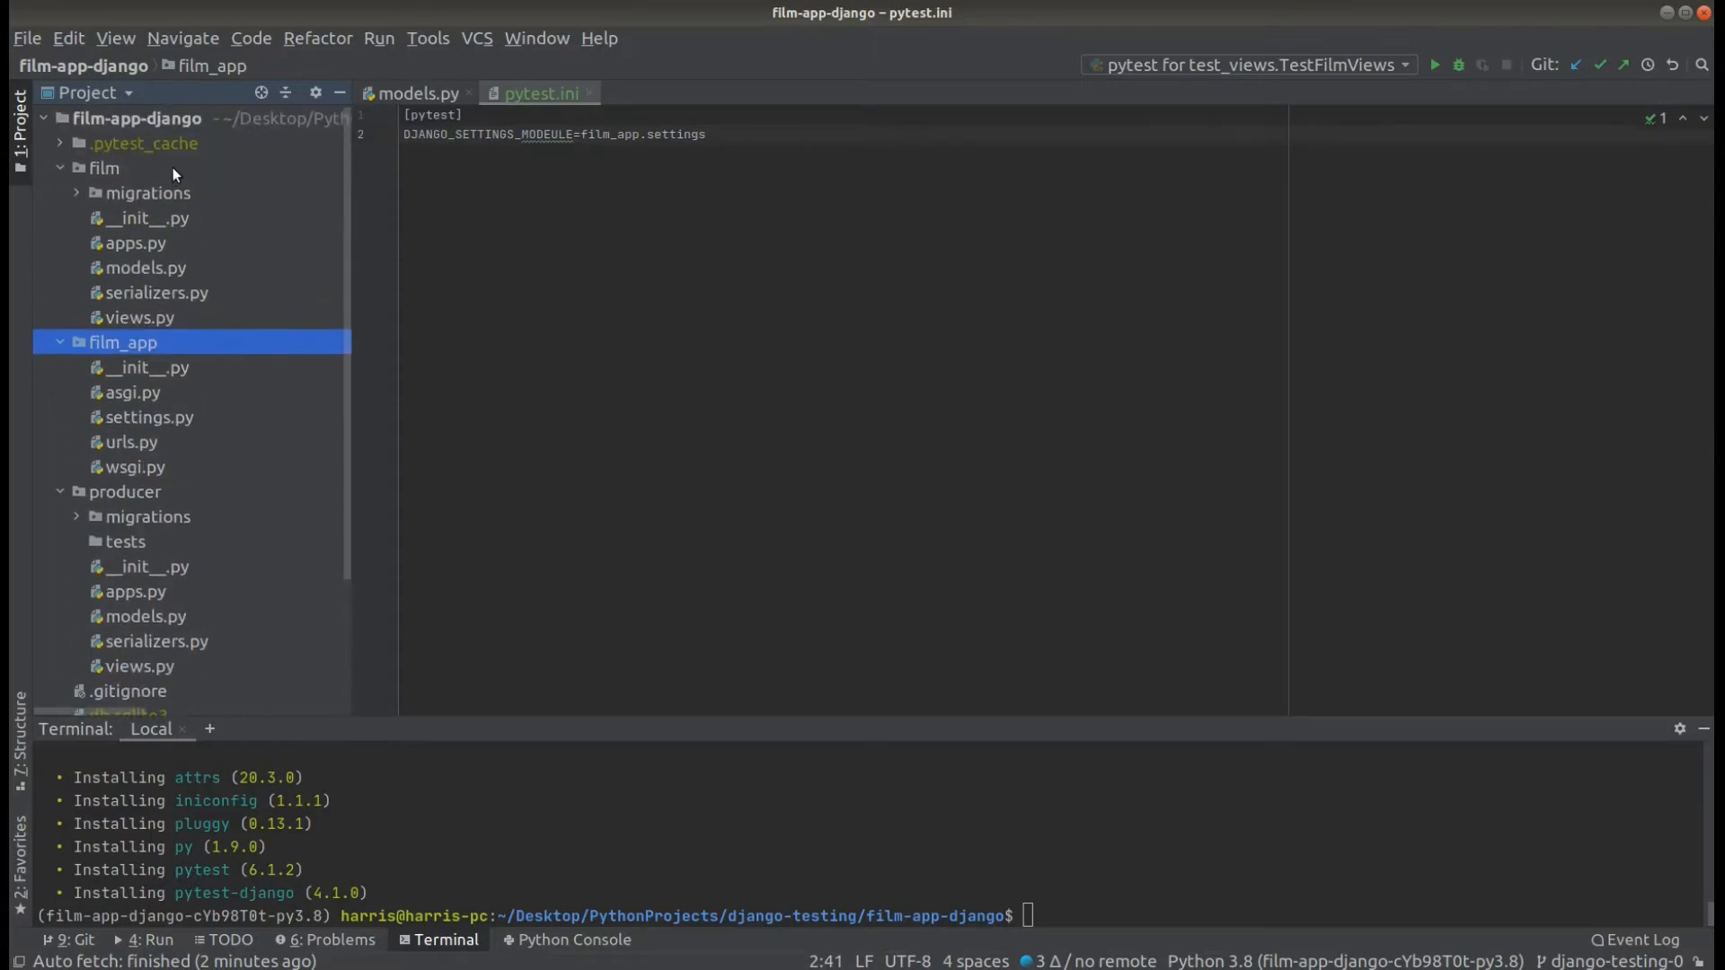
right_click(103, 167)
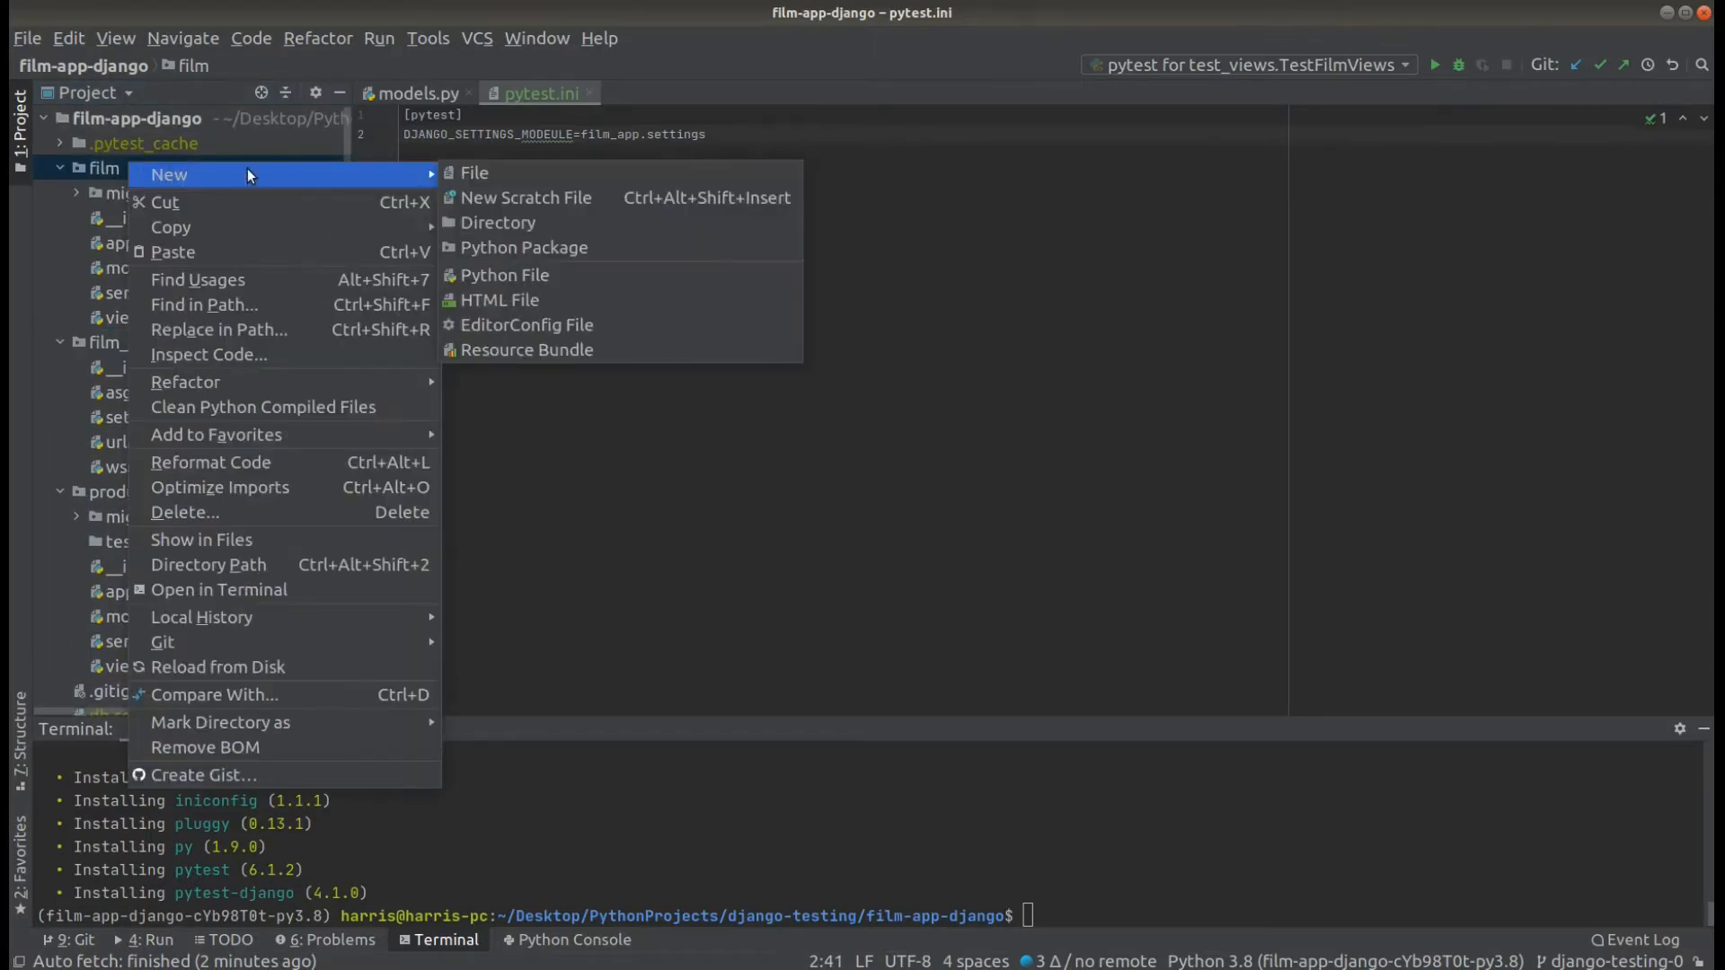
click(497, 222)
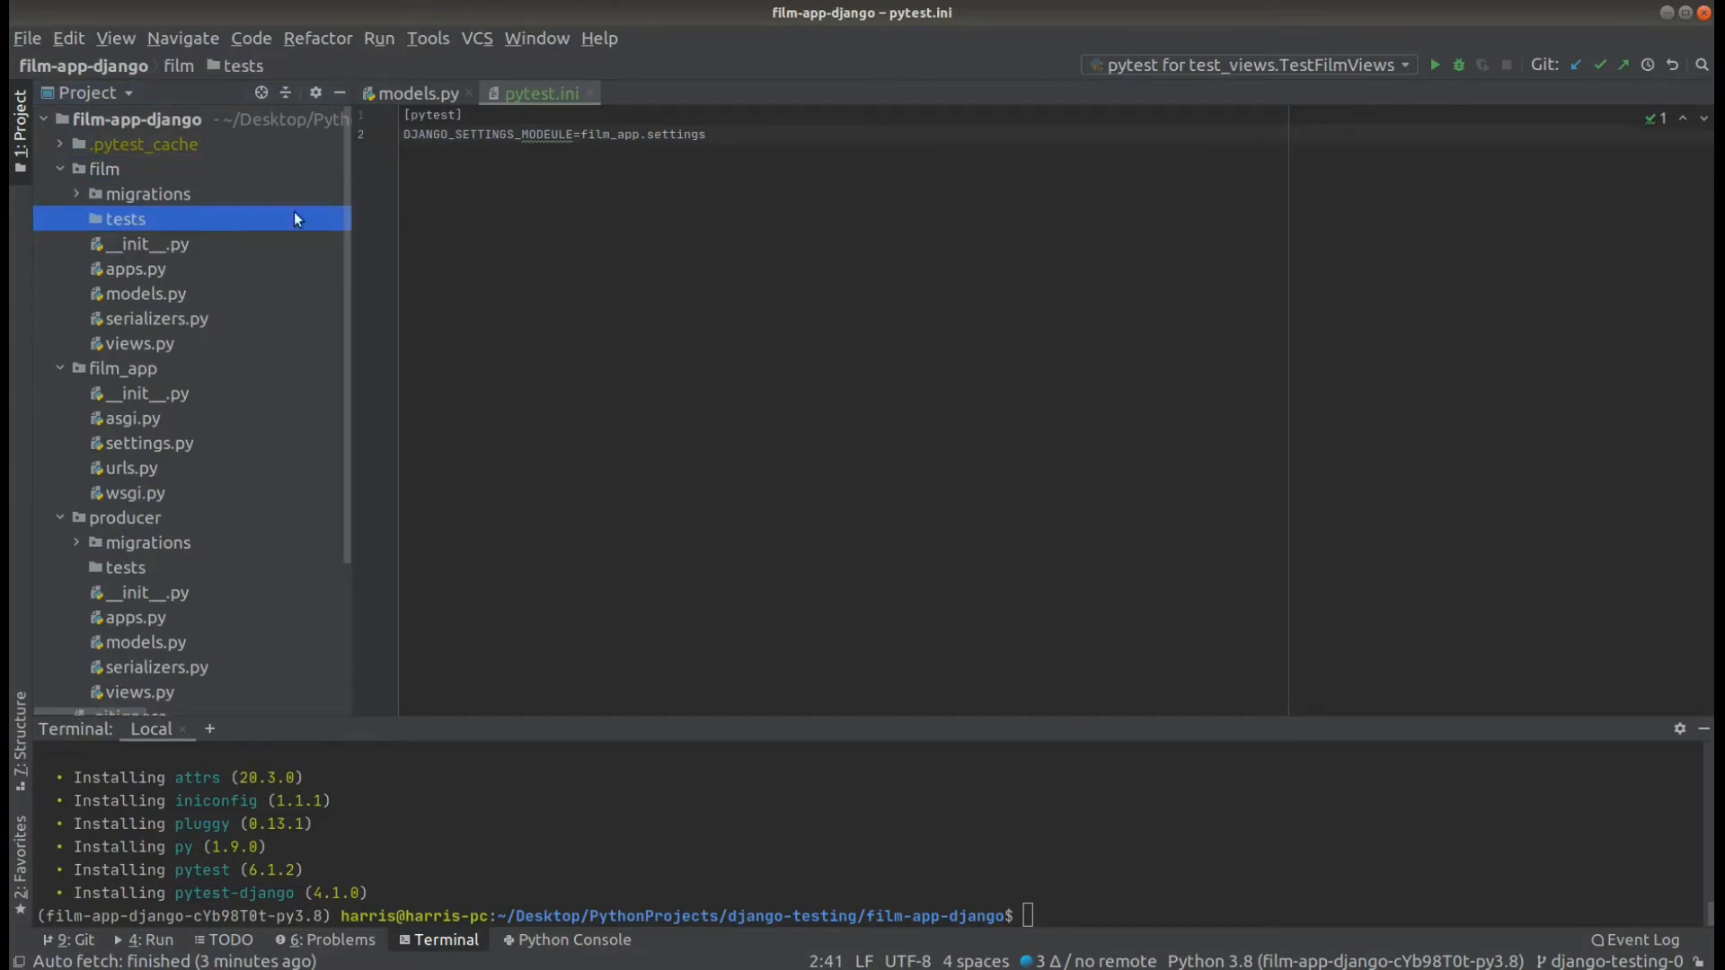
right_click(126, 217)
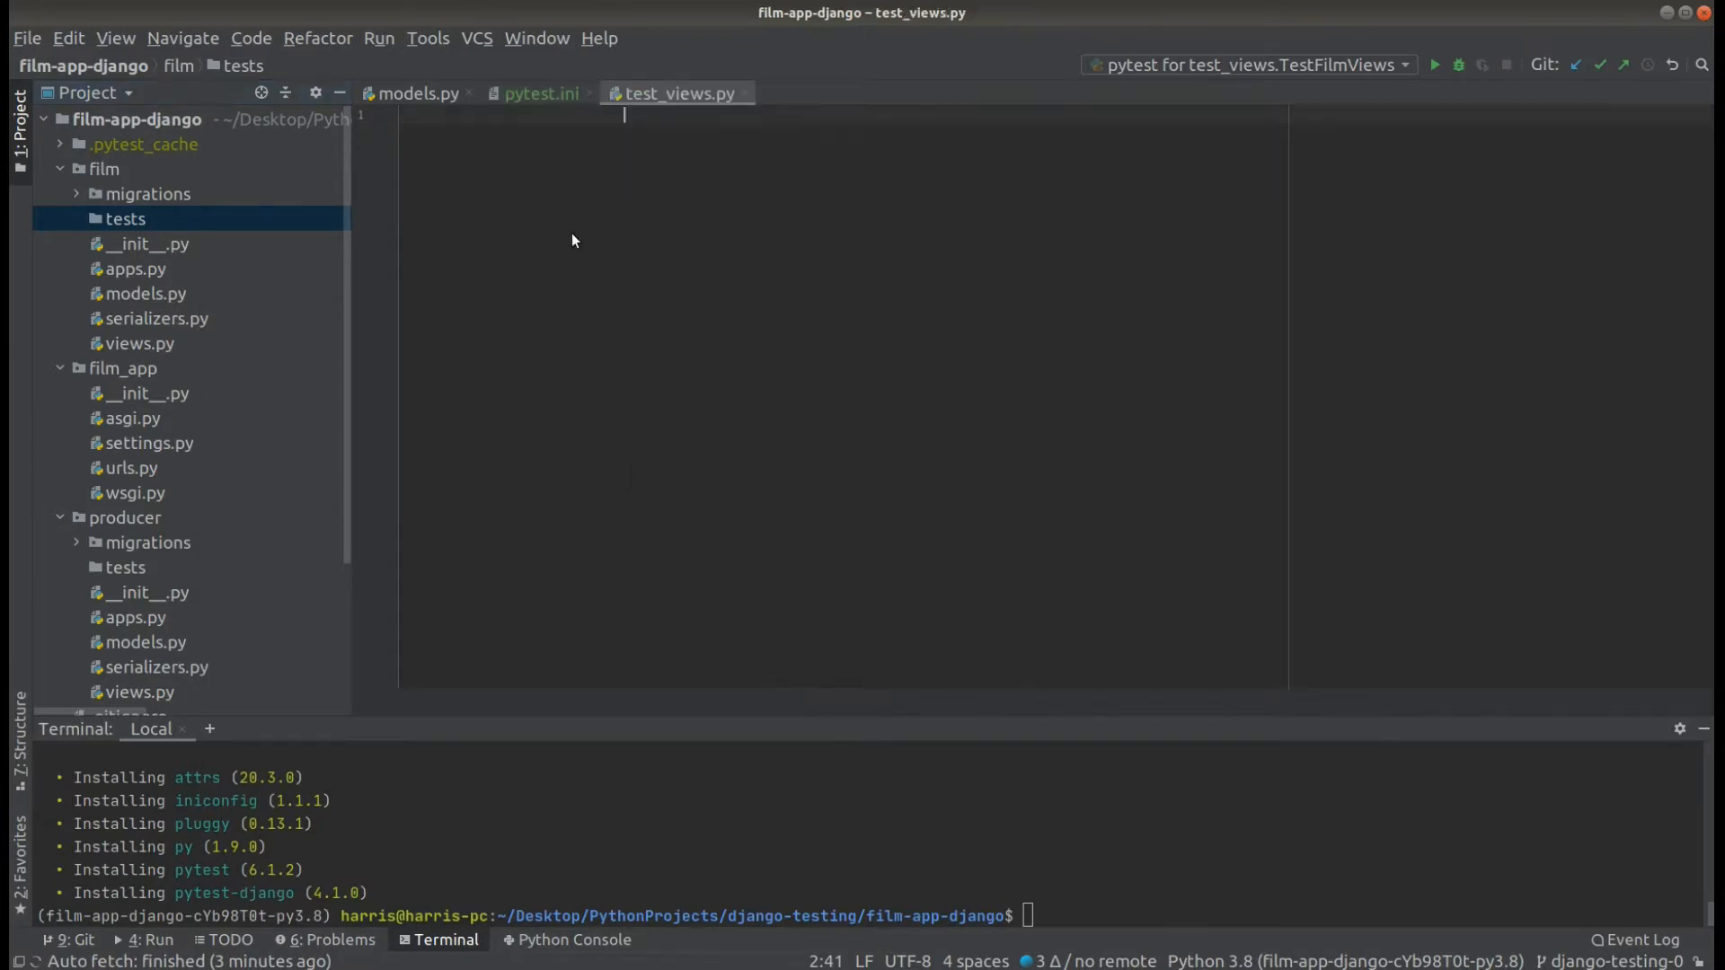
Write class TestFilmViews with a test_create_film(self, client) -> None method stub
click(103, 168)
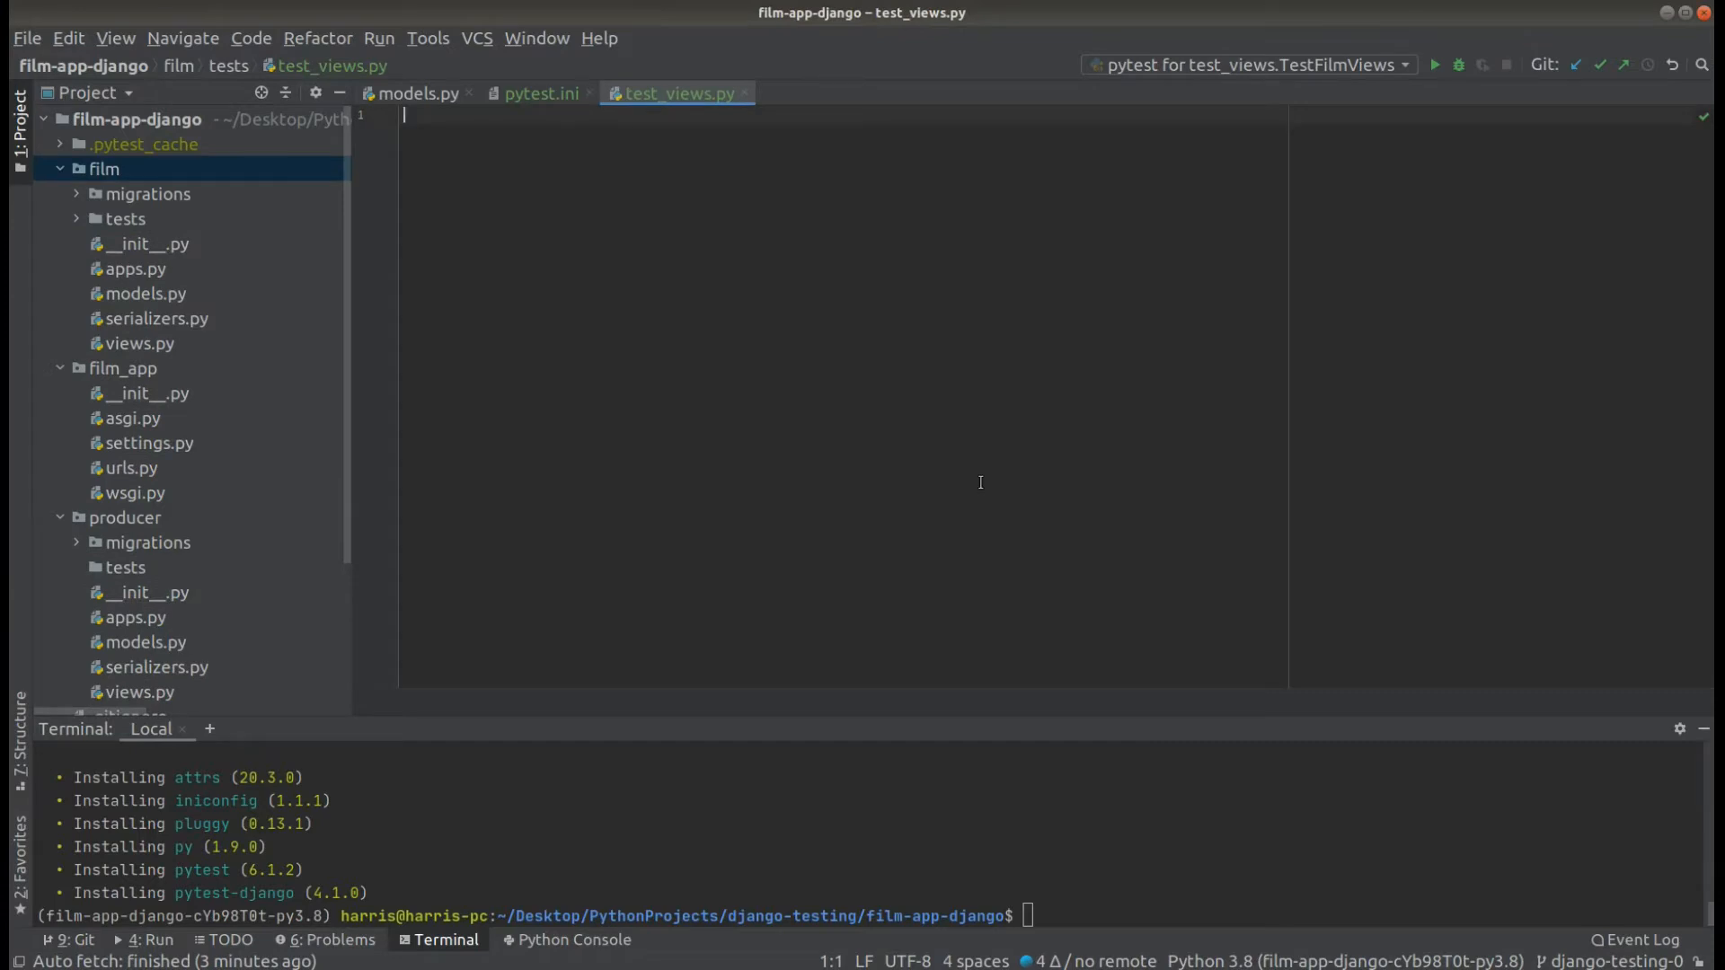
text(test)
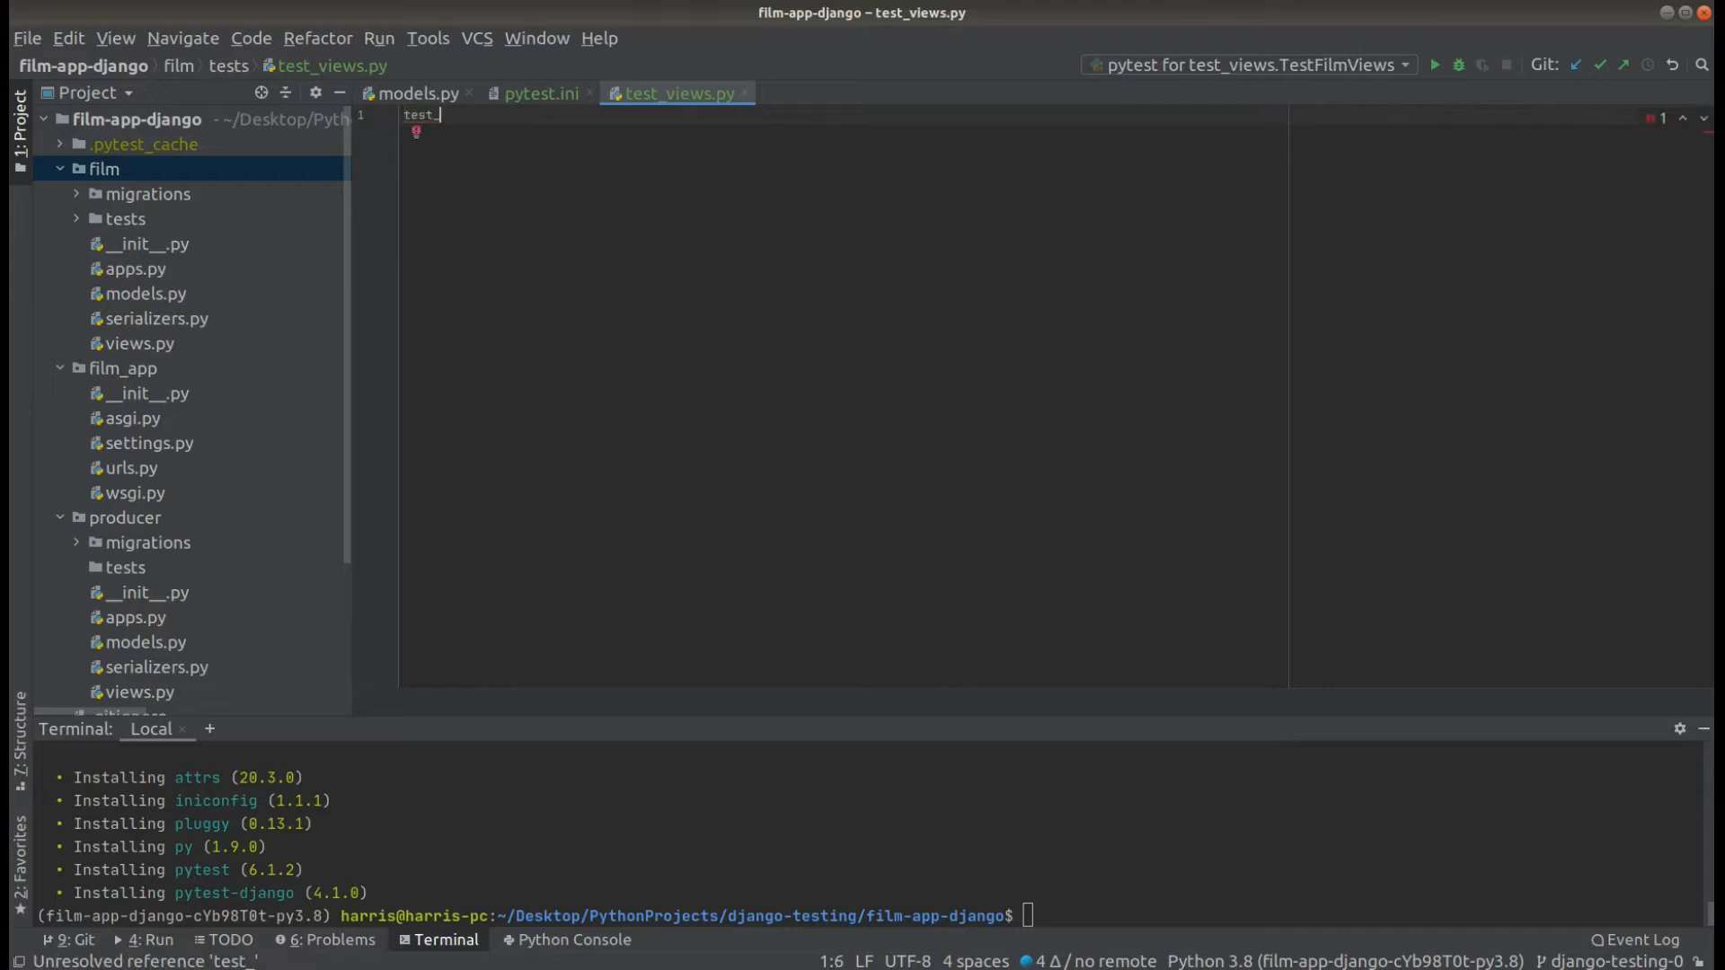
text(_*)
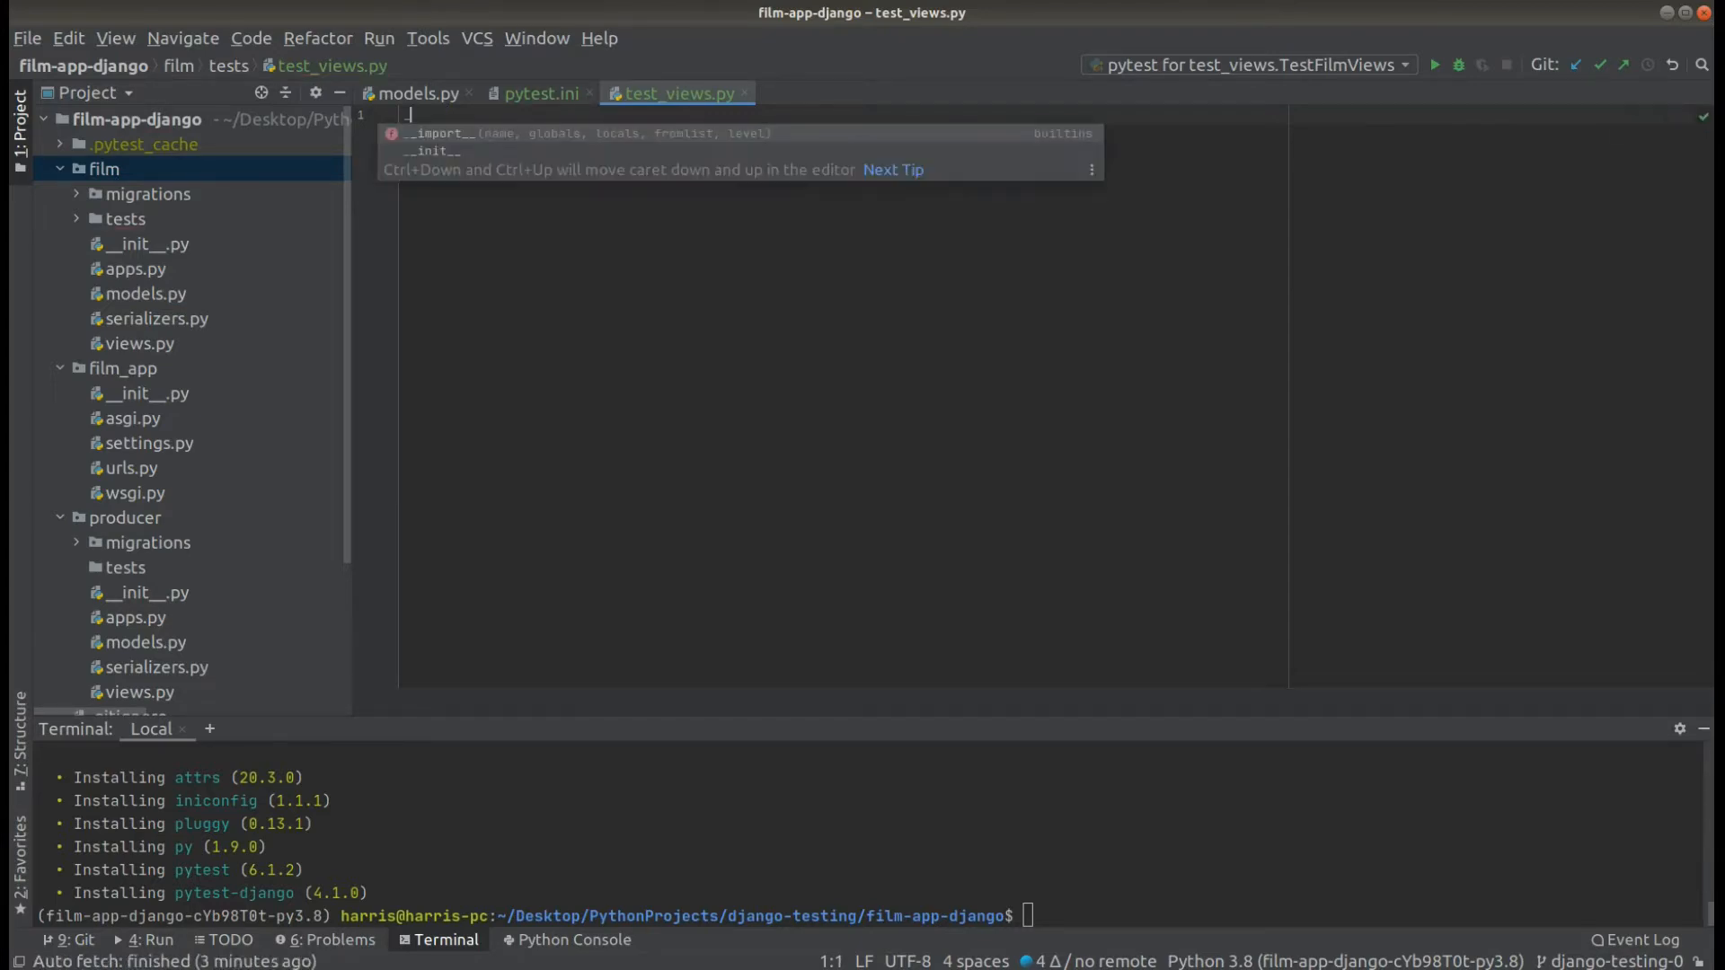
text(_test)
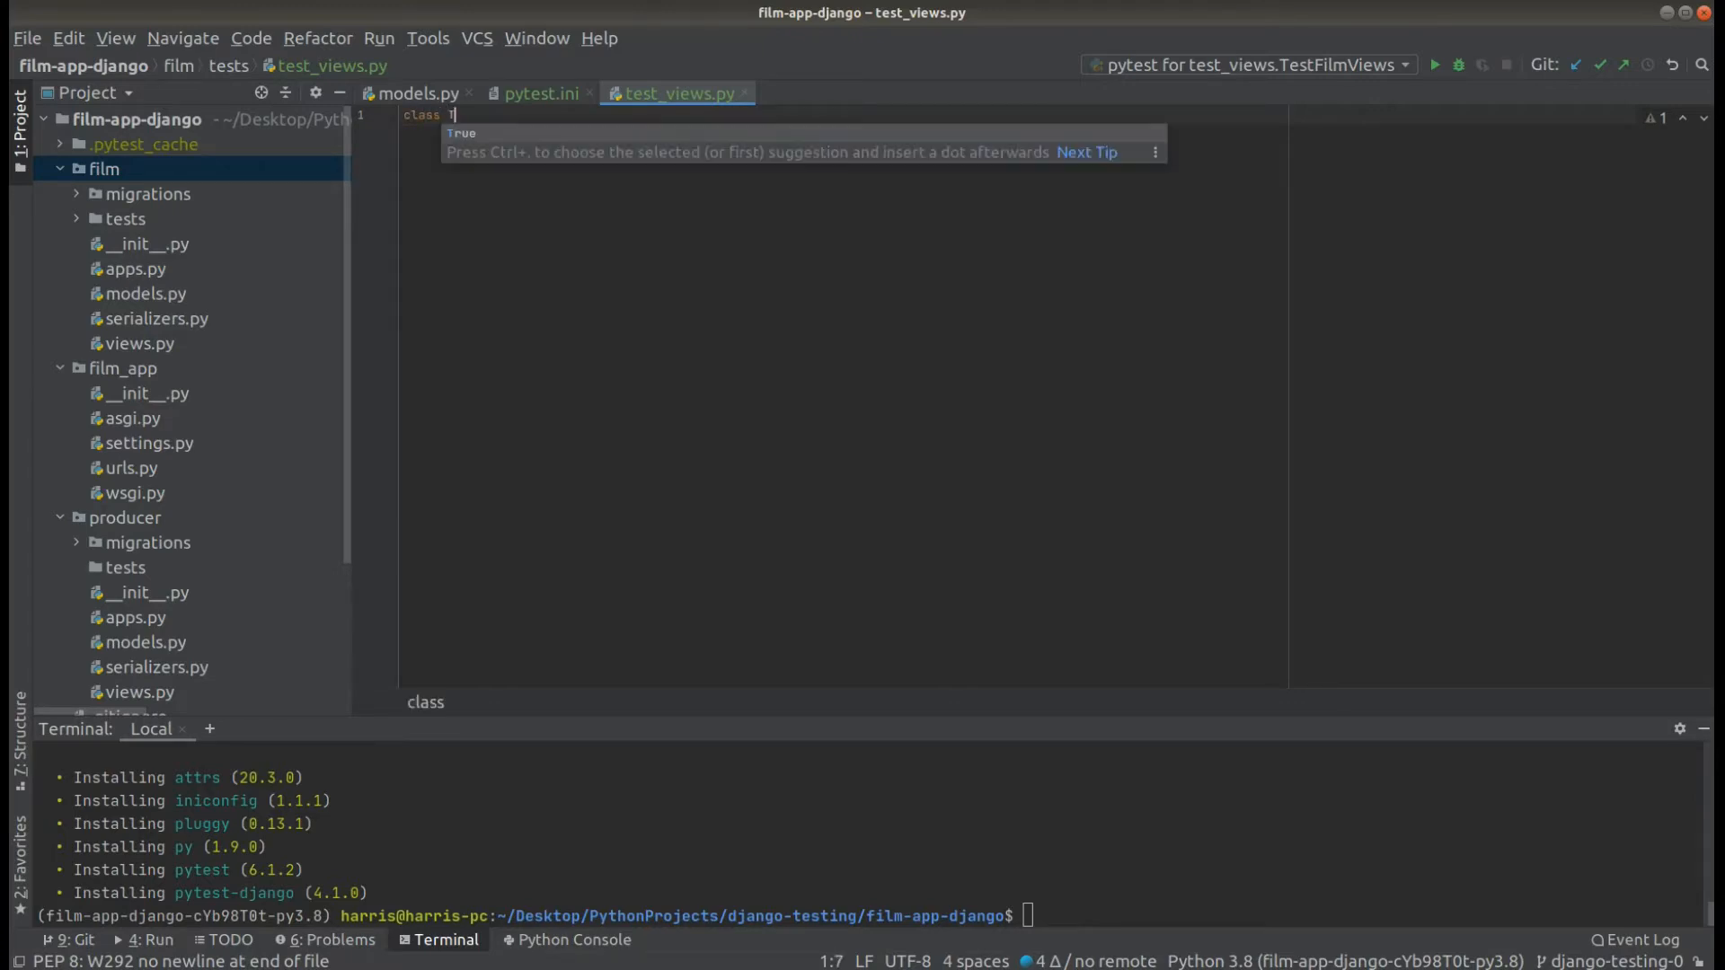
text(estFilmViews:)
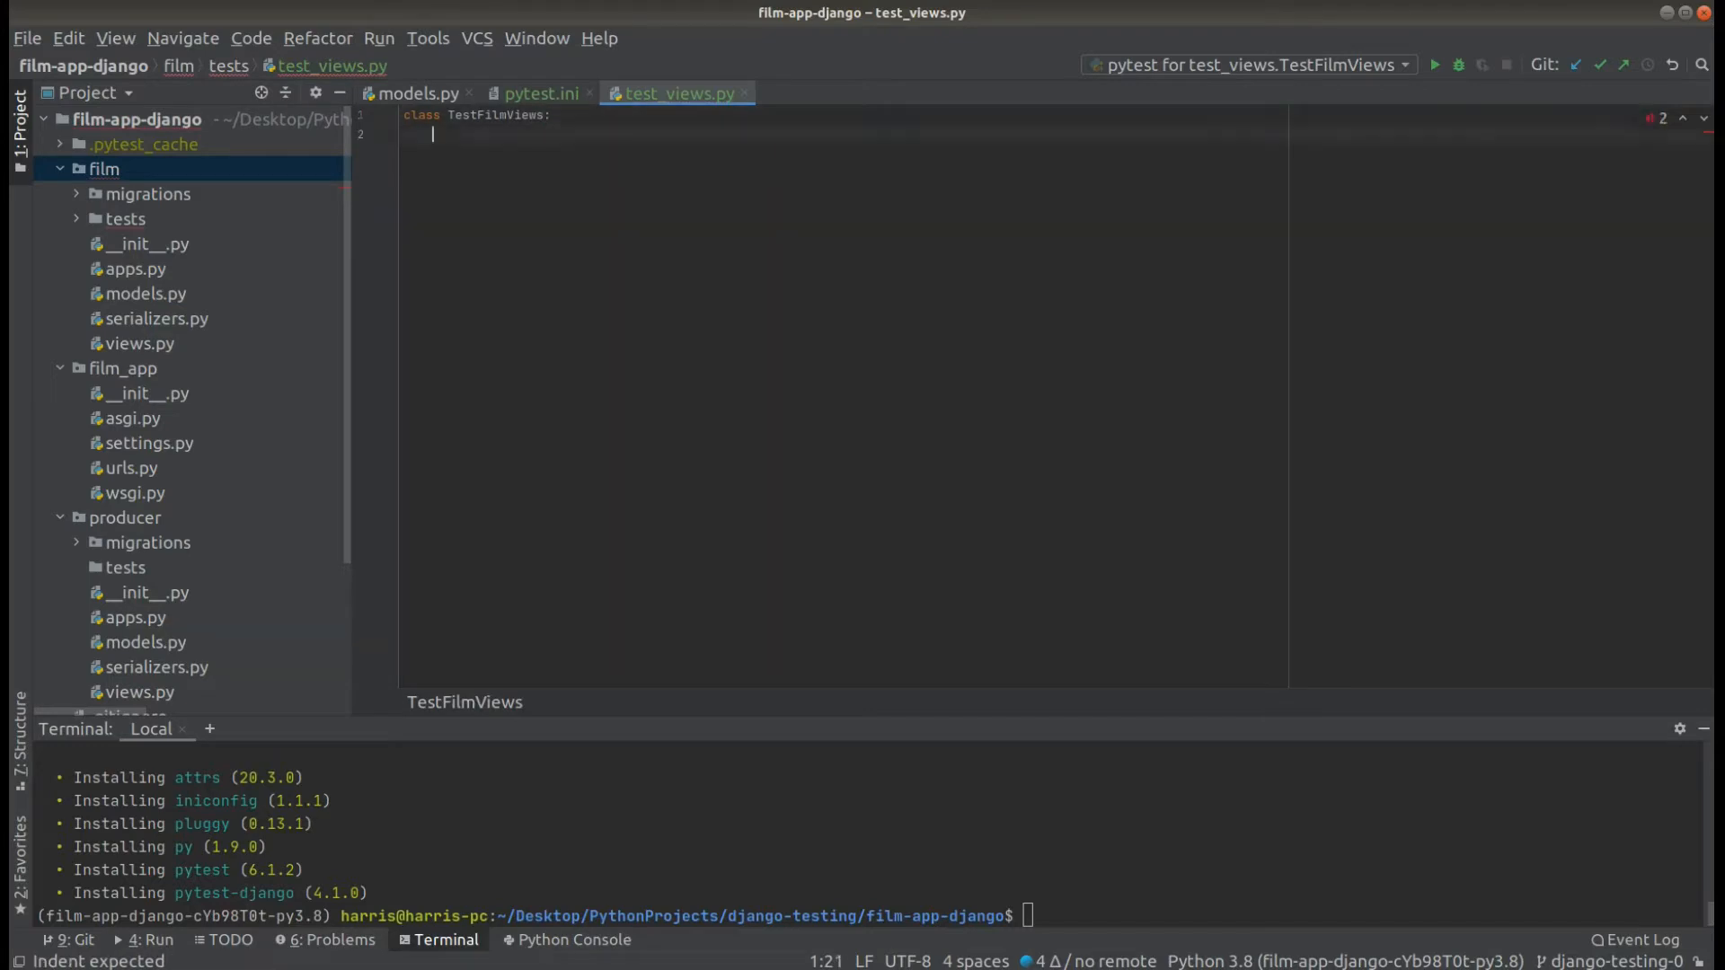
text(d)
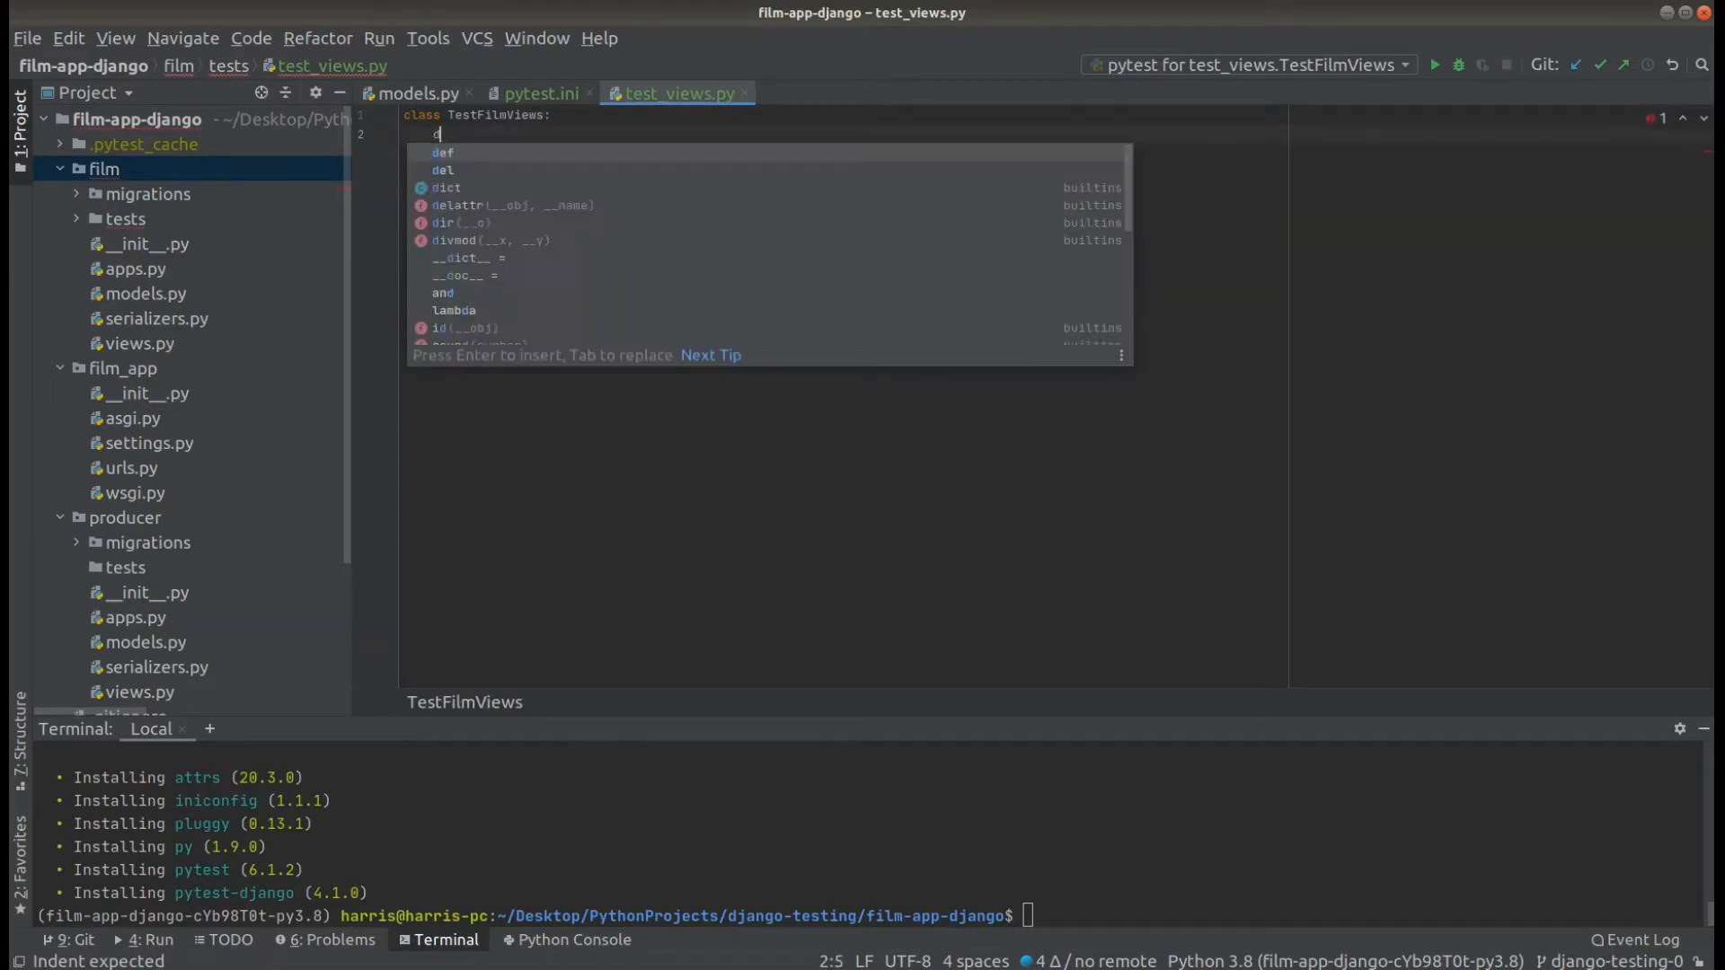
text(def test_crea)
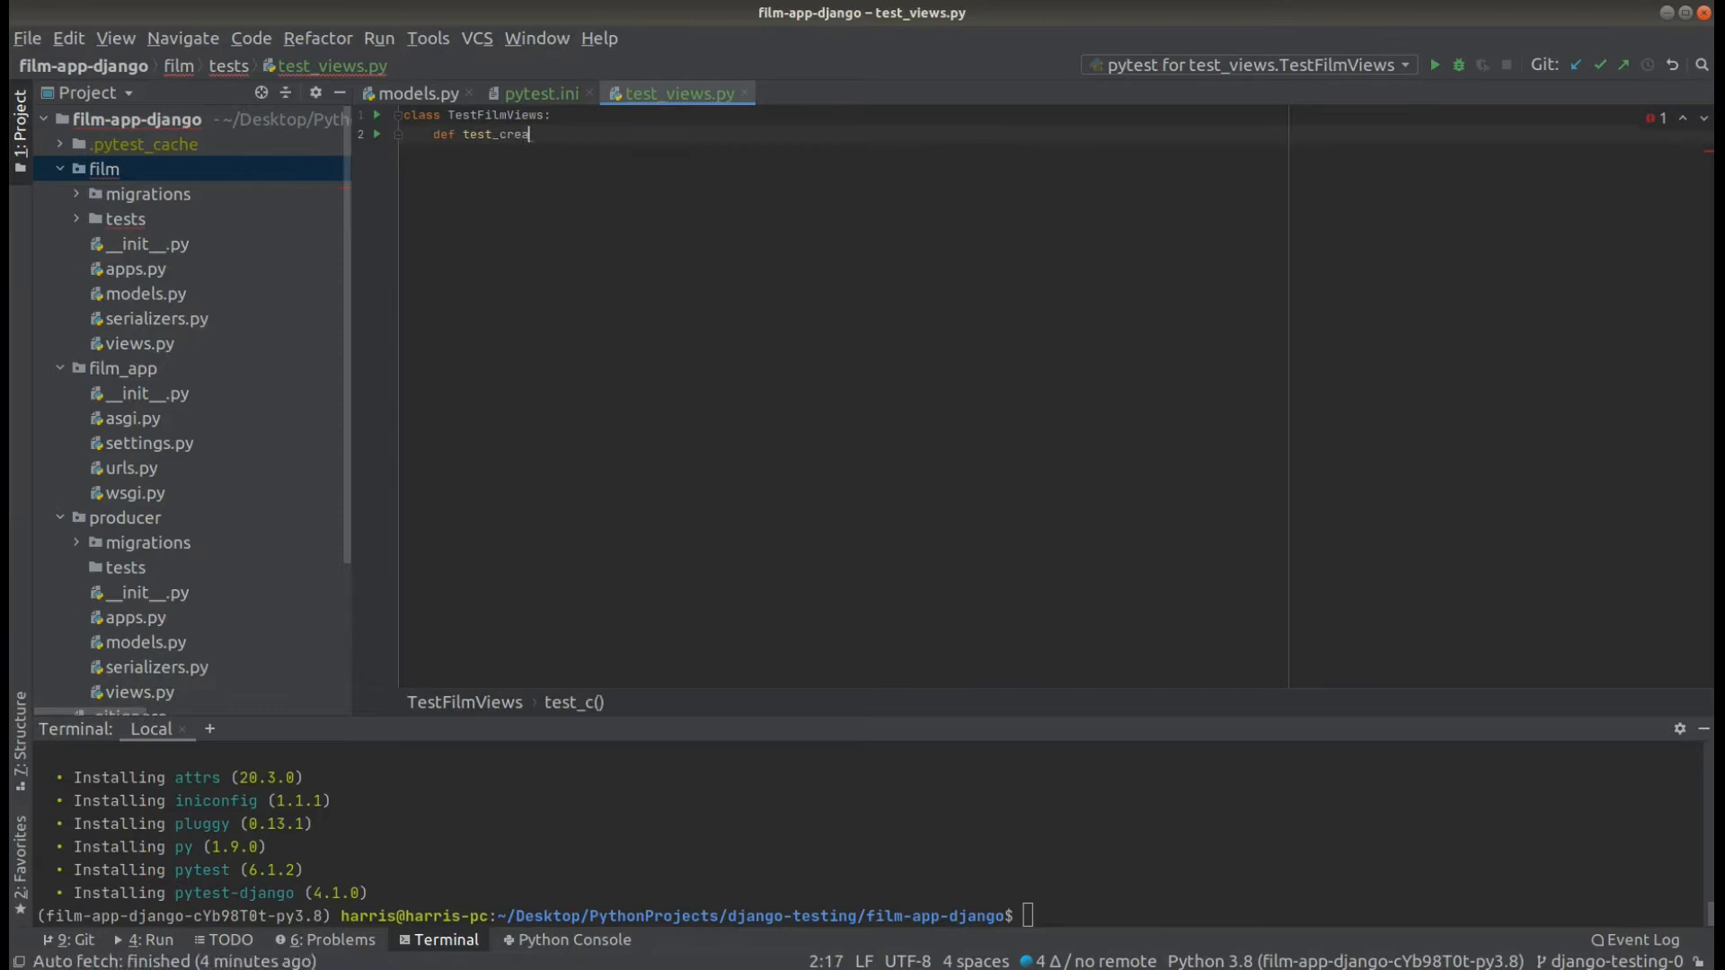
text(te_film(self):)
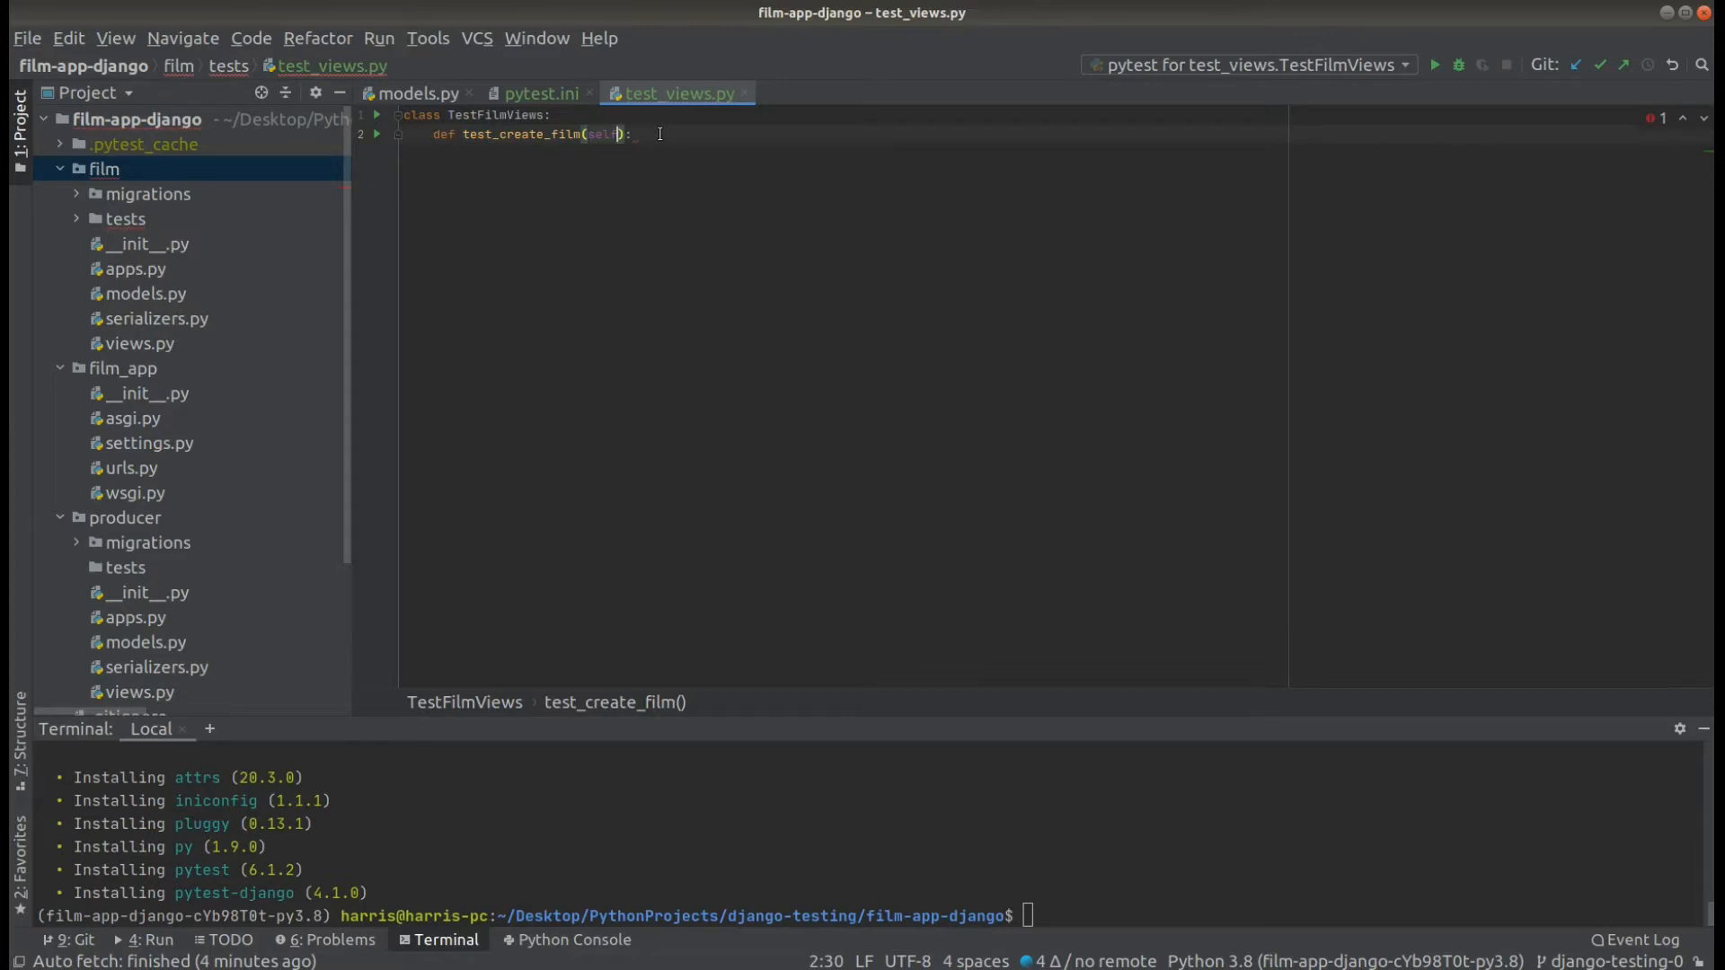
text(, client)
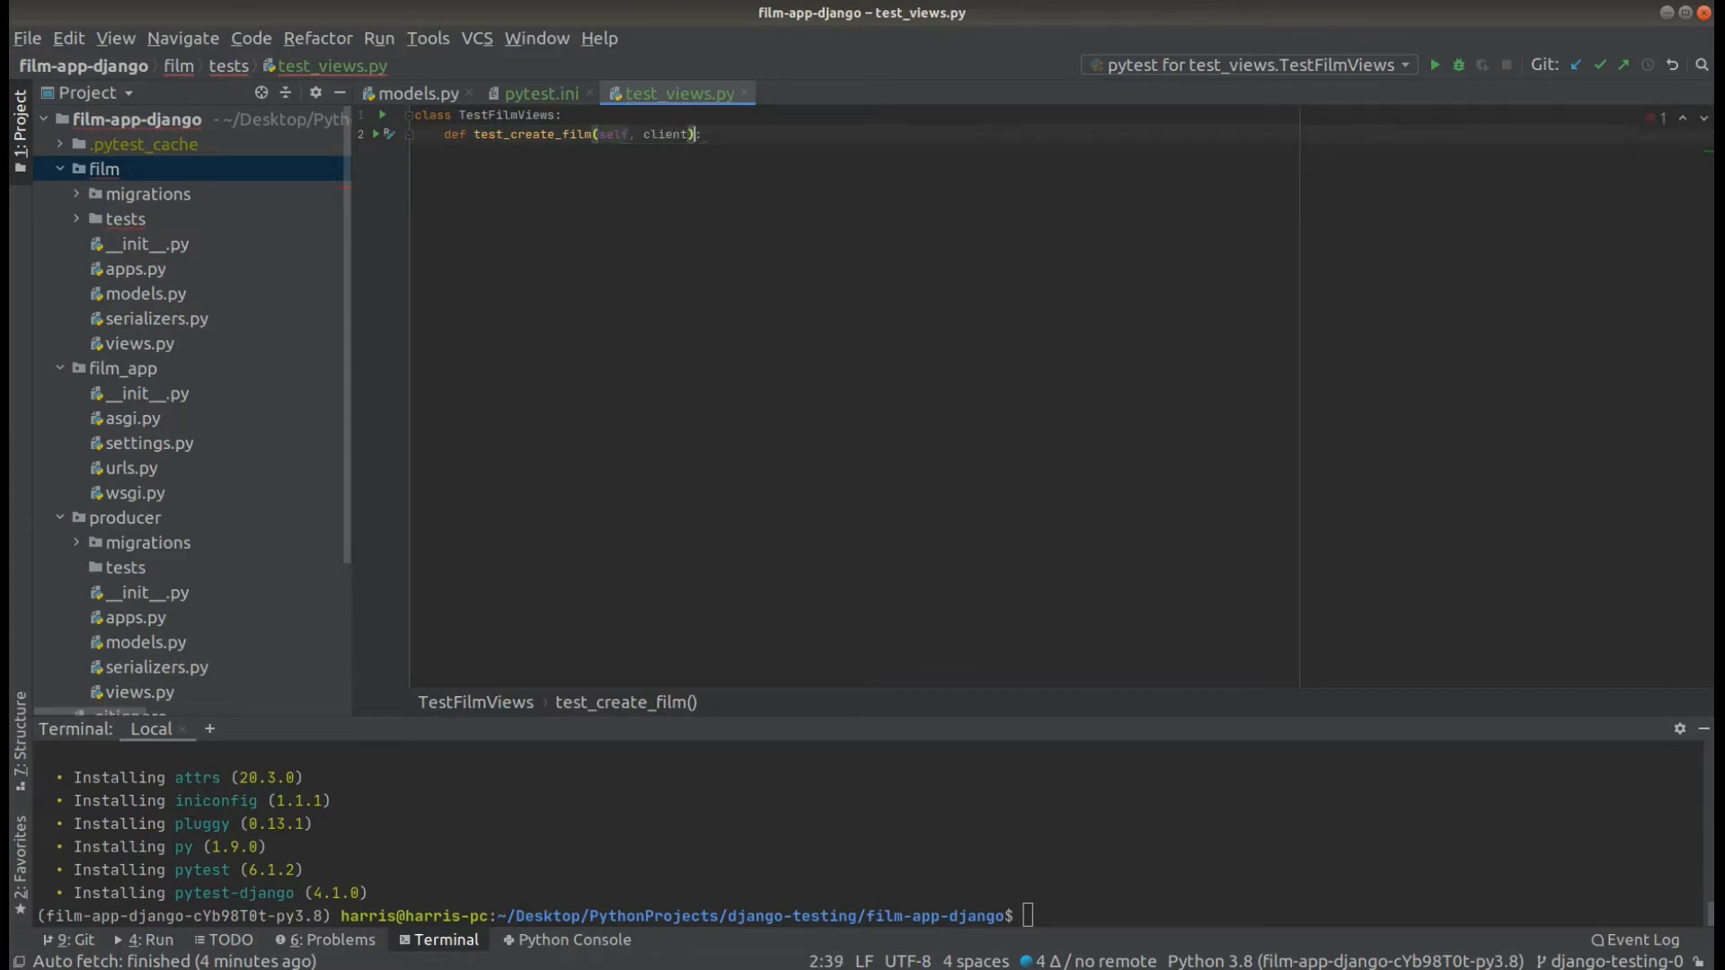
text(-> None)
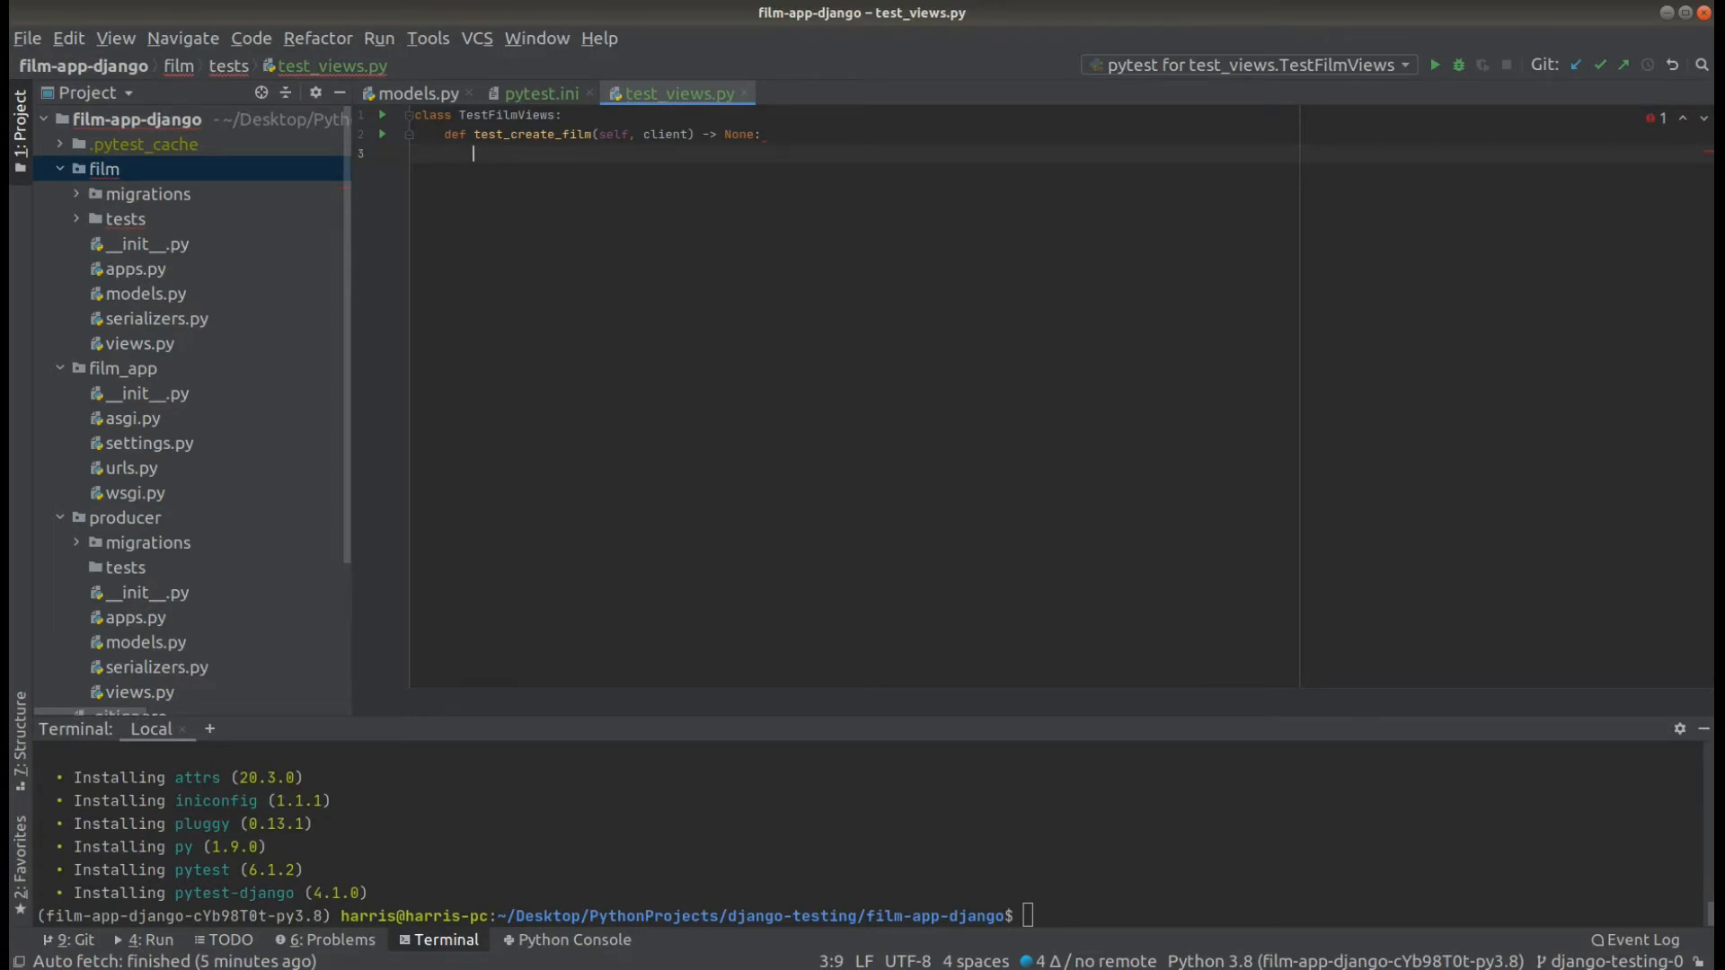
Assert Film.objects.count() == 0 and import Film from film.models
text(assert)
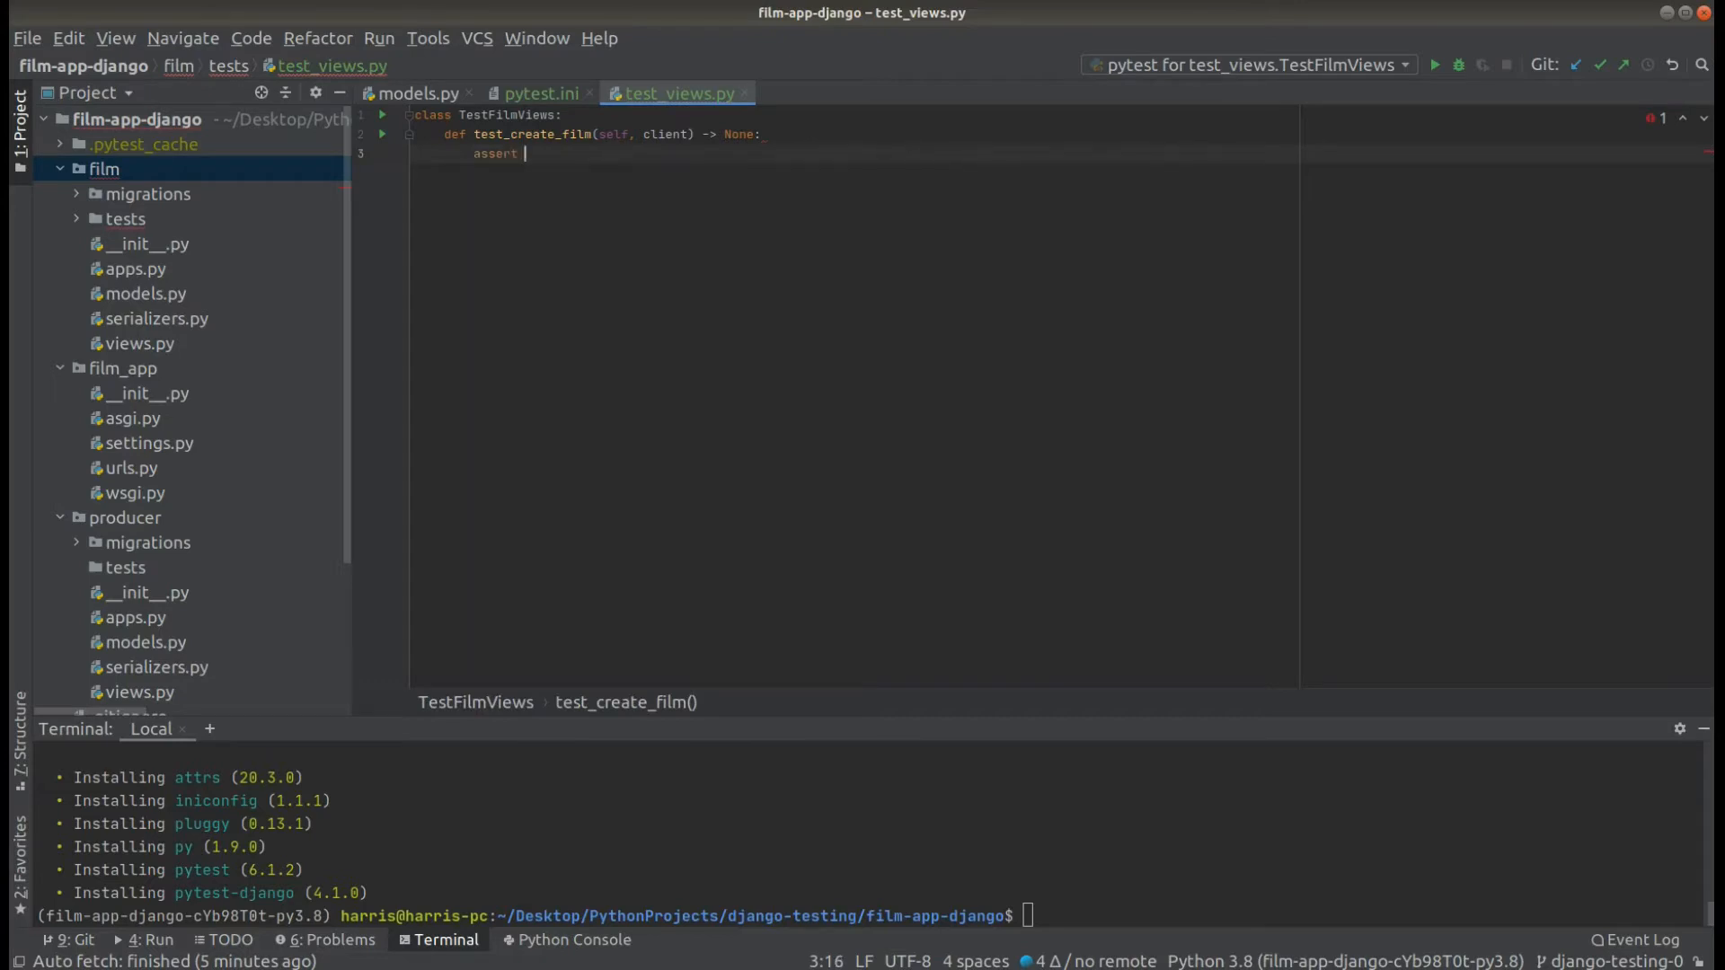
text(Film.objects.al)
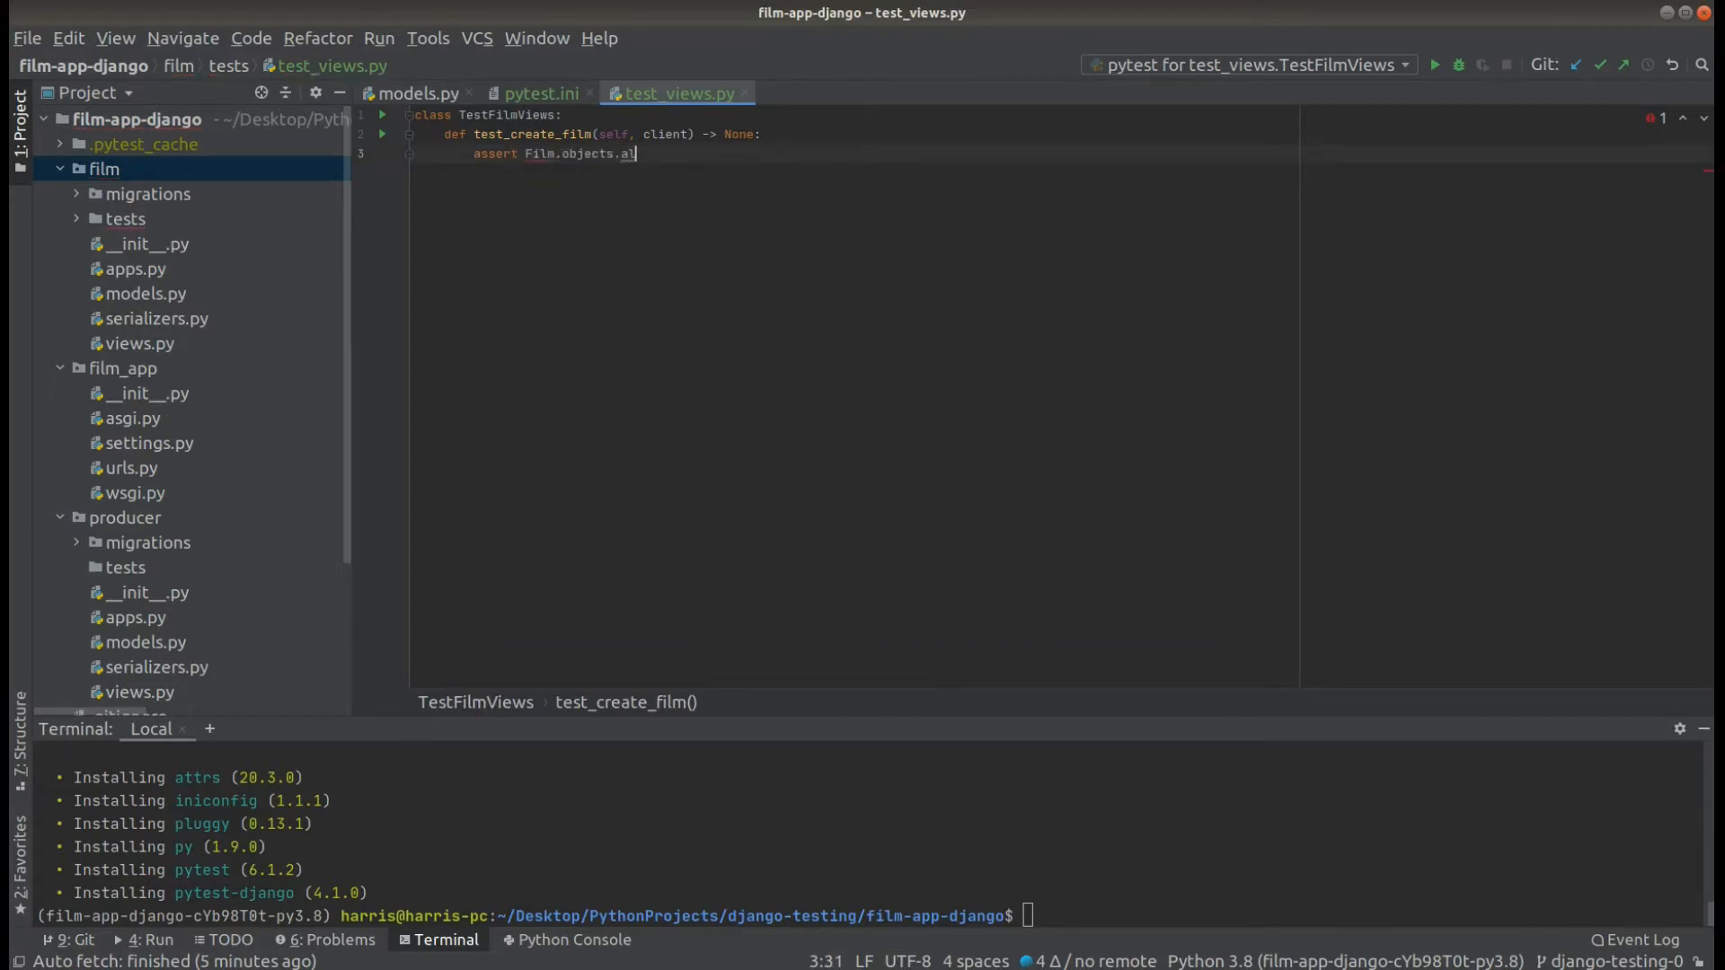
text(count() == 0)
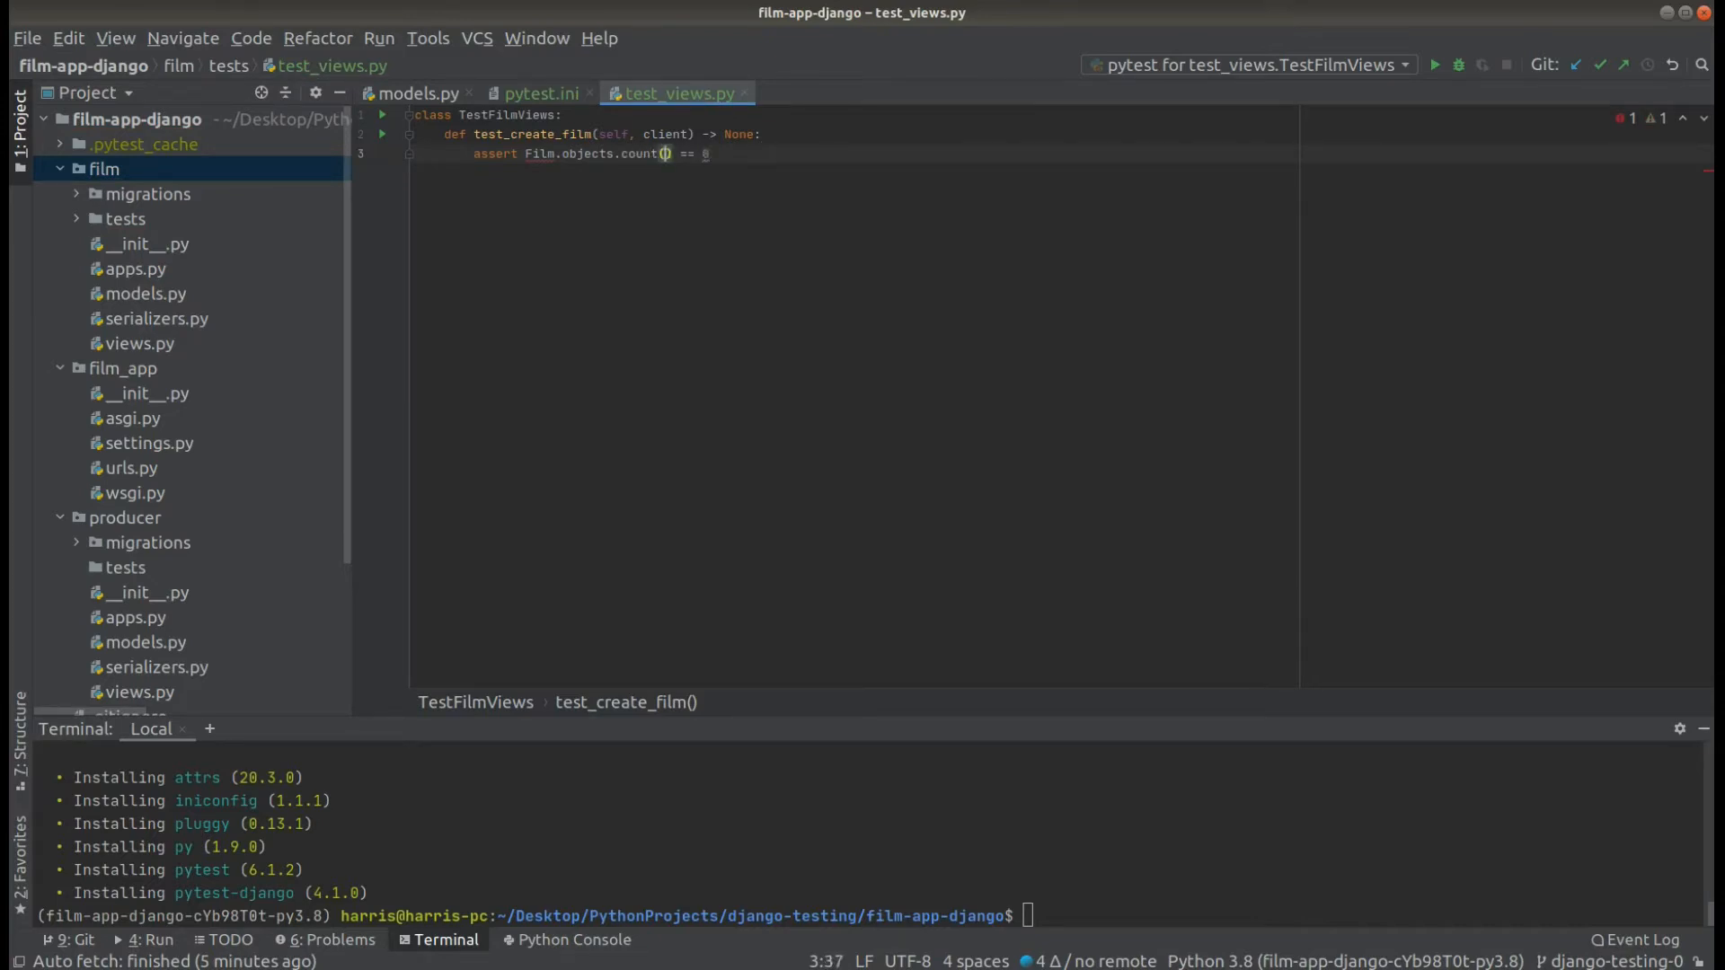
text(from film.models import Film)
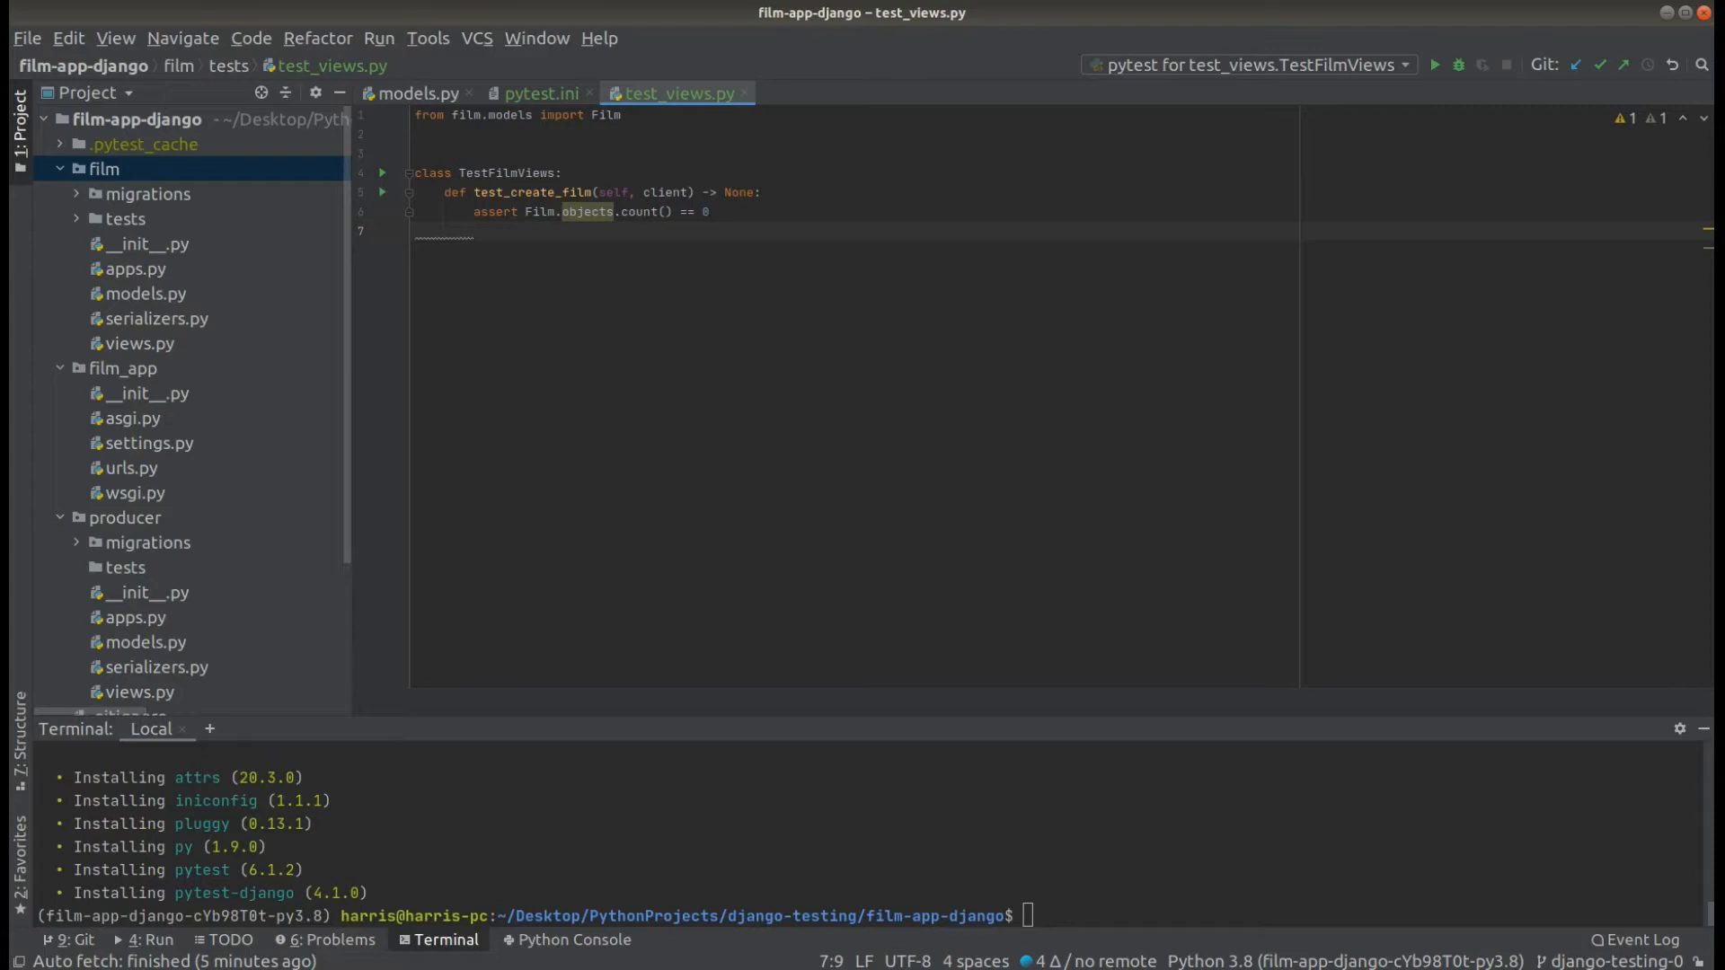
Create a producer named ben with Producer.objects.create, importing Producer
text(prdo)
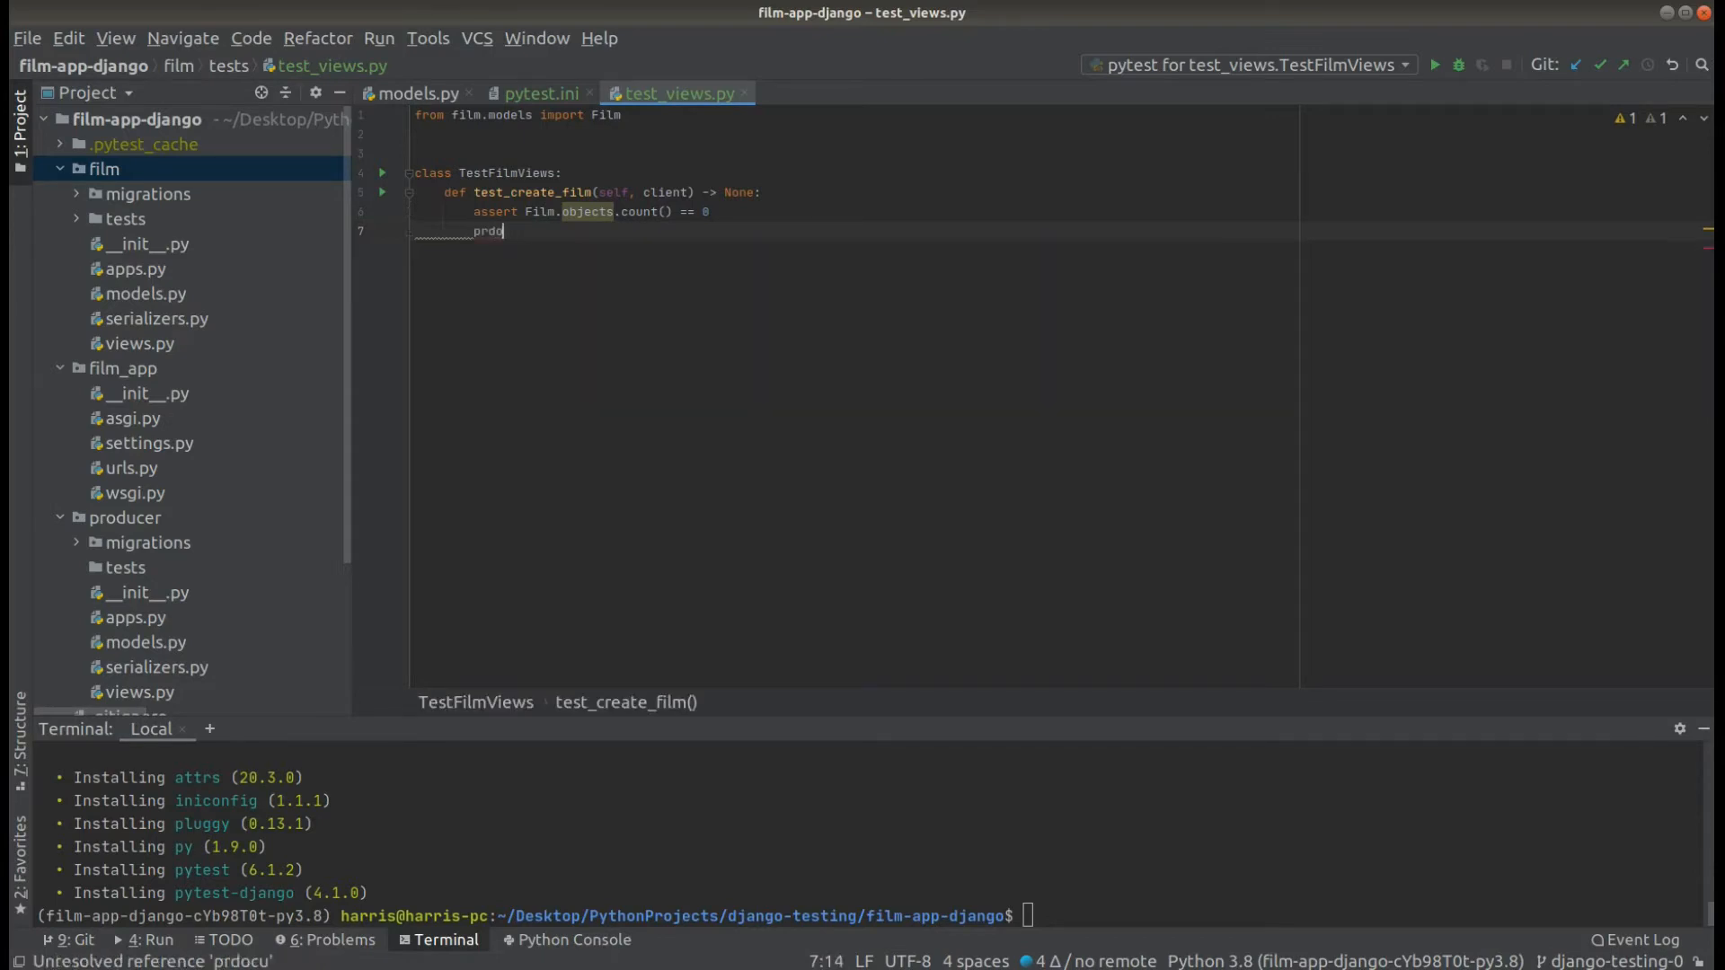
text(producer:)
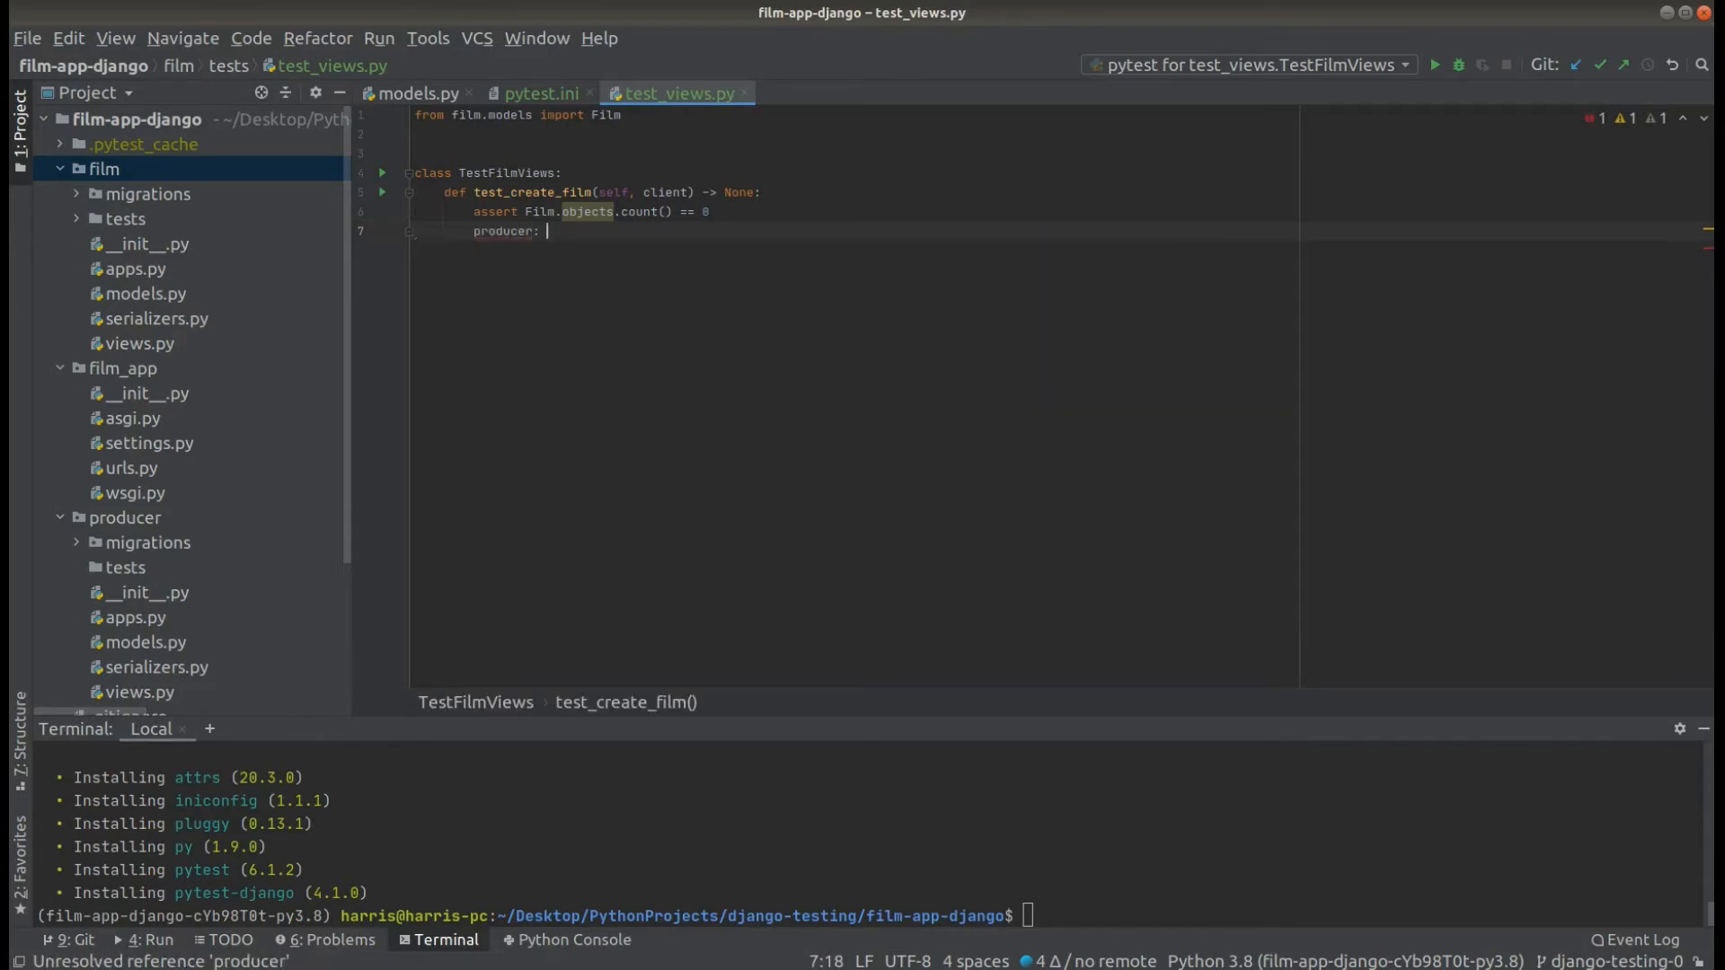
text(Producer = Produce)
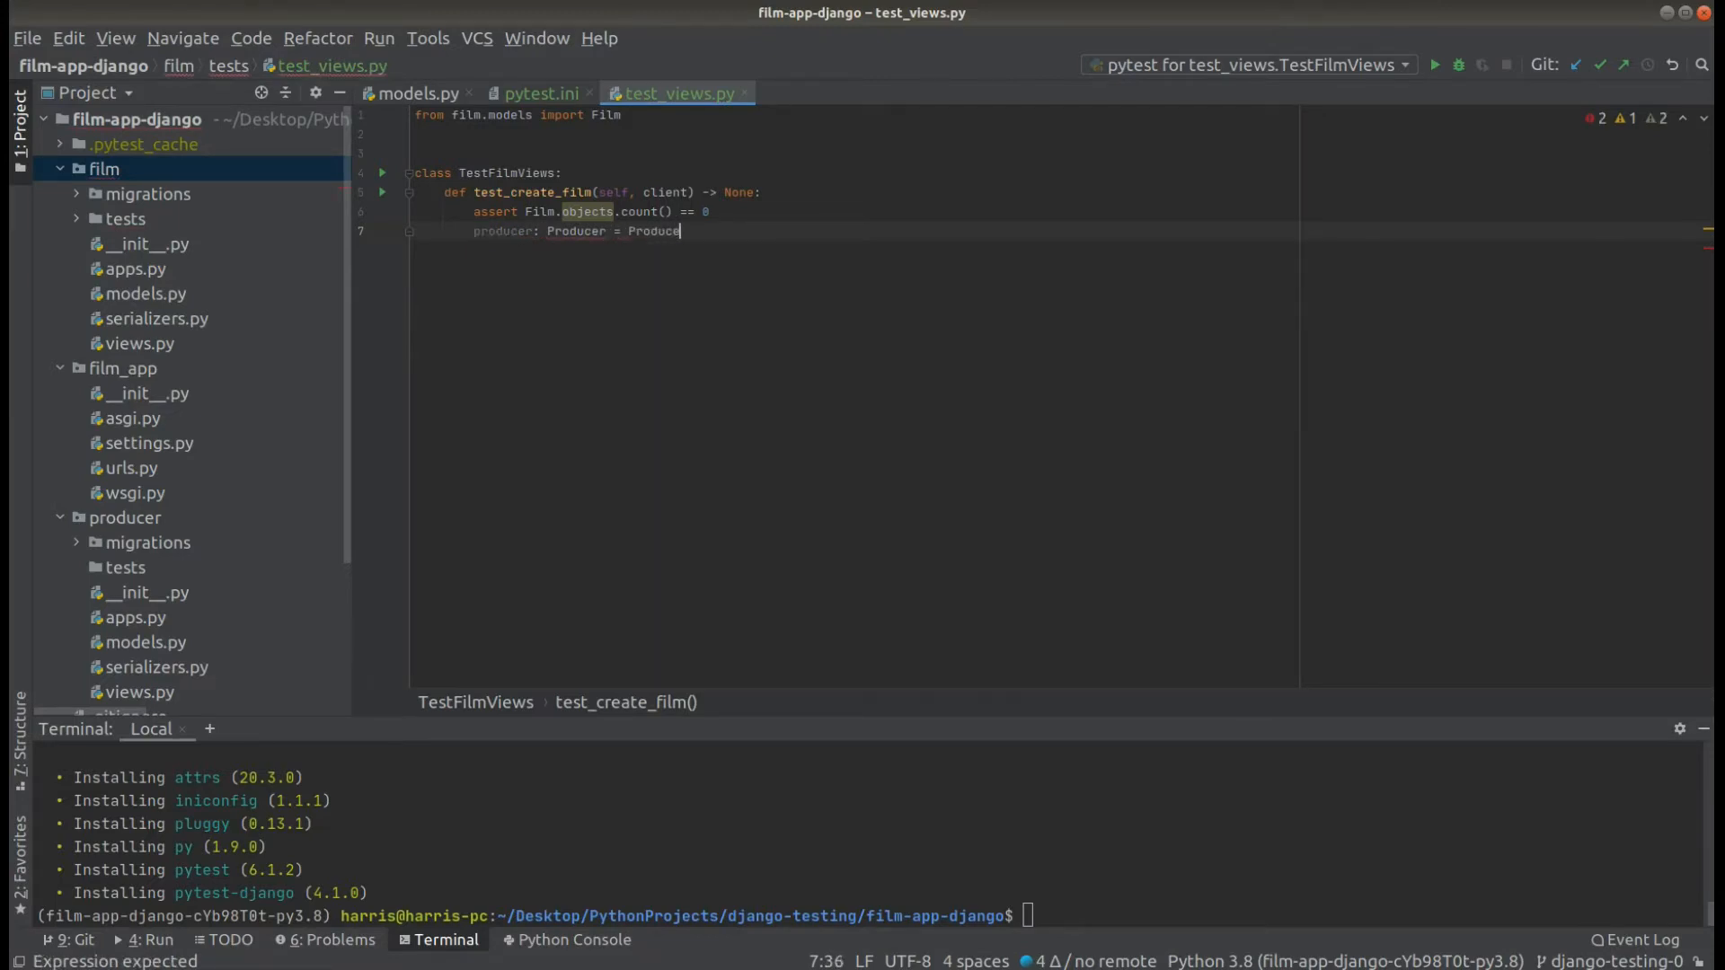
text(.objects.create()
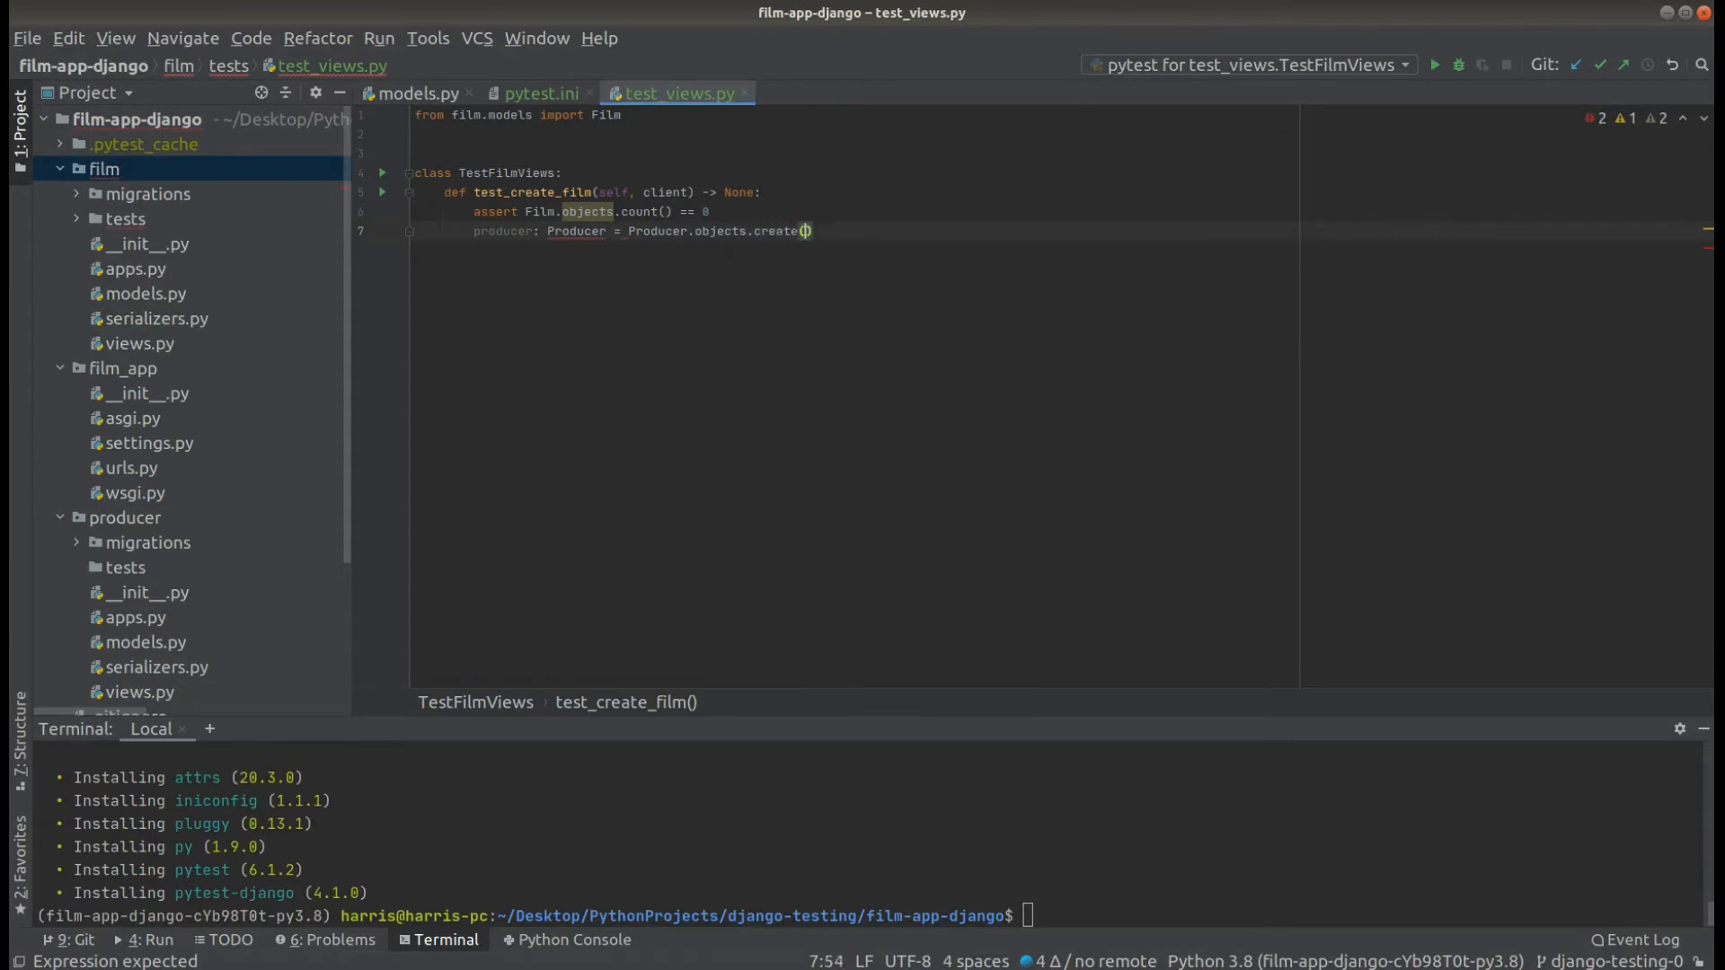
text(name="")
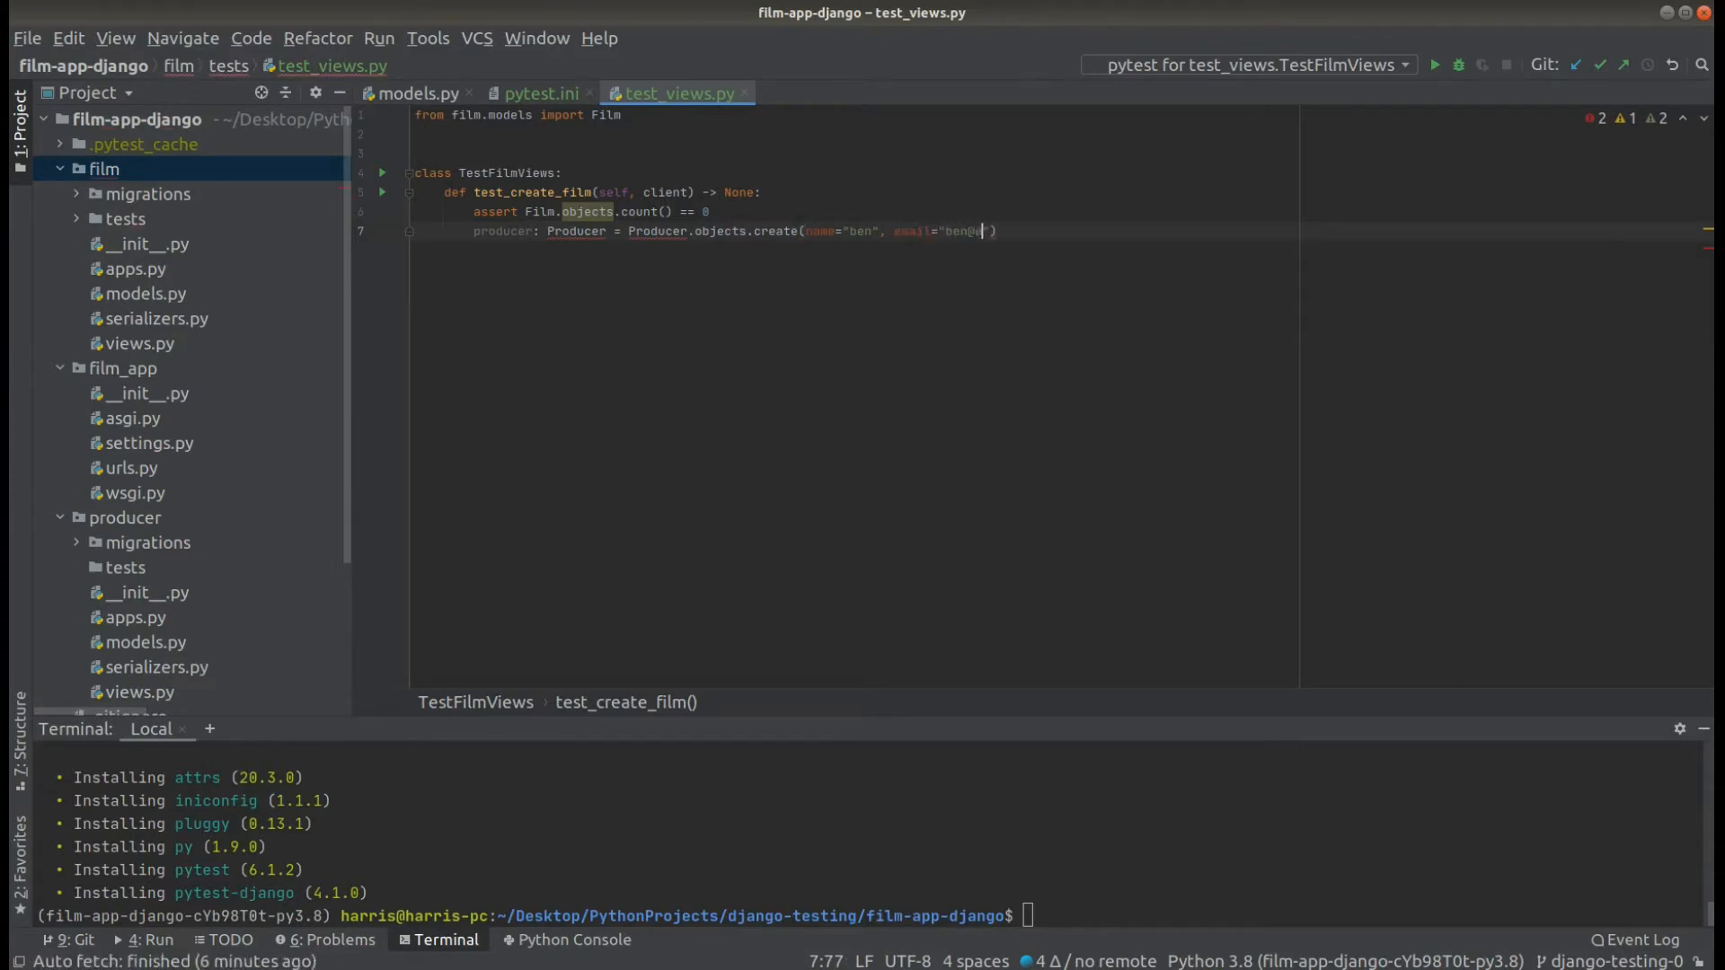
text(example.com)
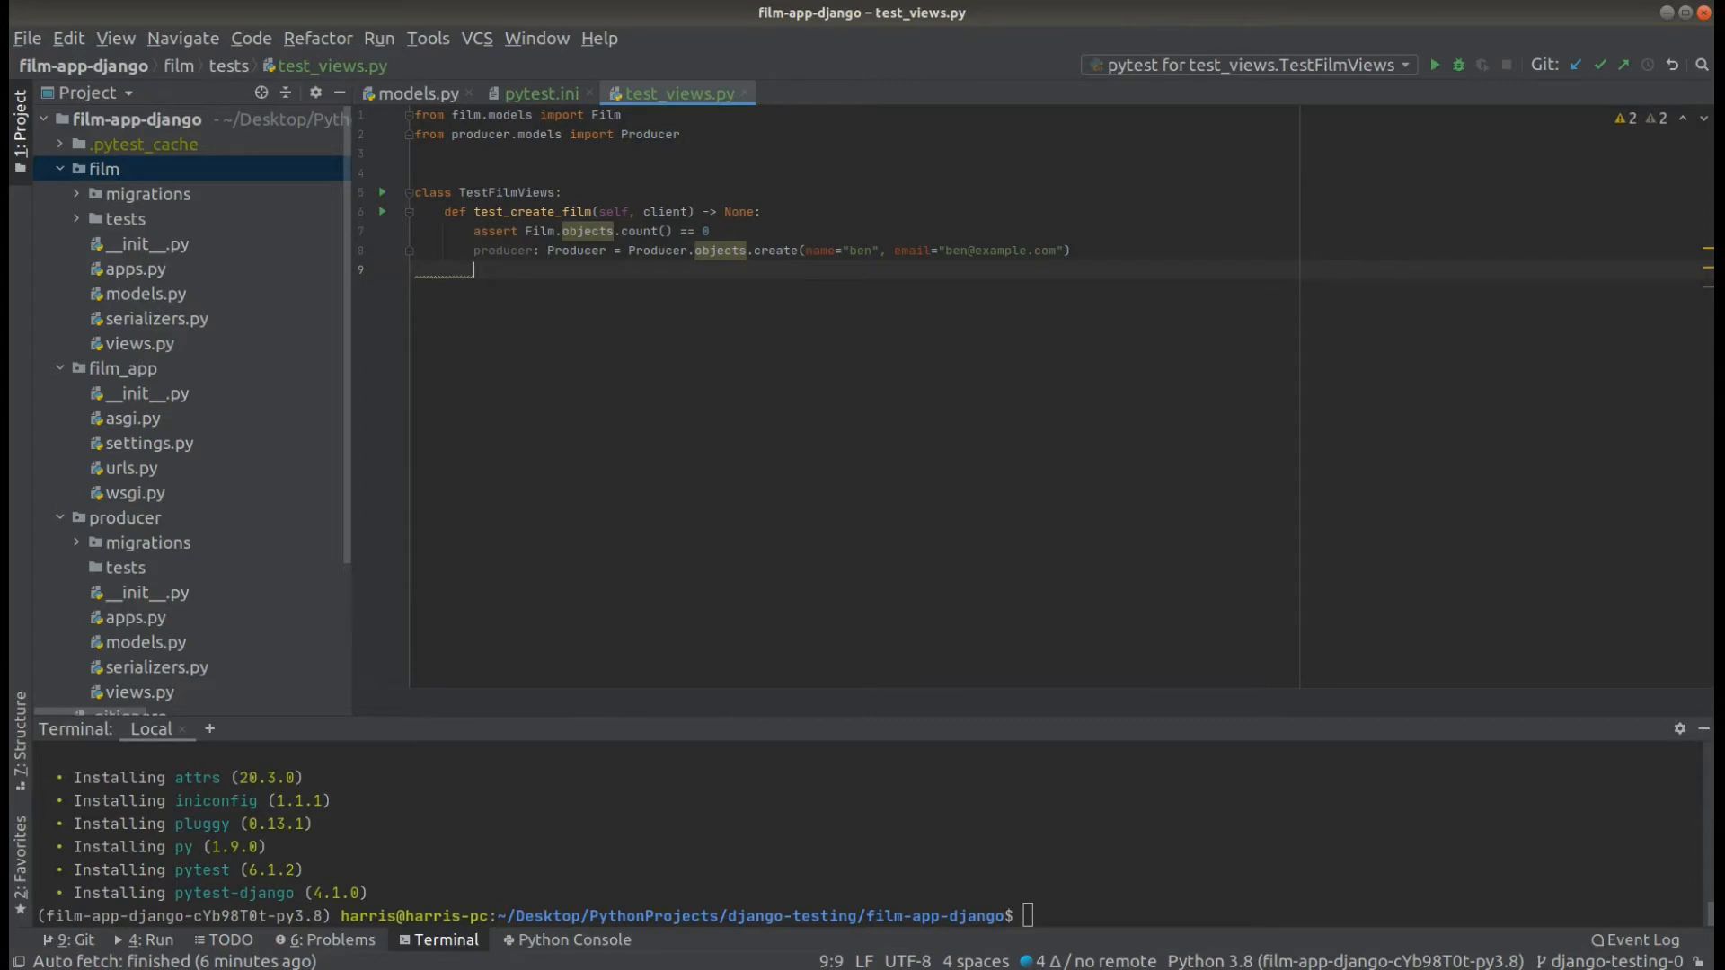
Post title Harry Potter, year_published 1992 and producer.id to /films/ with client.post
text(response =)
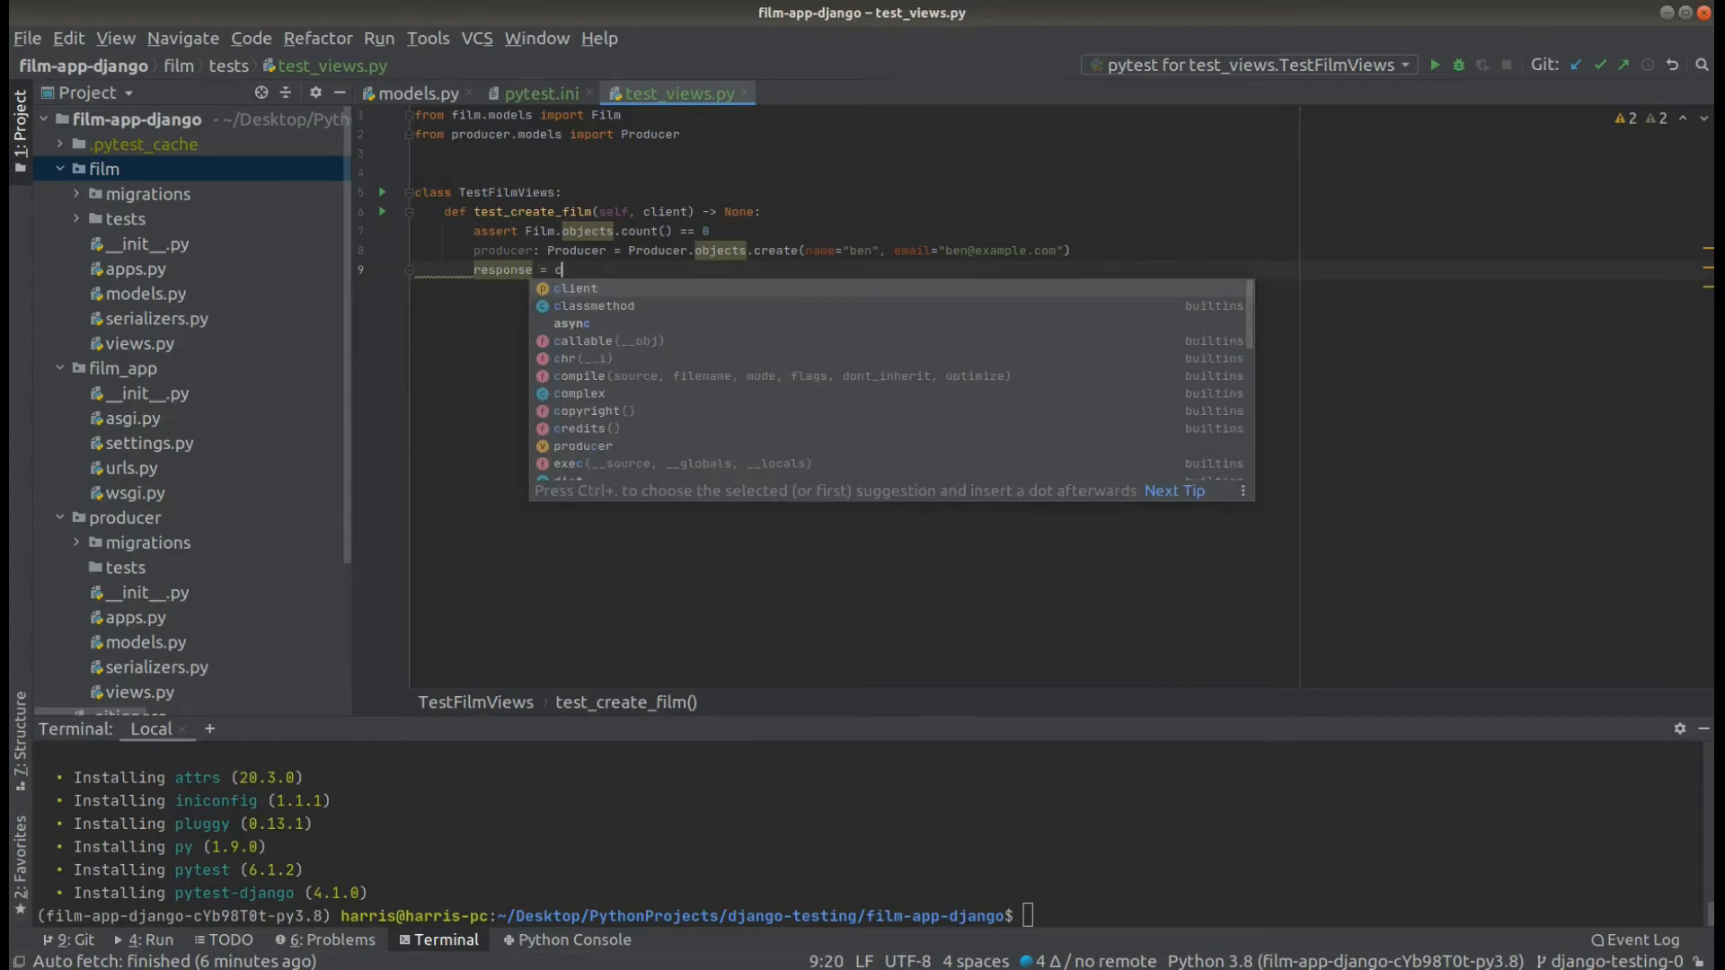
text(client.post())
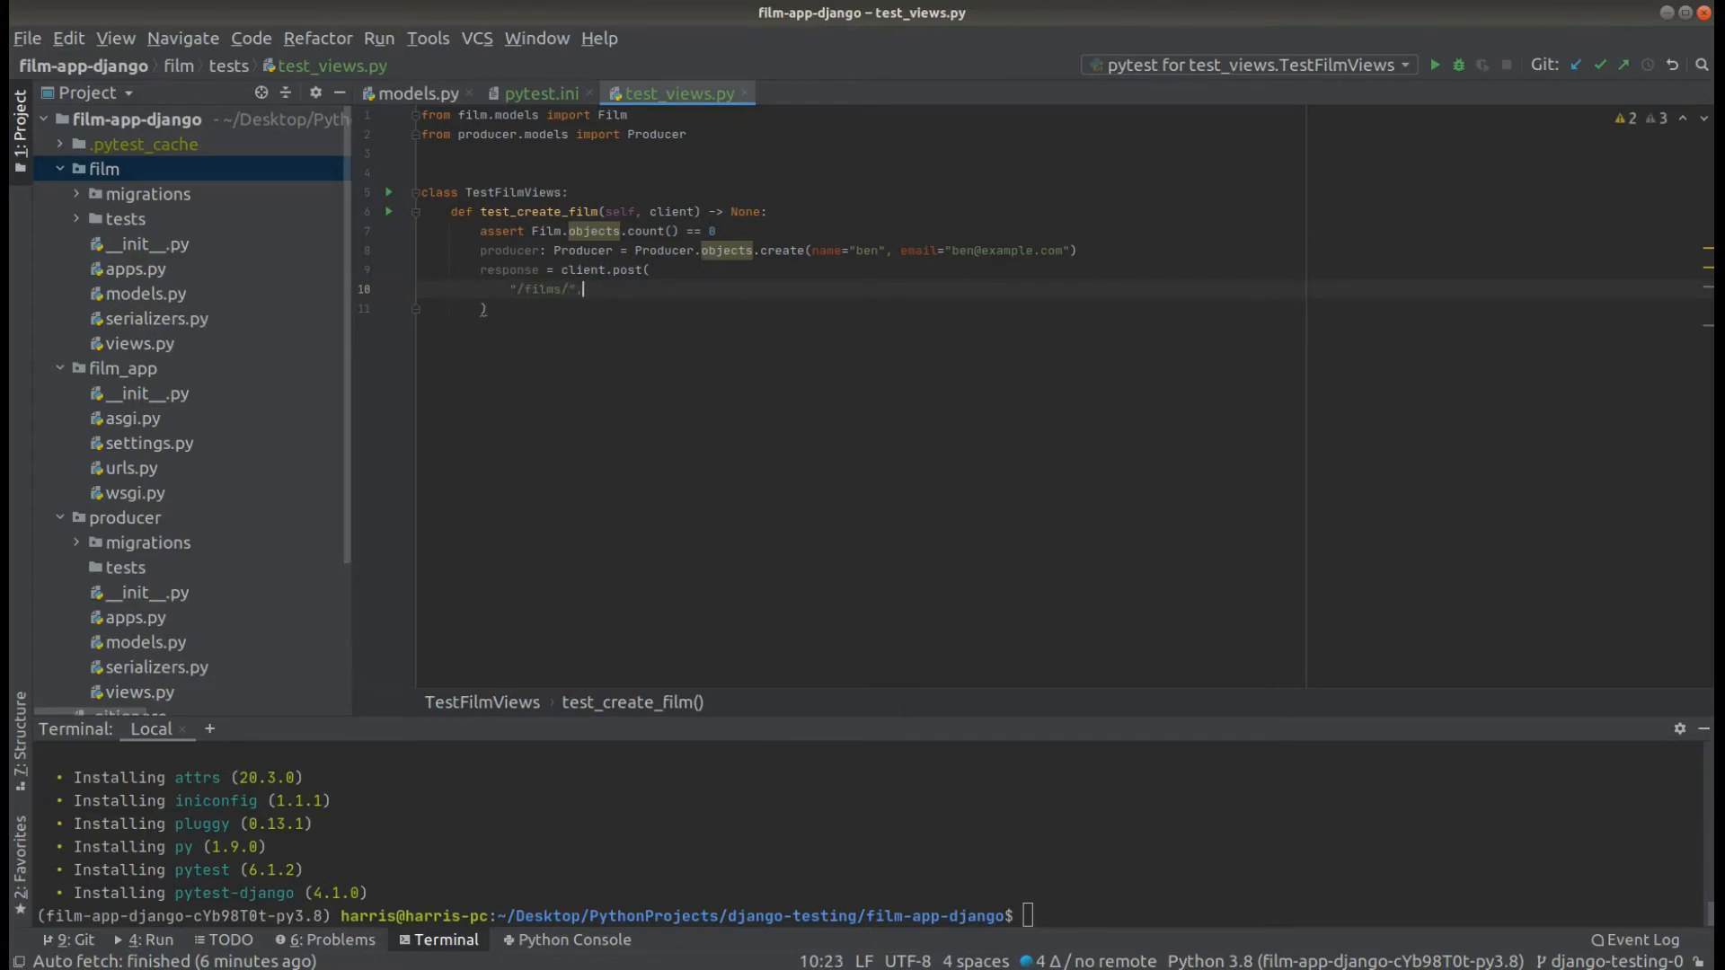
text({)
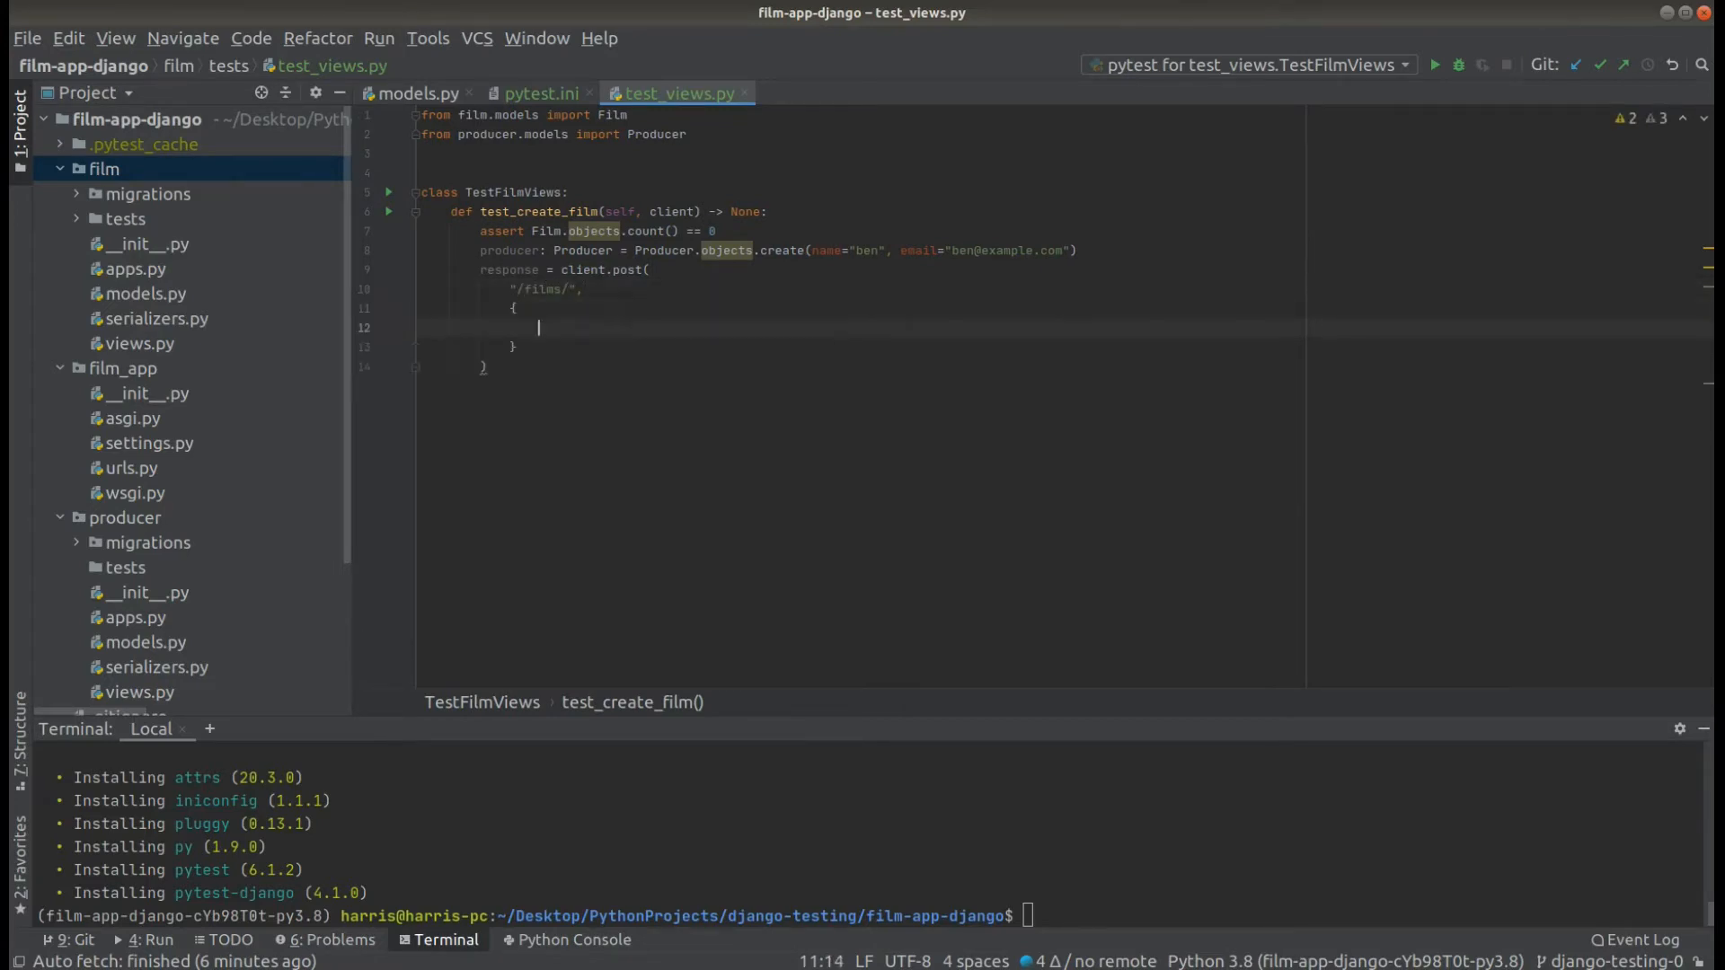
text("title")
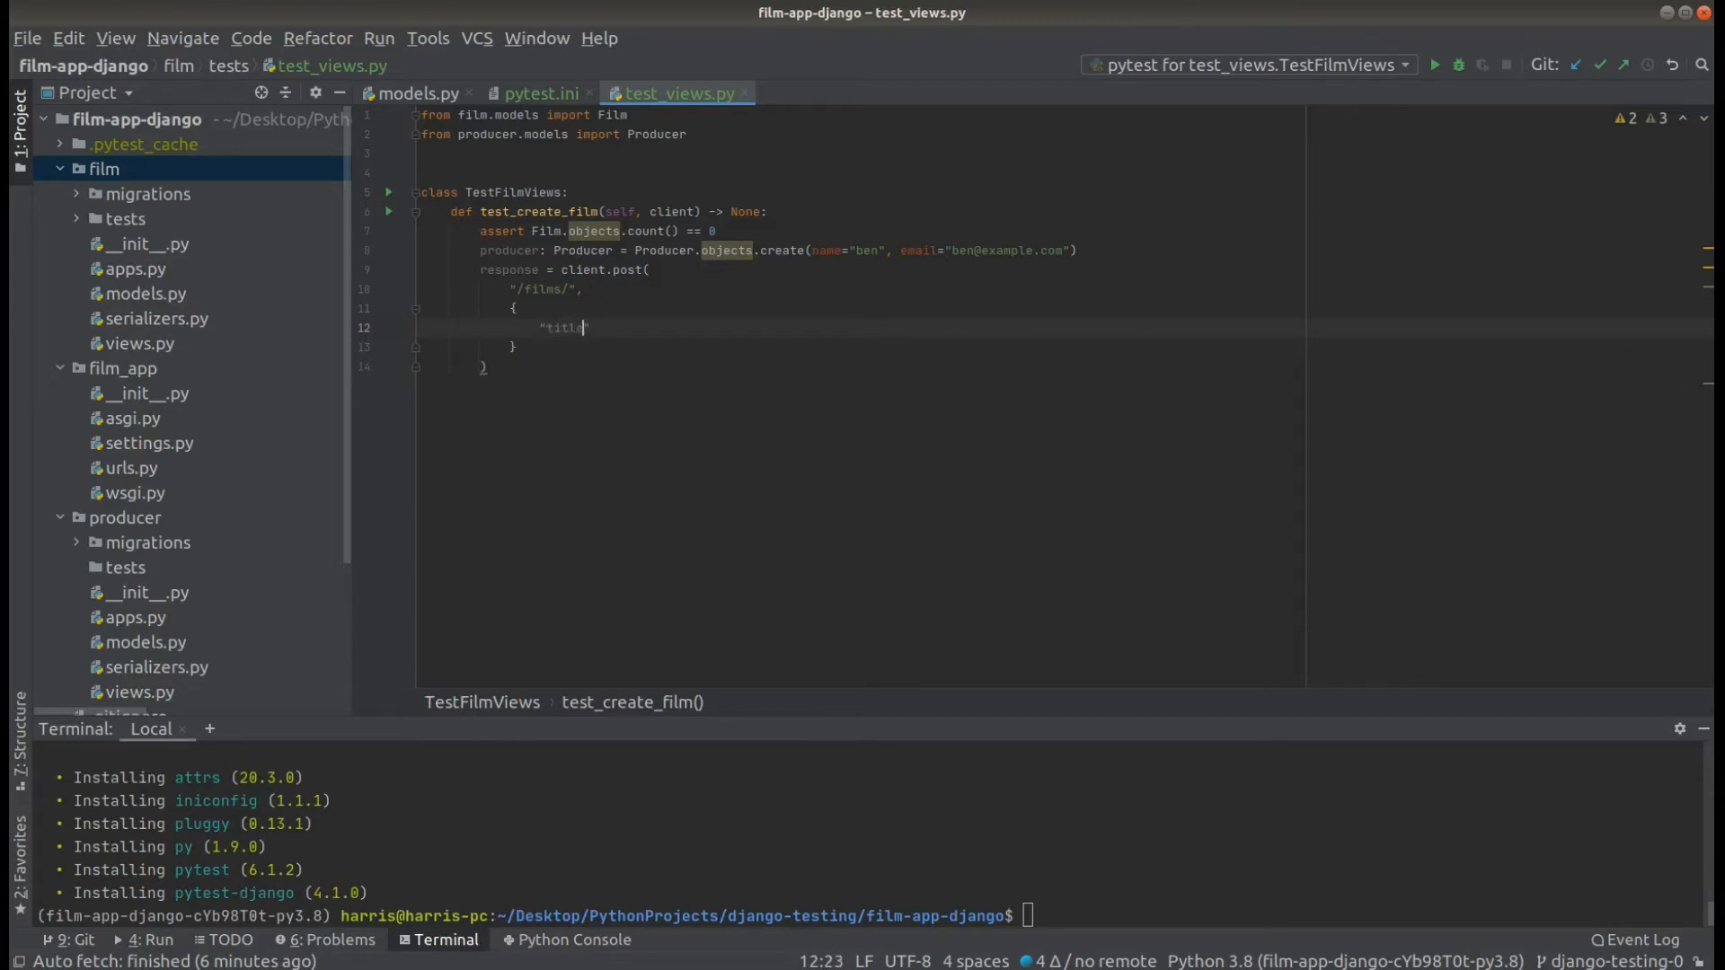
text(: "Harry Potter",)
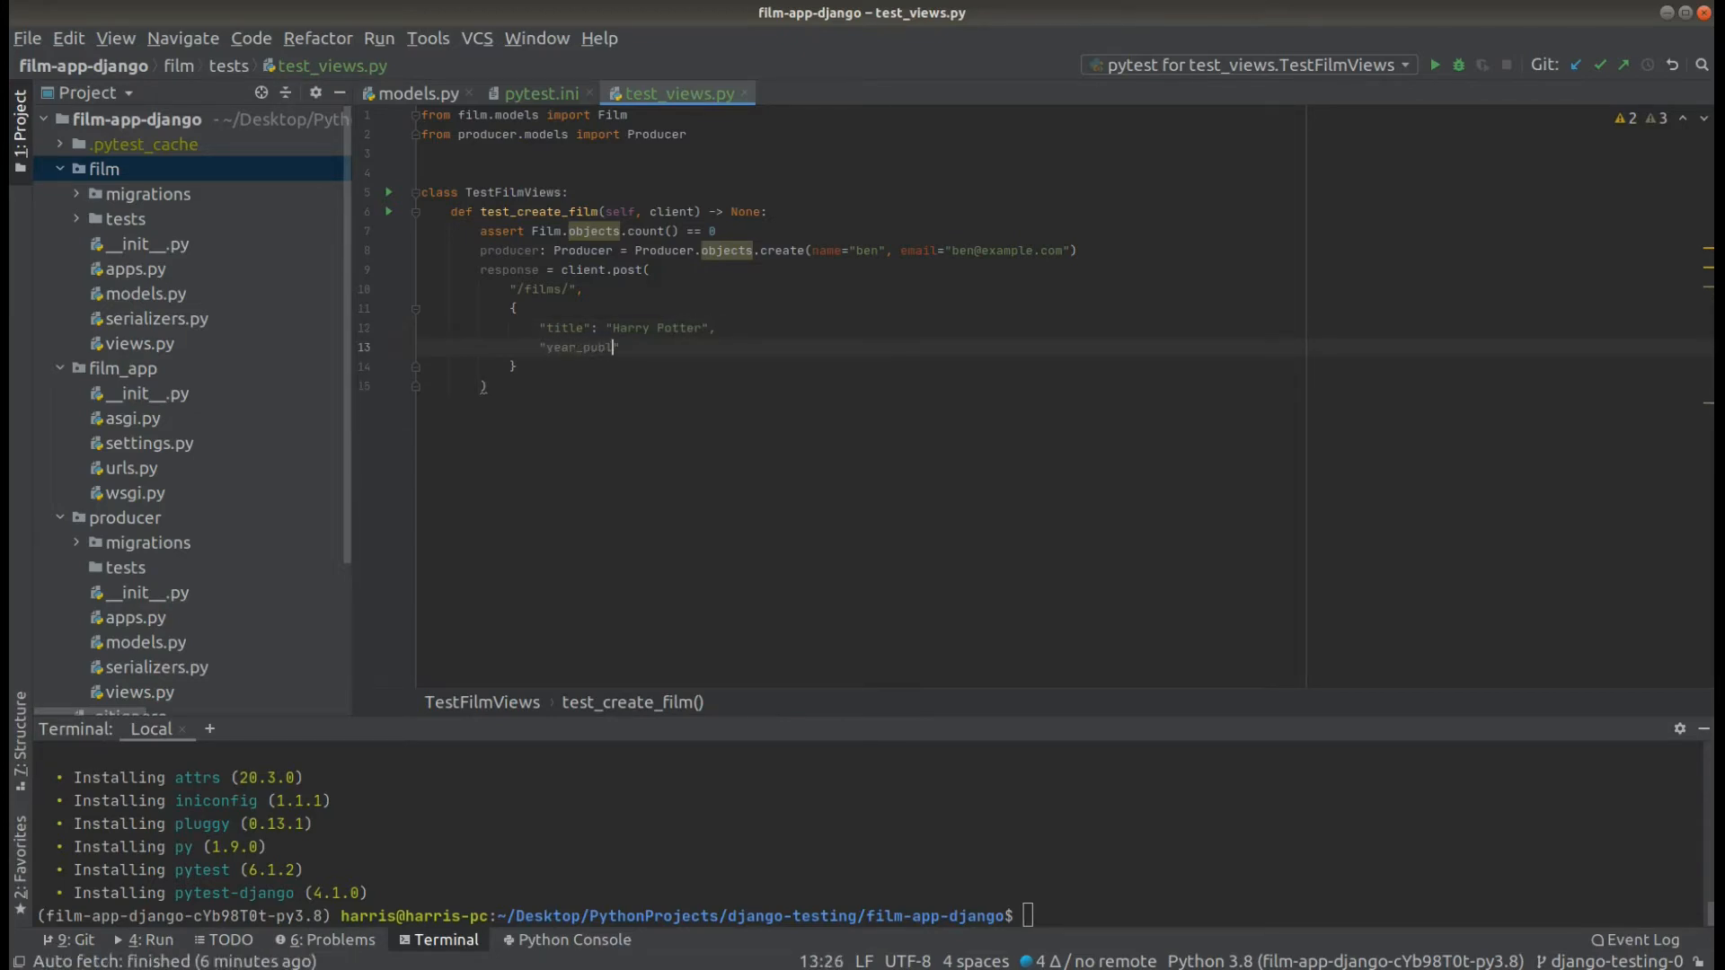
text(ished":)
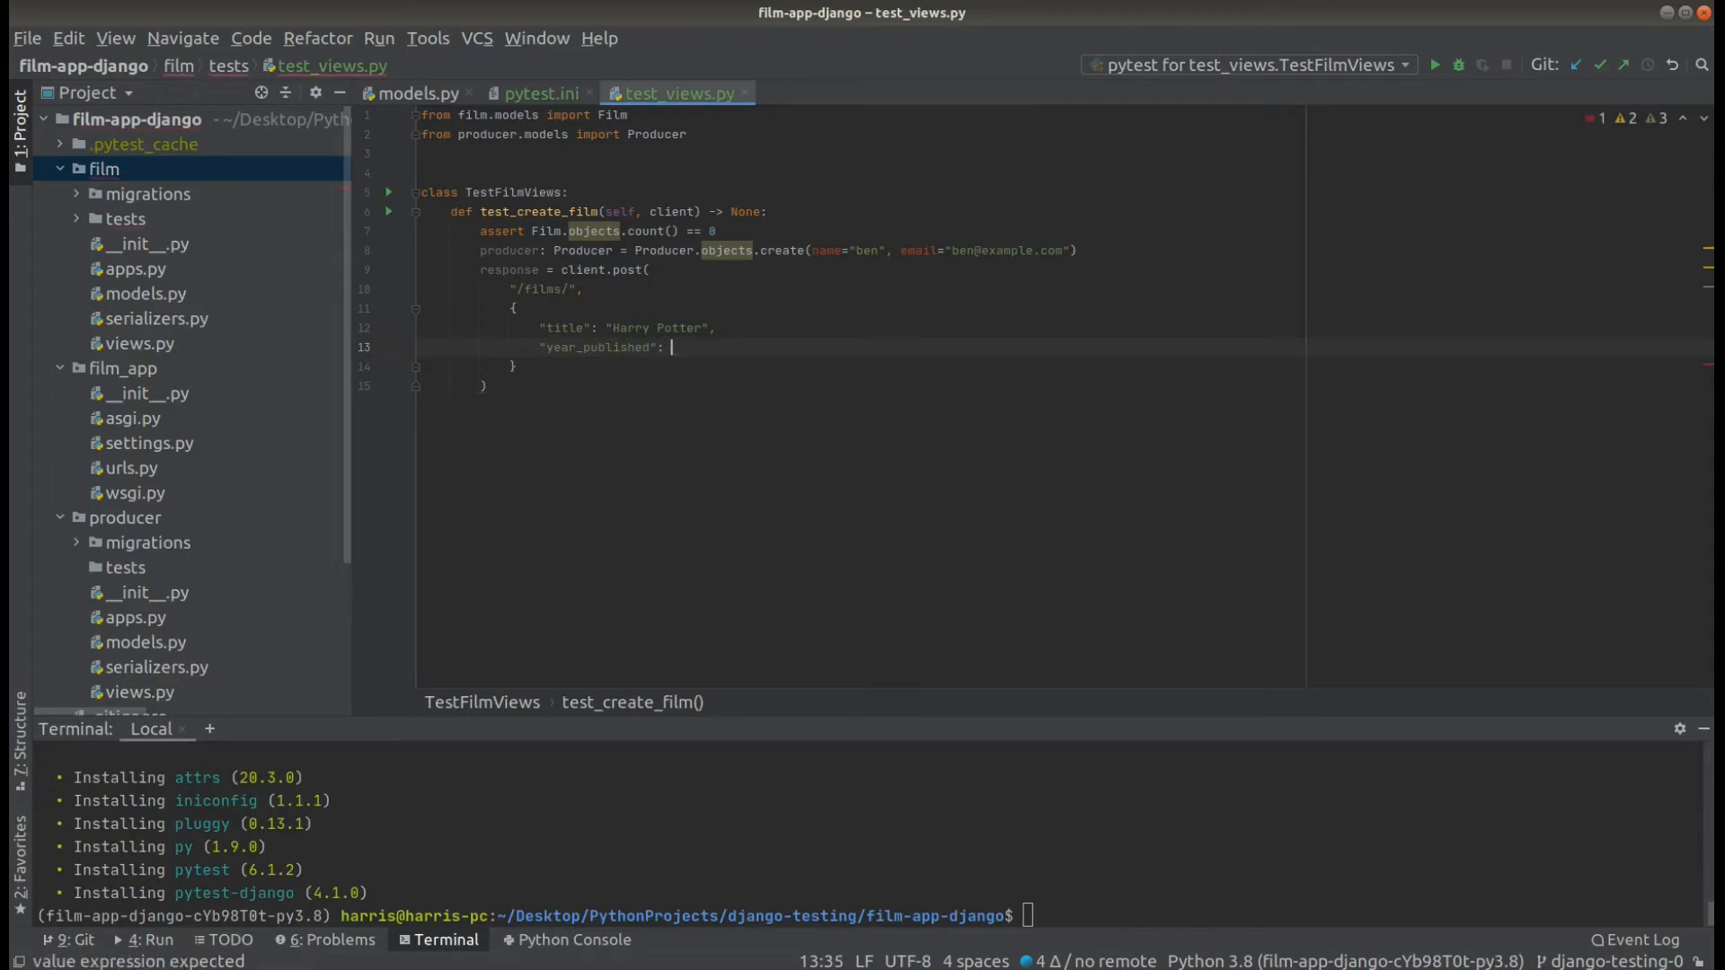
text(1992.)
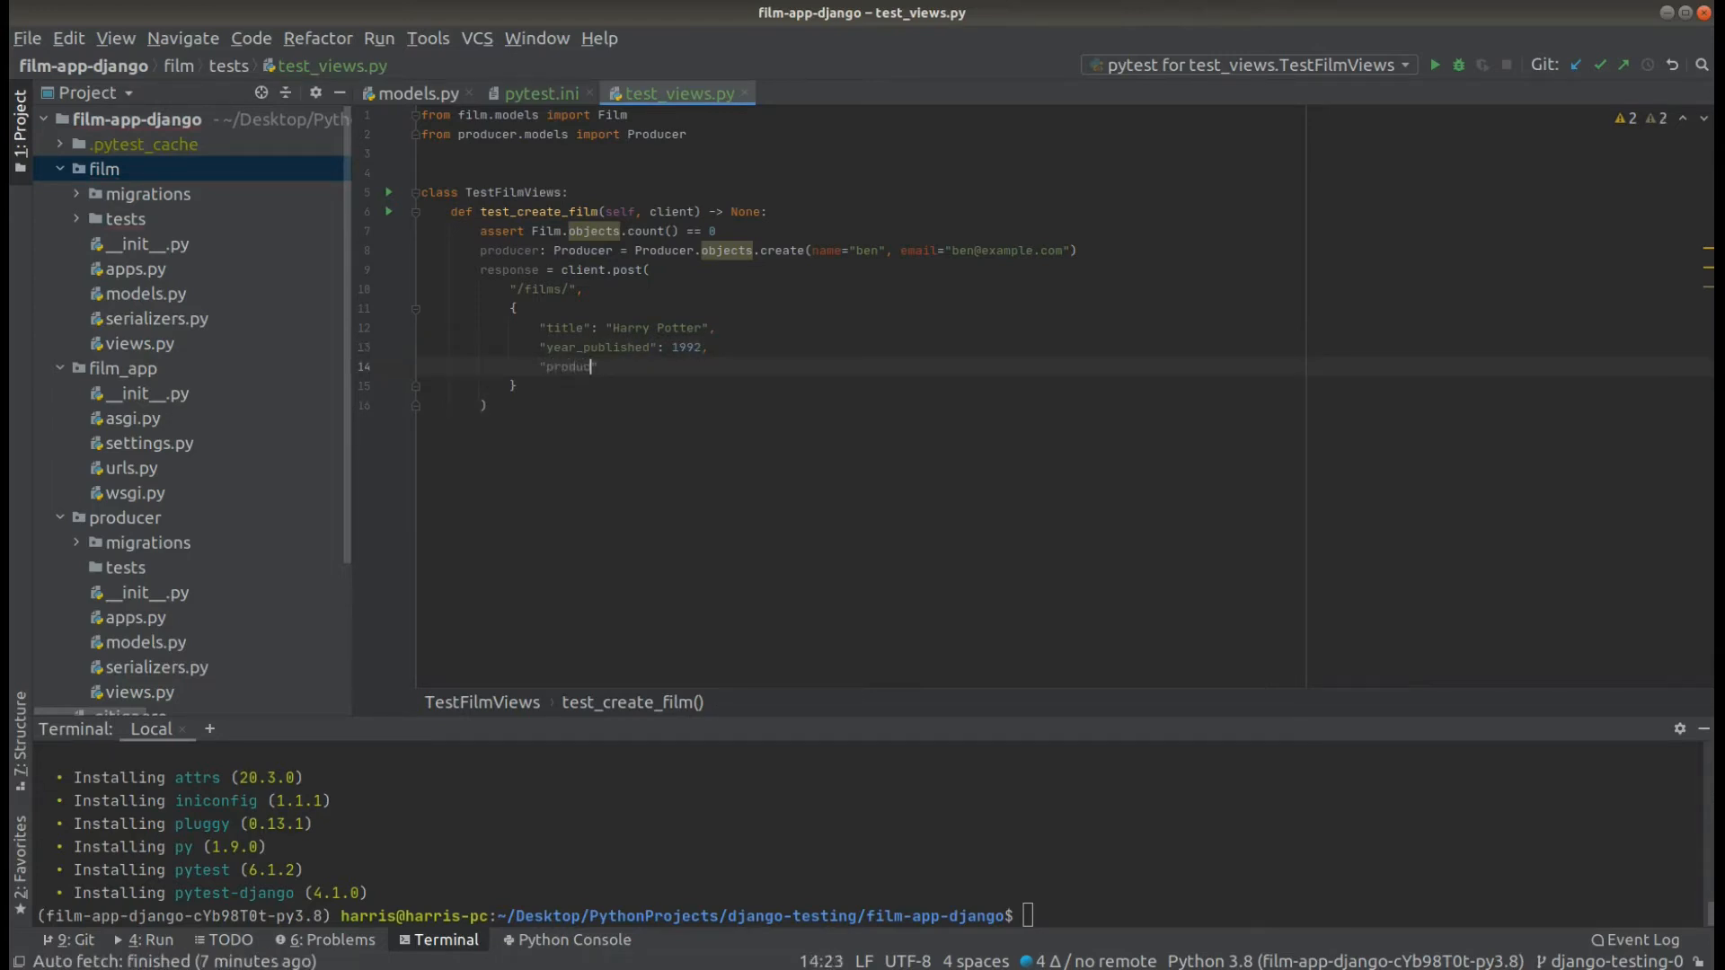
text(er":)
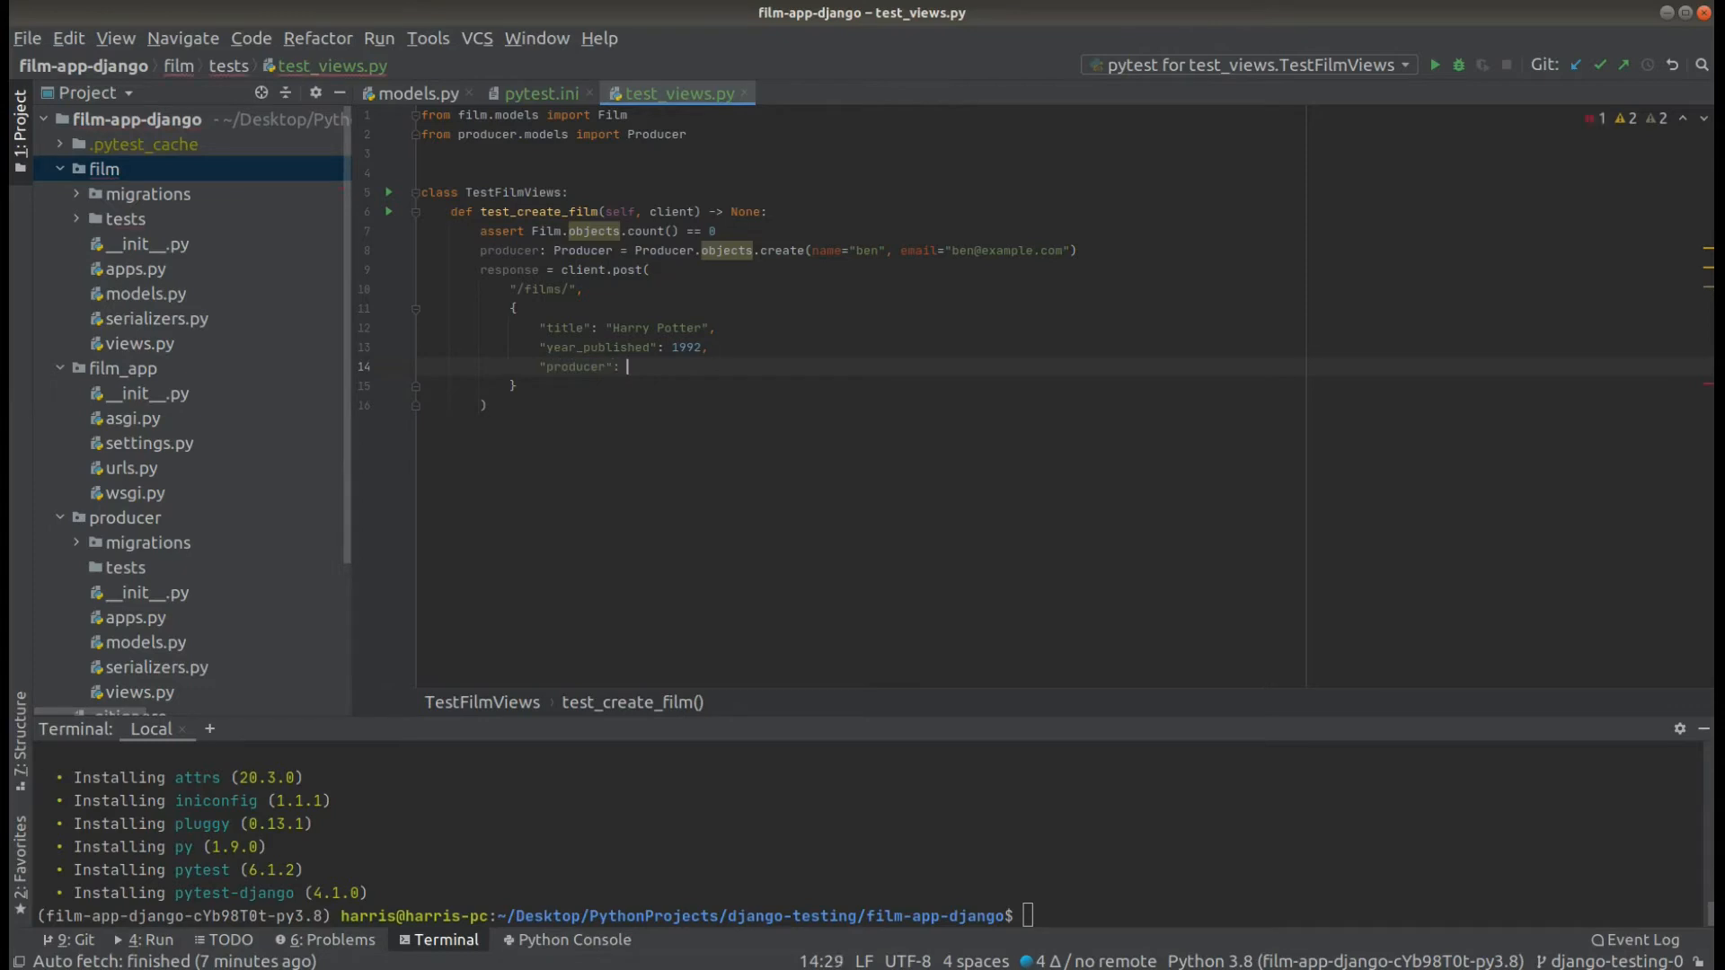
text(producer.)
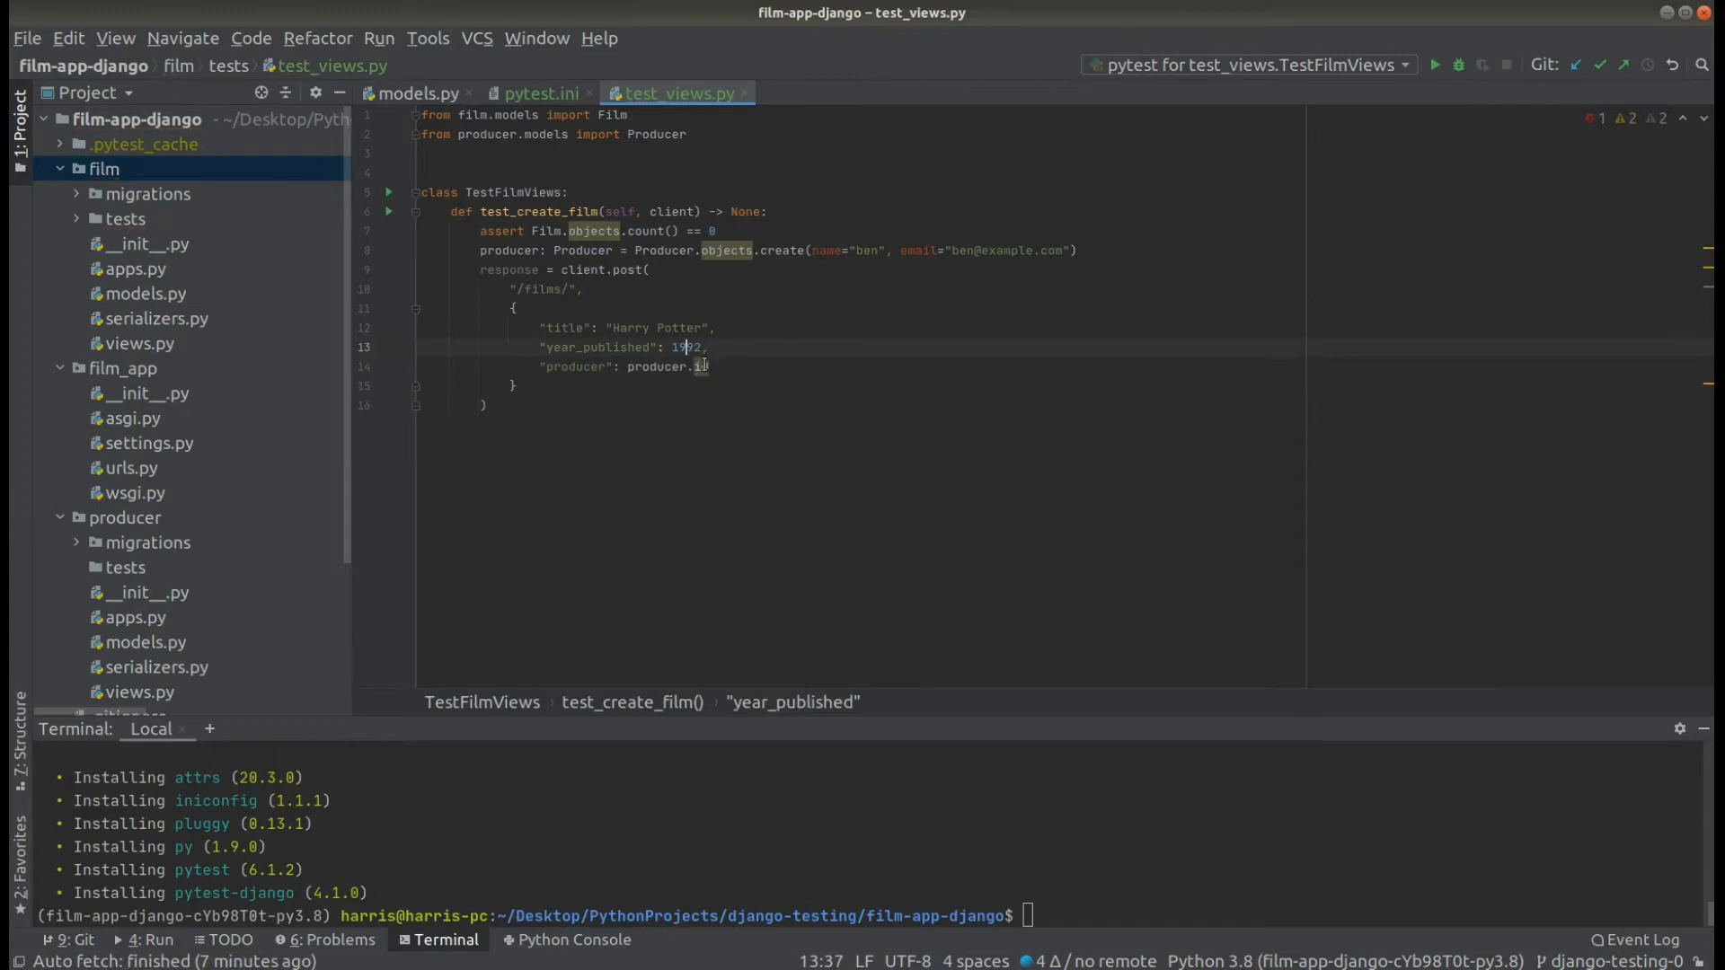
text(id)
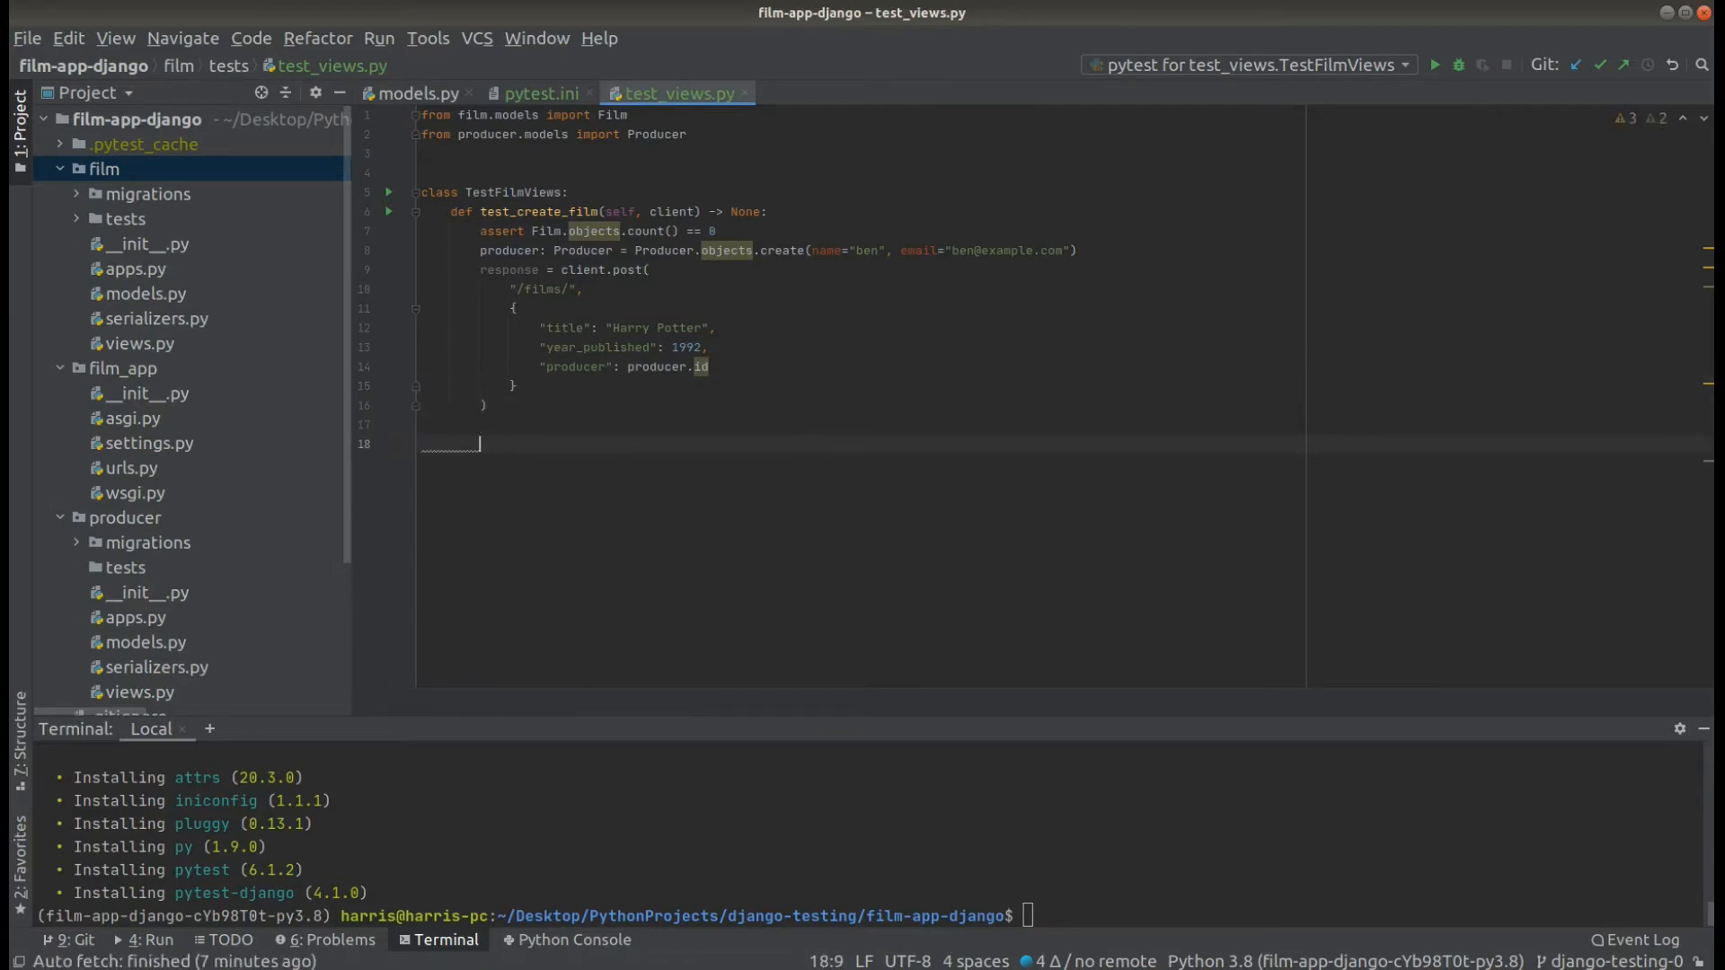
Assert status_code == 201 with response.data, and Film.objects.count() == 1
text(assert response.status_code == 201)
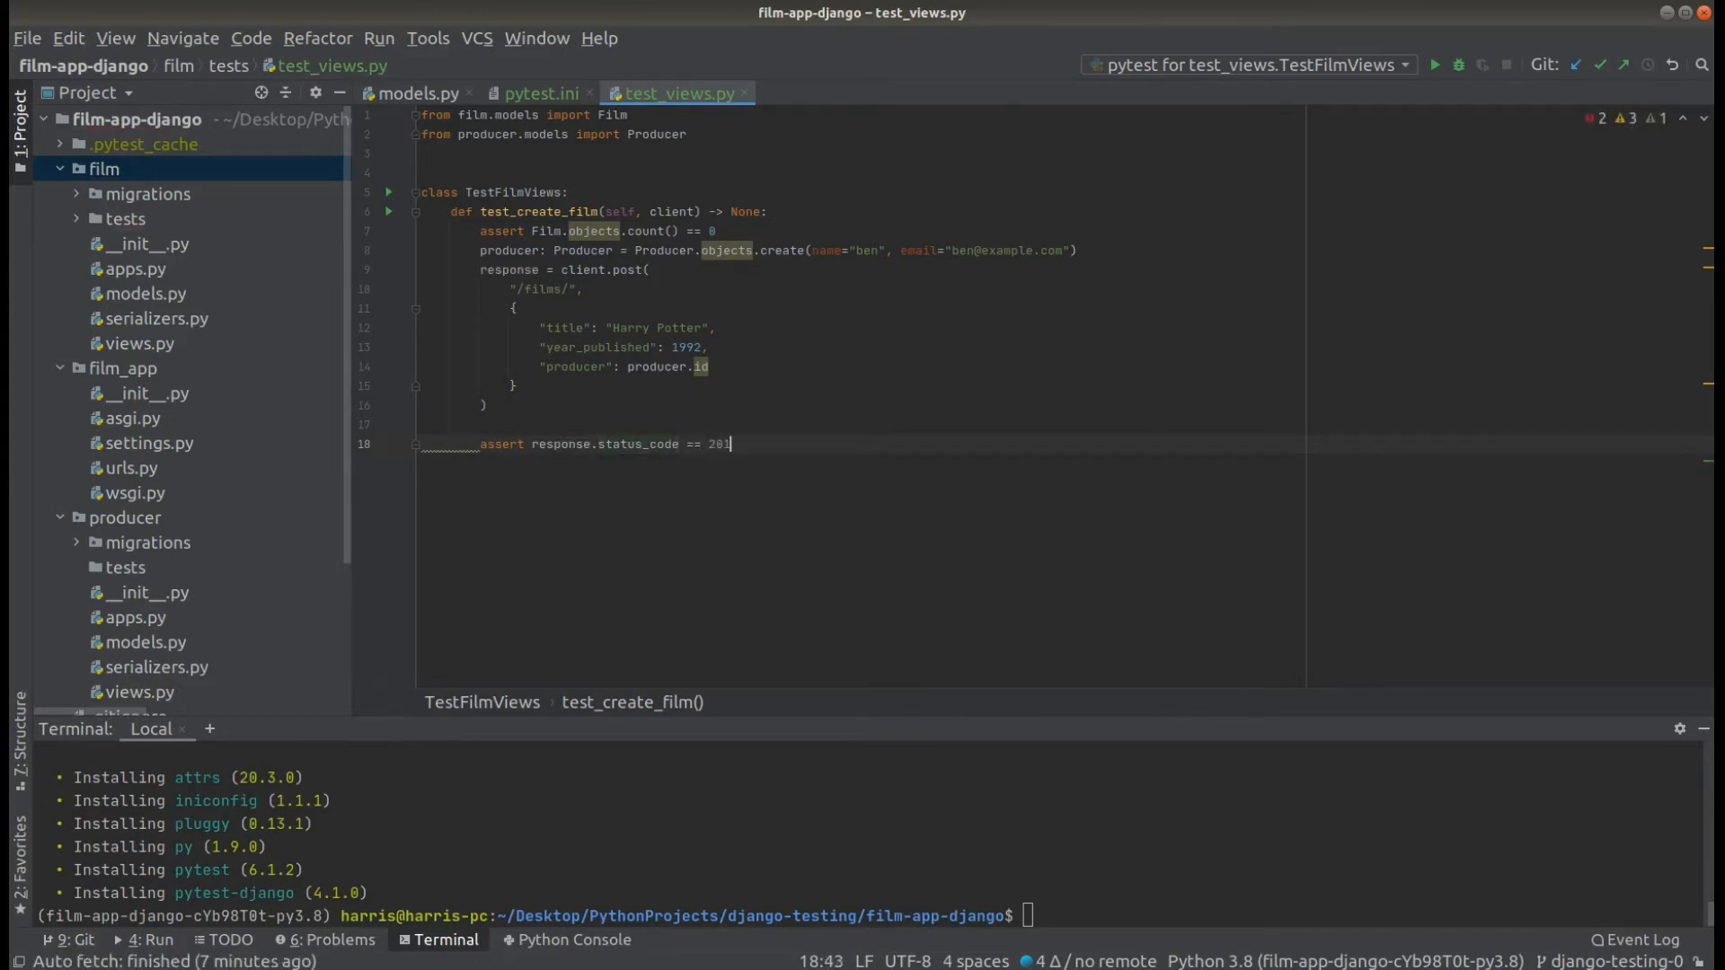
text(,)
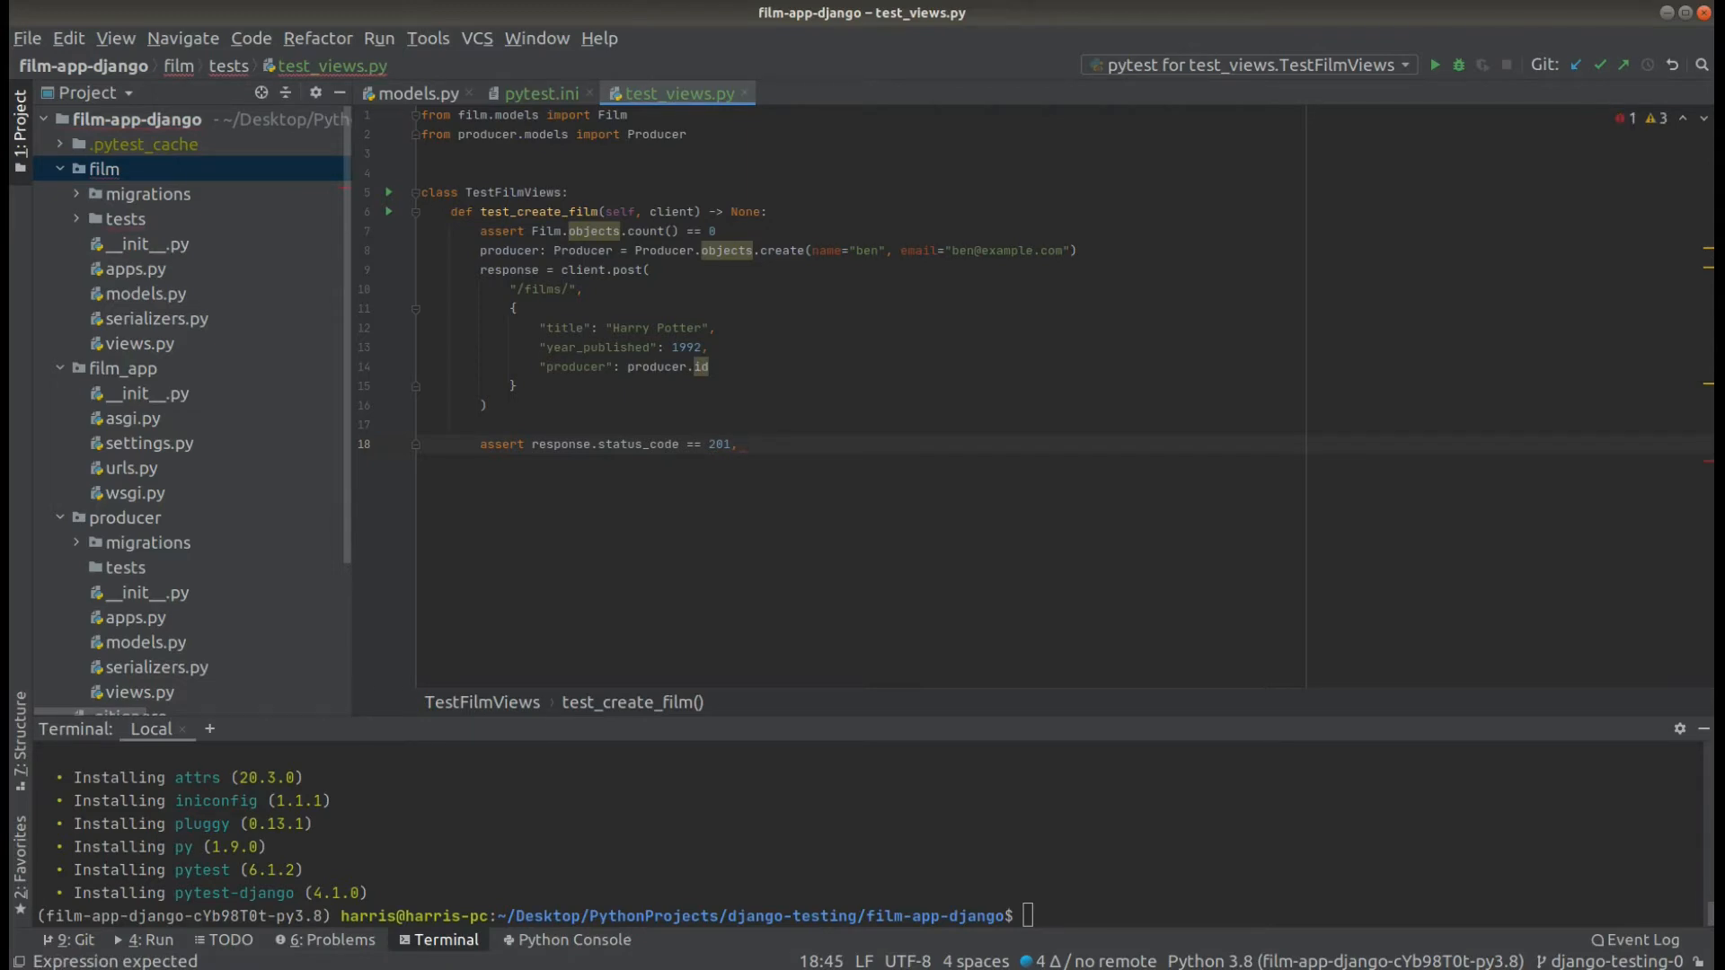
text(response)
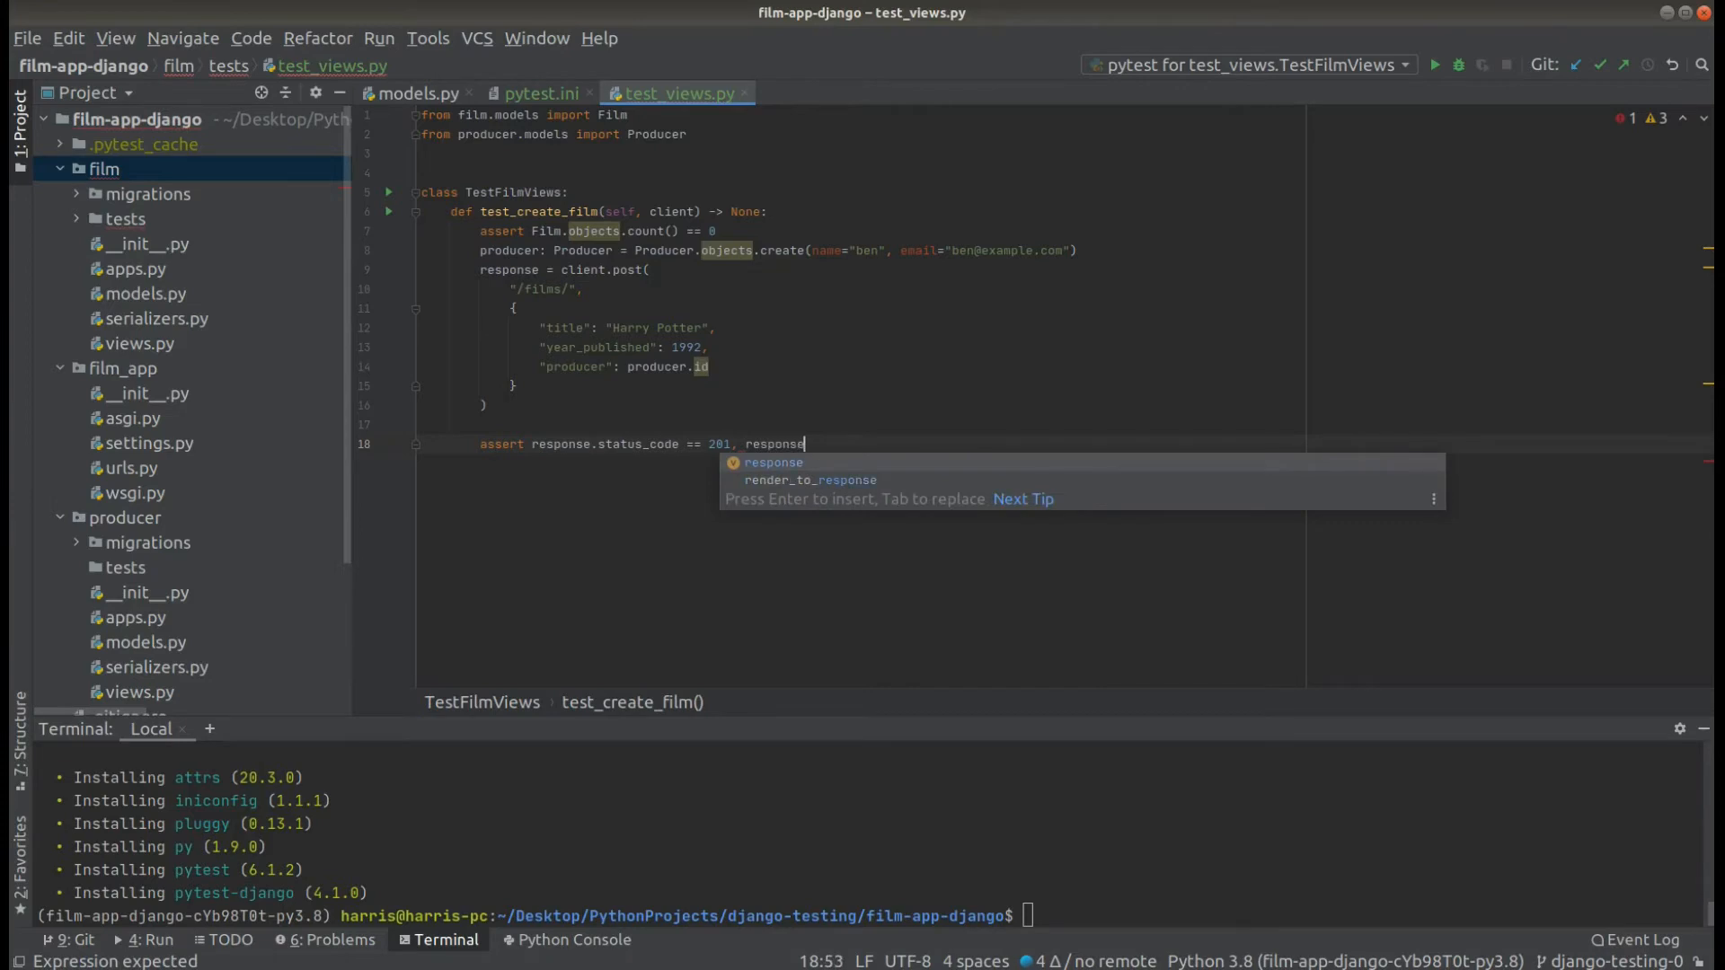
text(.data)
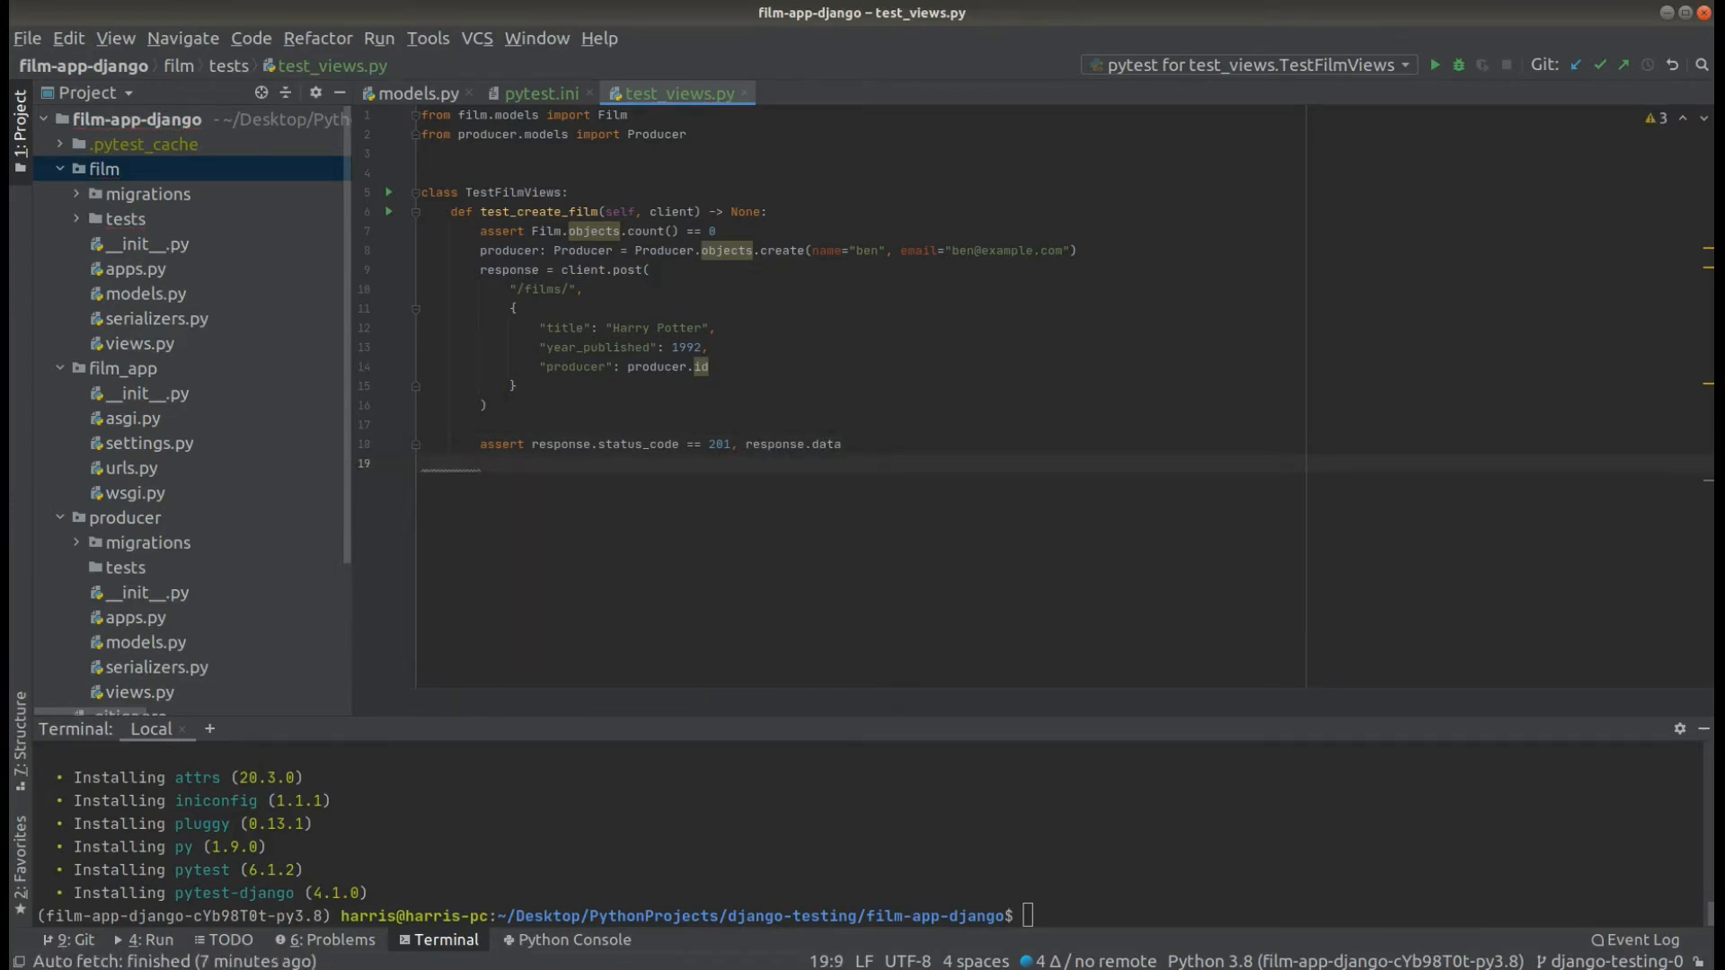
text(assert)
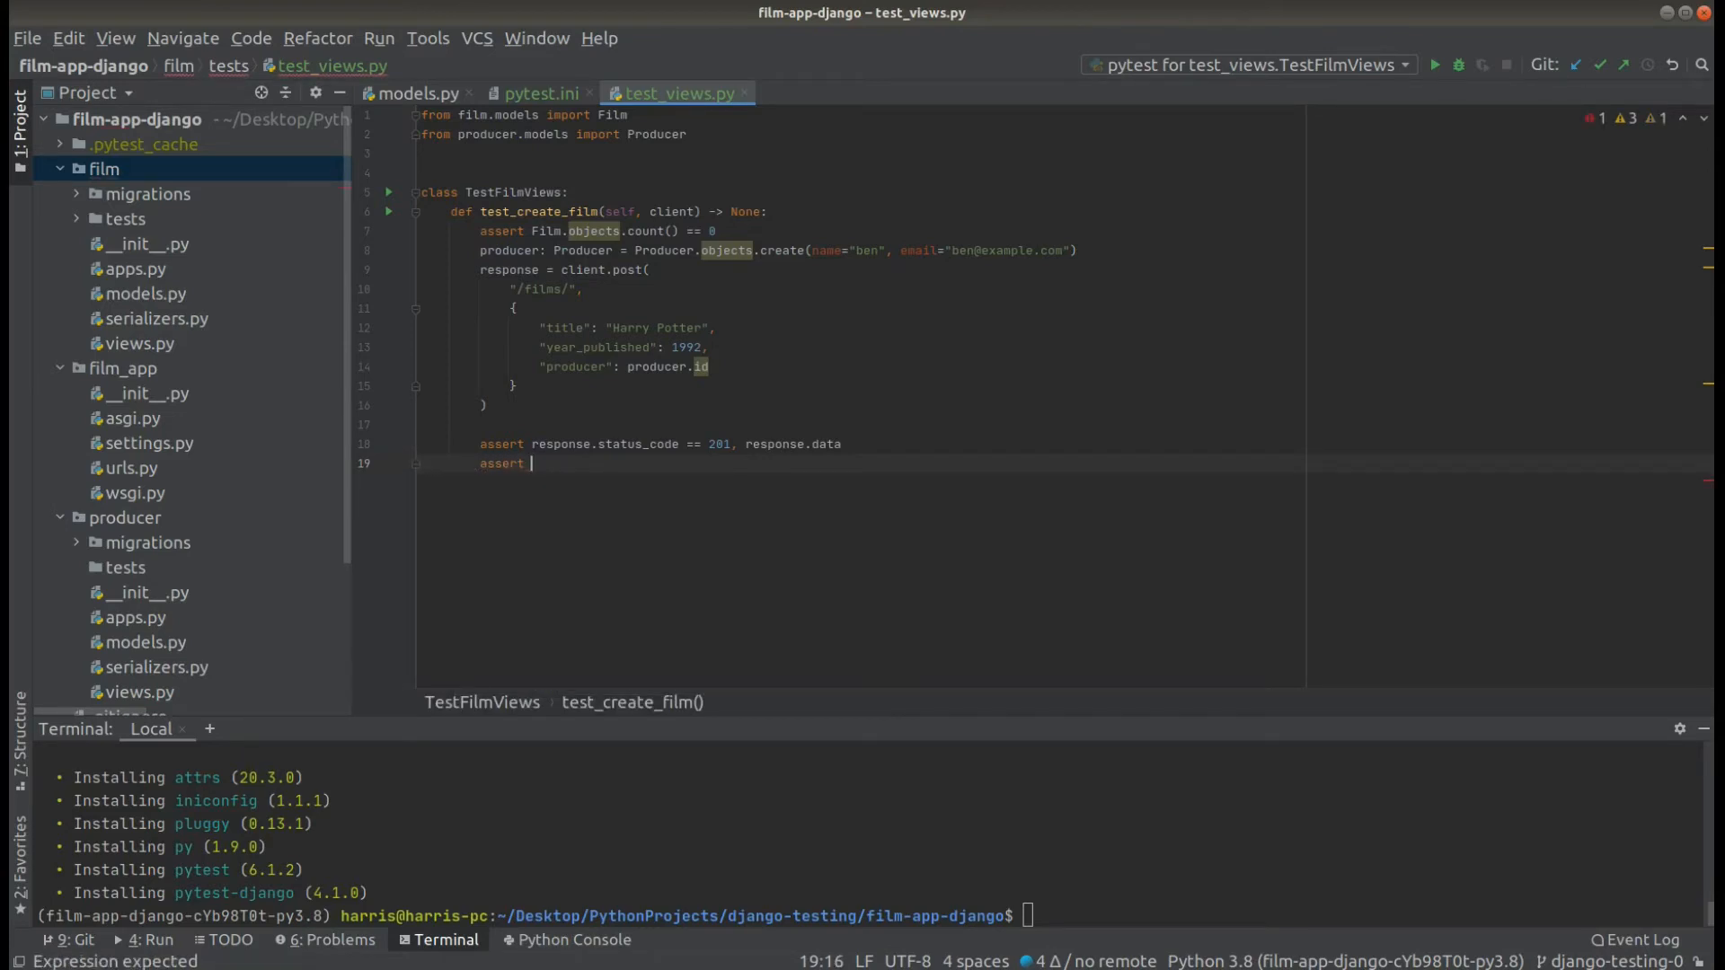
text(Flm.o)
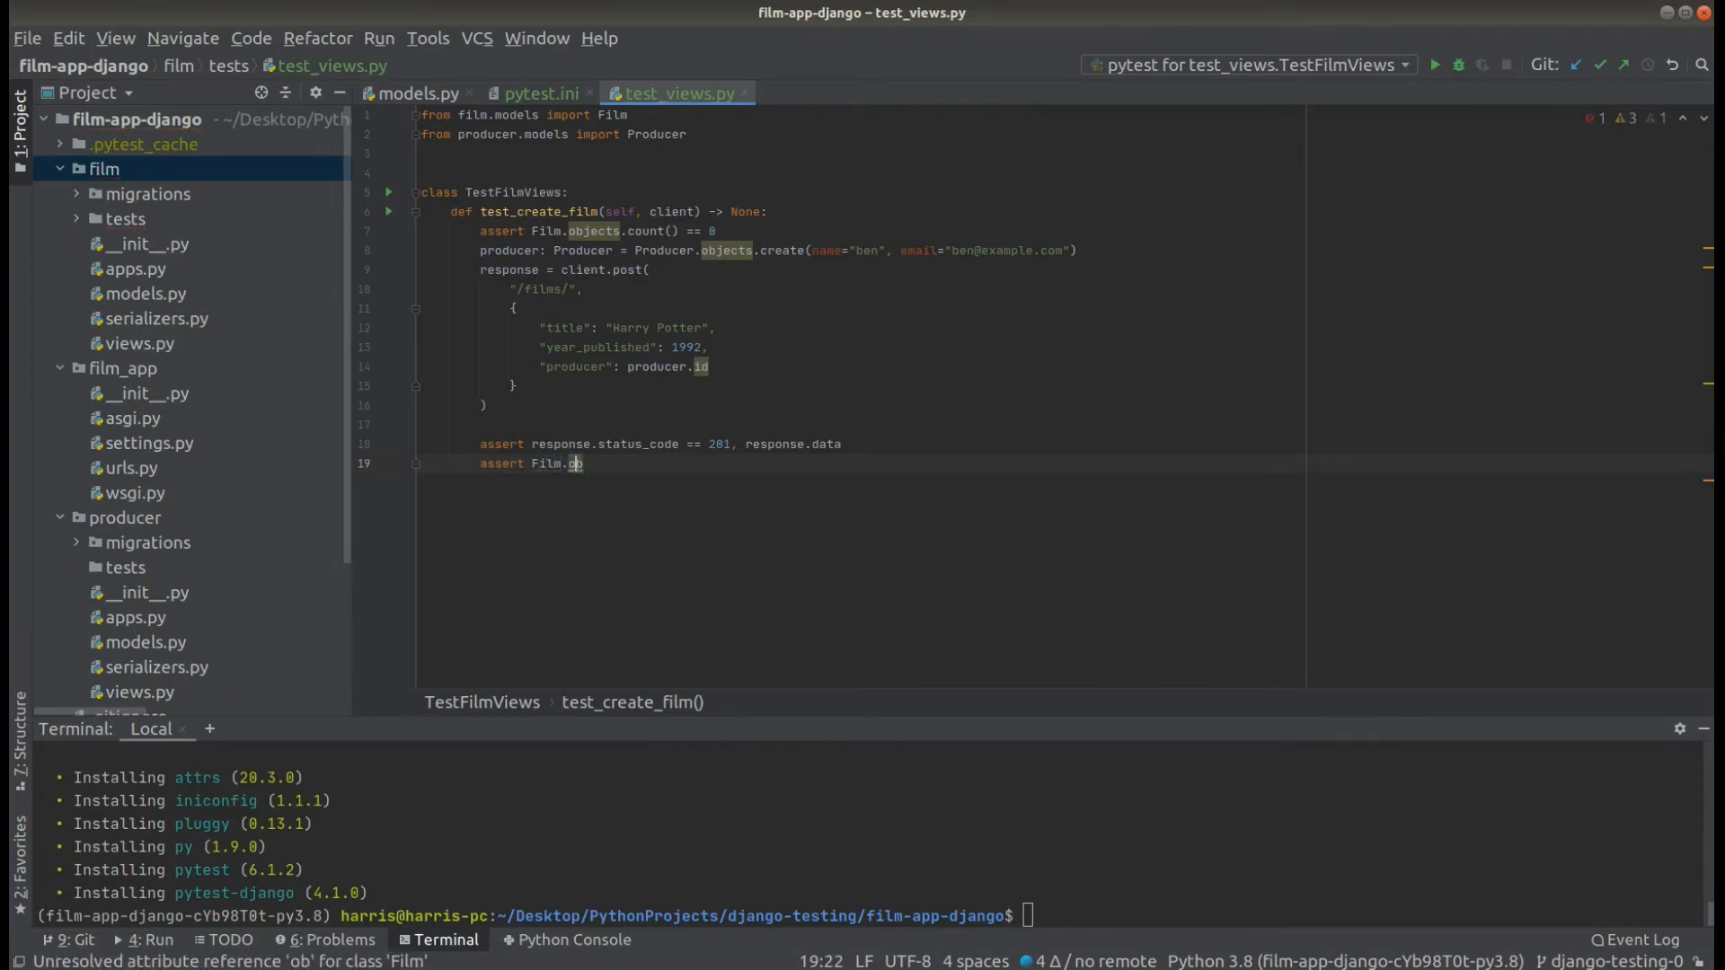
text(bjects.count() == 1)
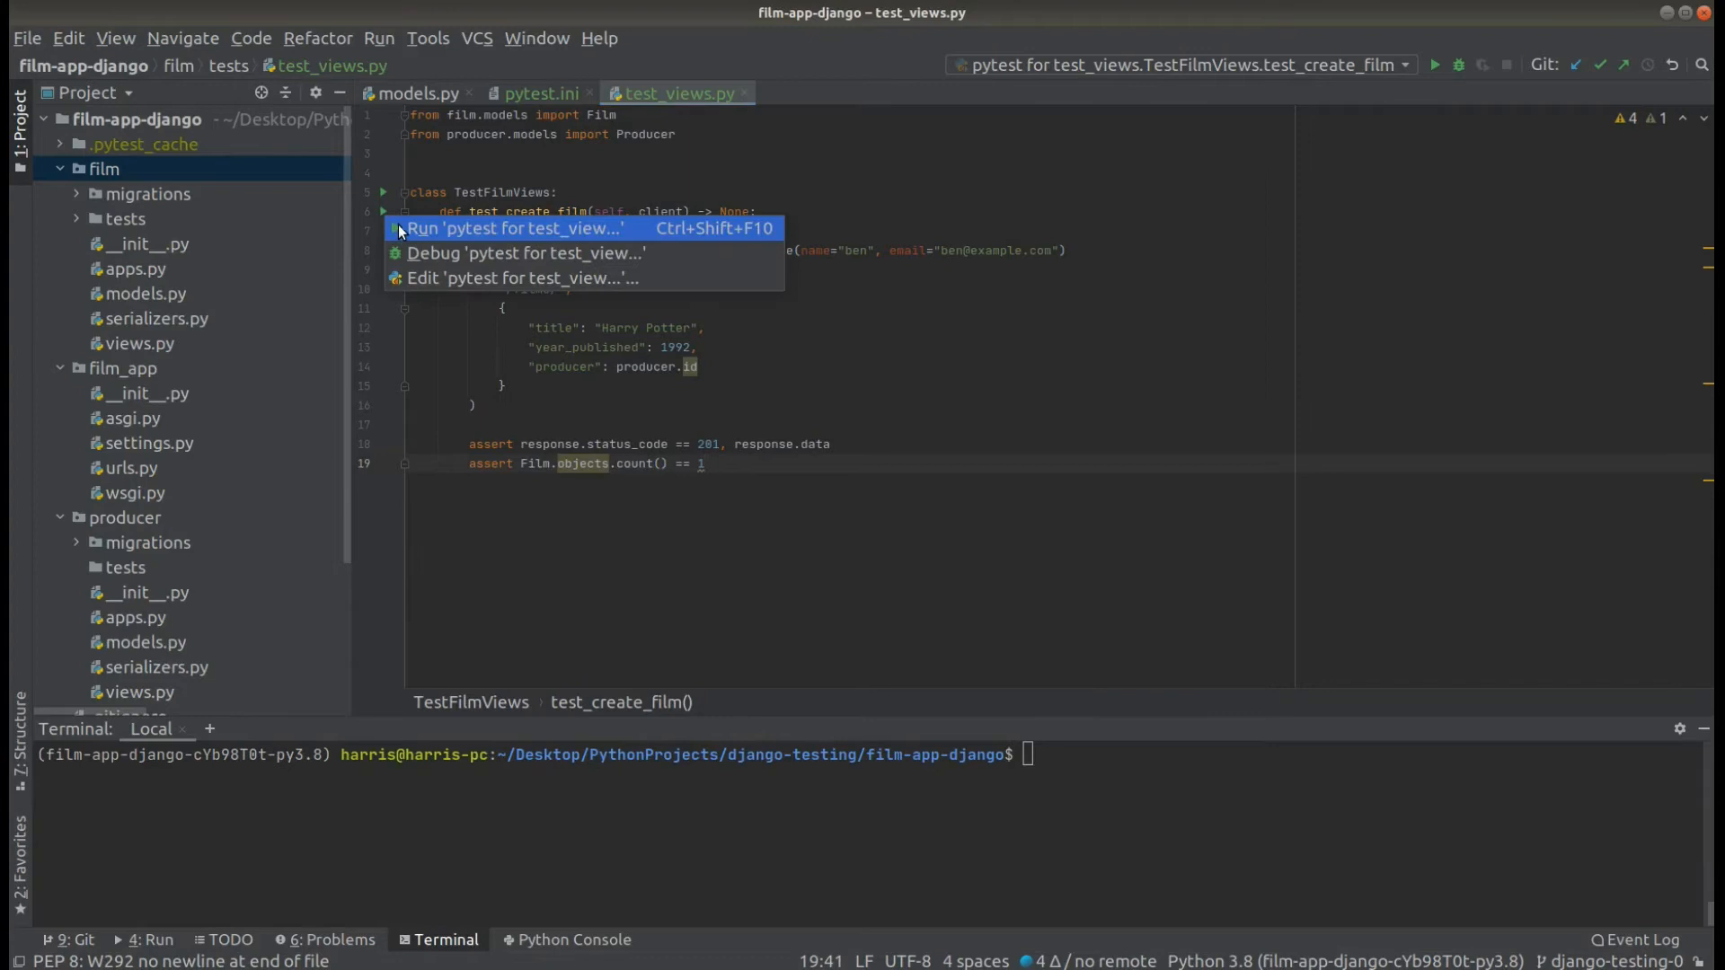
Run test_create_film and see it fail with a RuntimeError about database access
click(514, 227)
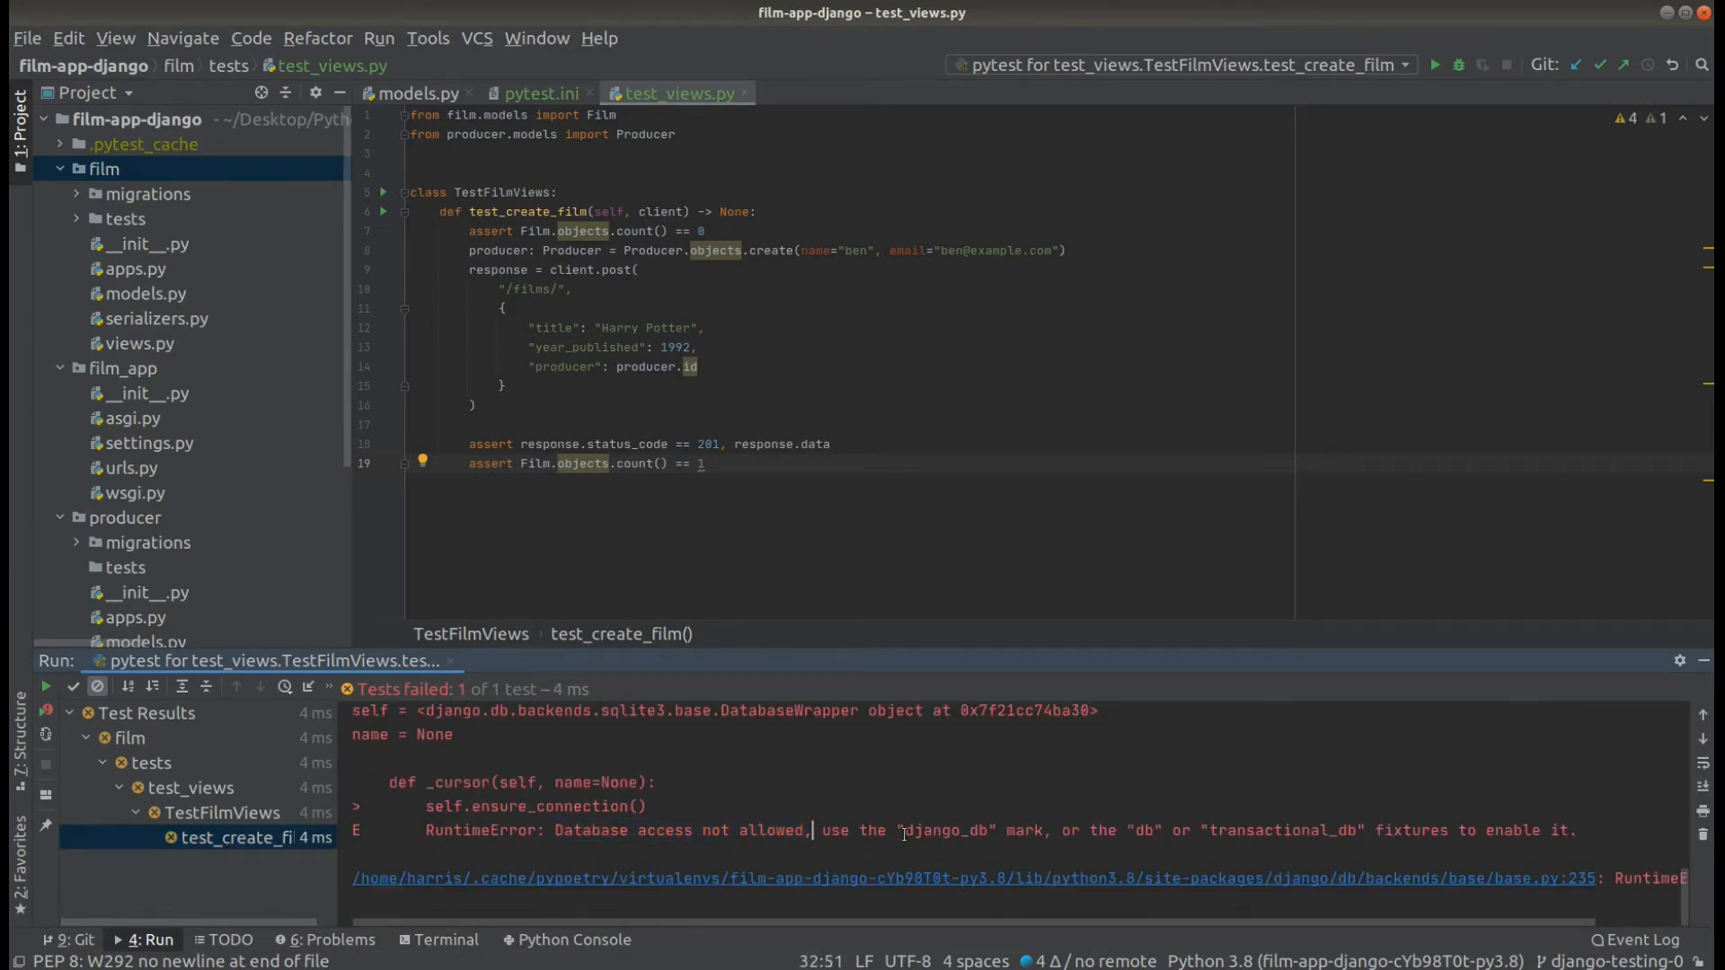
right_click(902, 830)
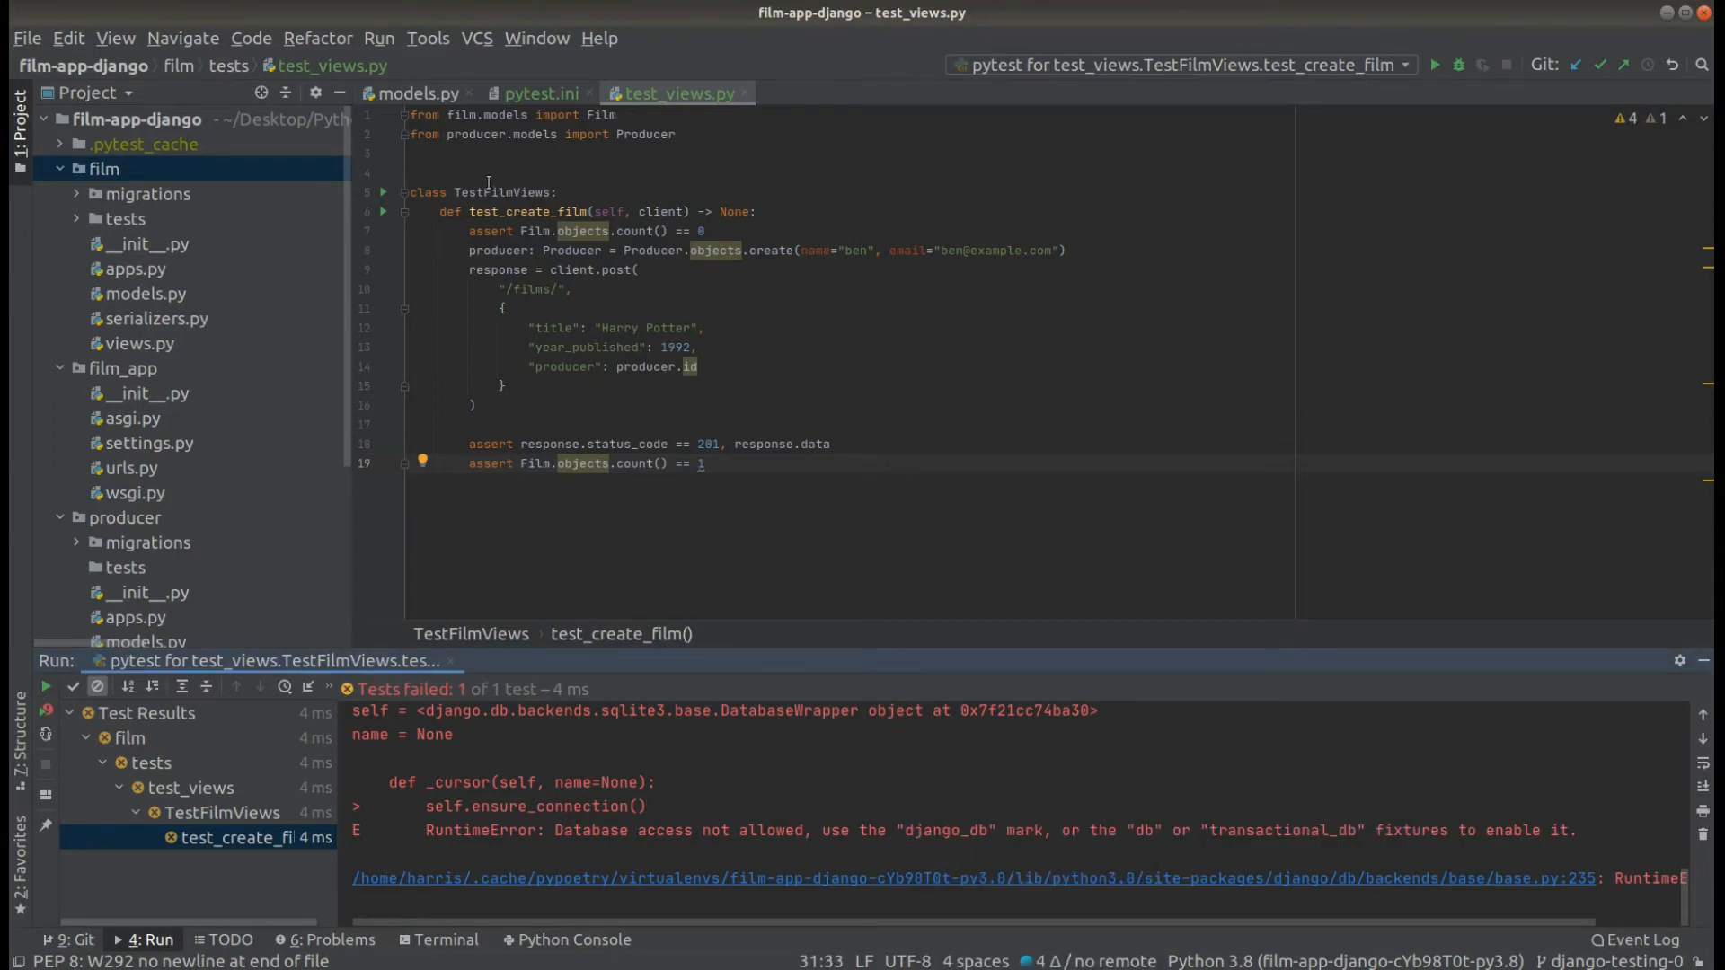
click(411, 173)
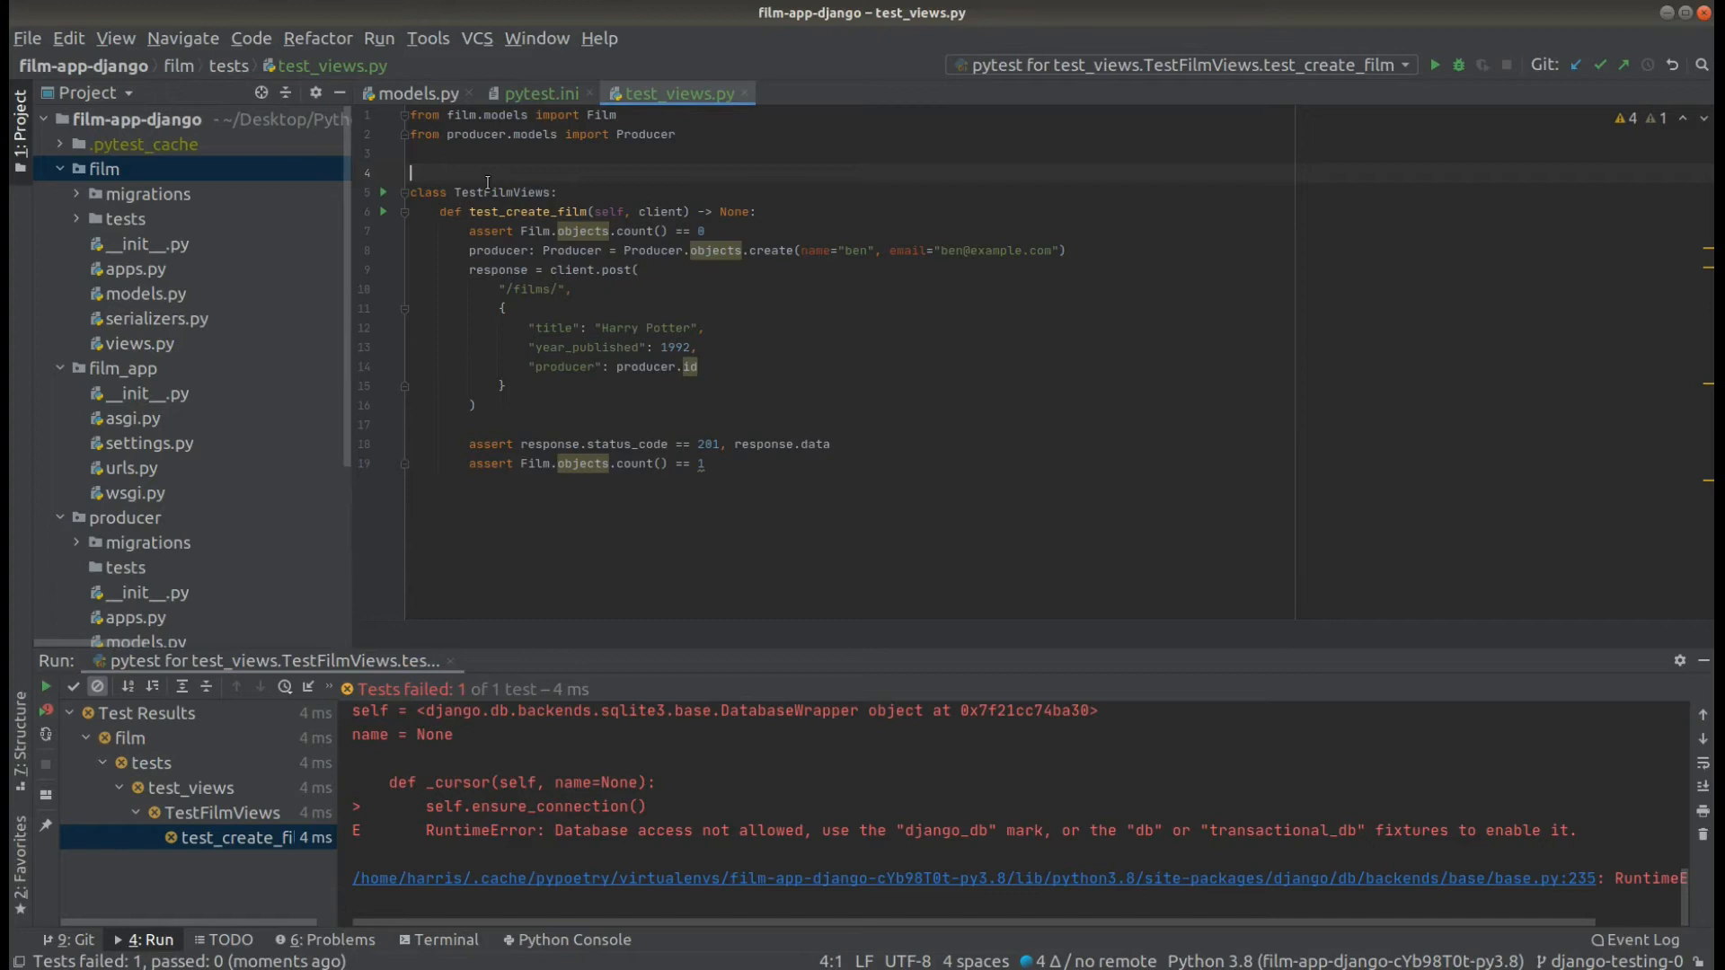
text(@pytest)
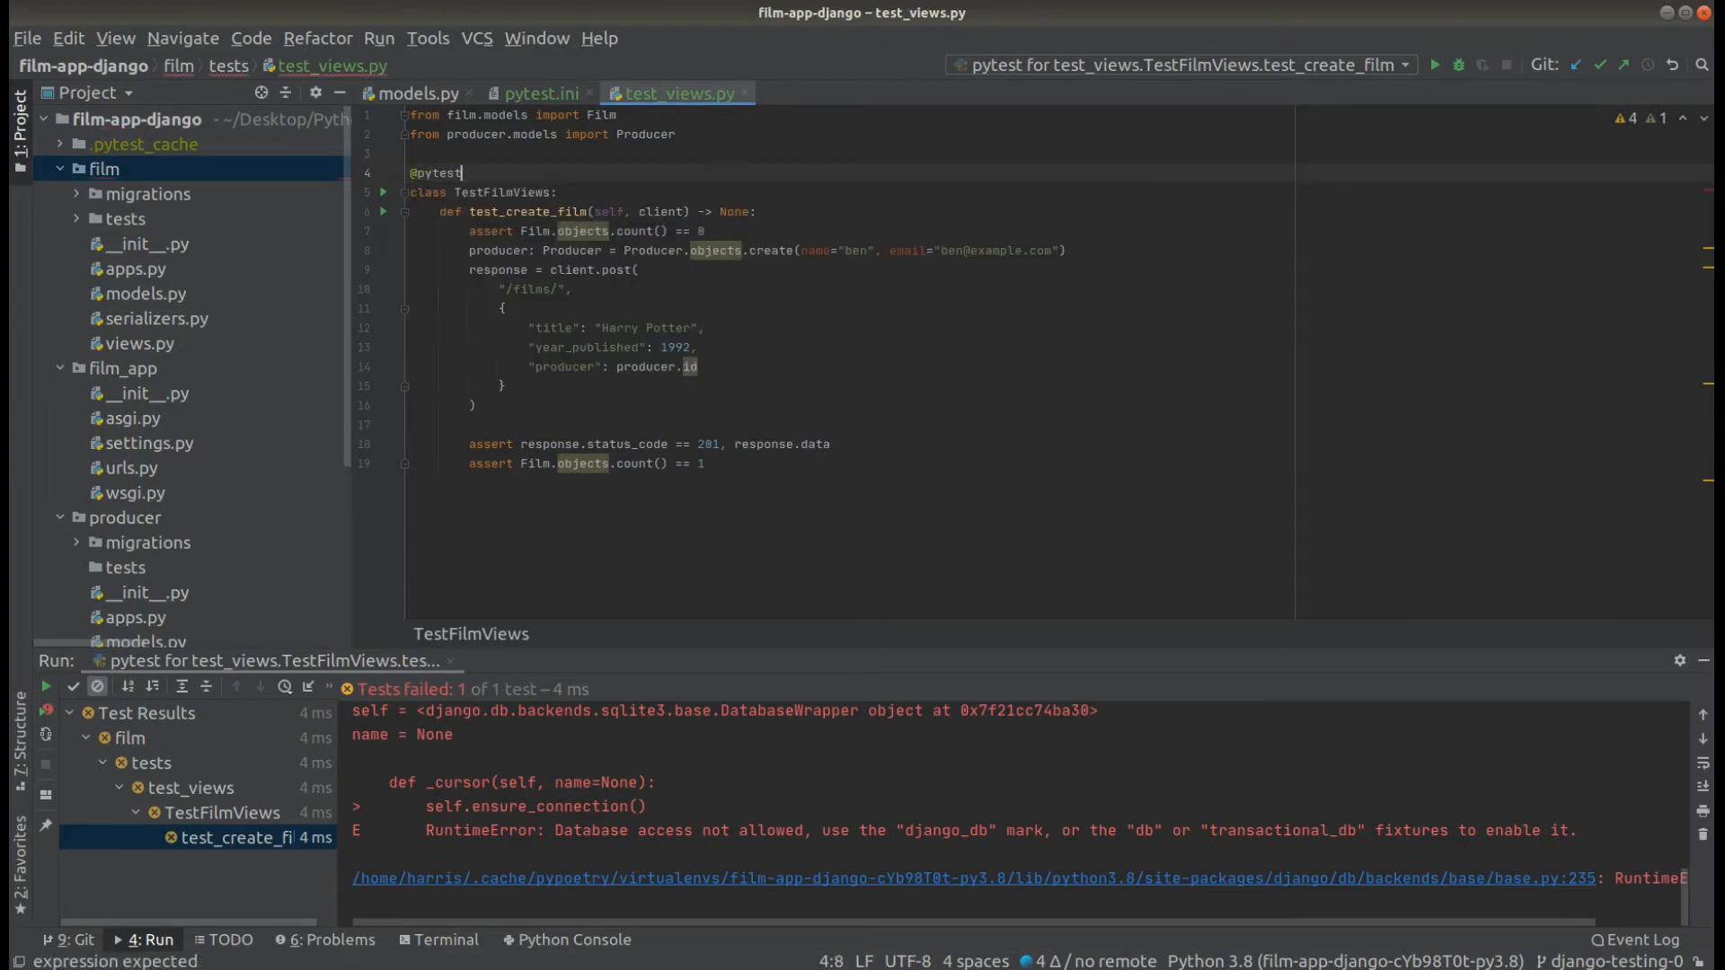
text(.mark.d)
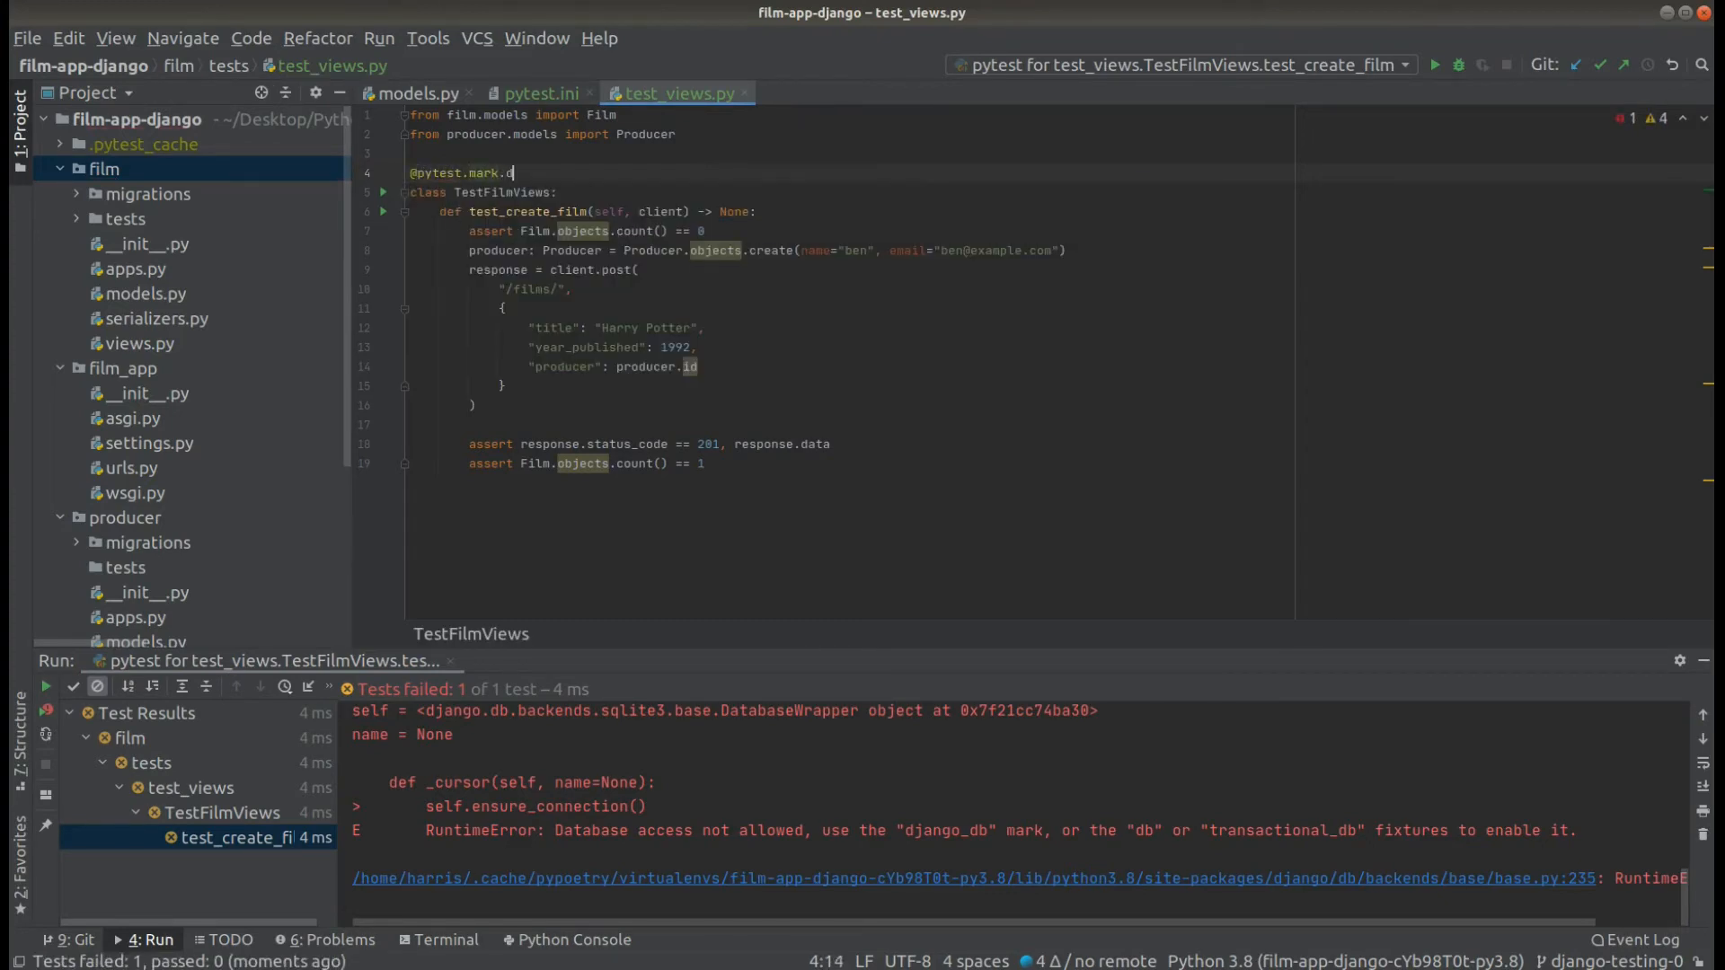
text(jango_db)
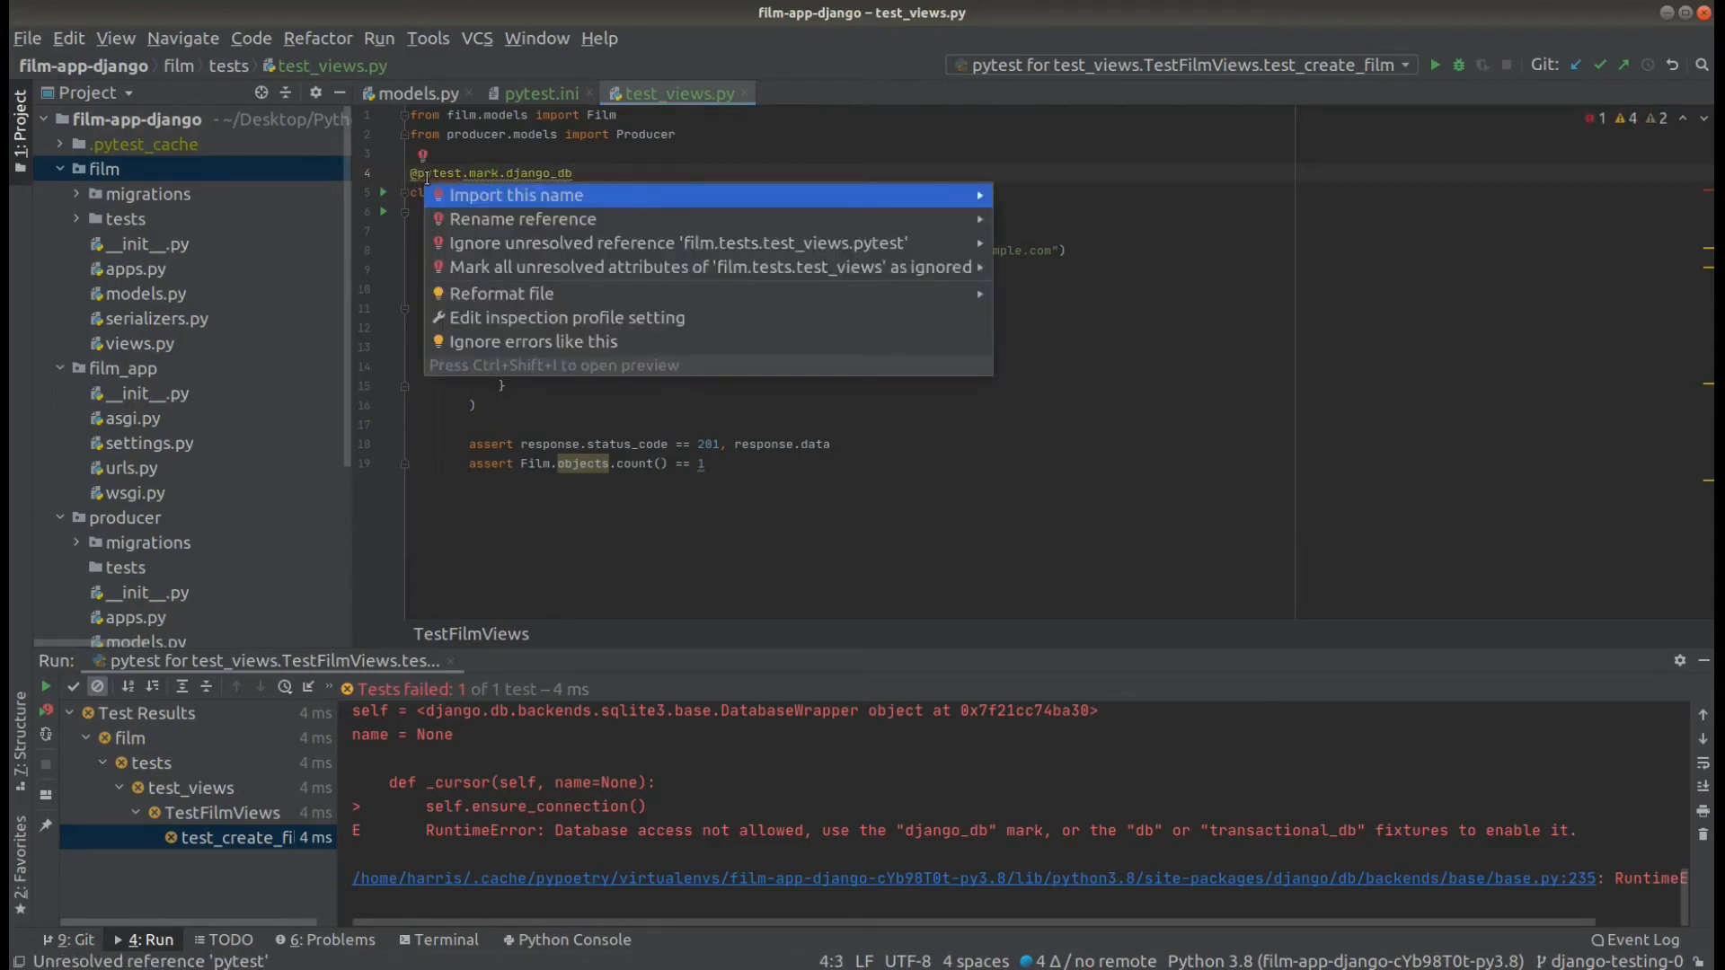
click(514, 195)
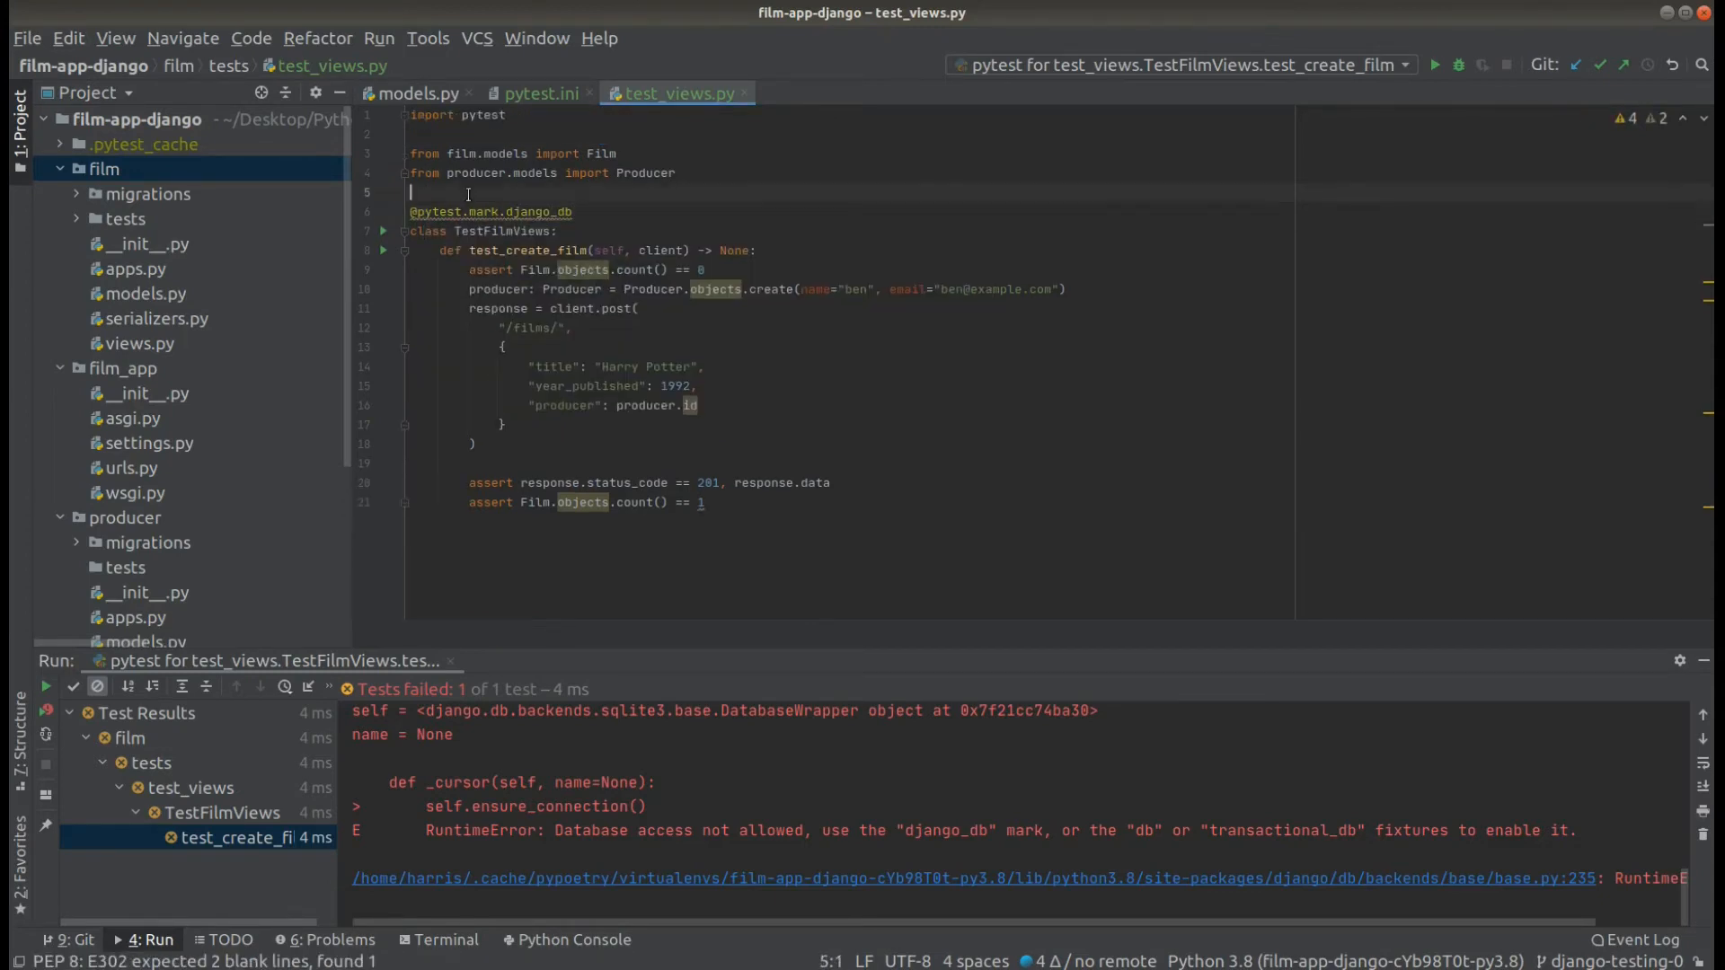
key(Backspace)
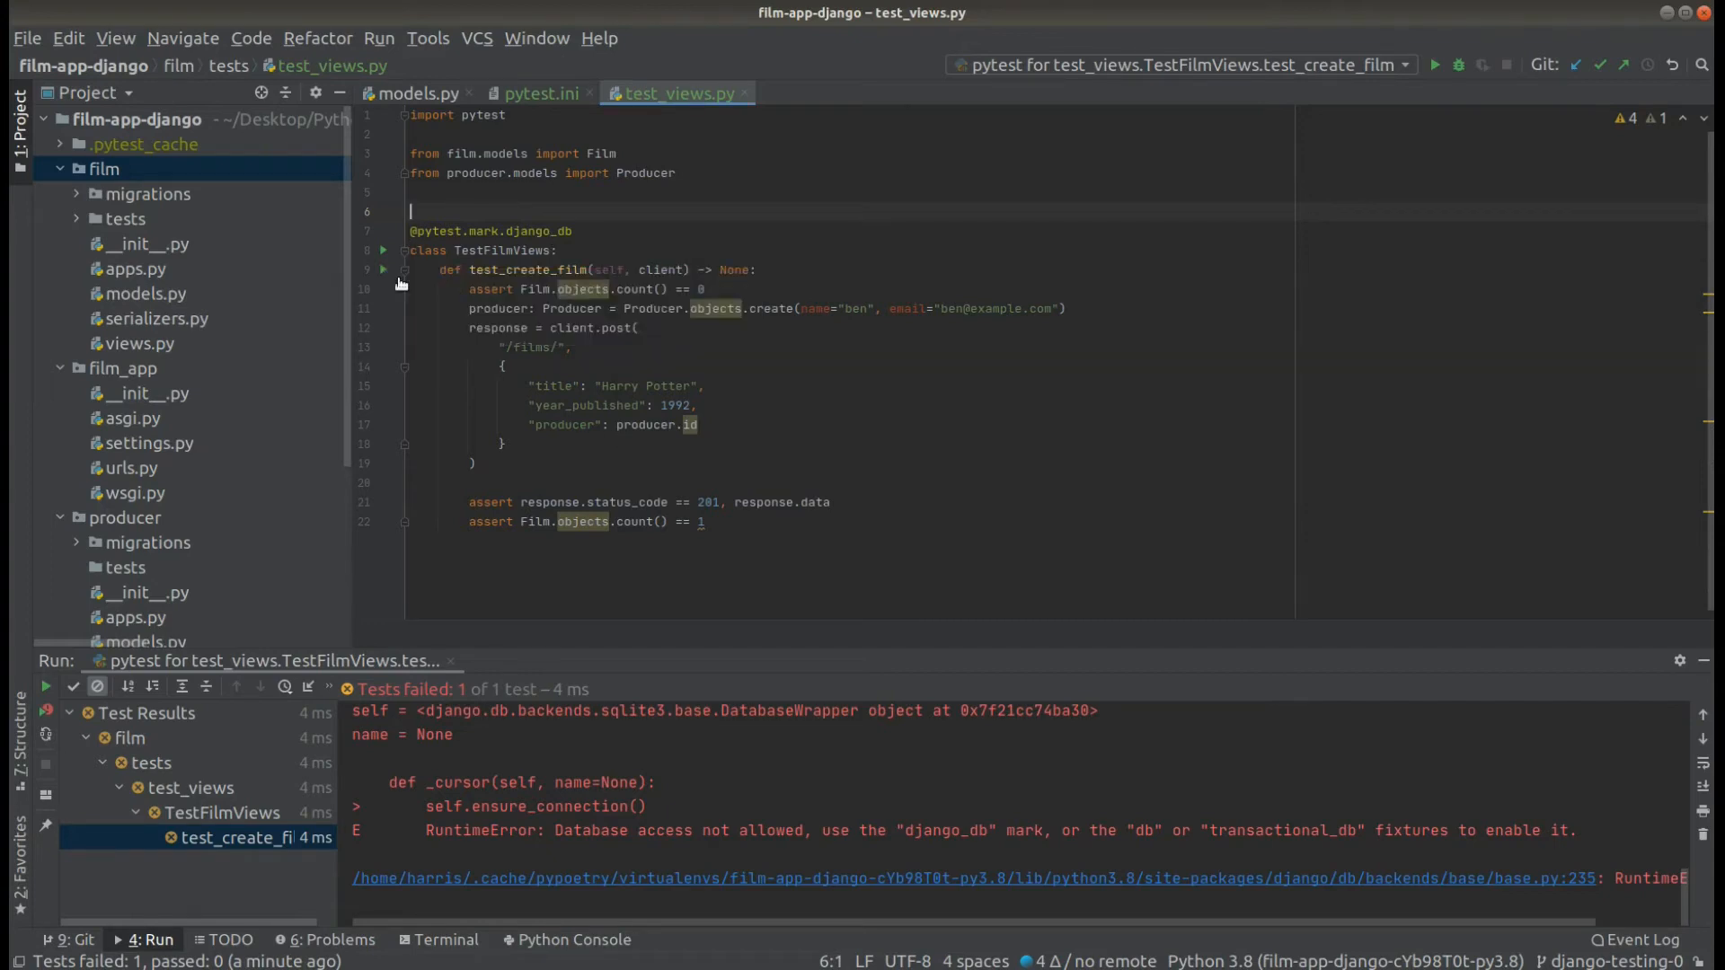
click(1435, 64)
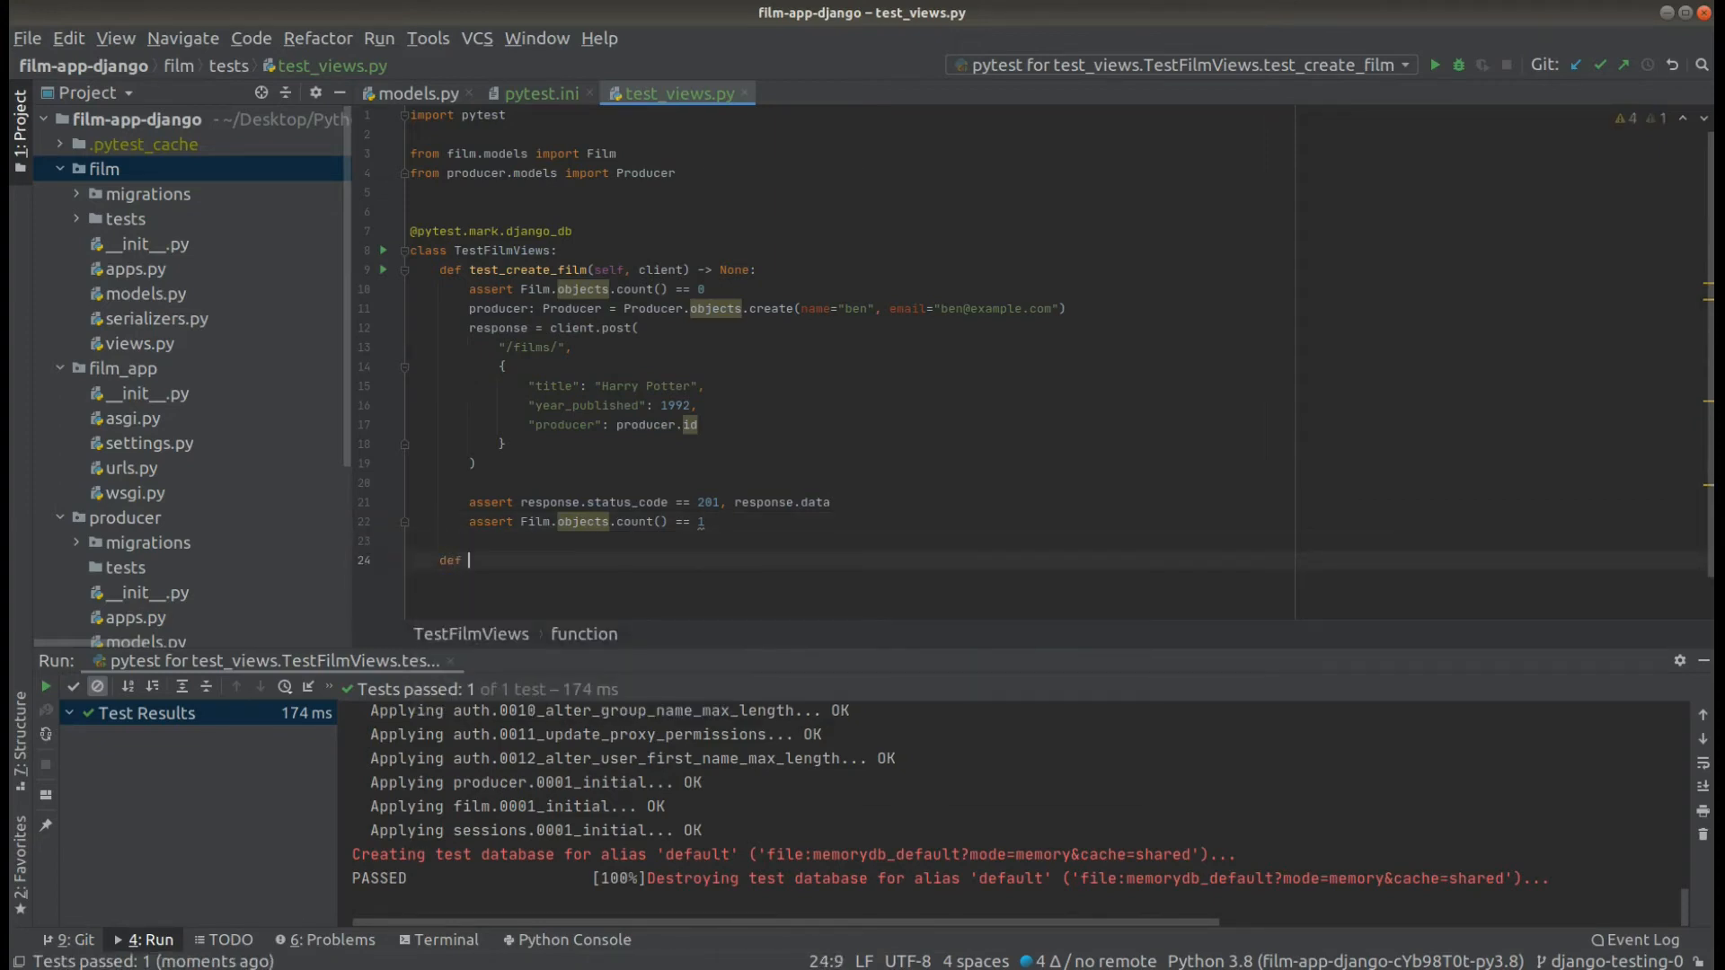
text(test_list)
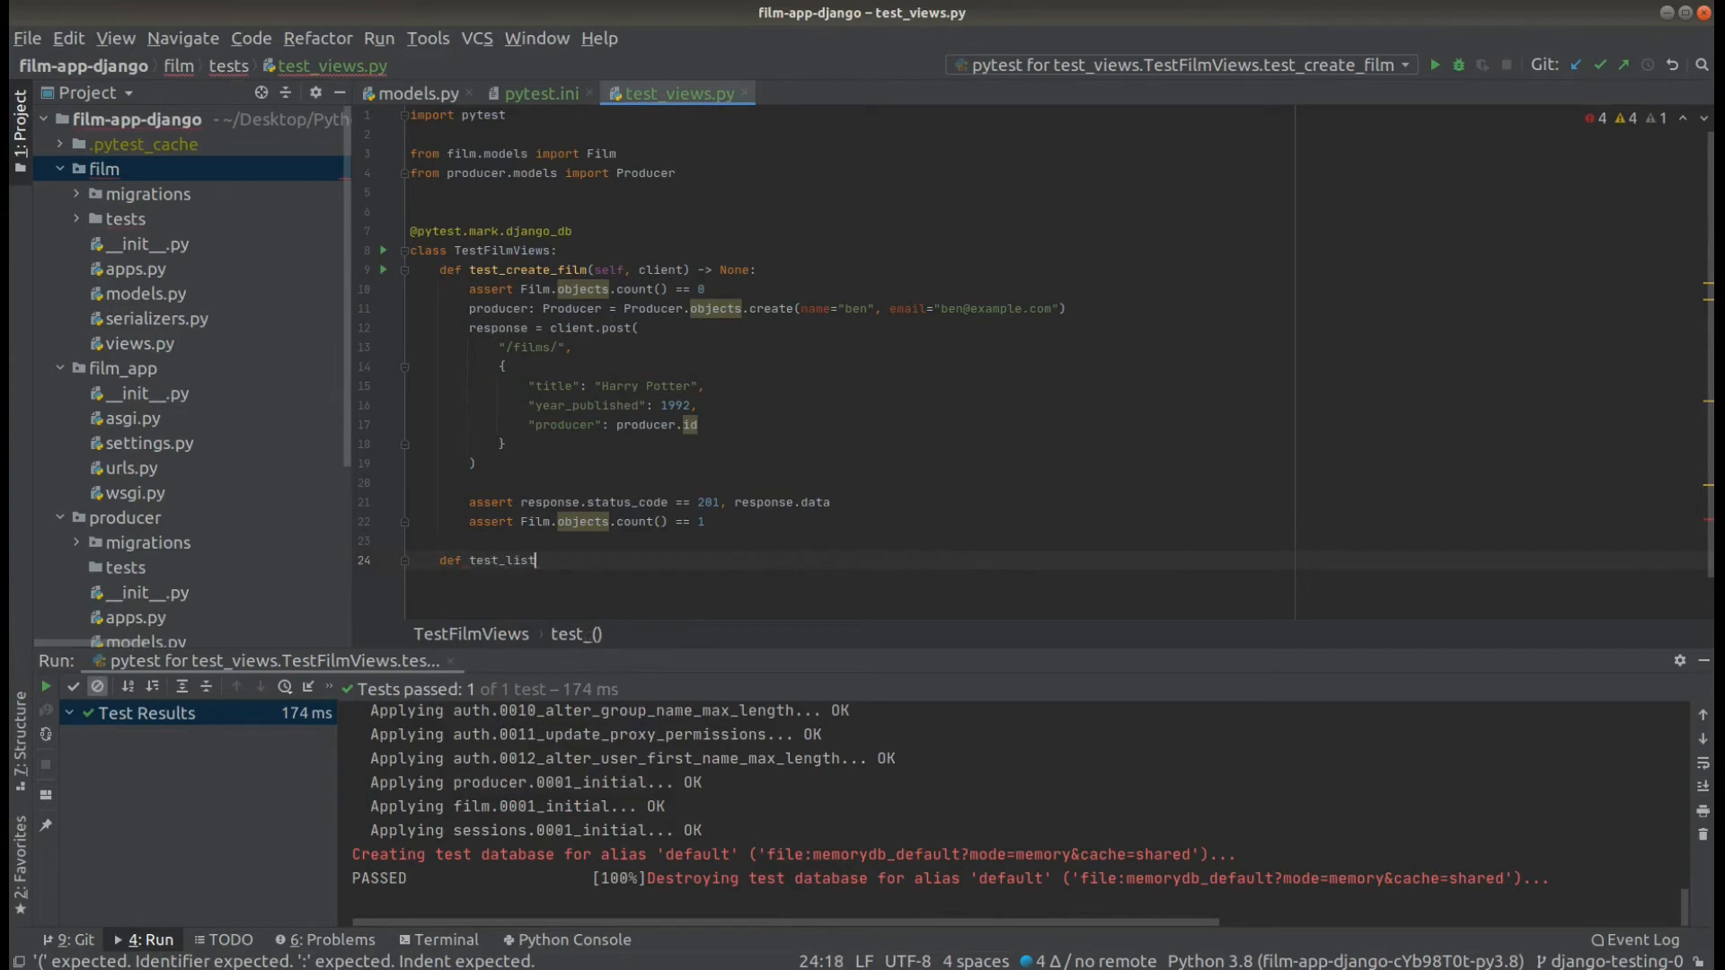
Write test_list_films(self, client) -> None asserting zero films, then create Producer ben
text(_films(self, client):)
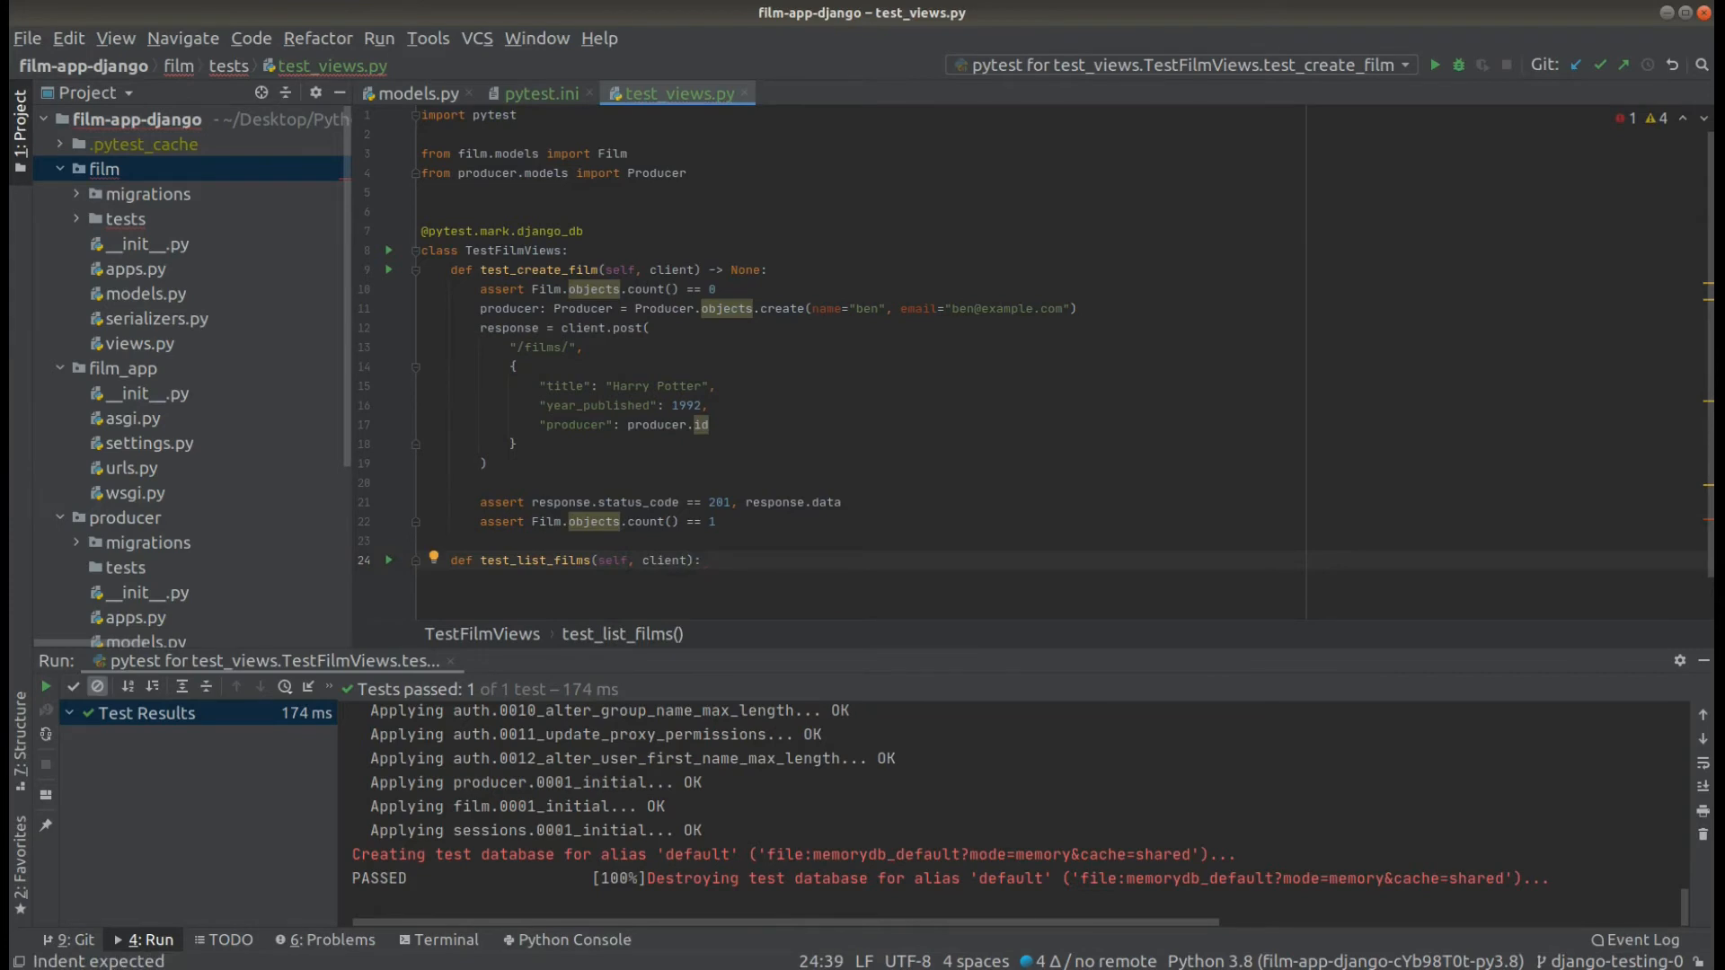
text(_>)
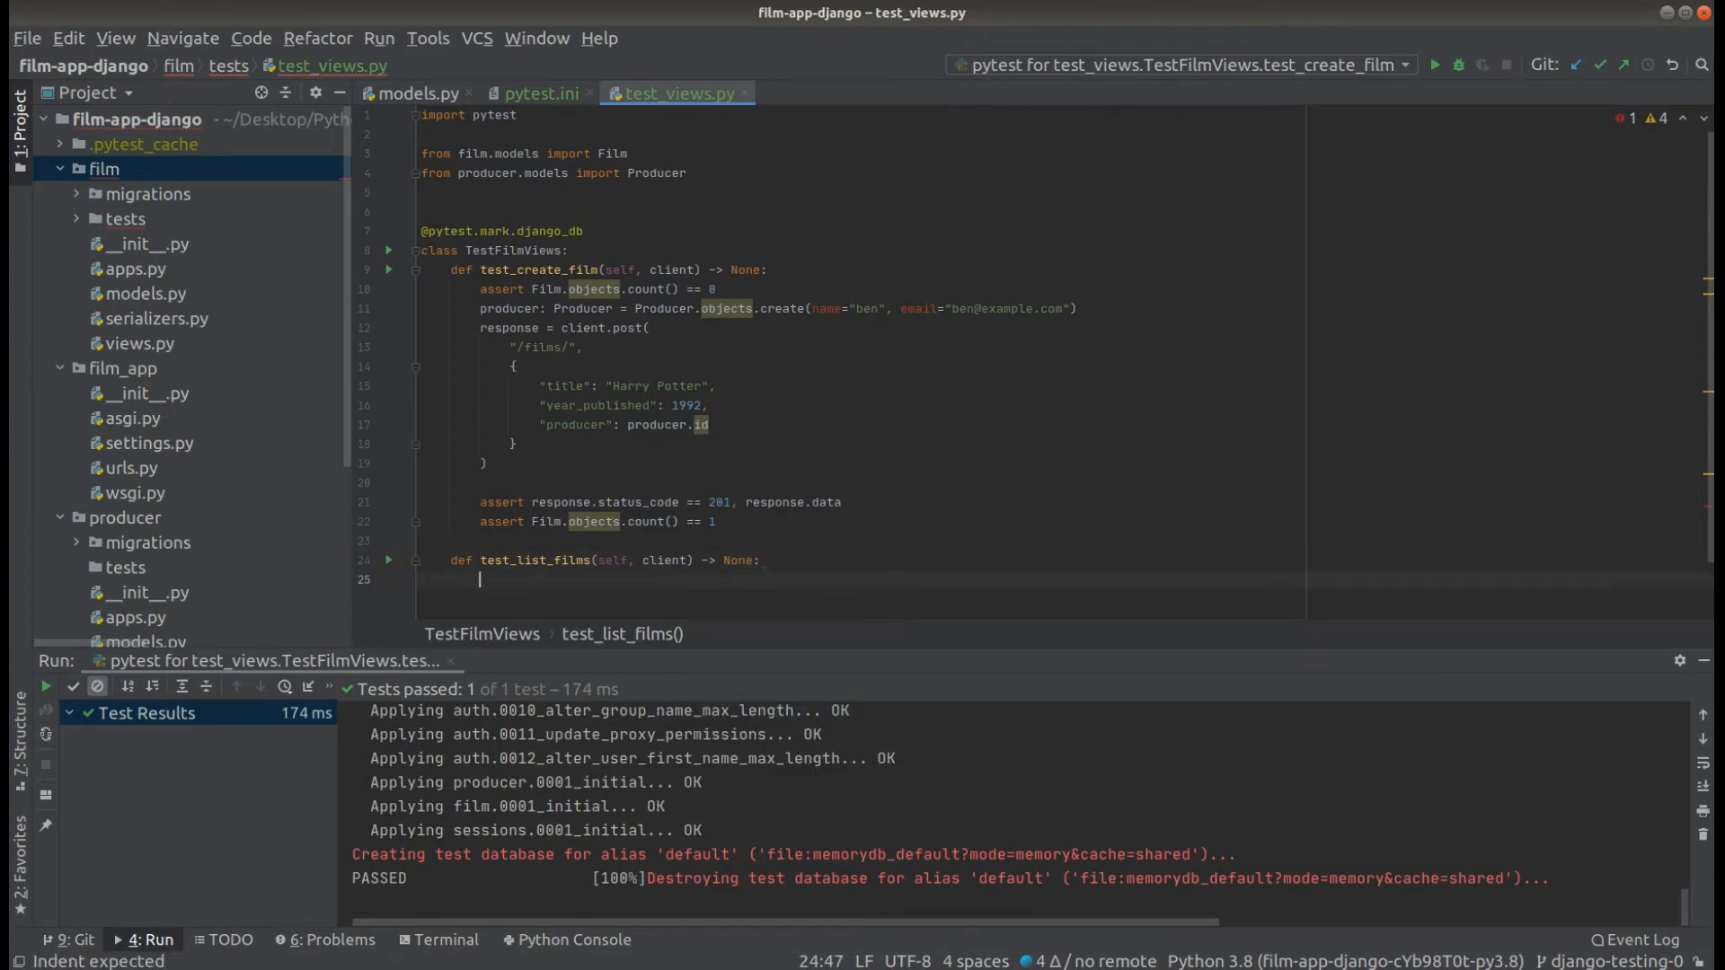
text(assert  Film.objects.count() == 0)
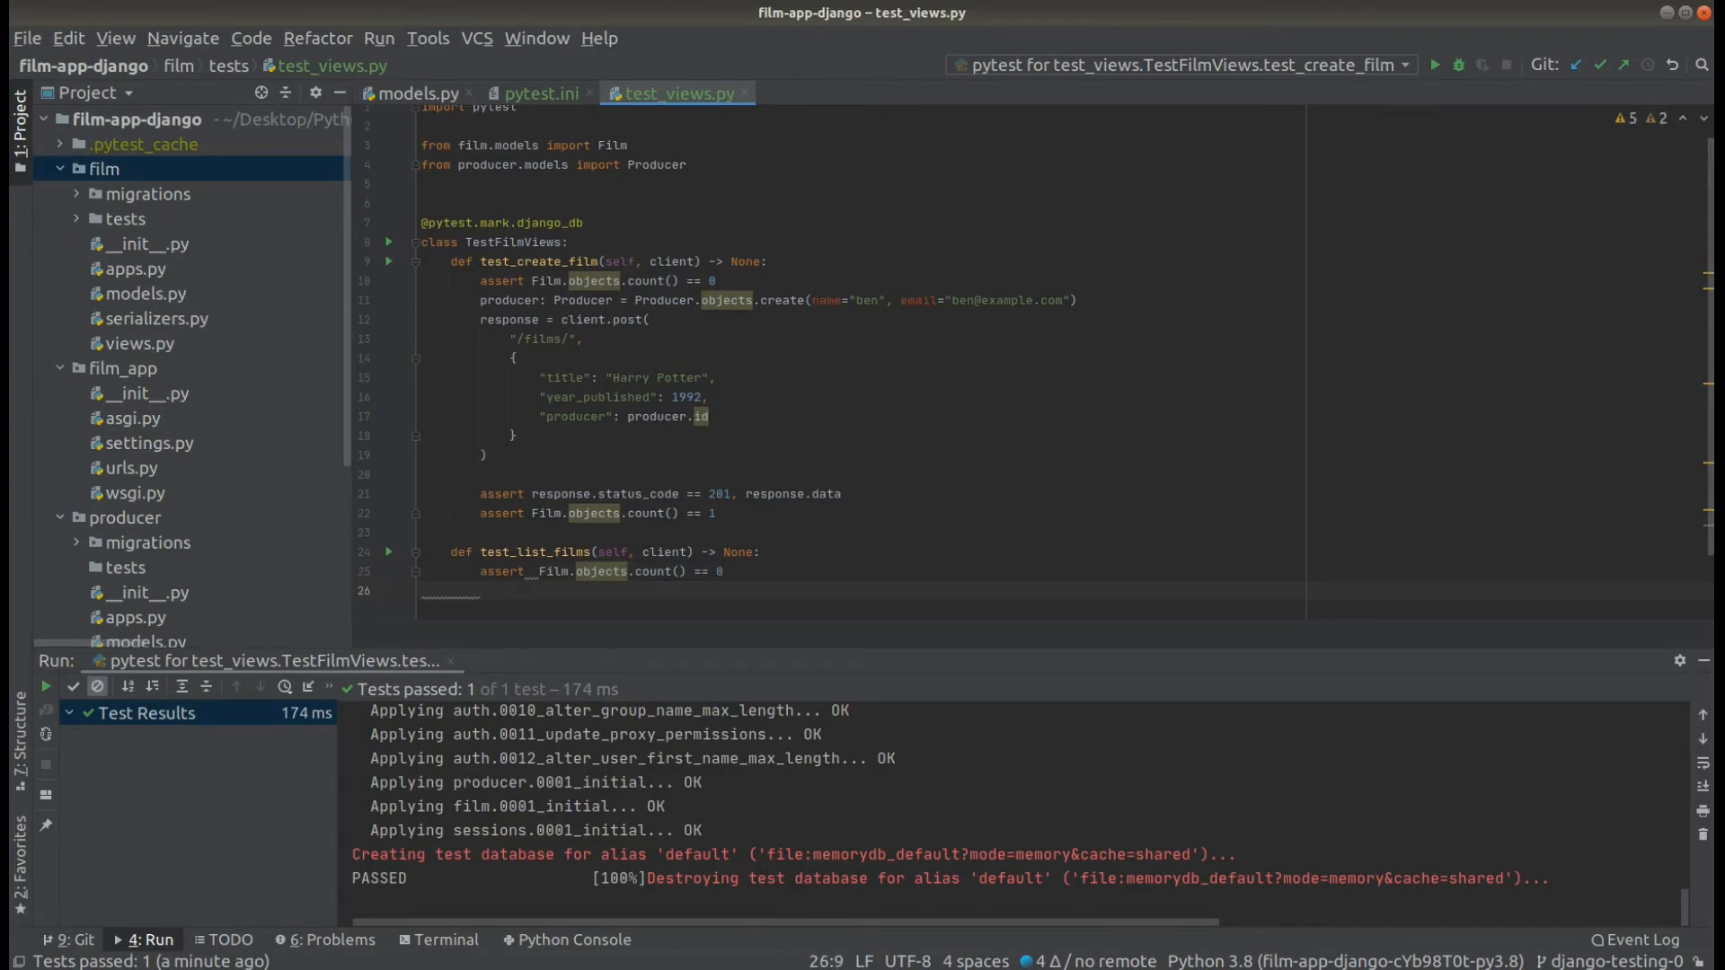
text(producer: Producer = Producer.objects.create(name="ben", email="ben@example.com)
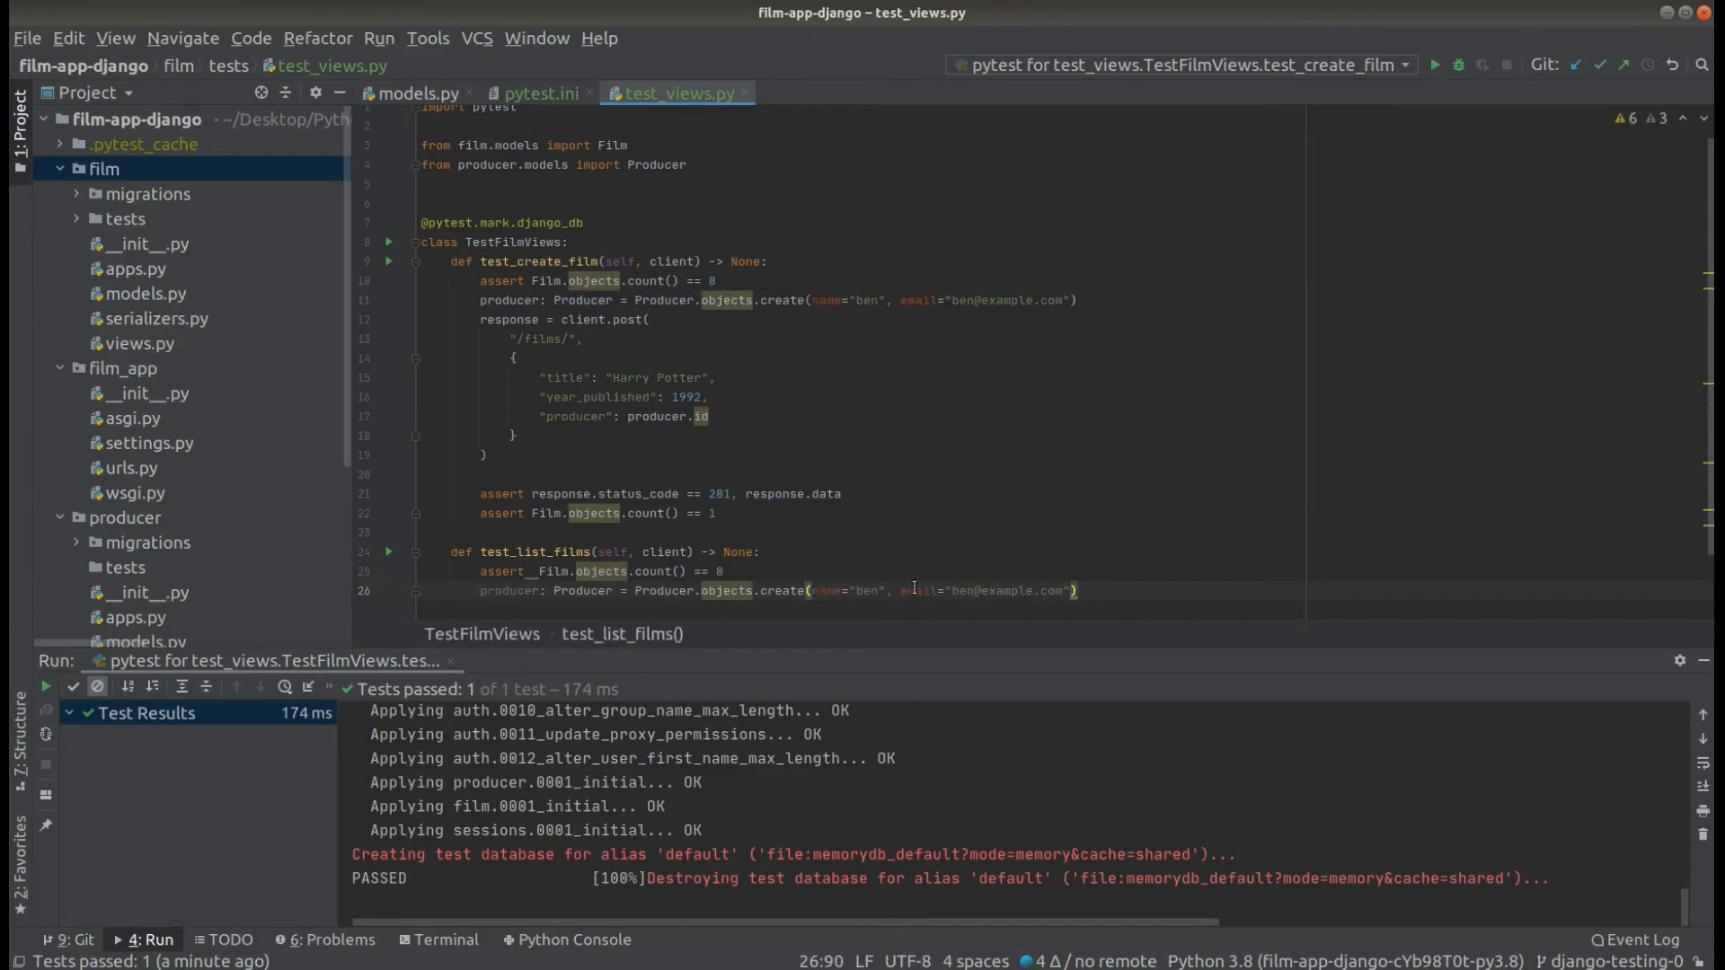
Create a Film titled 'The Godfather', published 1972, with that producer
text(film = Film)
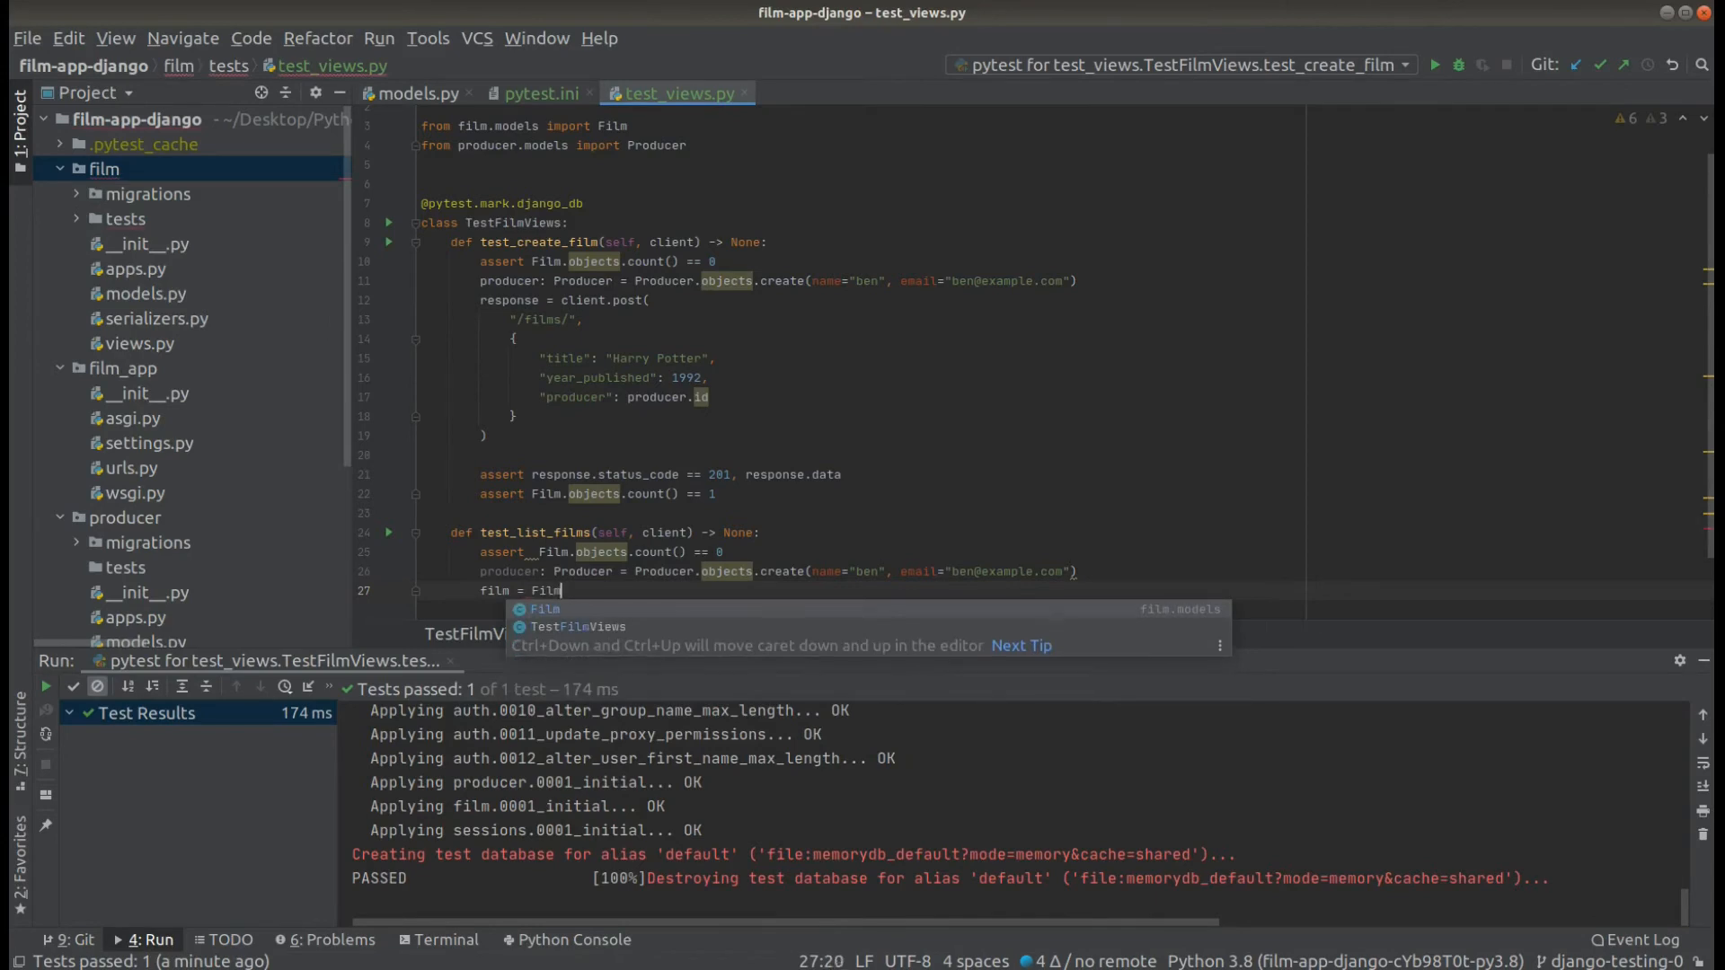
text(.objects.)
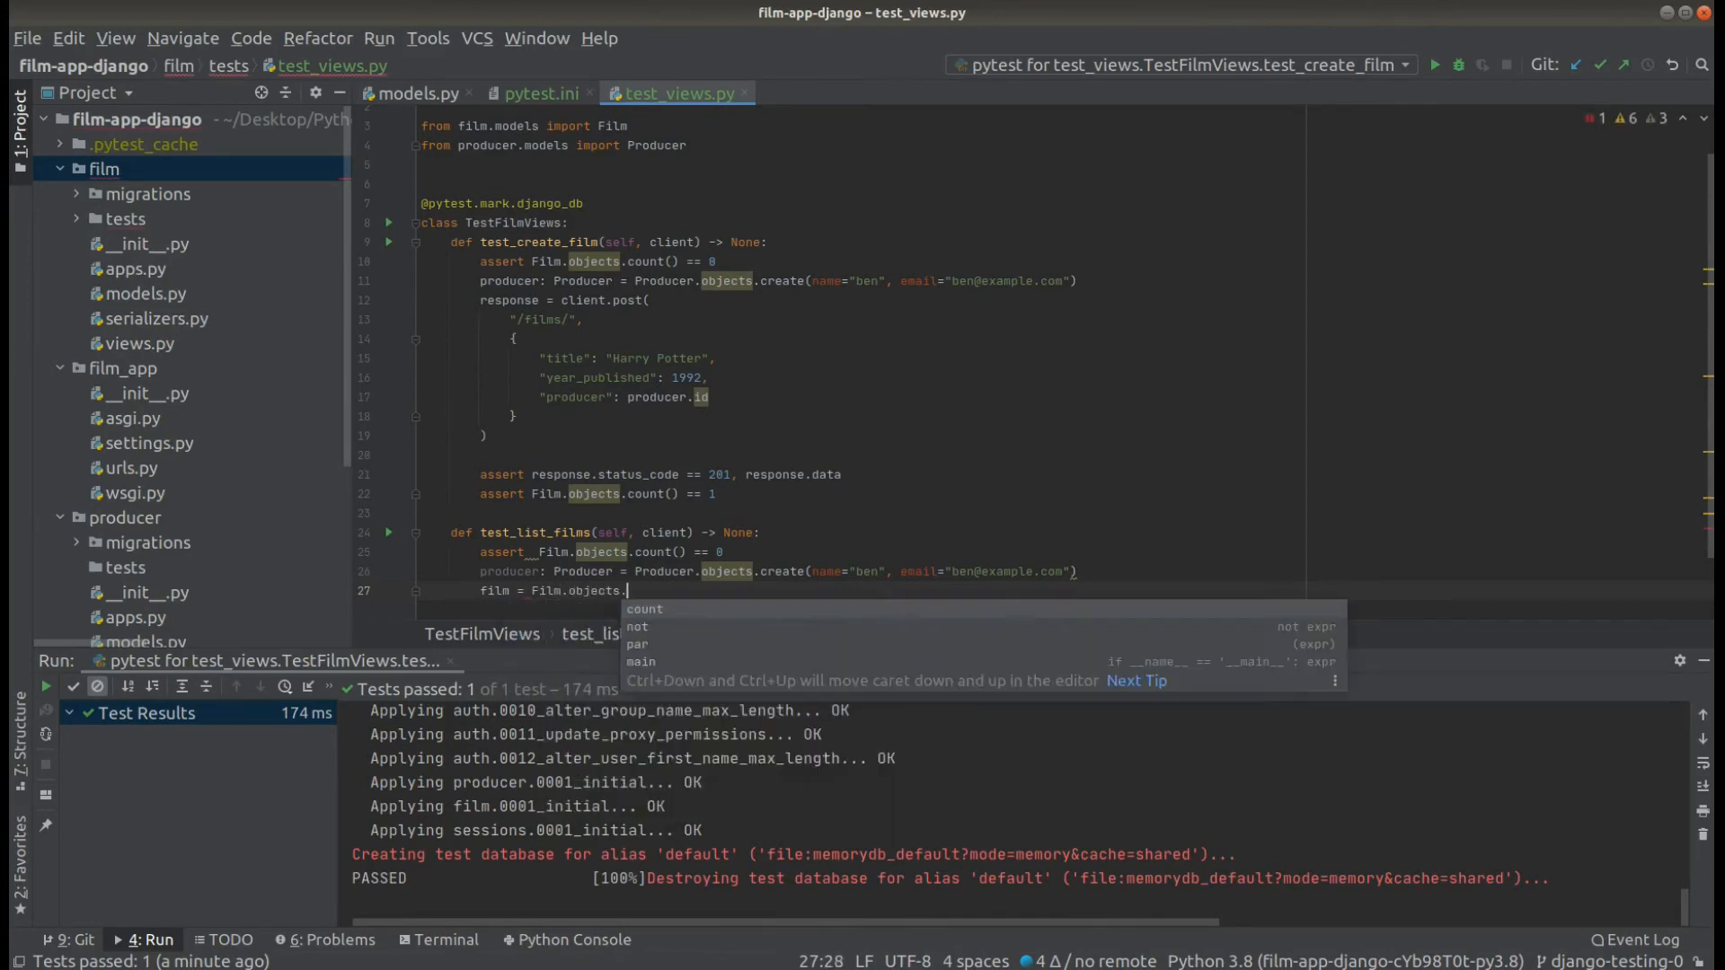
text(create()
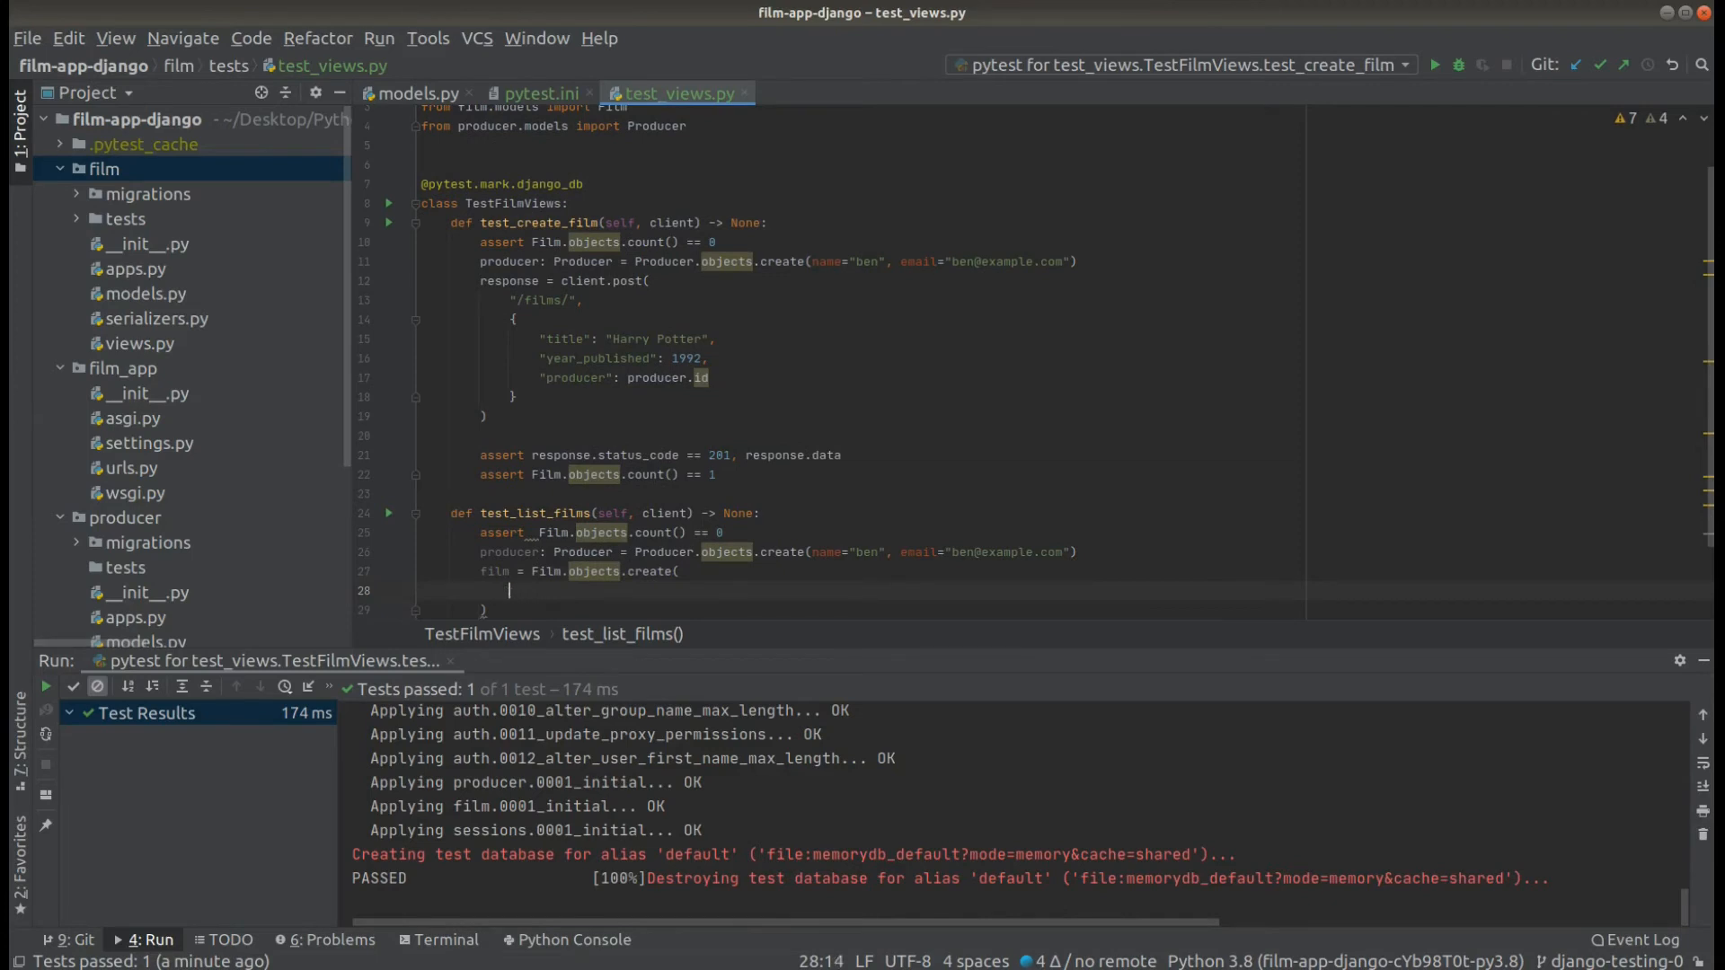
text(titl)
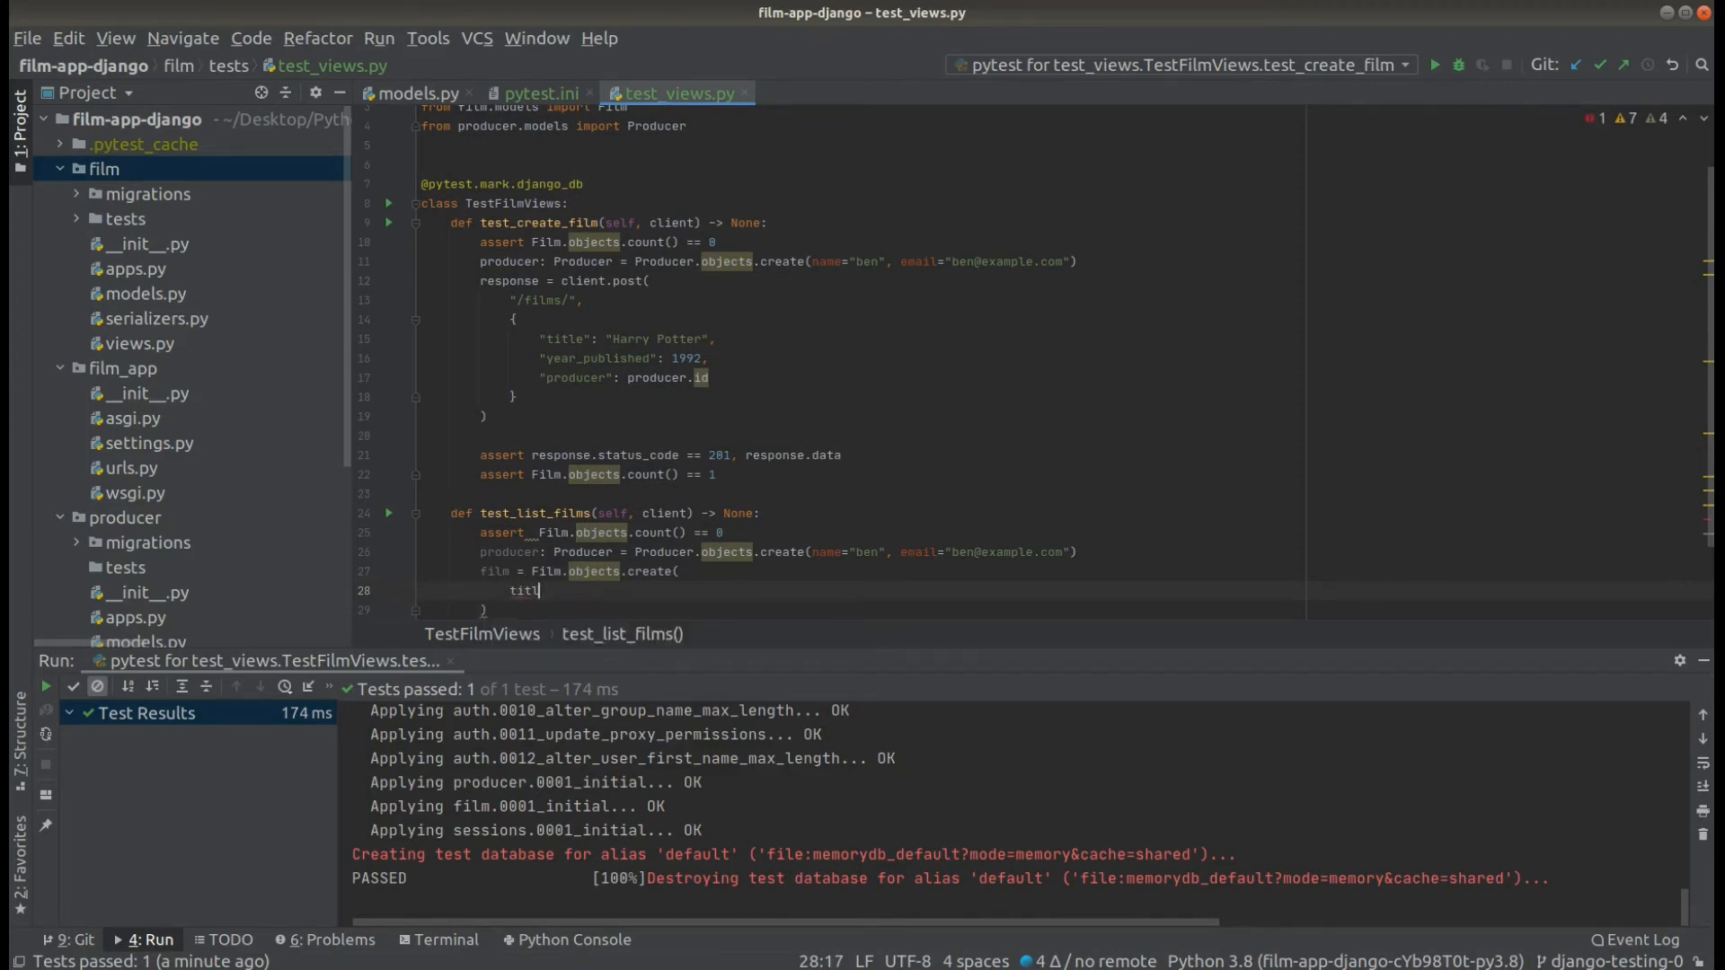
text(e="The God")
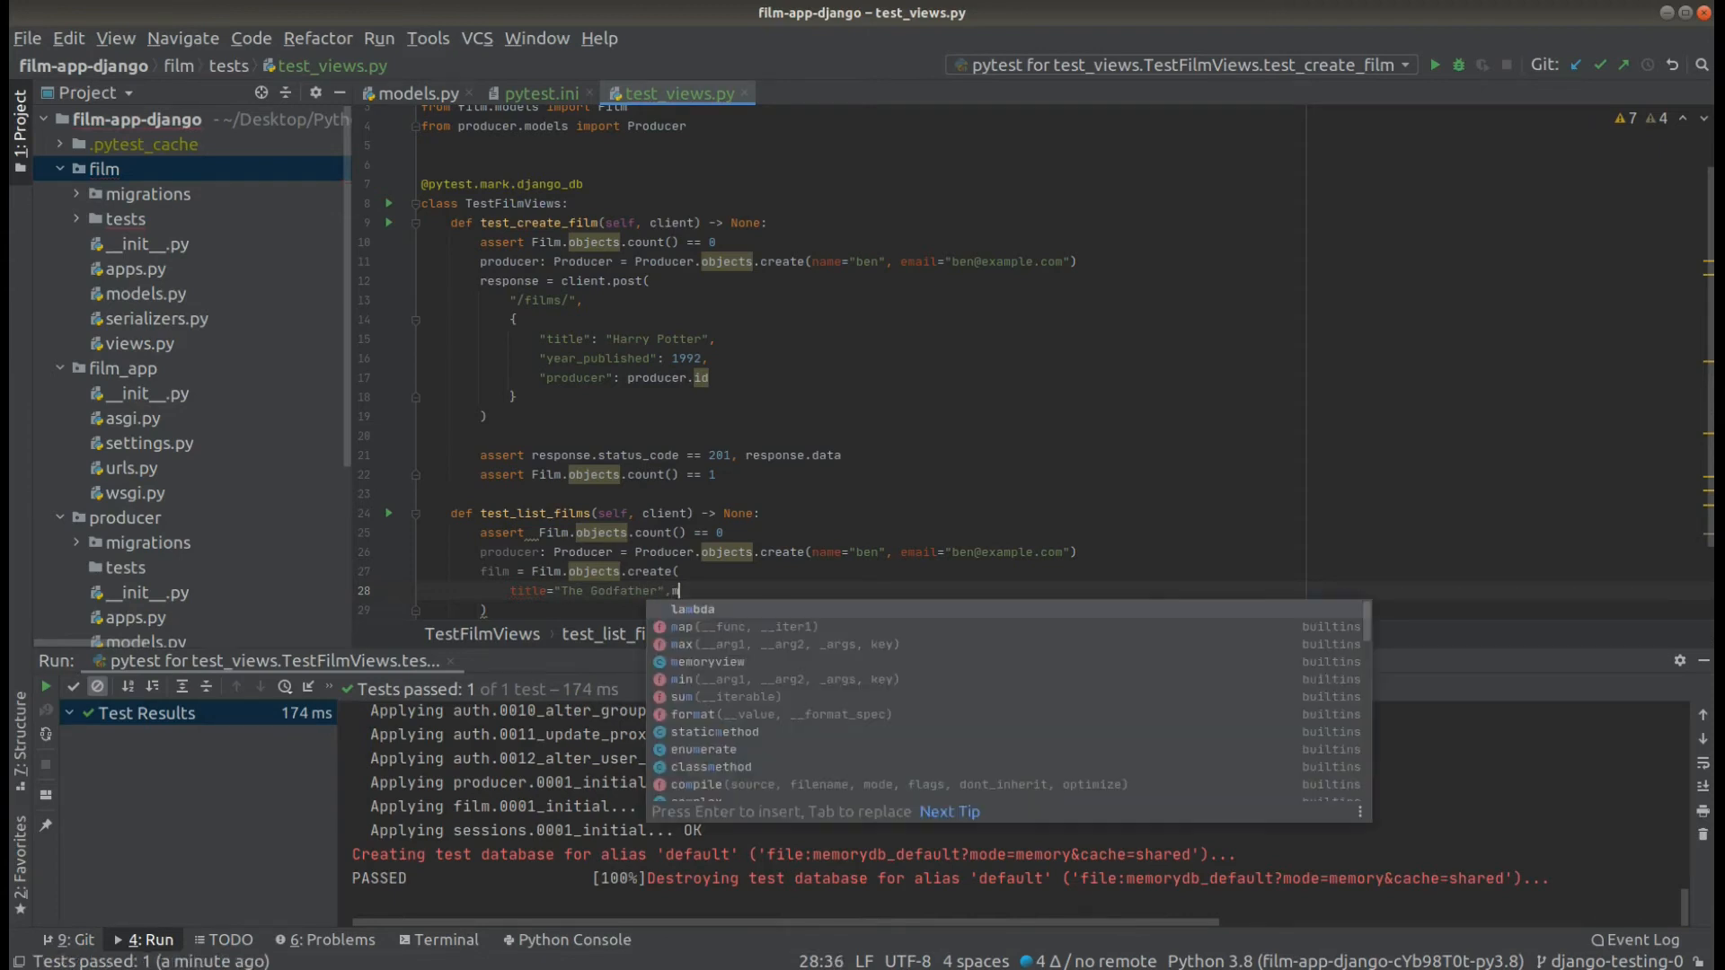
text(year_published=1972, producer)
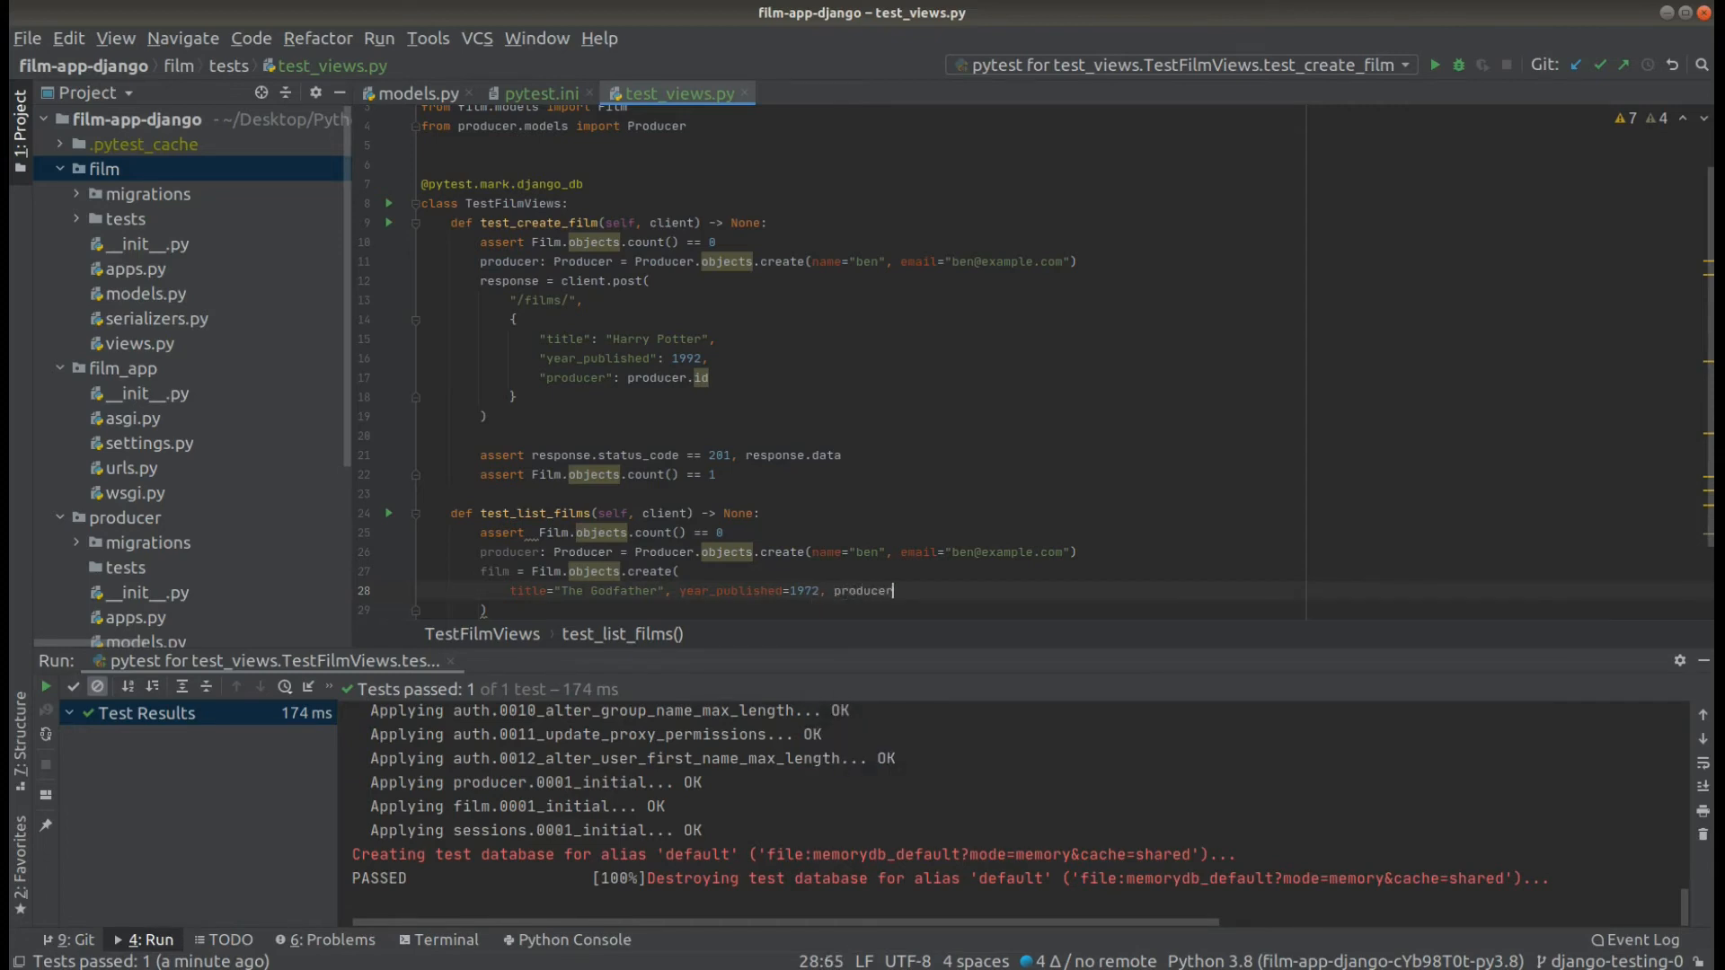
text(=r)
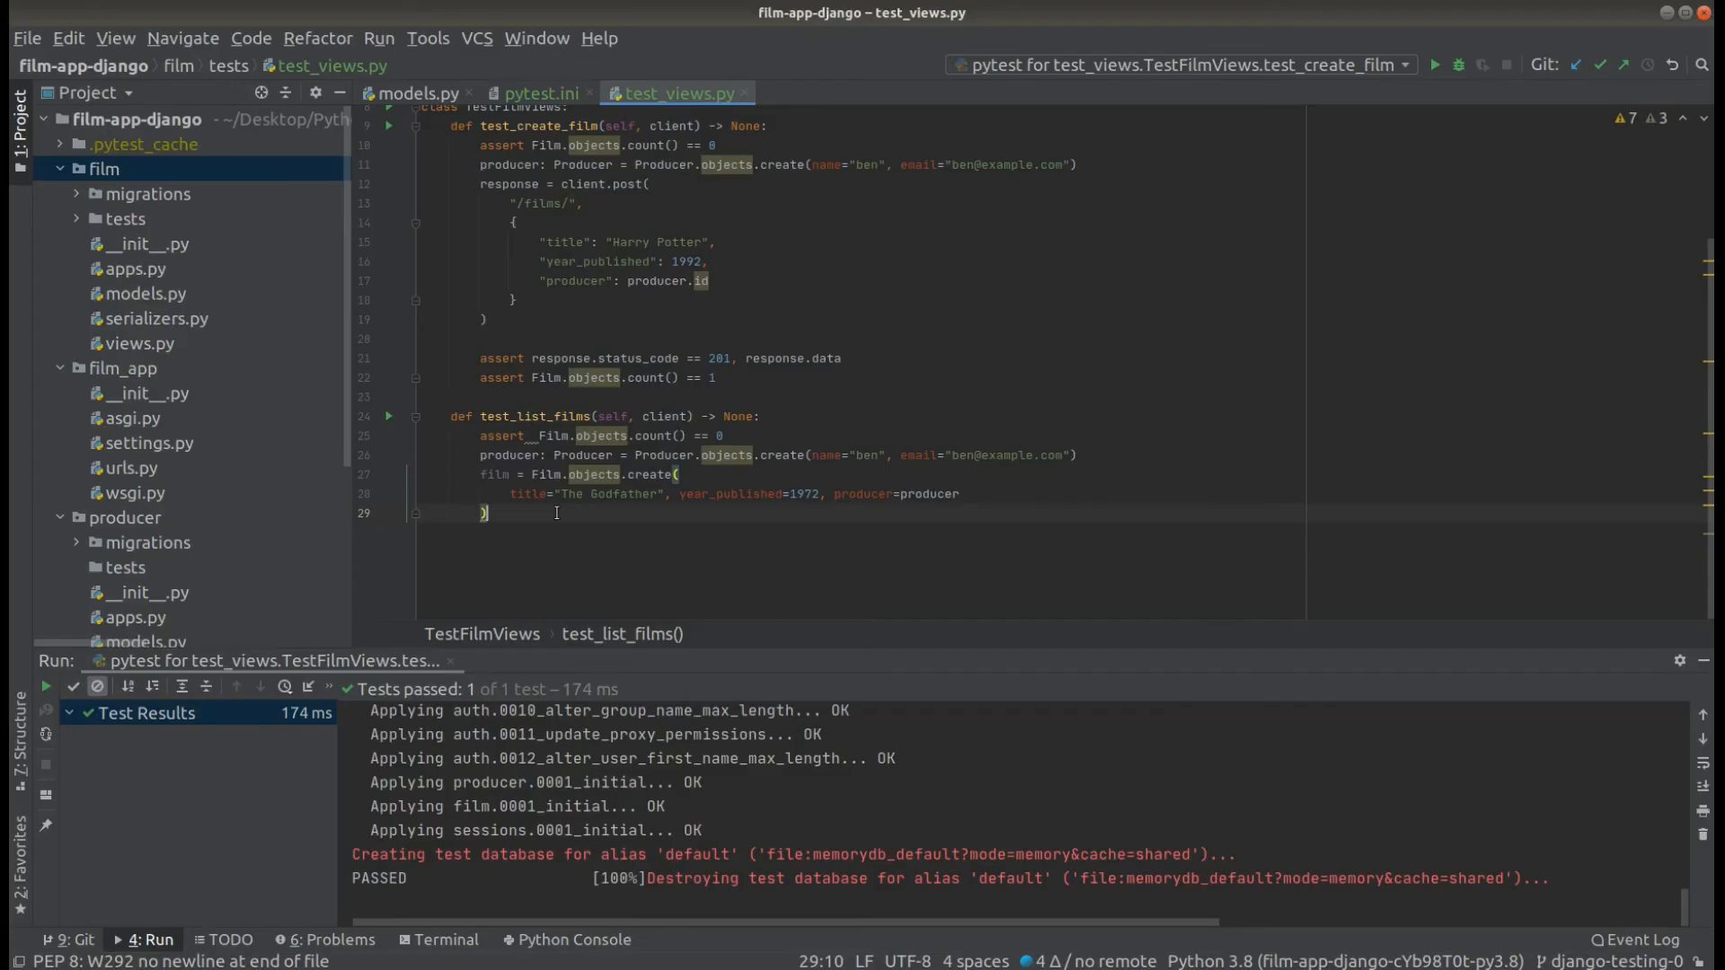
GET /films/ and assert response.status_code == 200
text(response = client.get("fil)
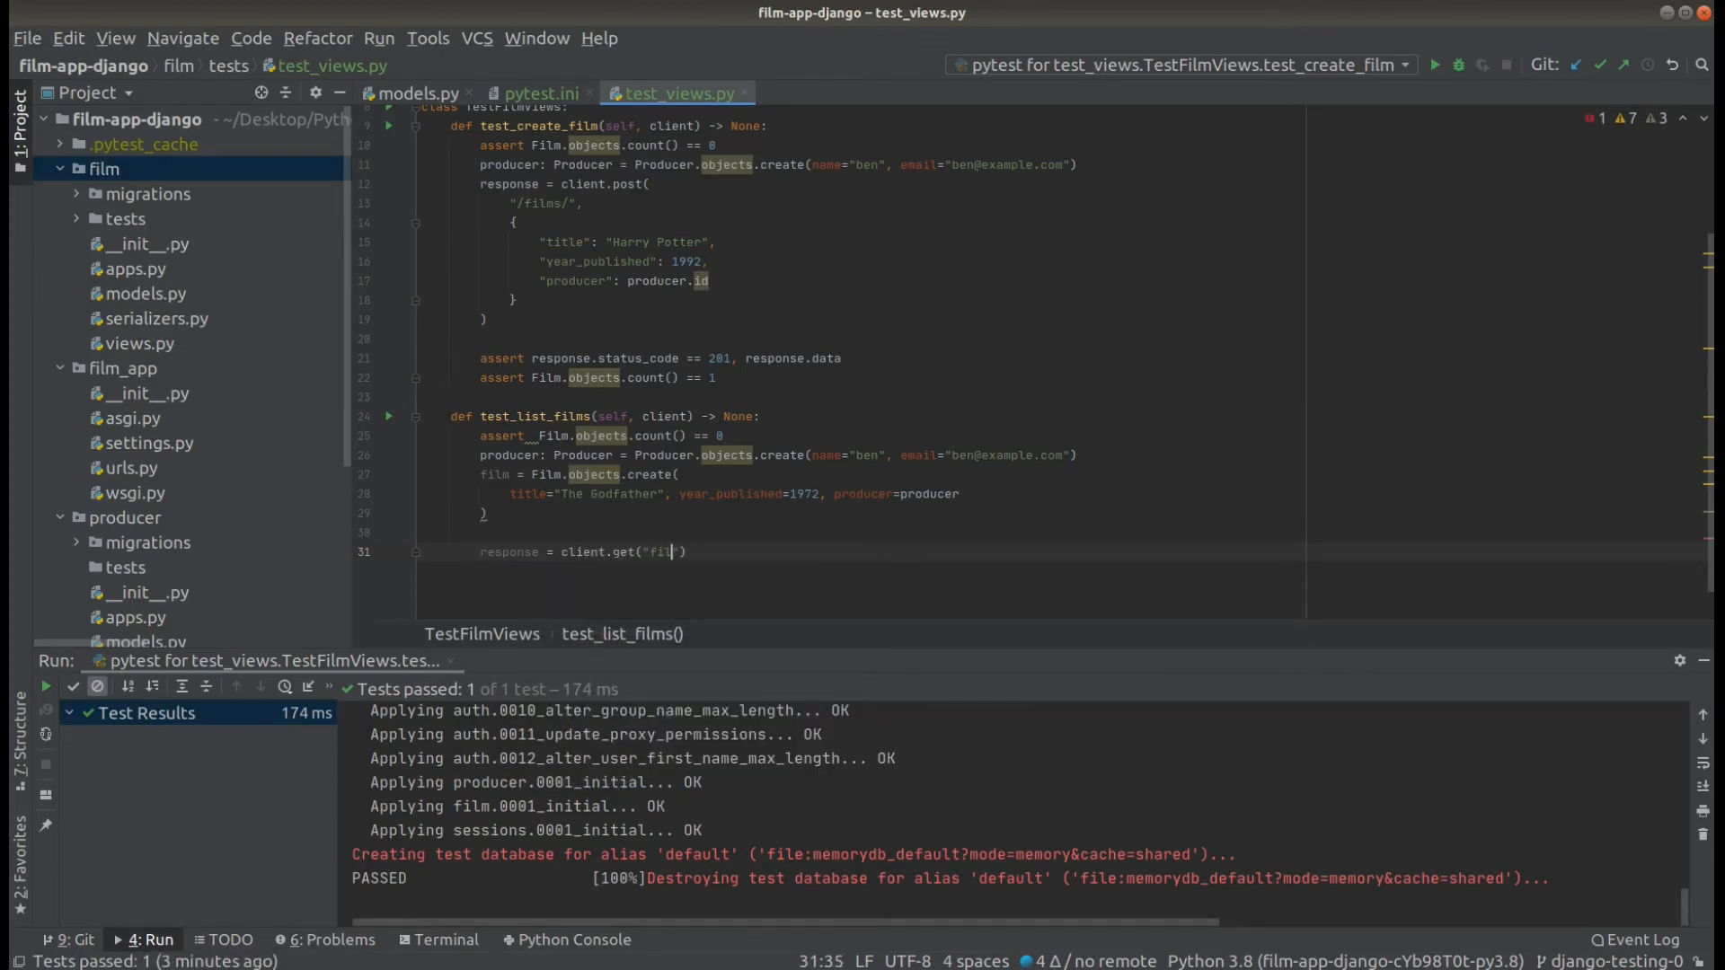
text(/films/)
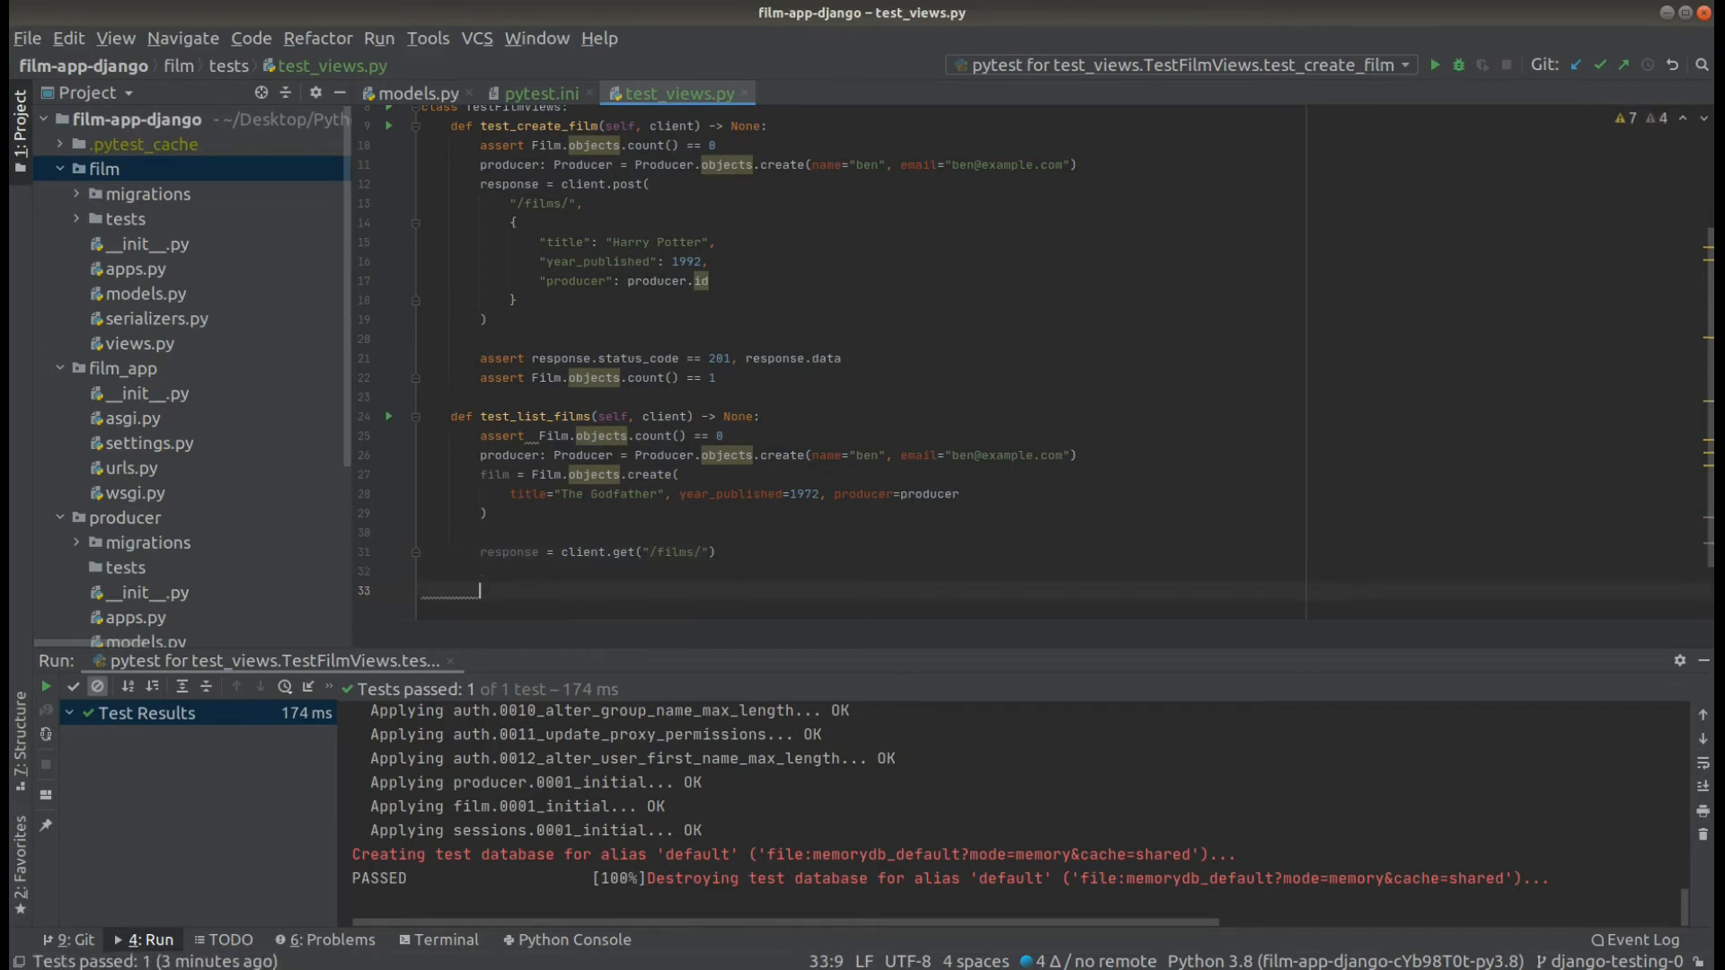
text(ass)
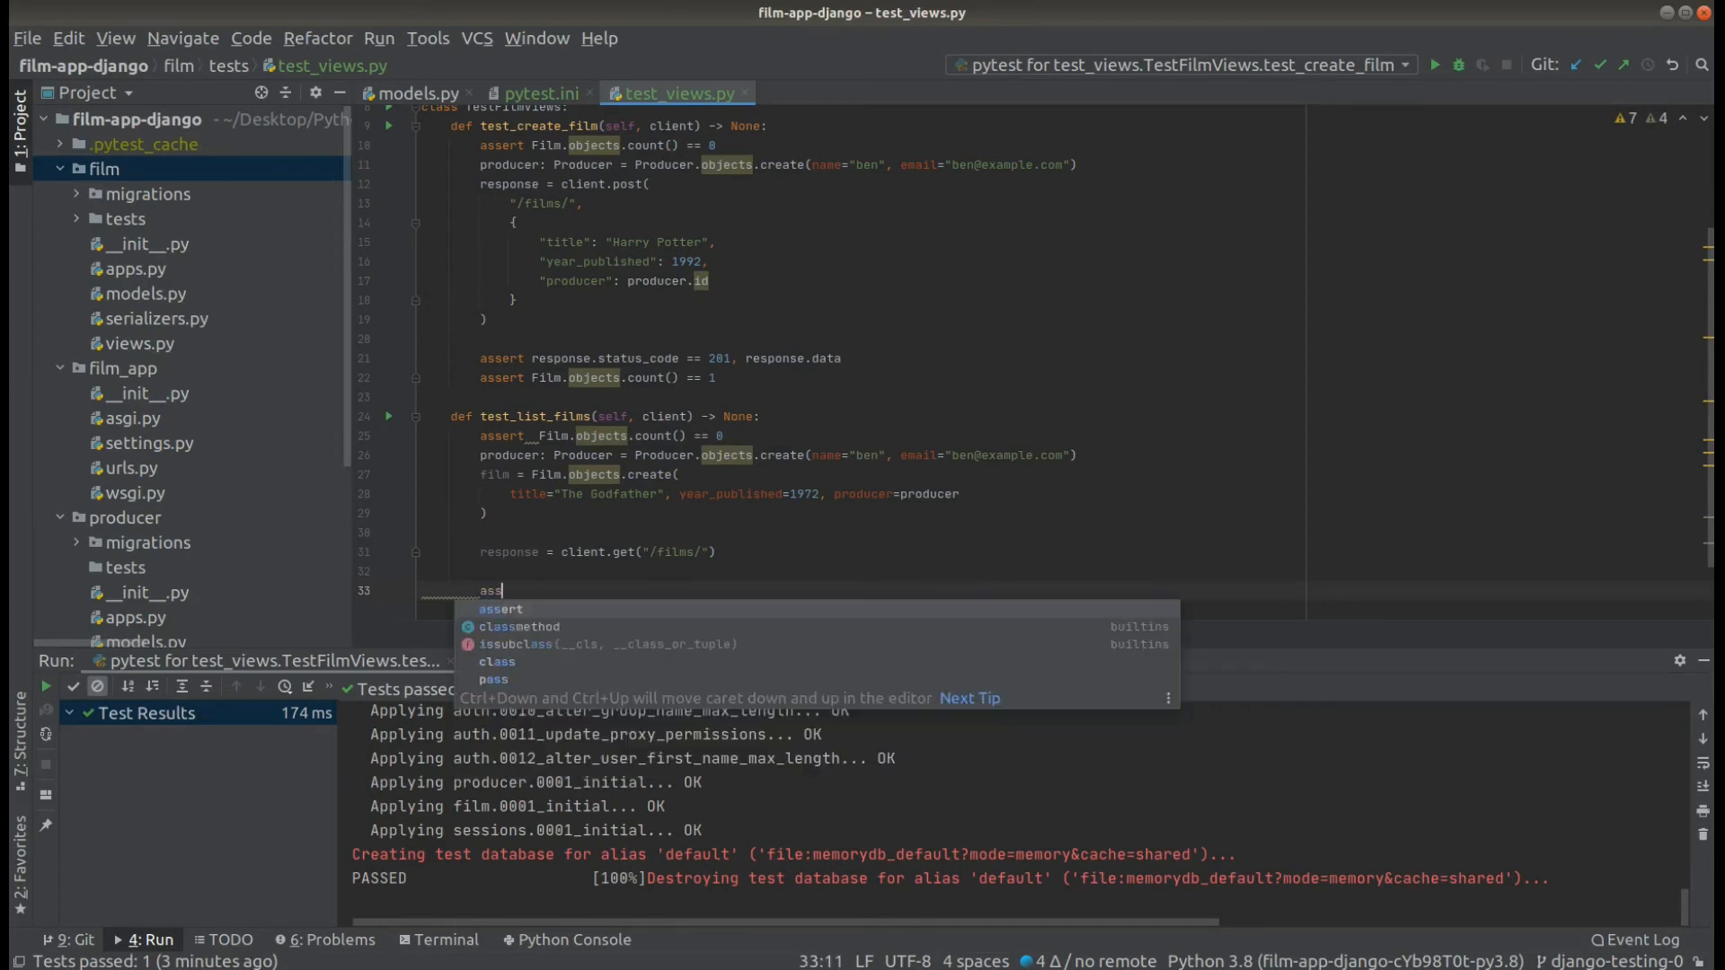
text(ert response.)
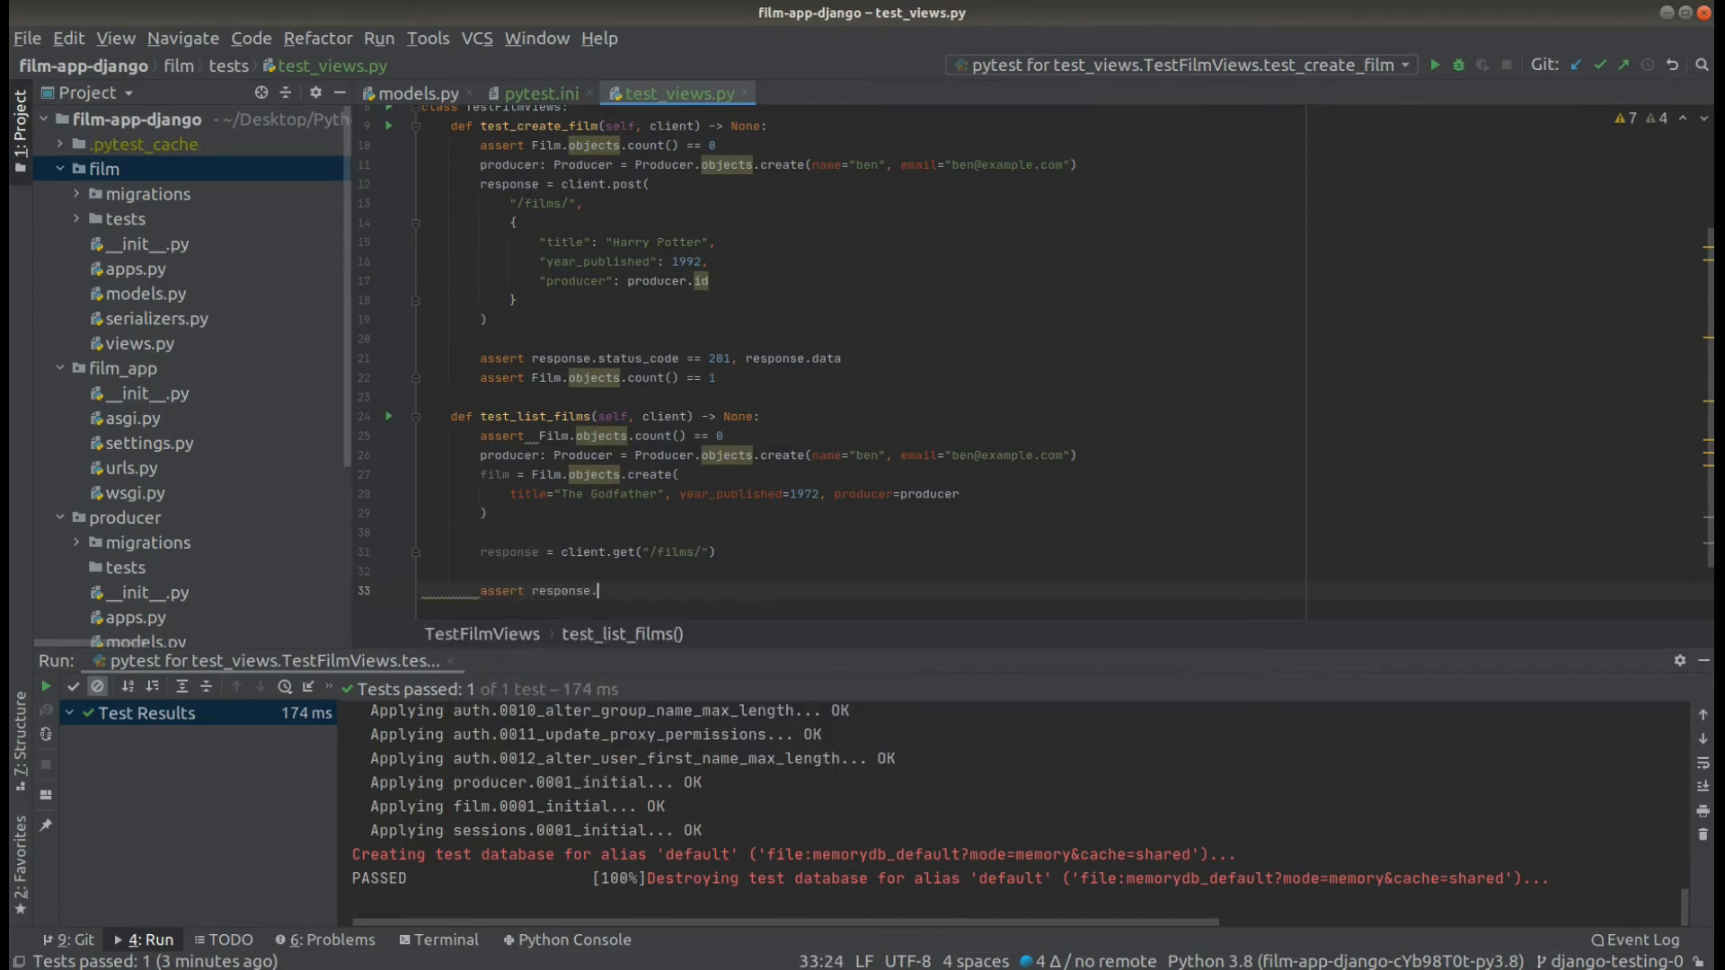
text(status_code == 200)
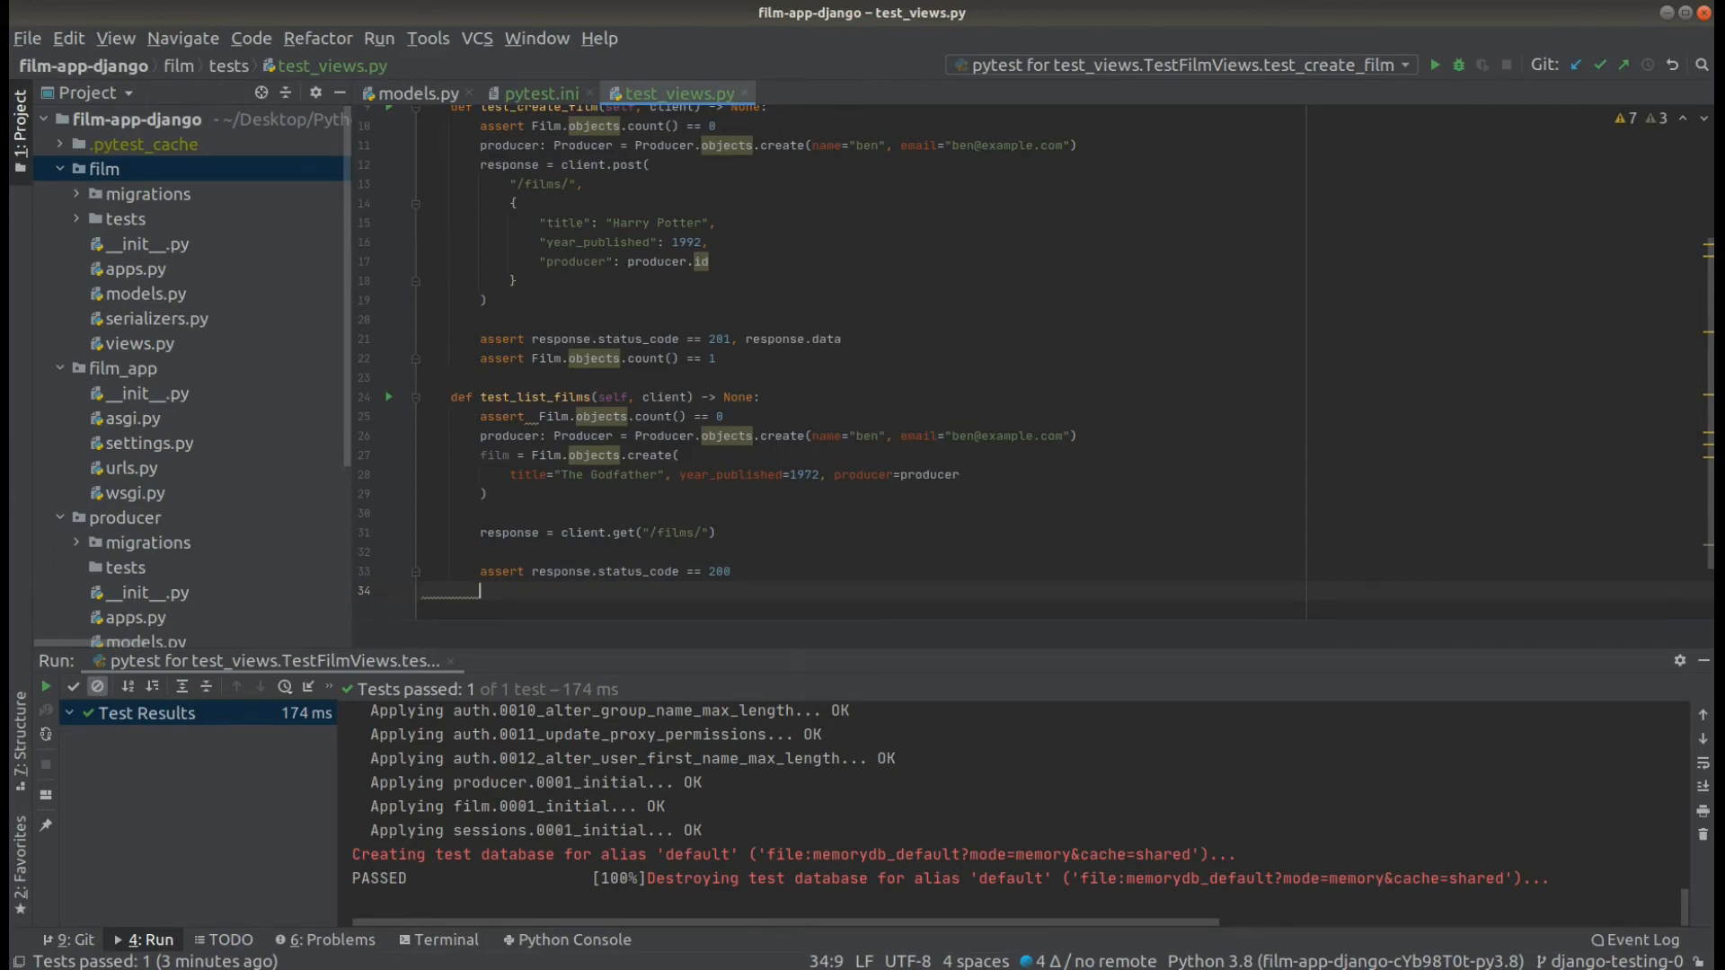
Start asserting response.json() equals a list with film.id and title 'The Godfather'
text(assert response.json()
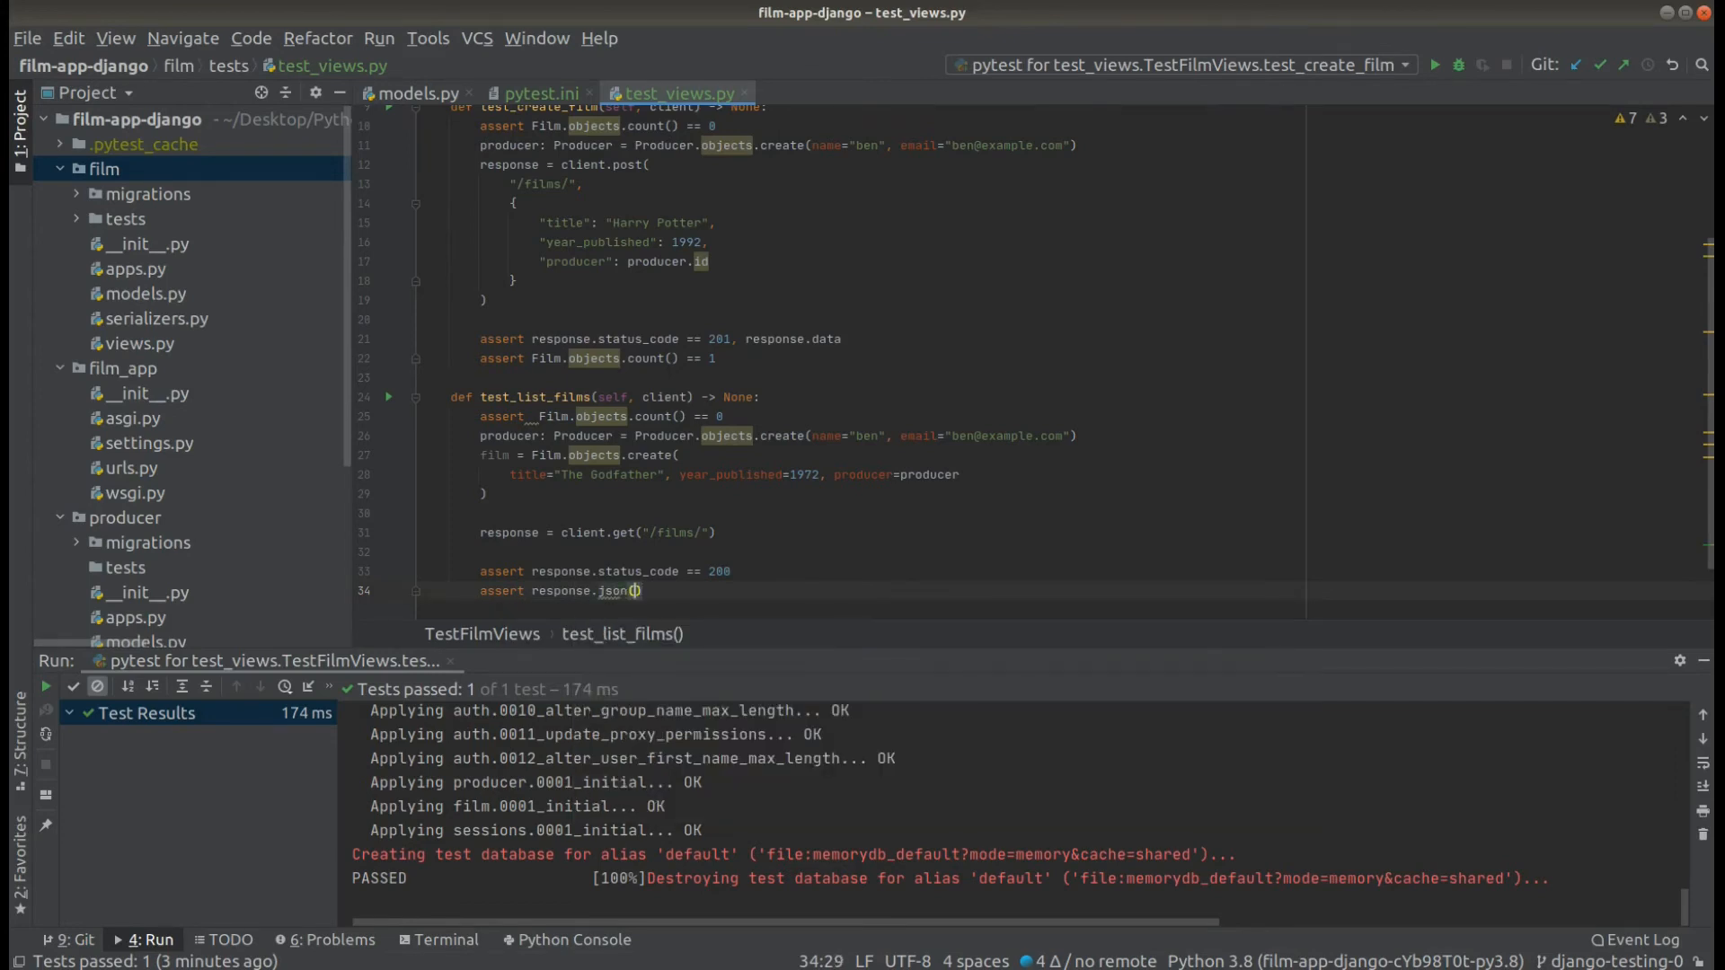
text(==)
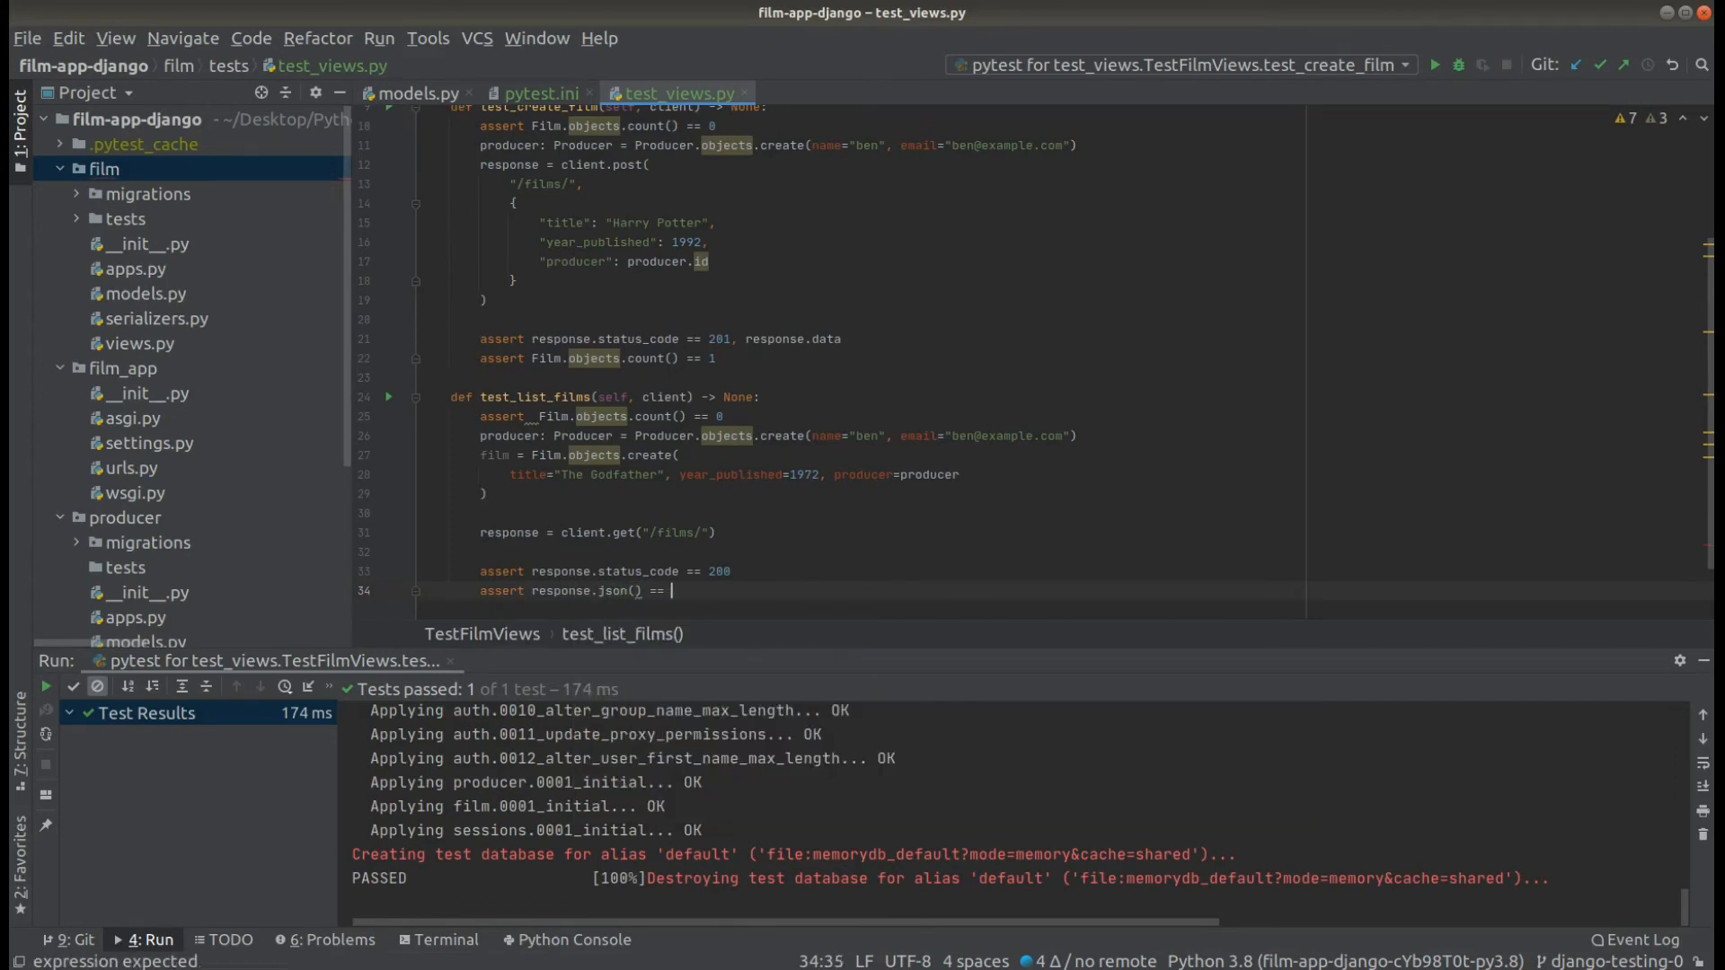
text([)
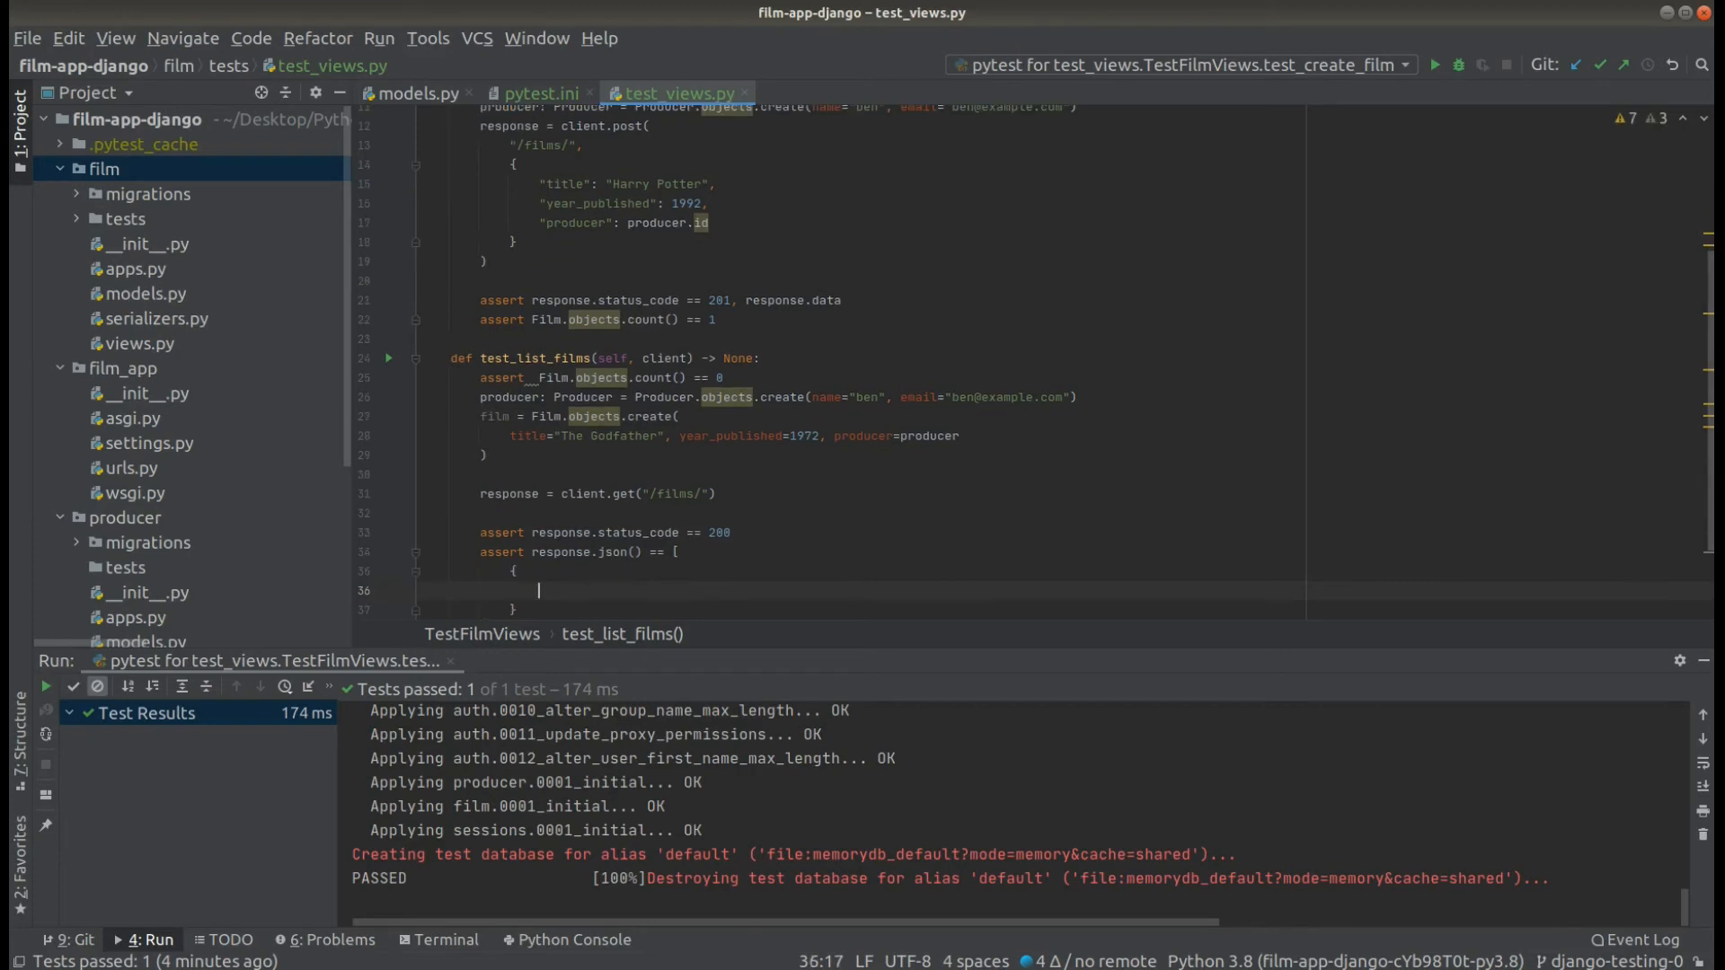
text("id":)
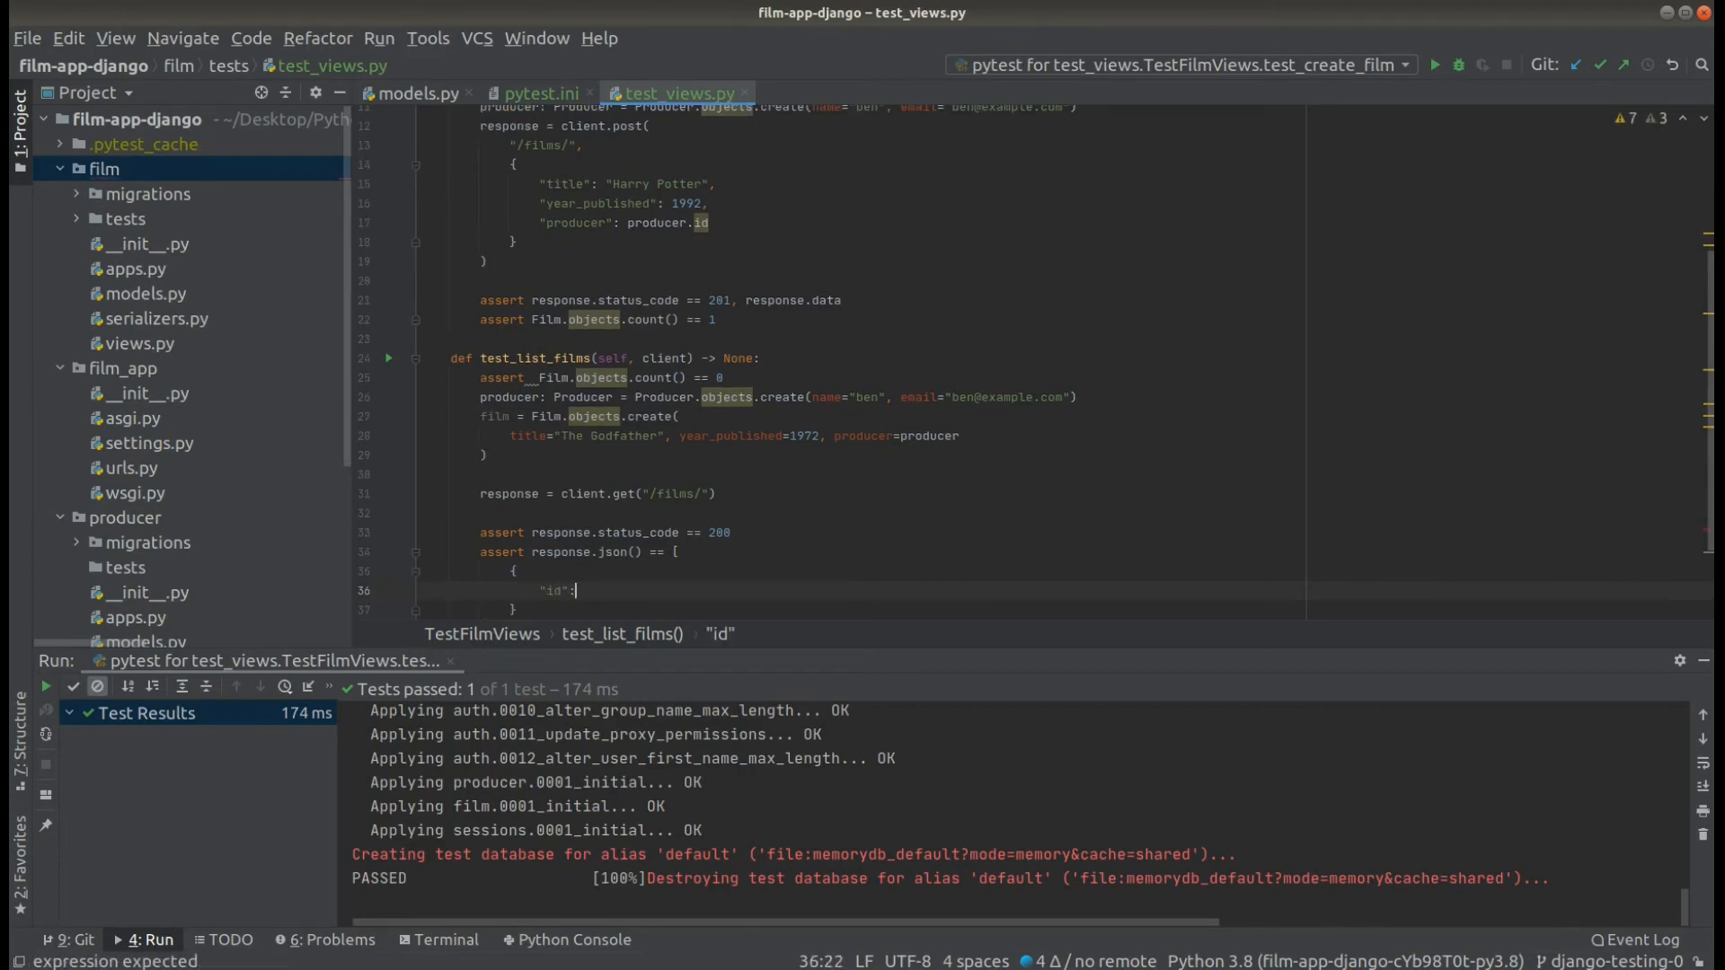
text(film.id,)
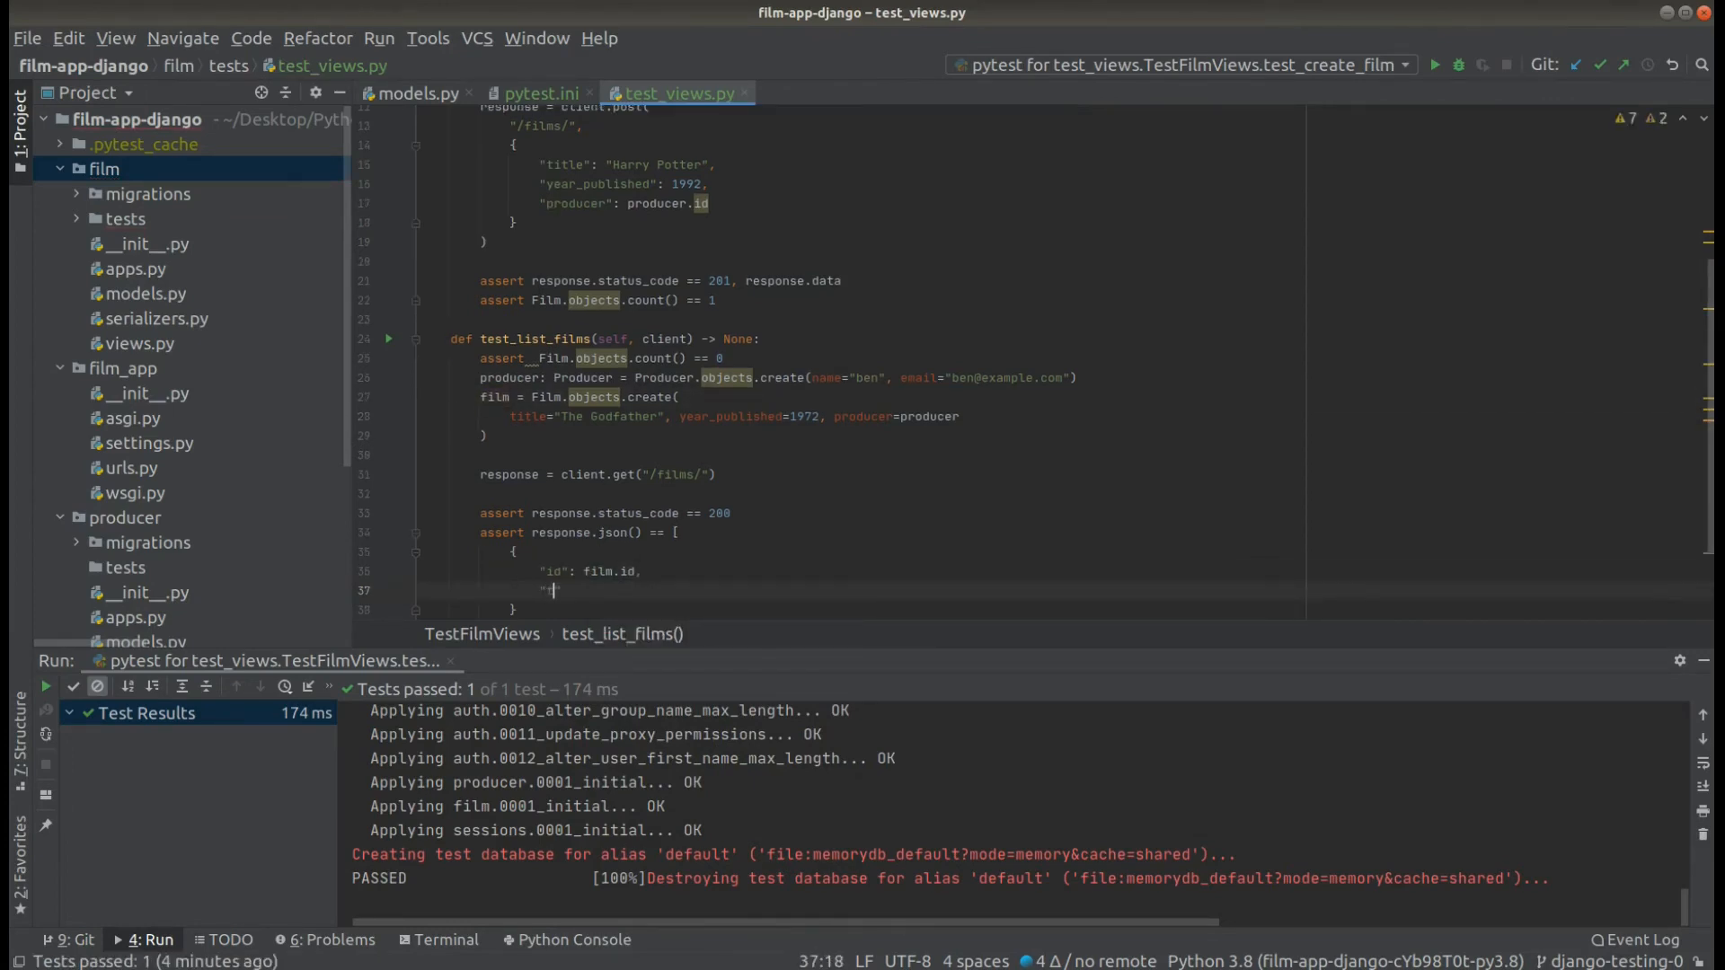
text(title":)
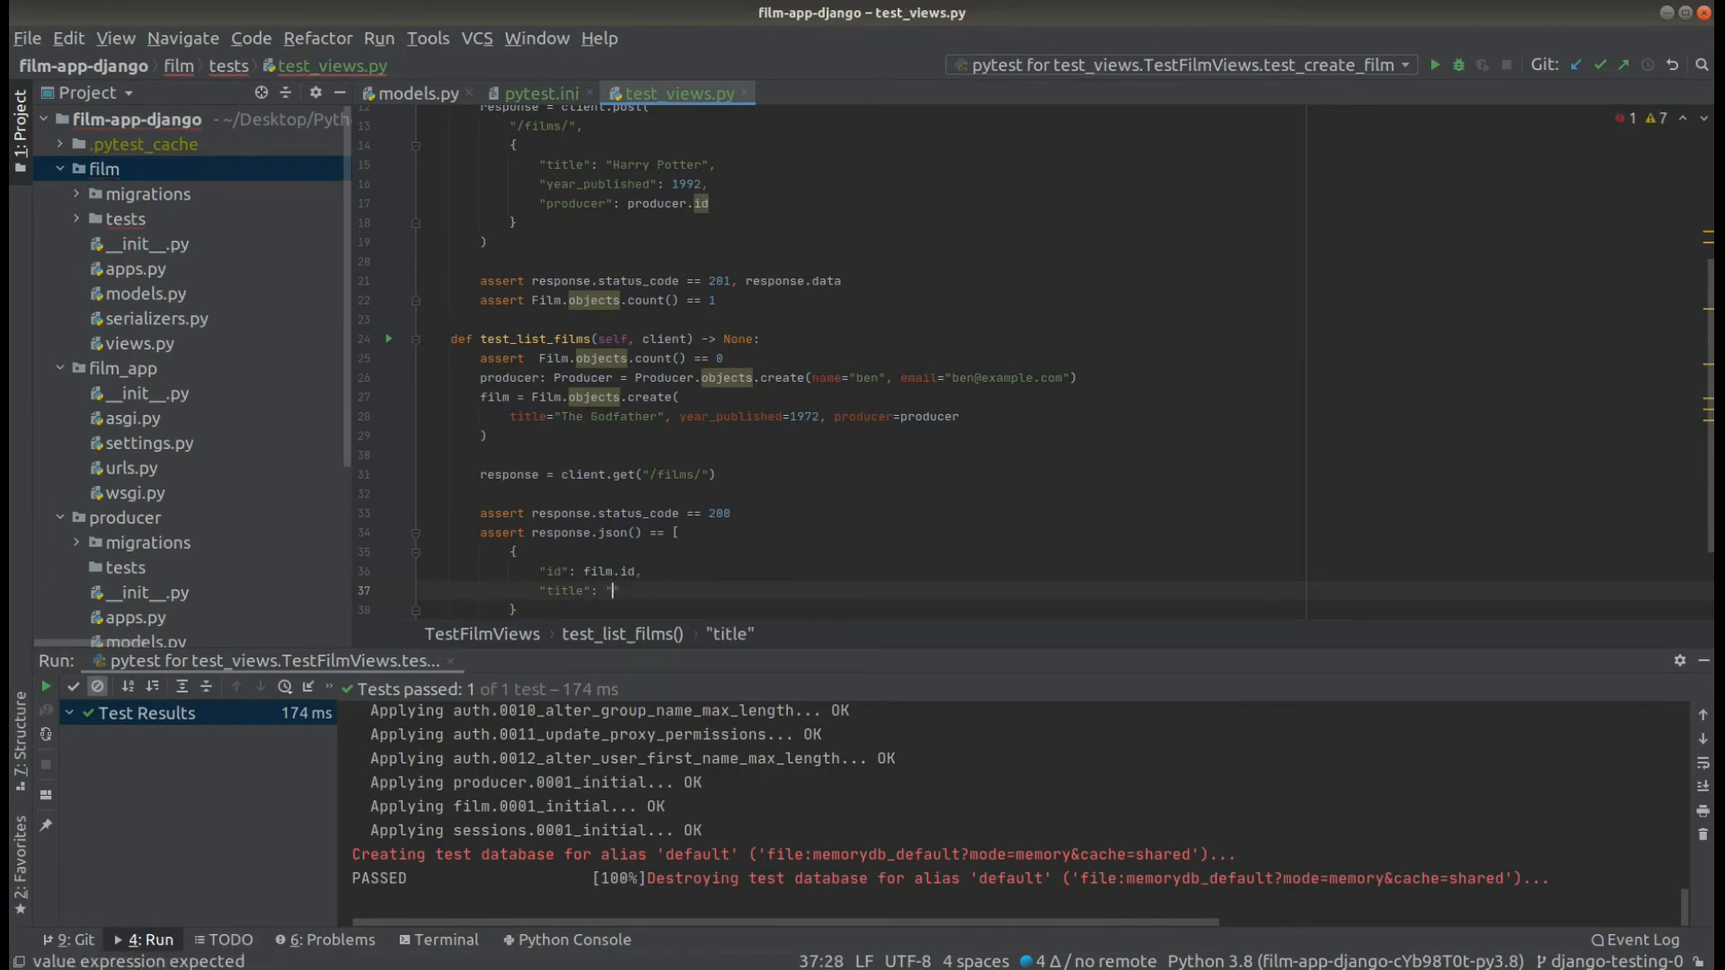
text(The Godfather)
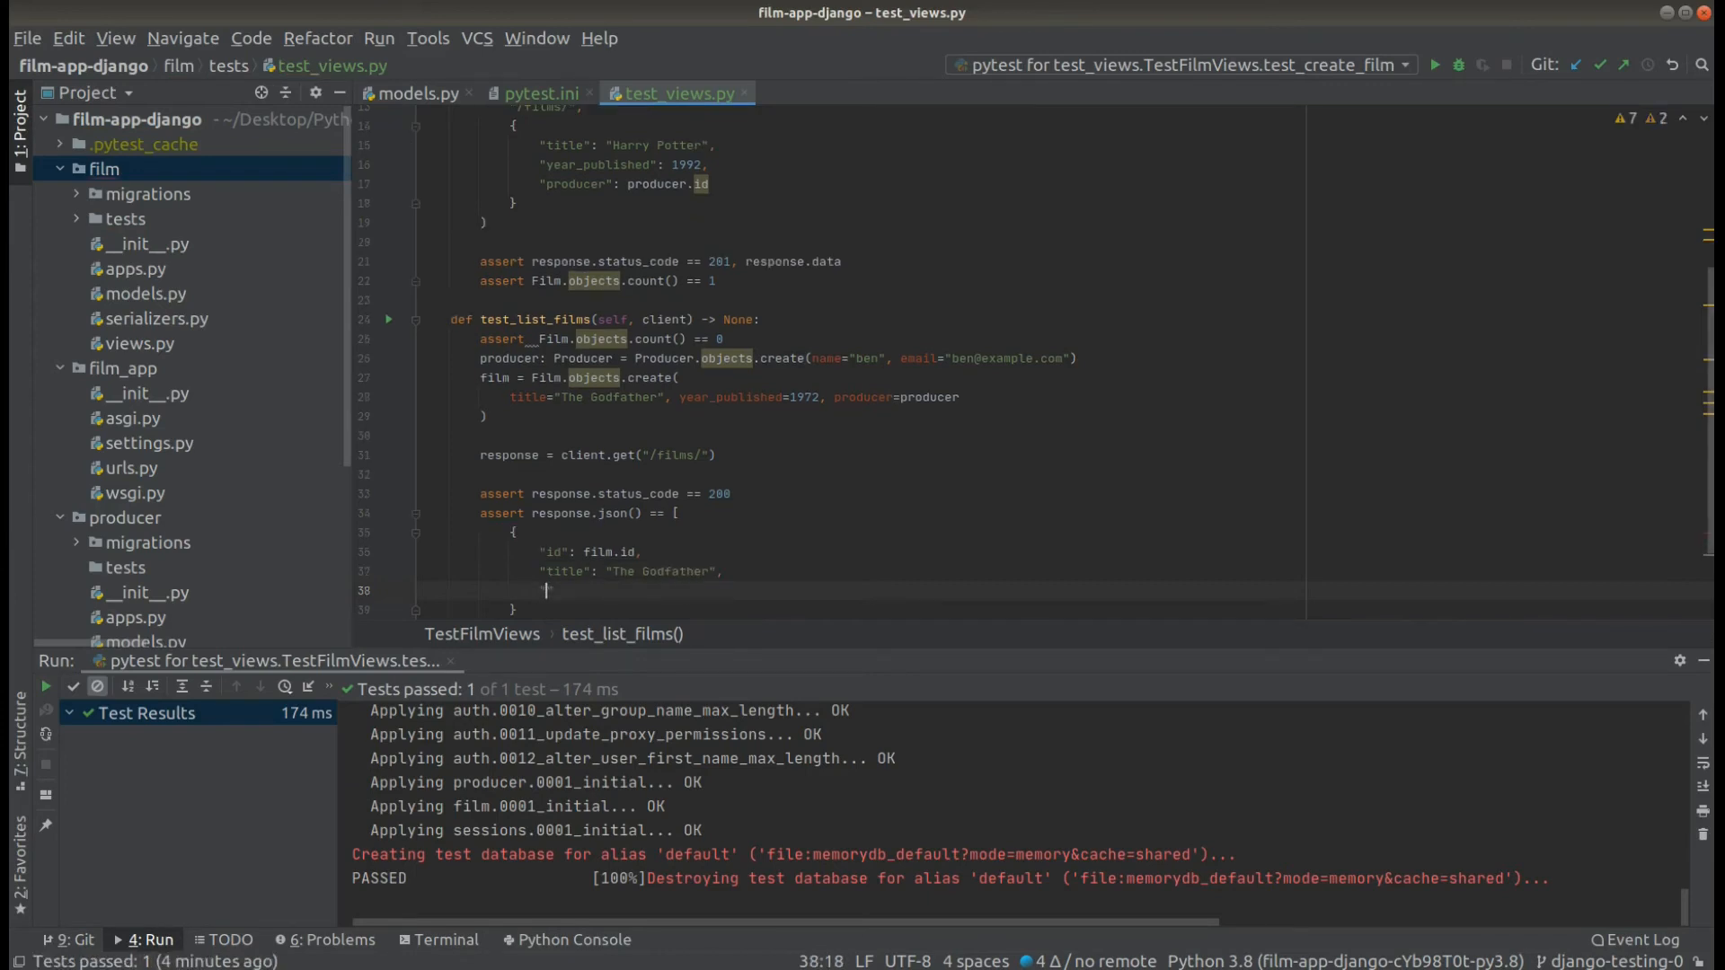
Complete the expected film entry with year_published 1972 and producer.id
text(year_p)
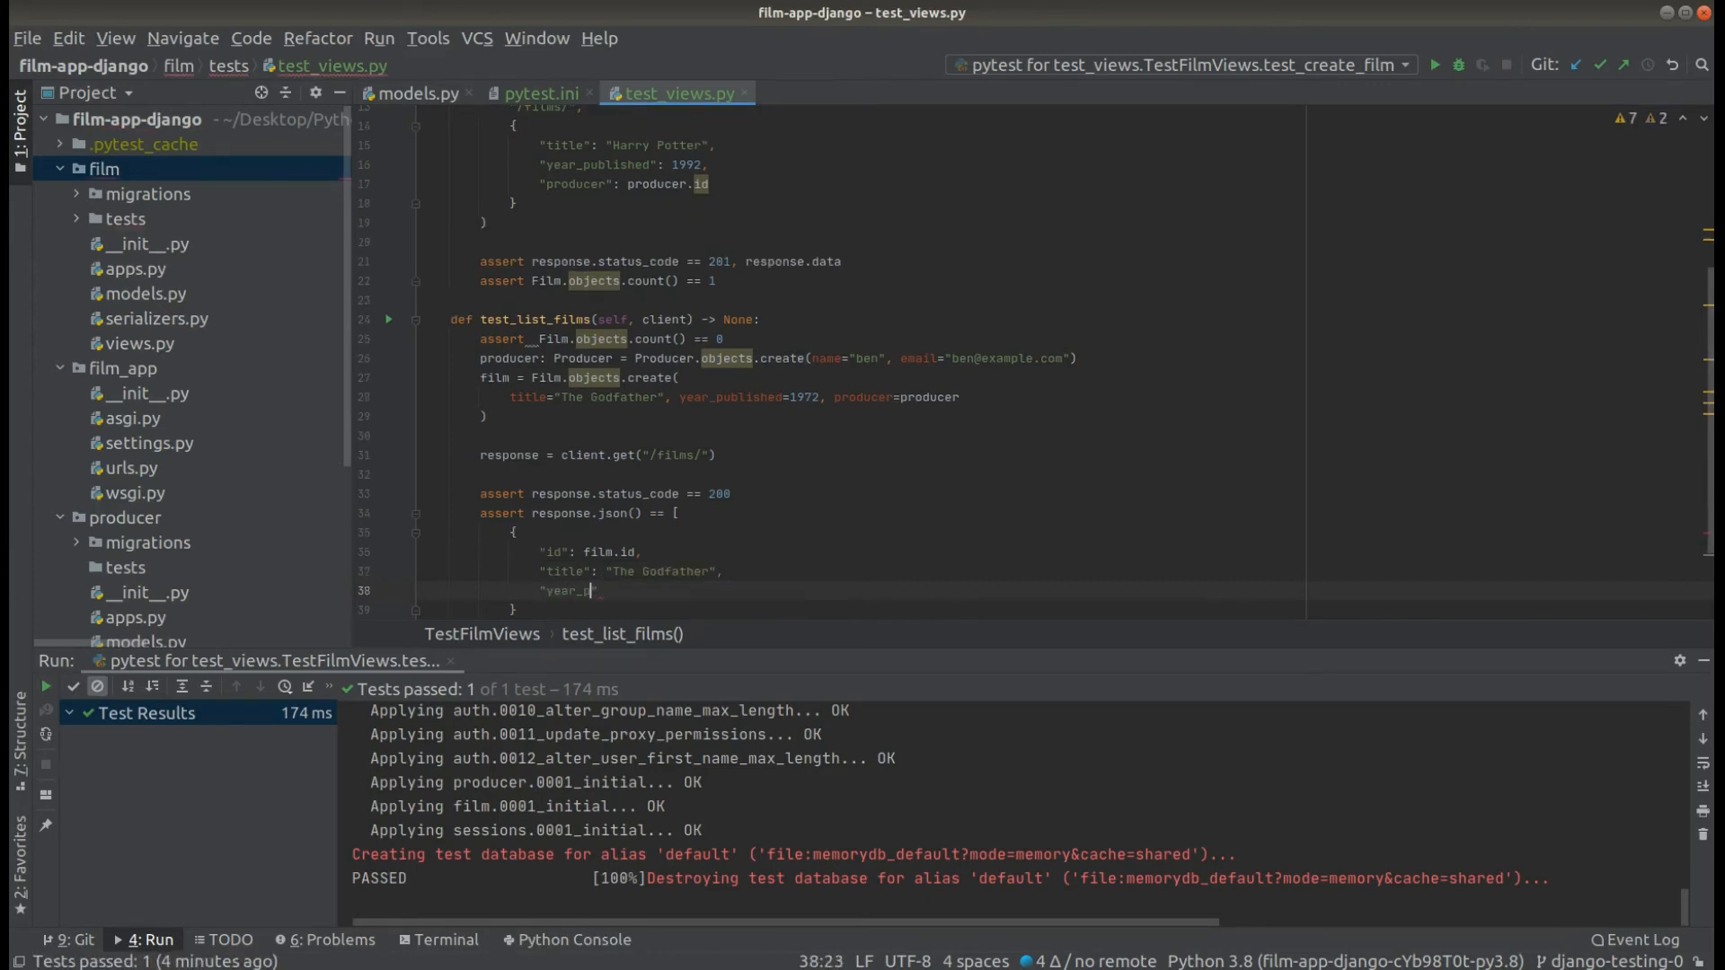
text(ublished":)
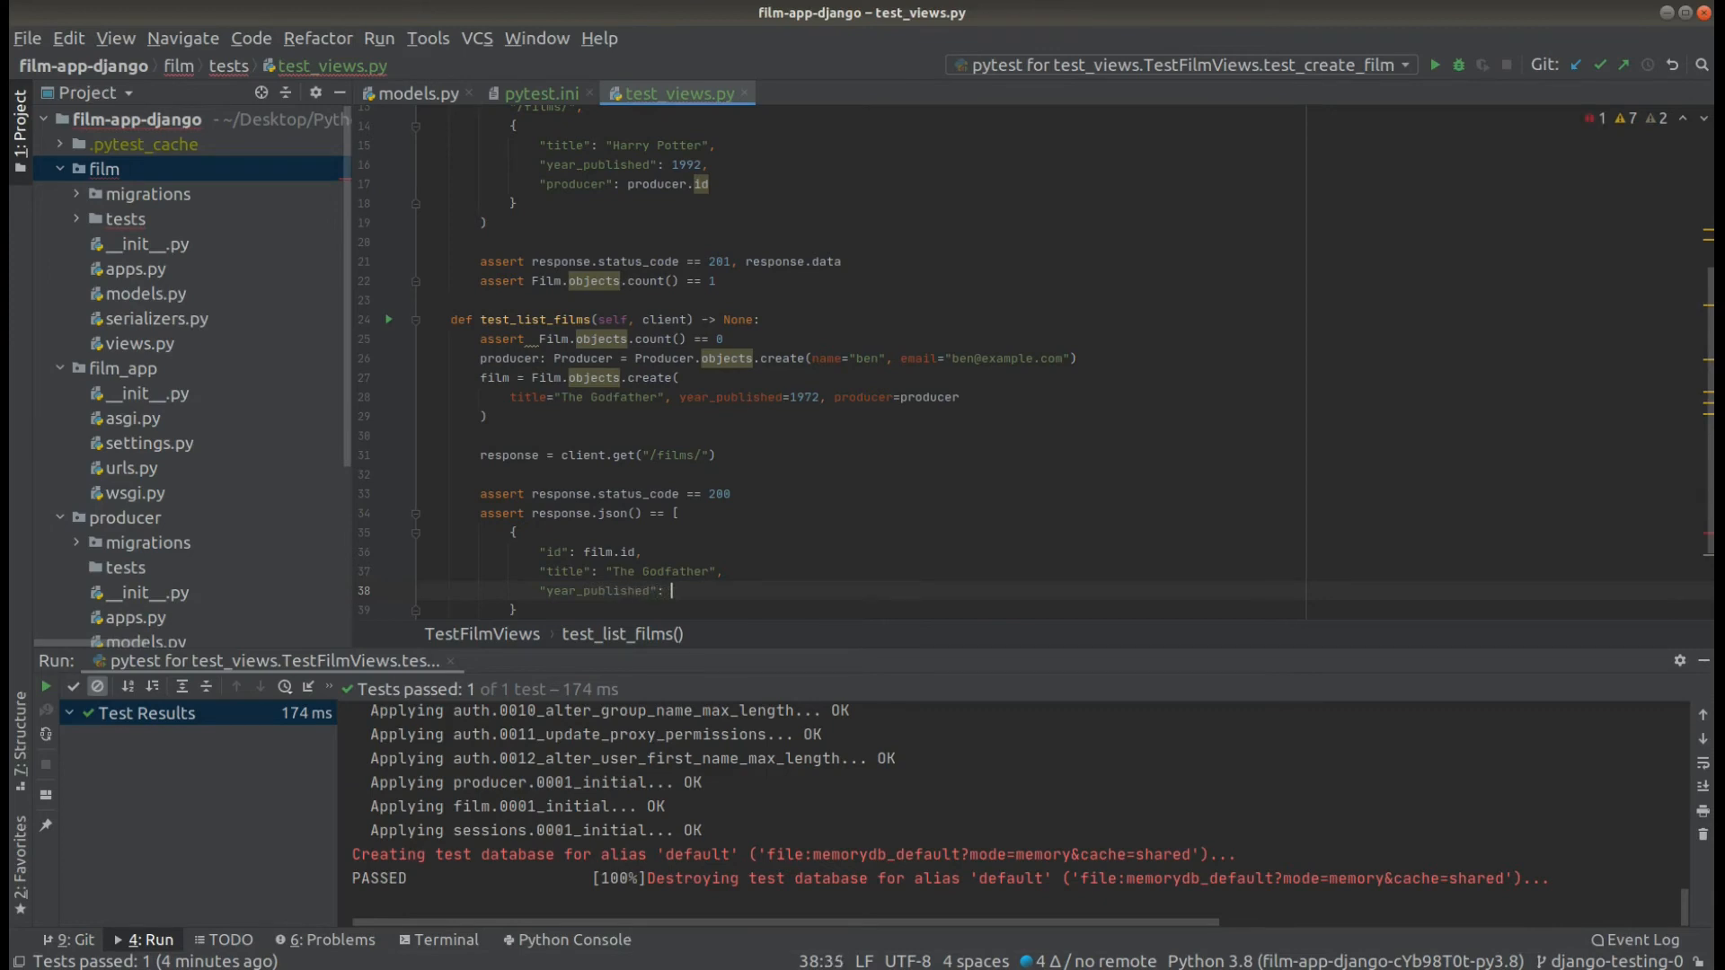
text(1972,)
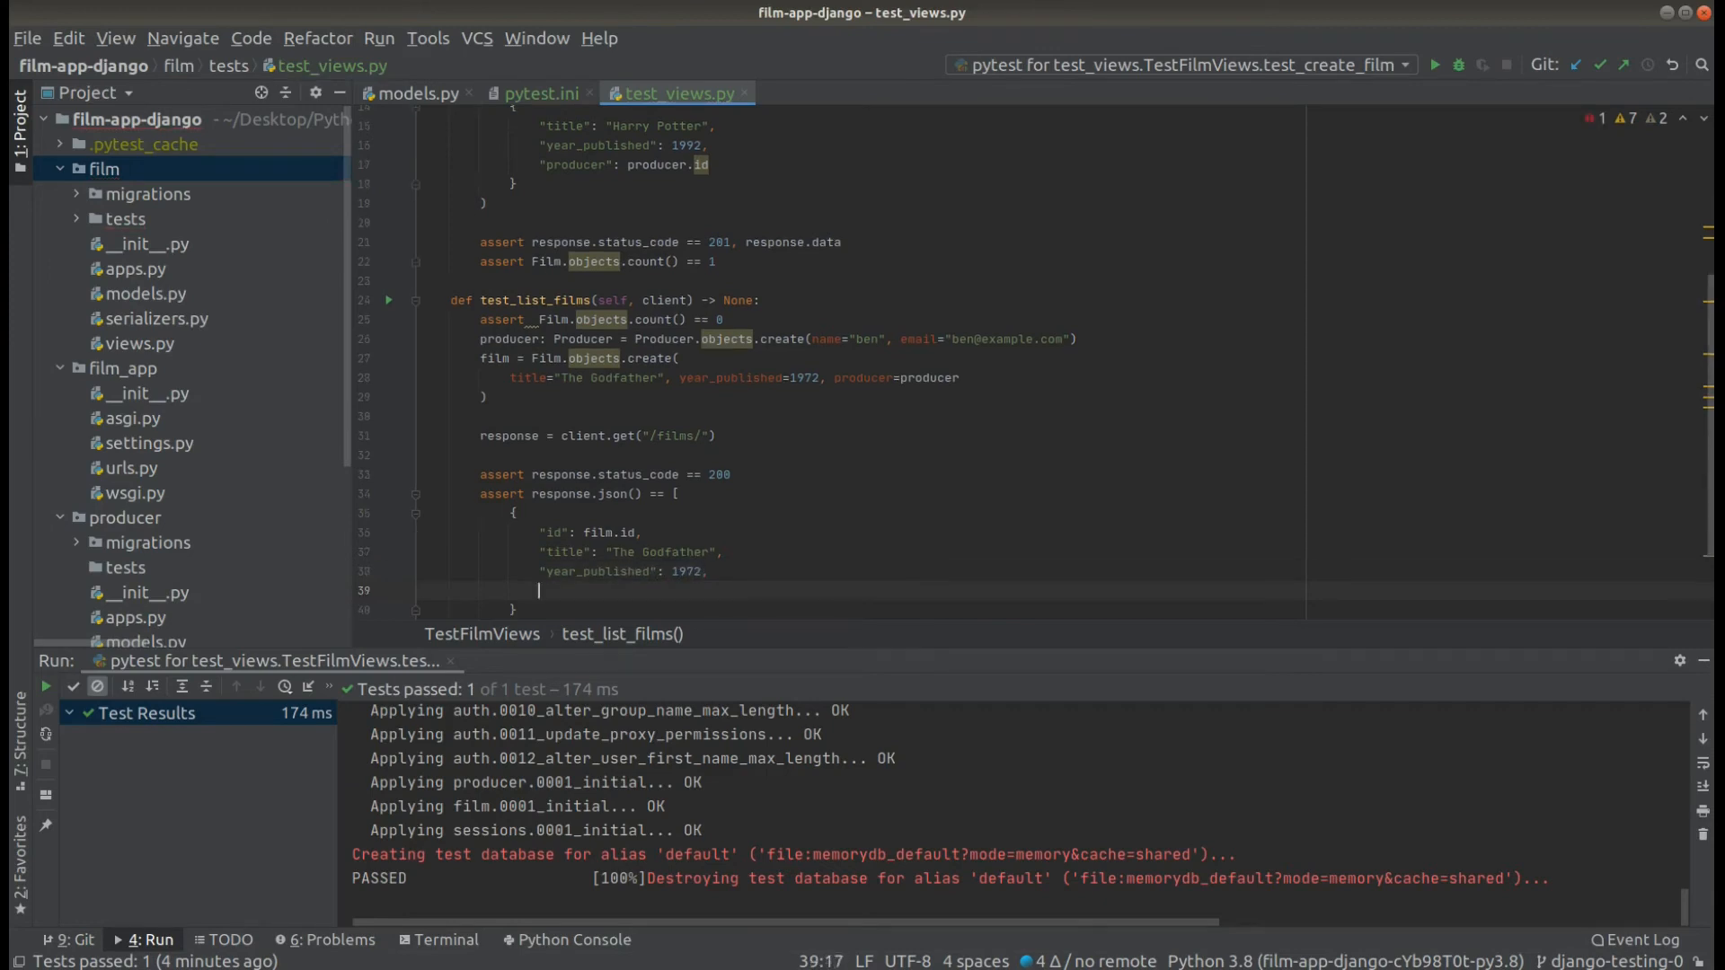
text("producer)
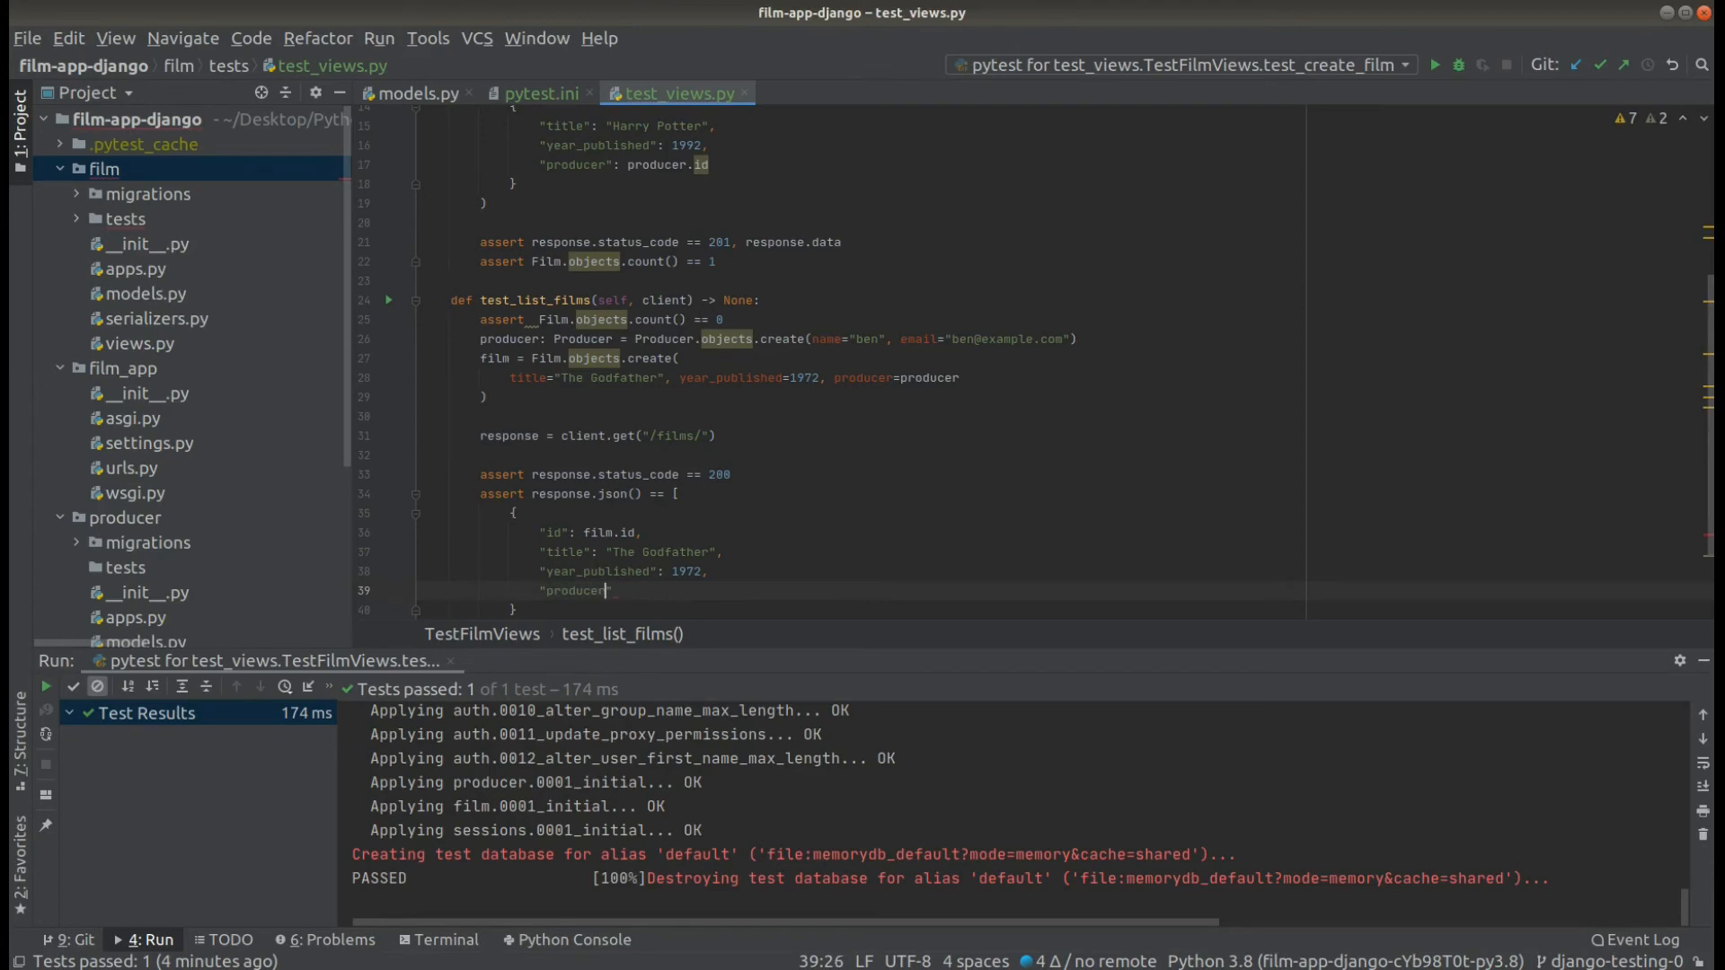
text(": 1)
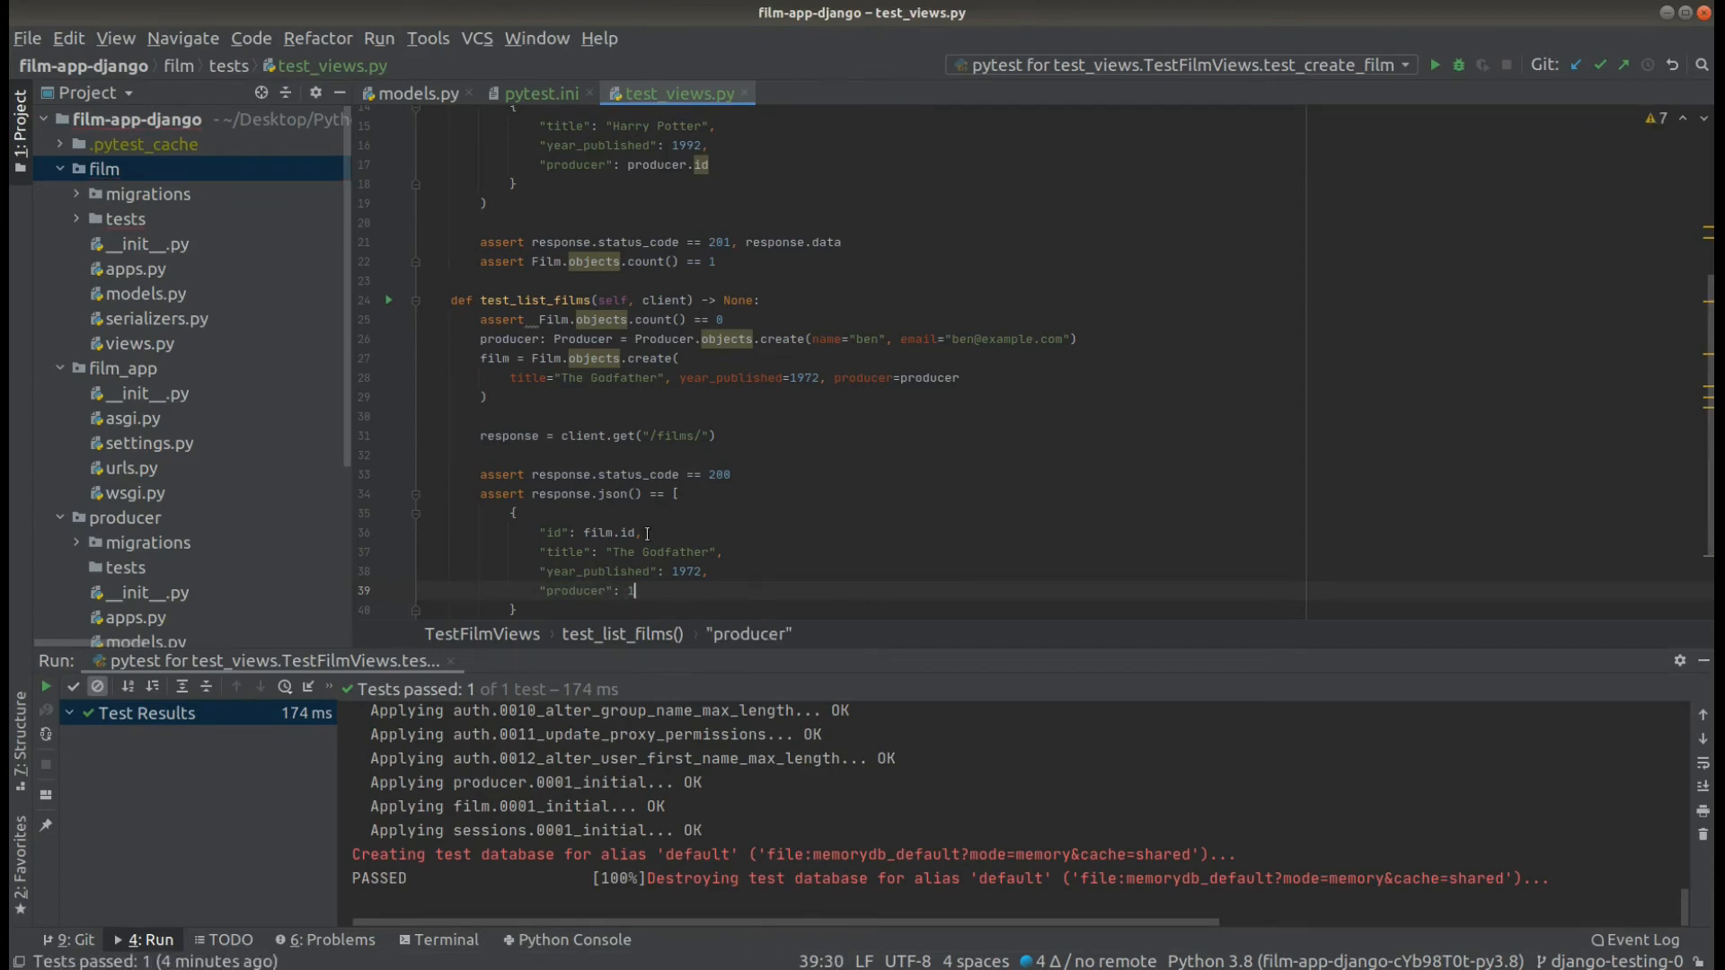
text(roducer.id)
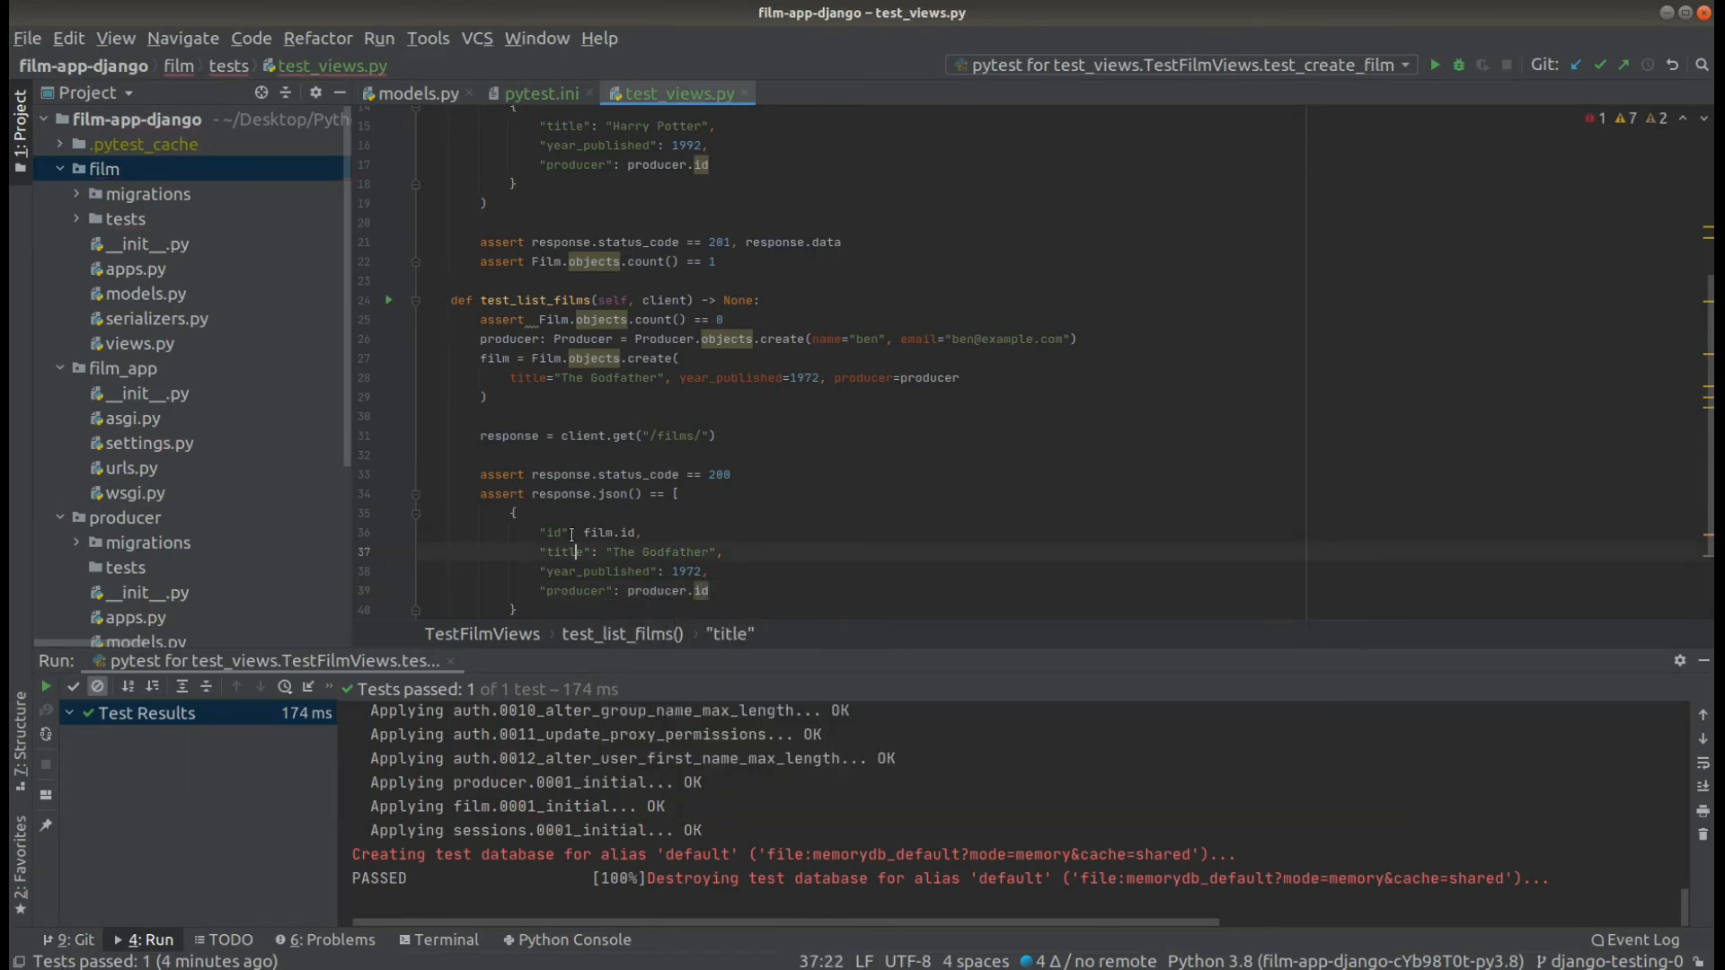
double_click(667, 533)
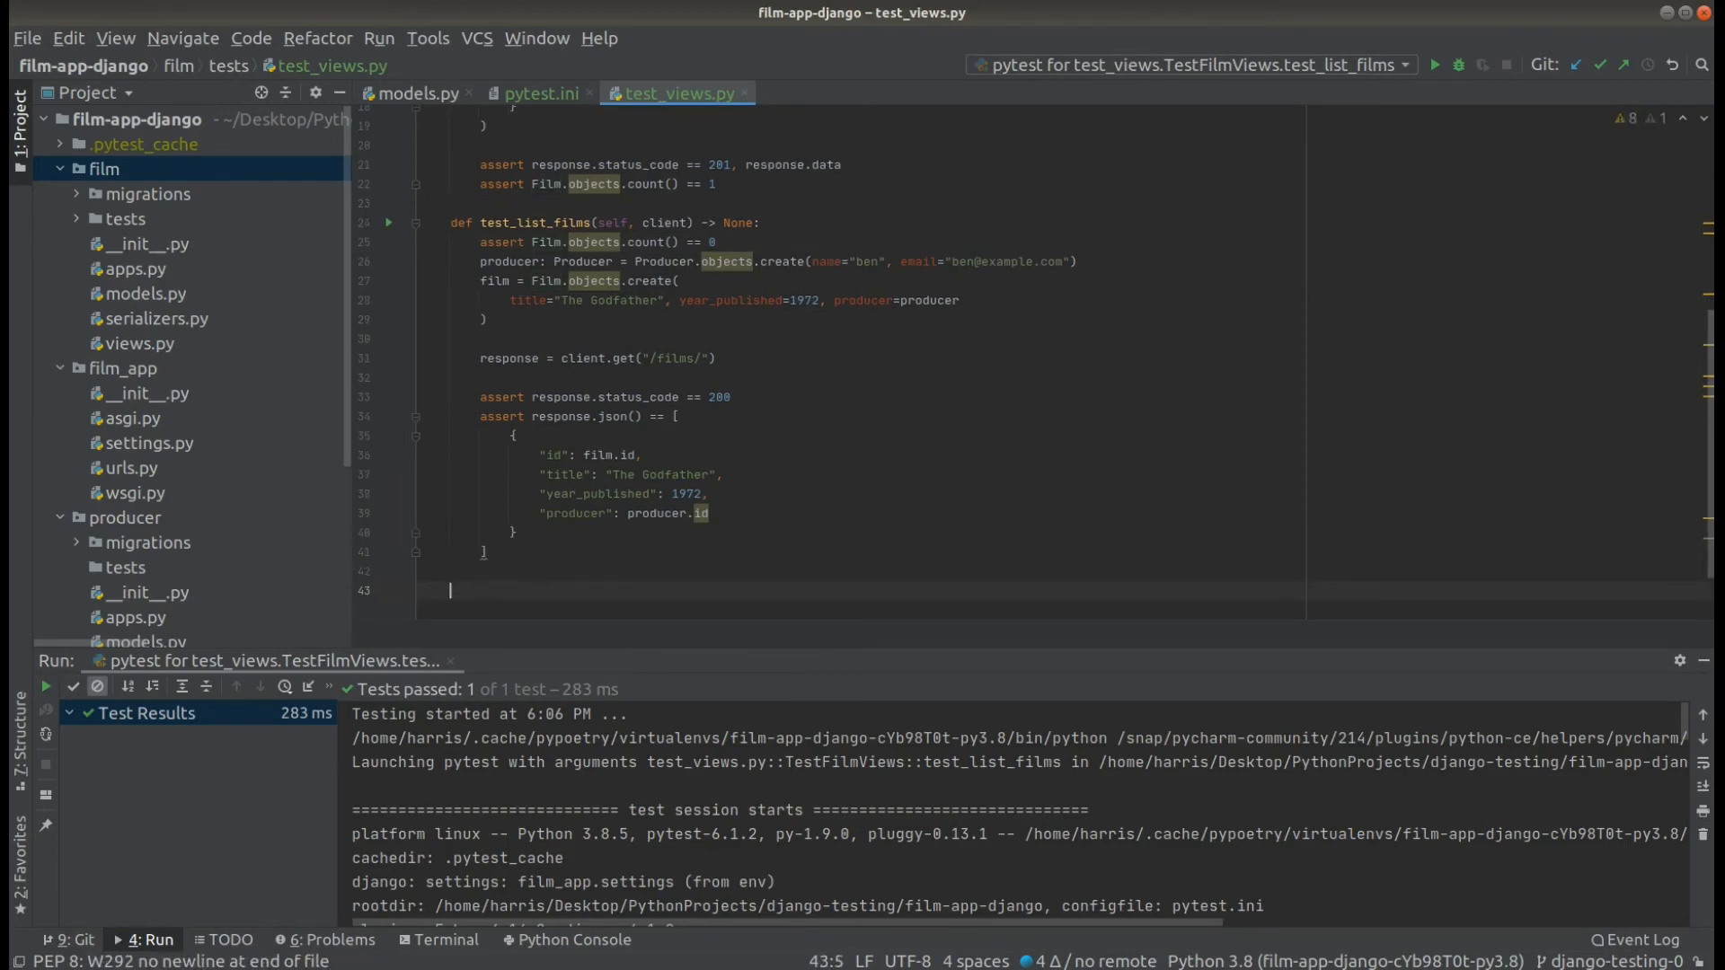
Write test_get_film_detail with ben and The Godfather setup, GETting f"/films/{film.id}/"
text(def)
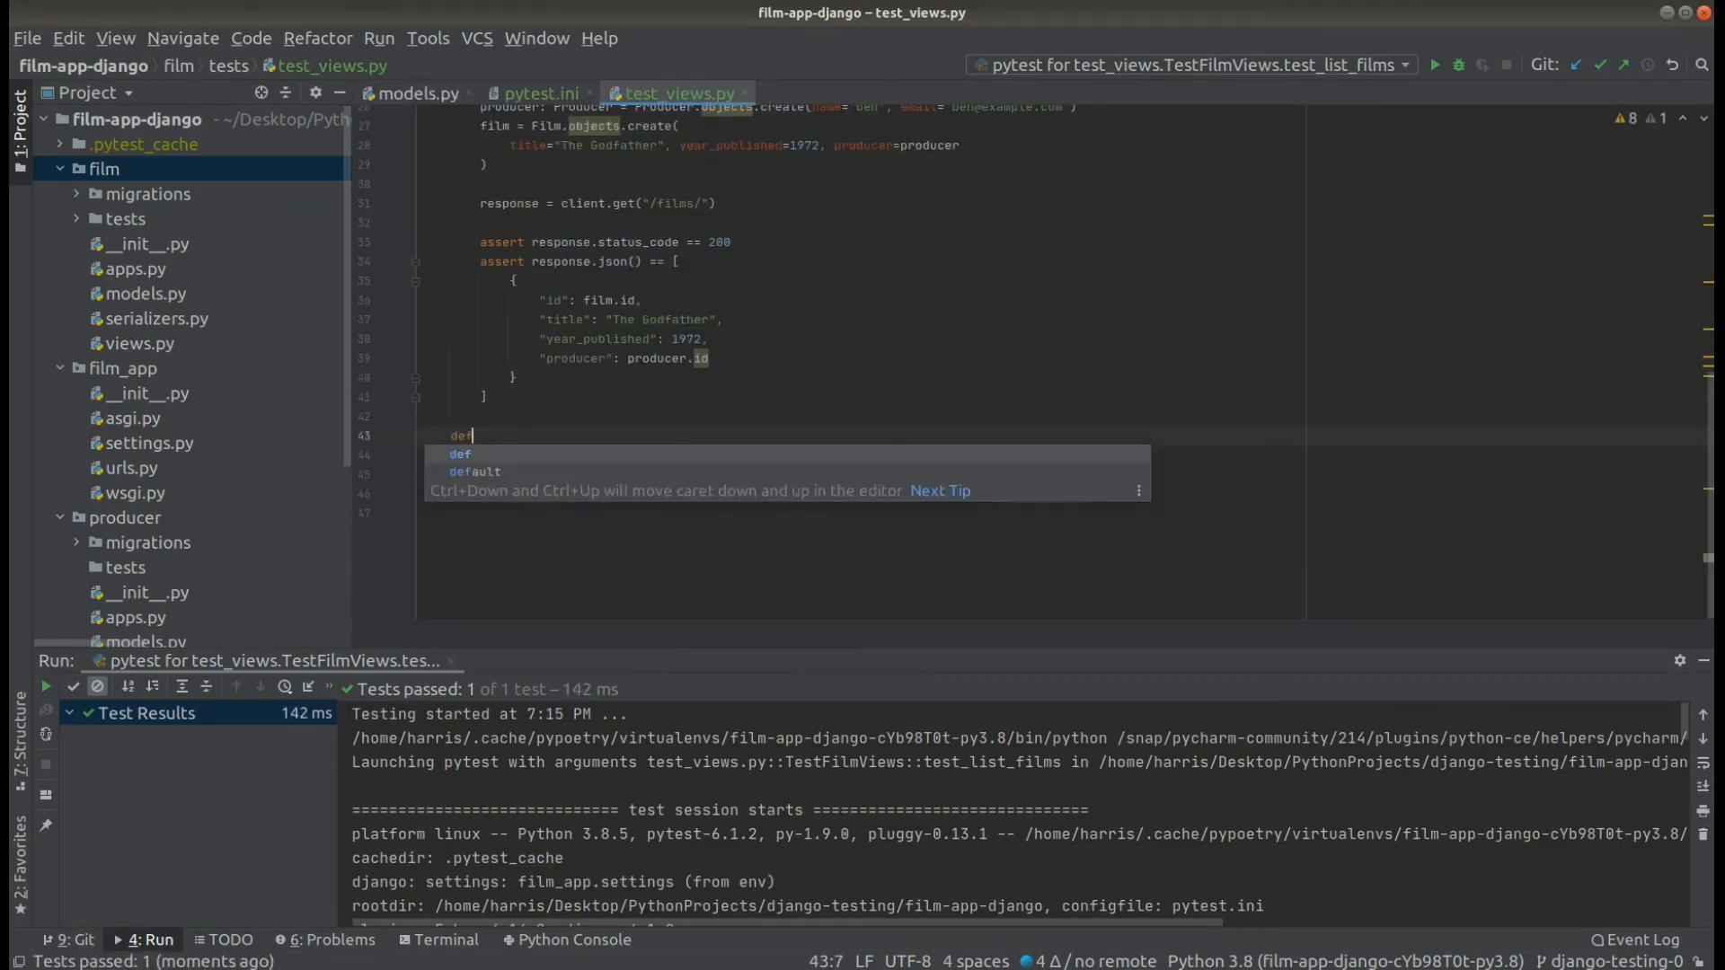
text(test_get_film_detail(self, client):)
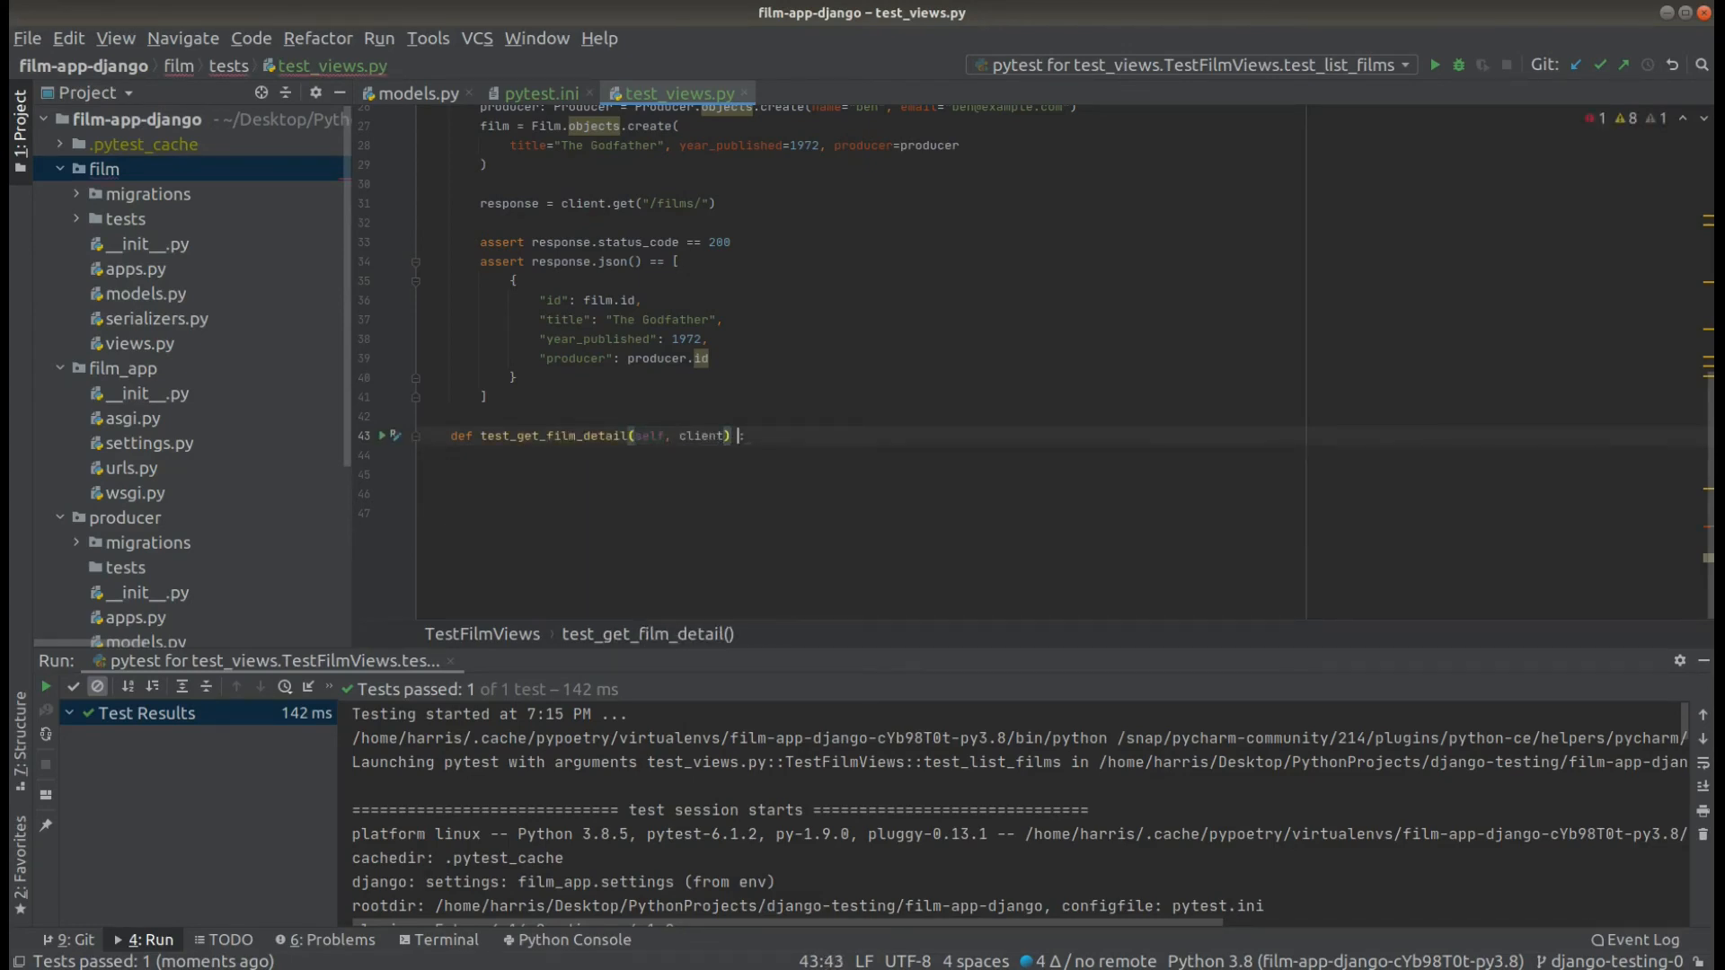
text(-> None)
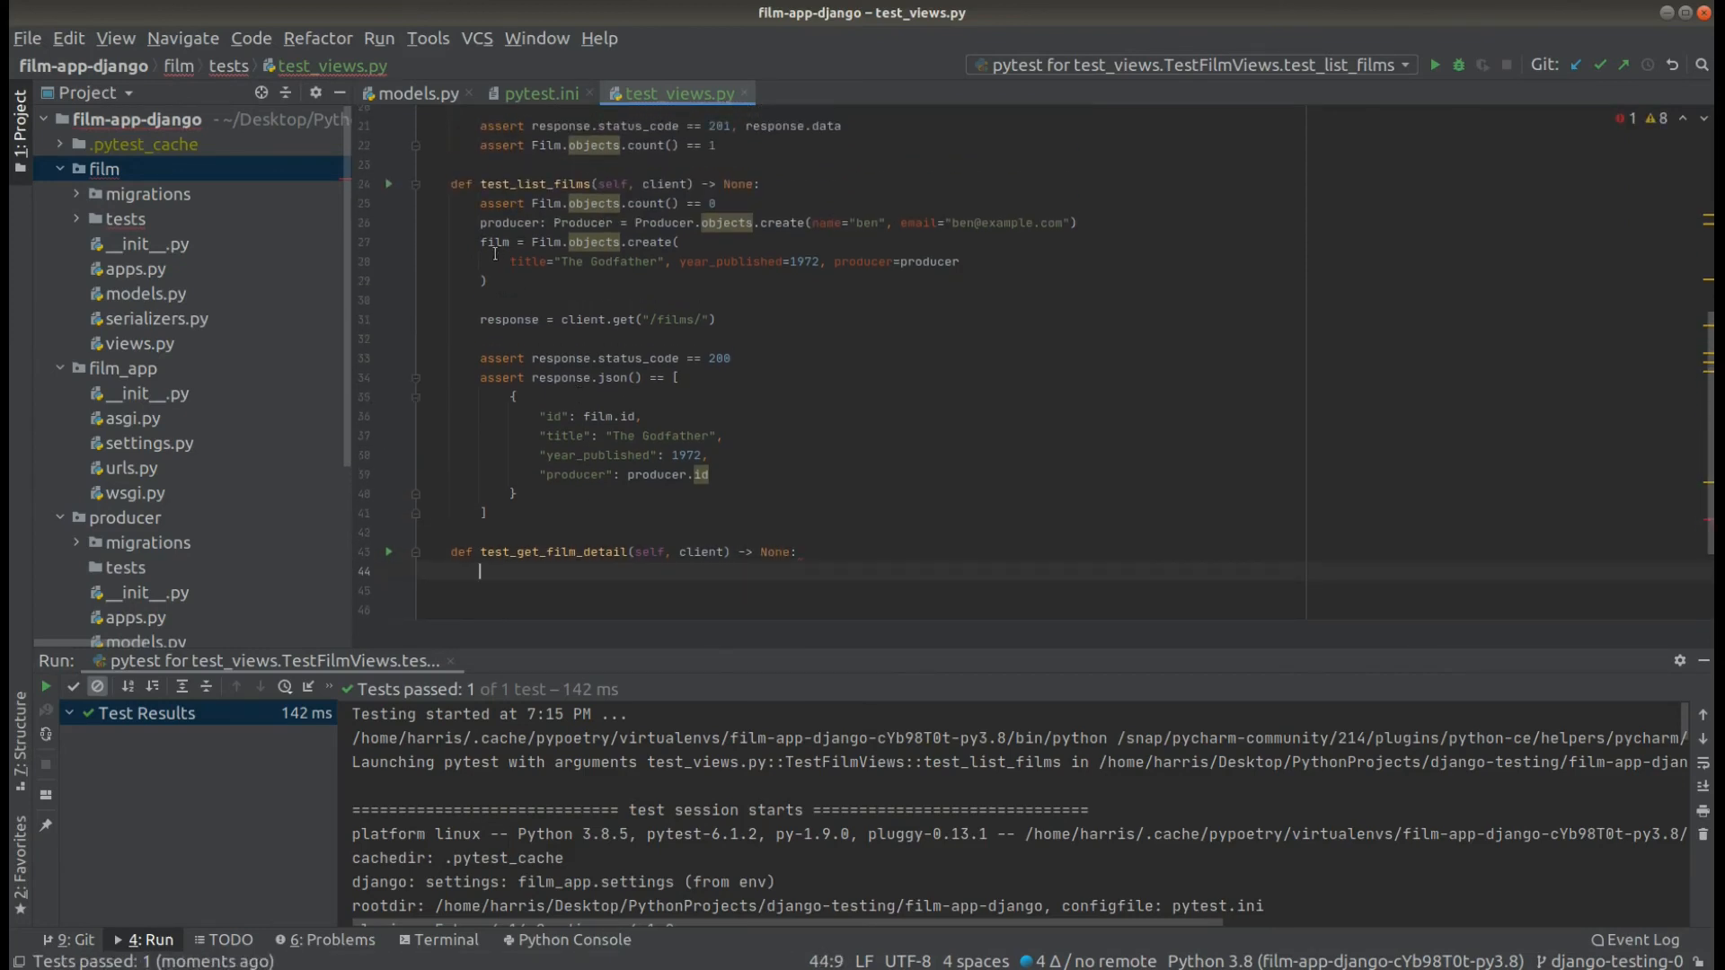
drag(481, 221, 487, 281)
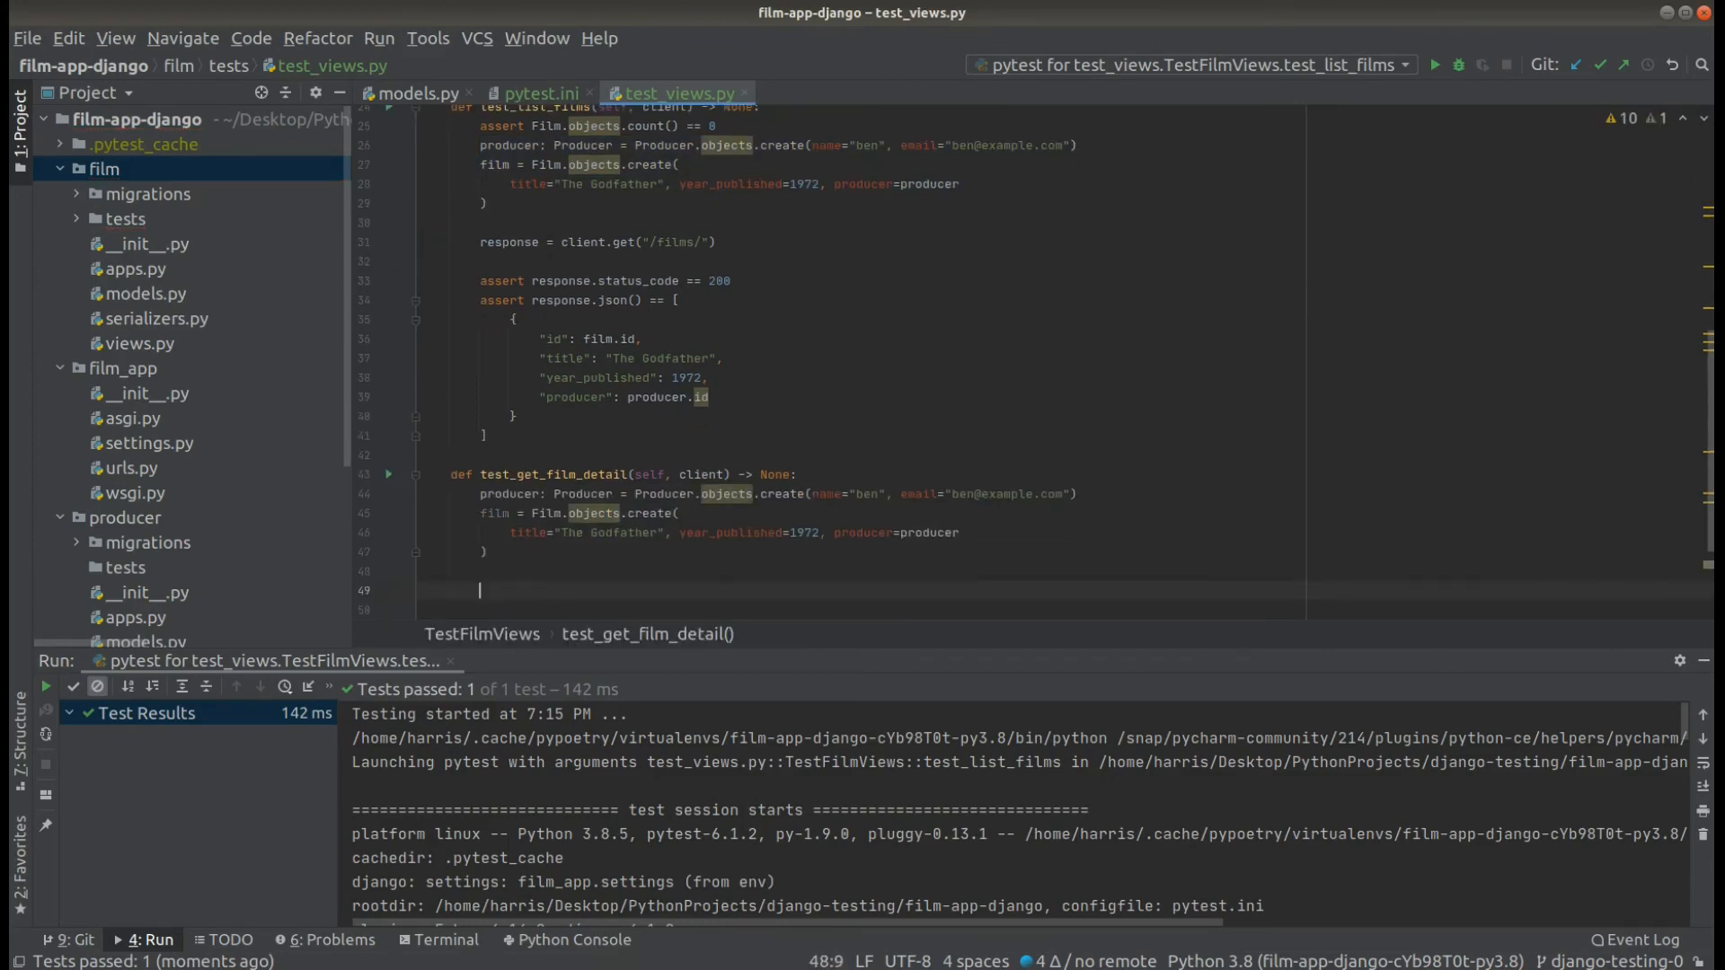
text(response = client.get("/films/{f)
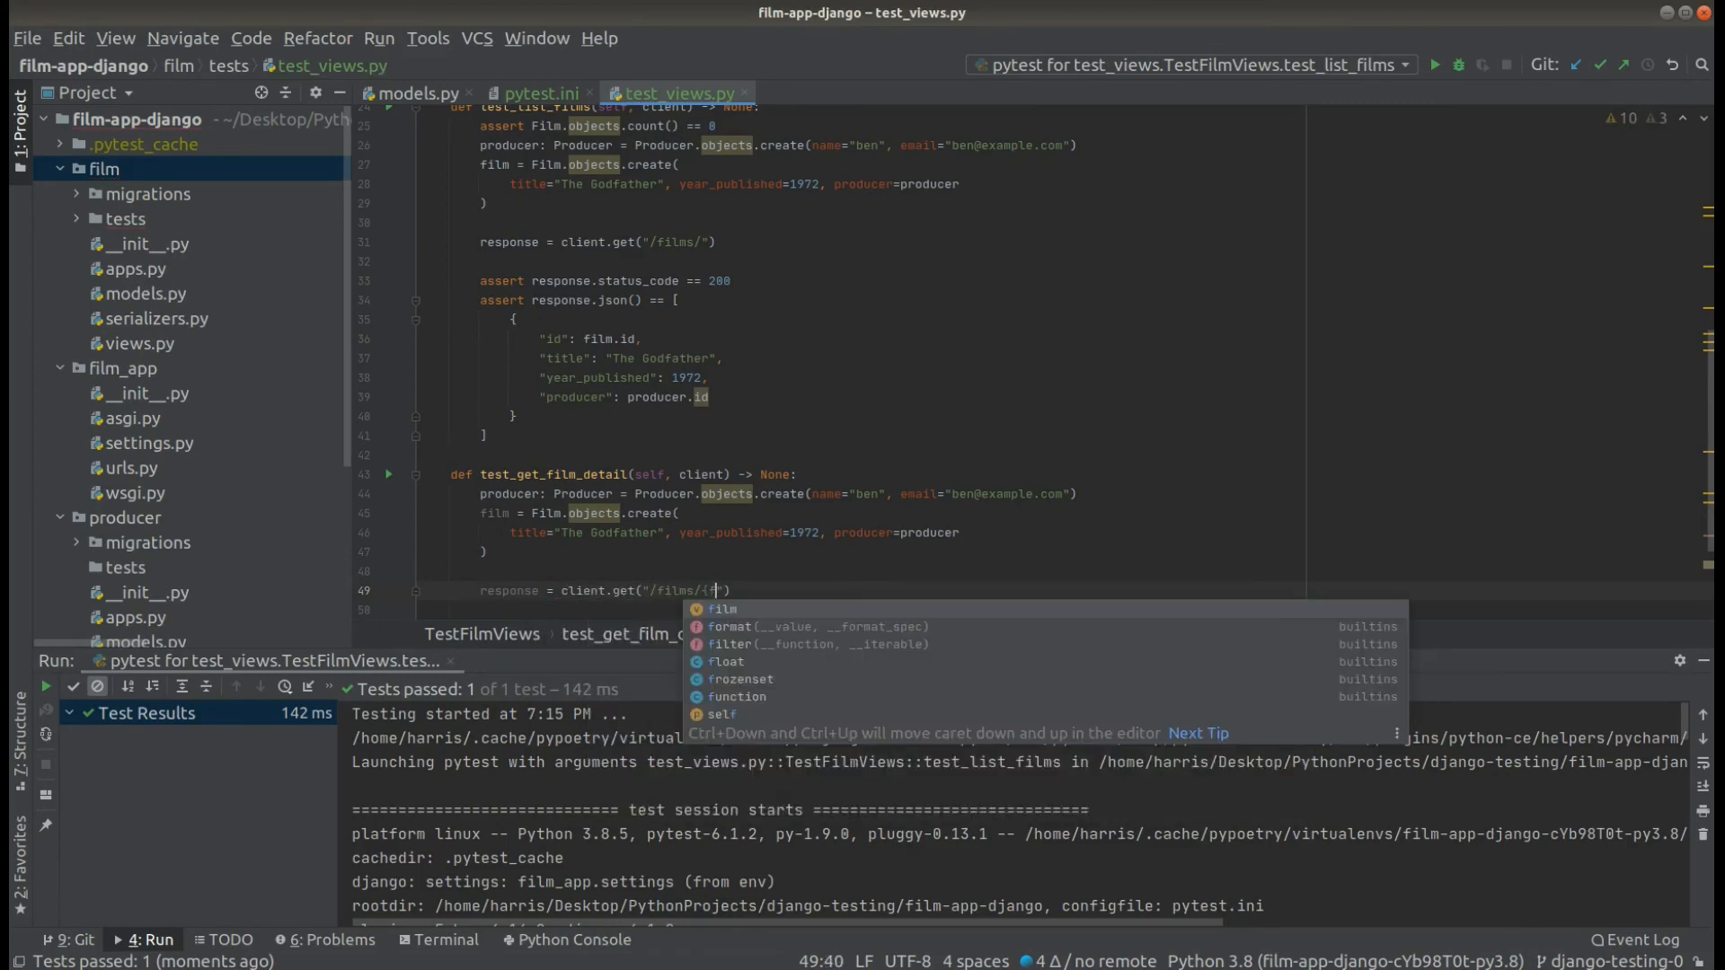
text(film.id})
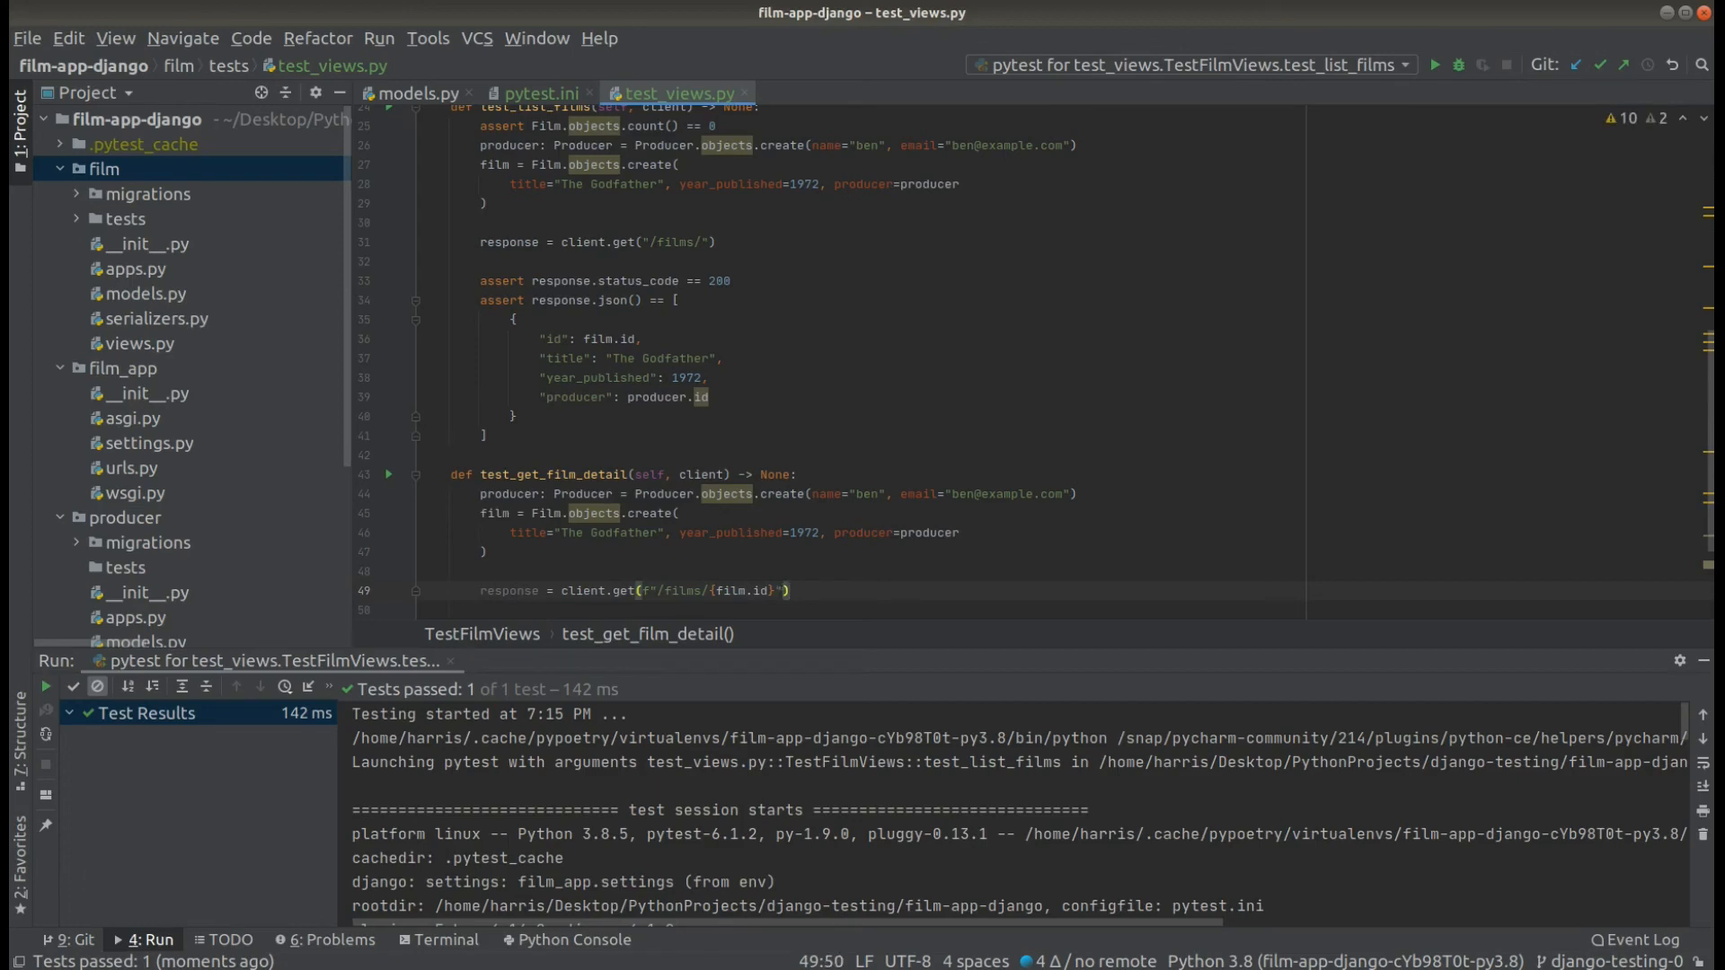
text(/)
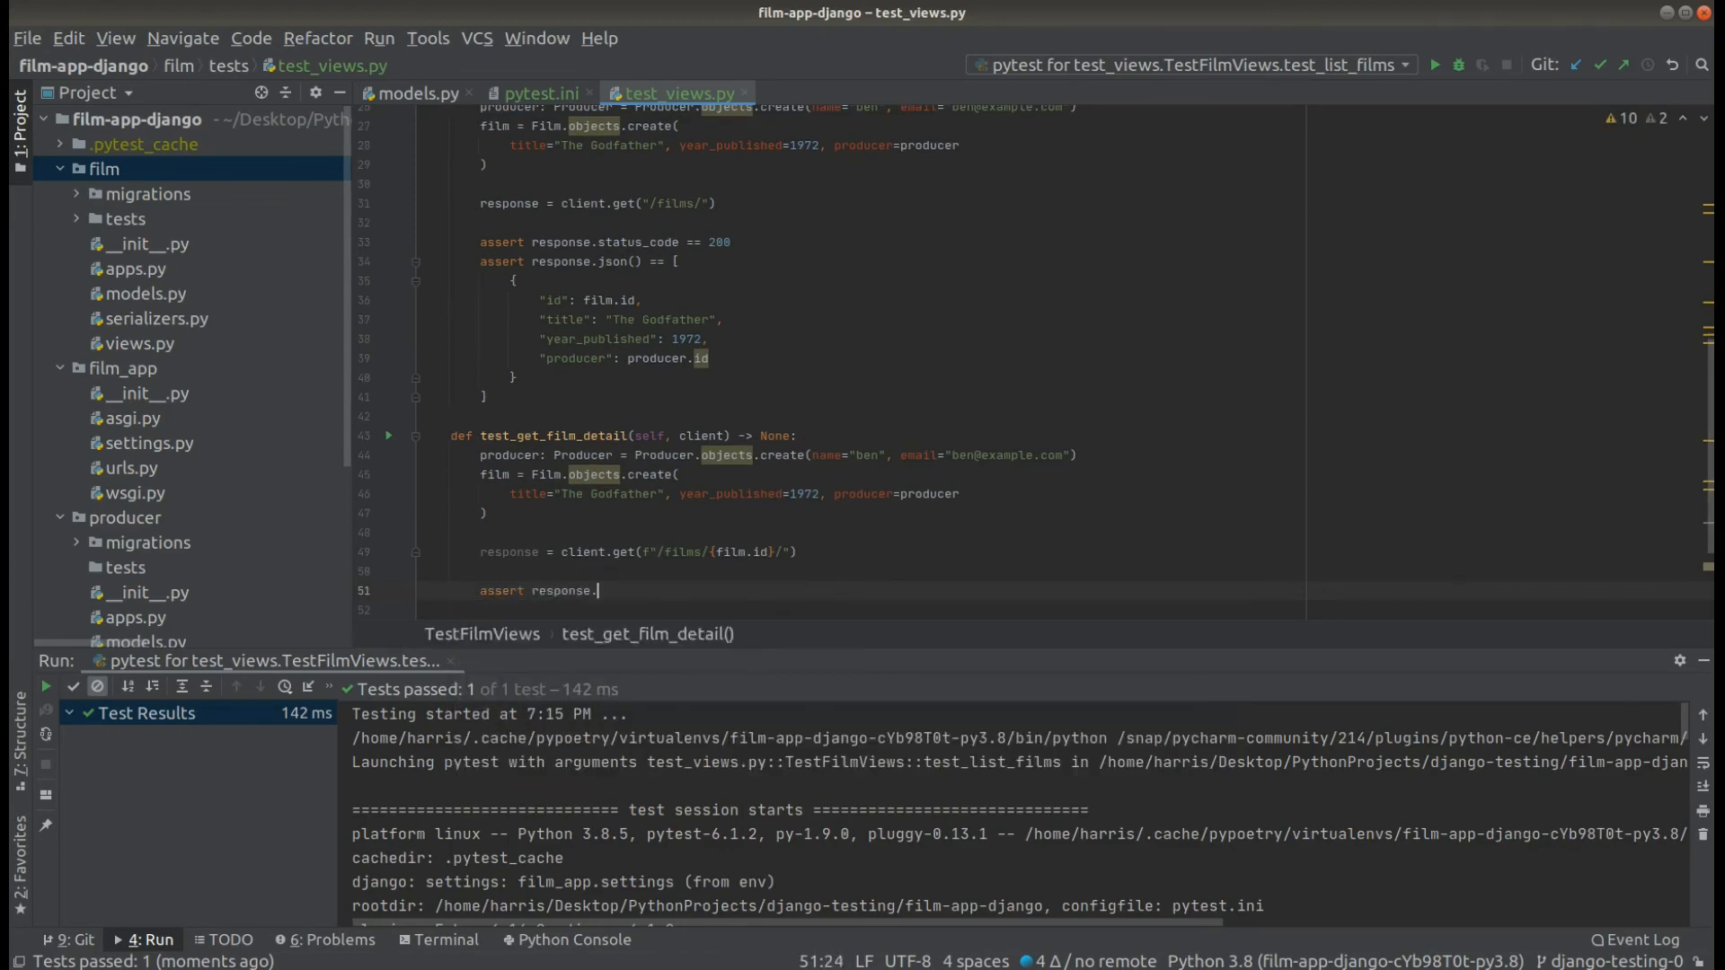
Assert status_code == 200 and begin comparing response.json() to a dict with film.id
text(status_code == 200)
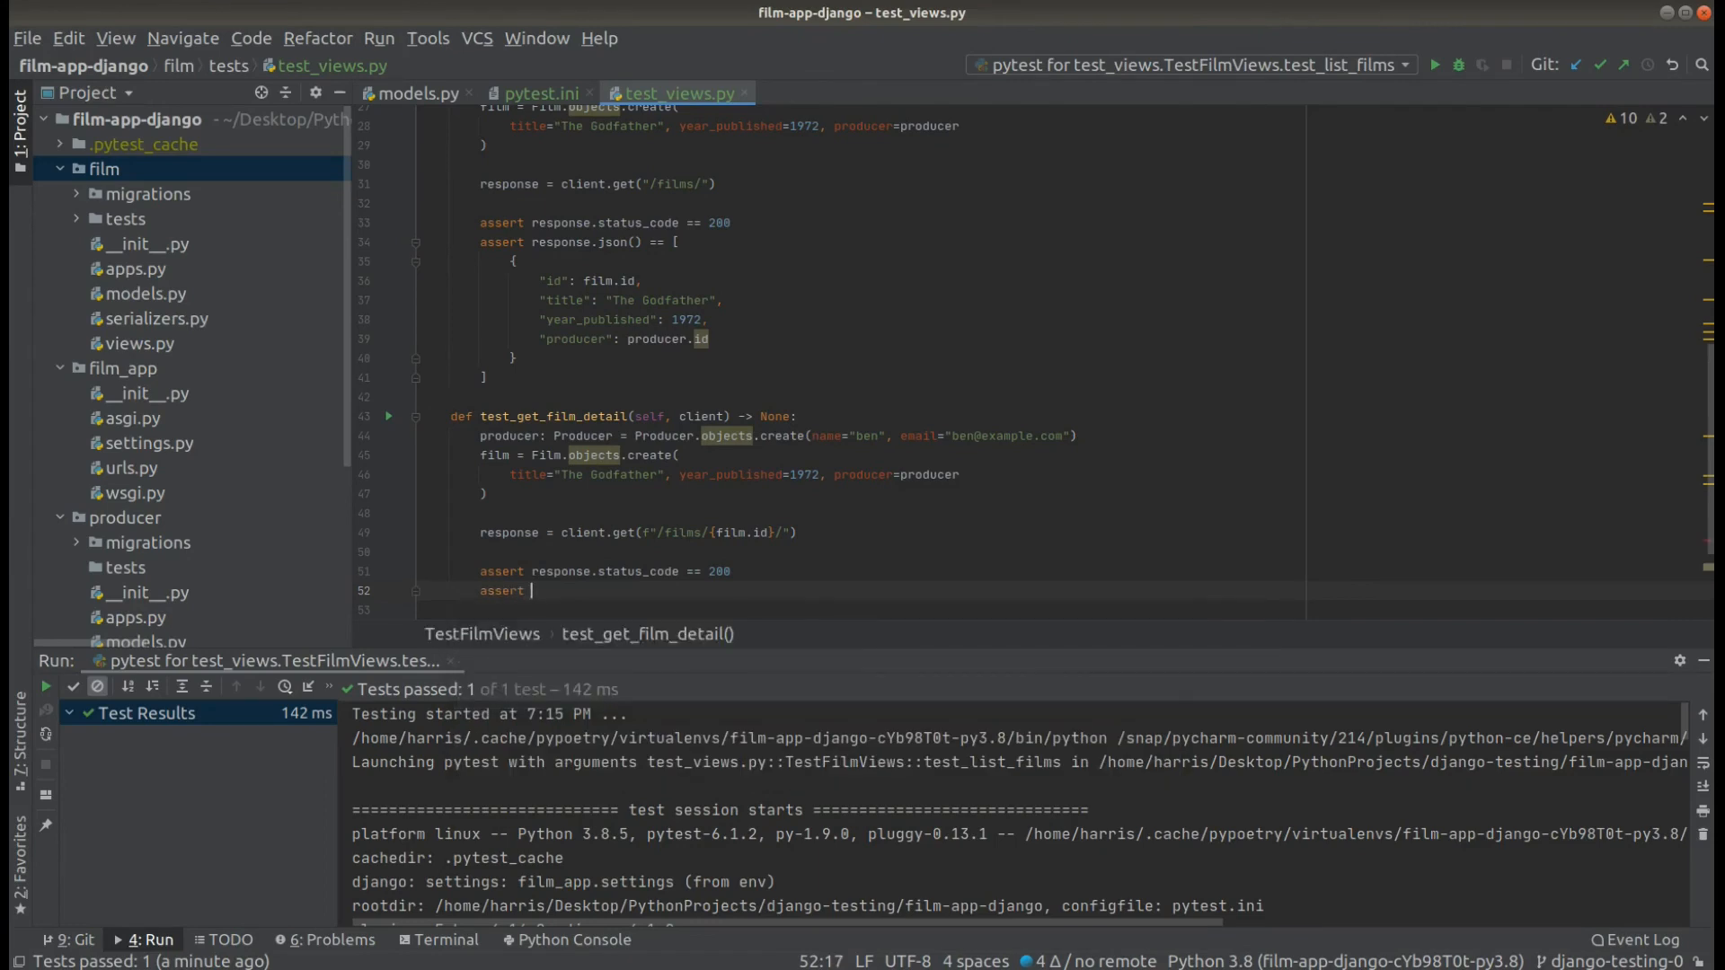
text(response.json())
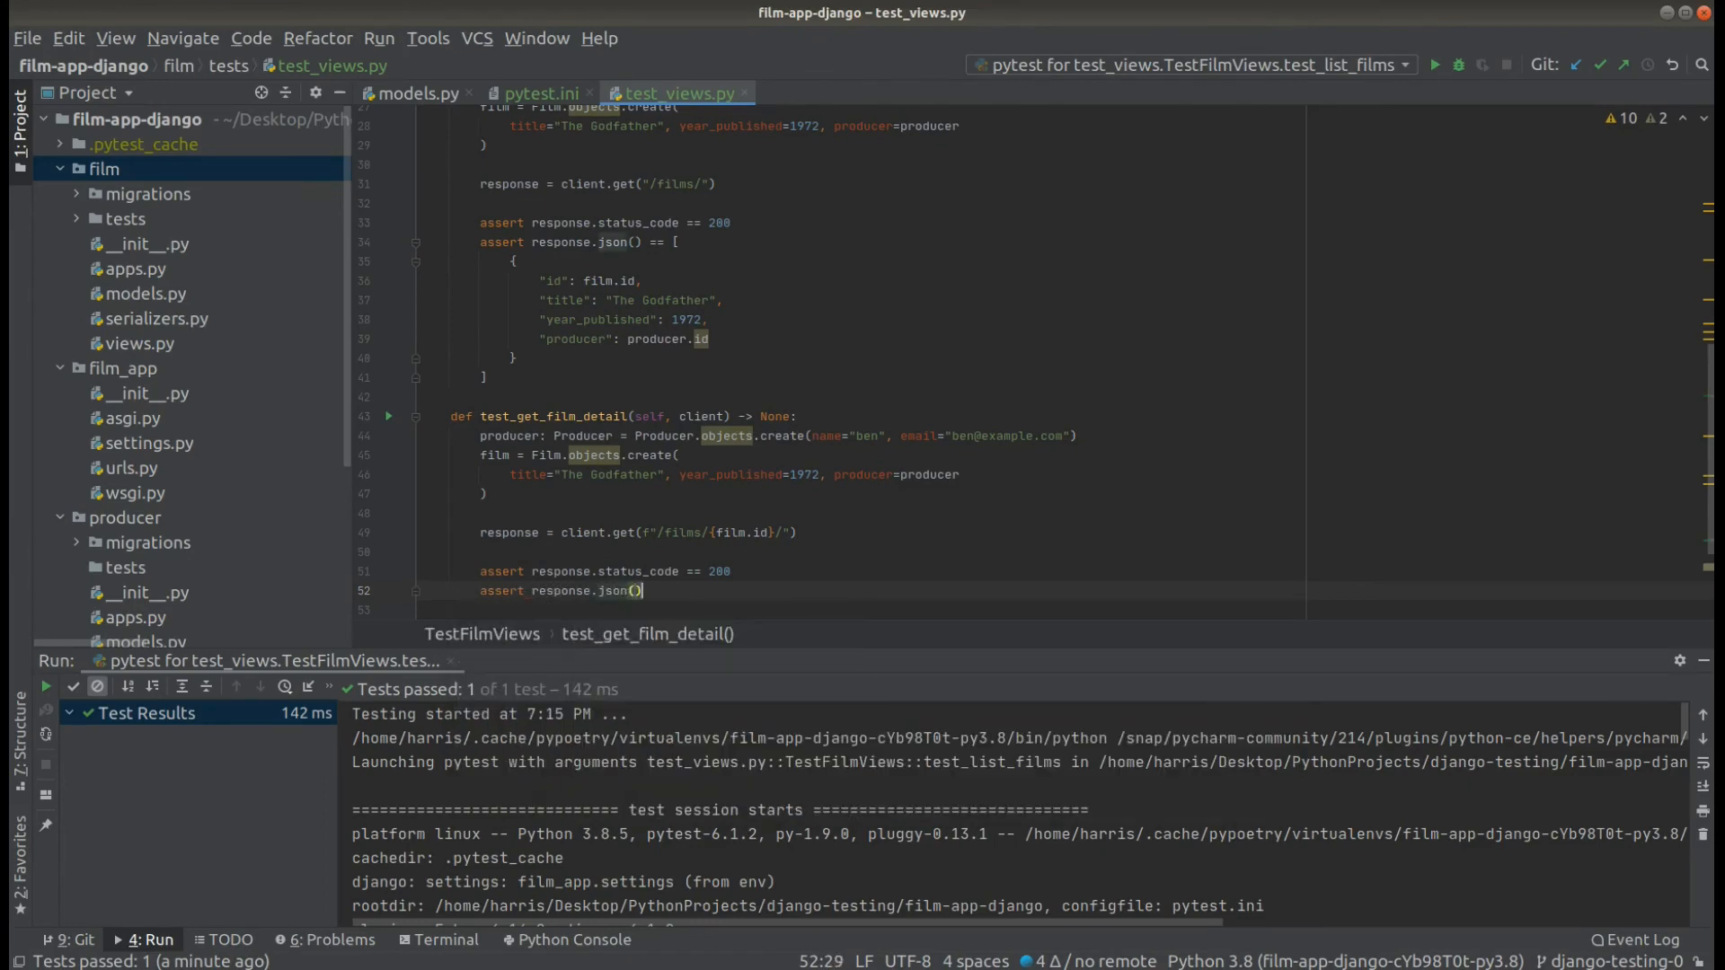
text(== {)
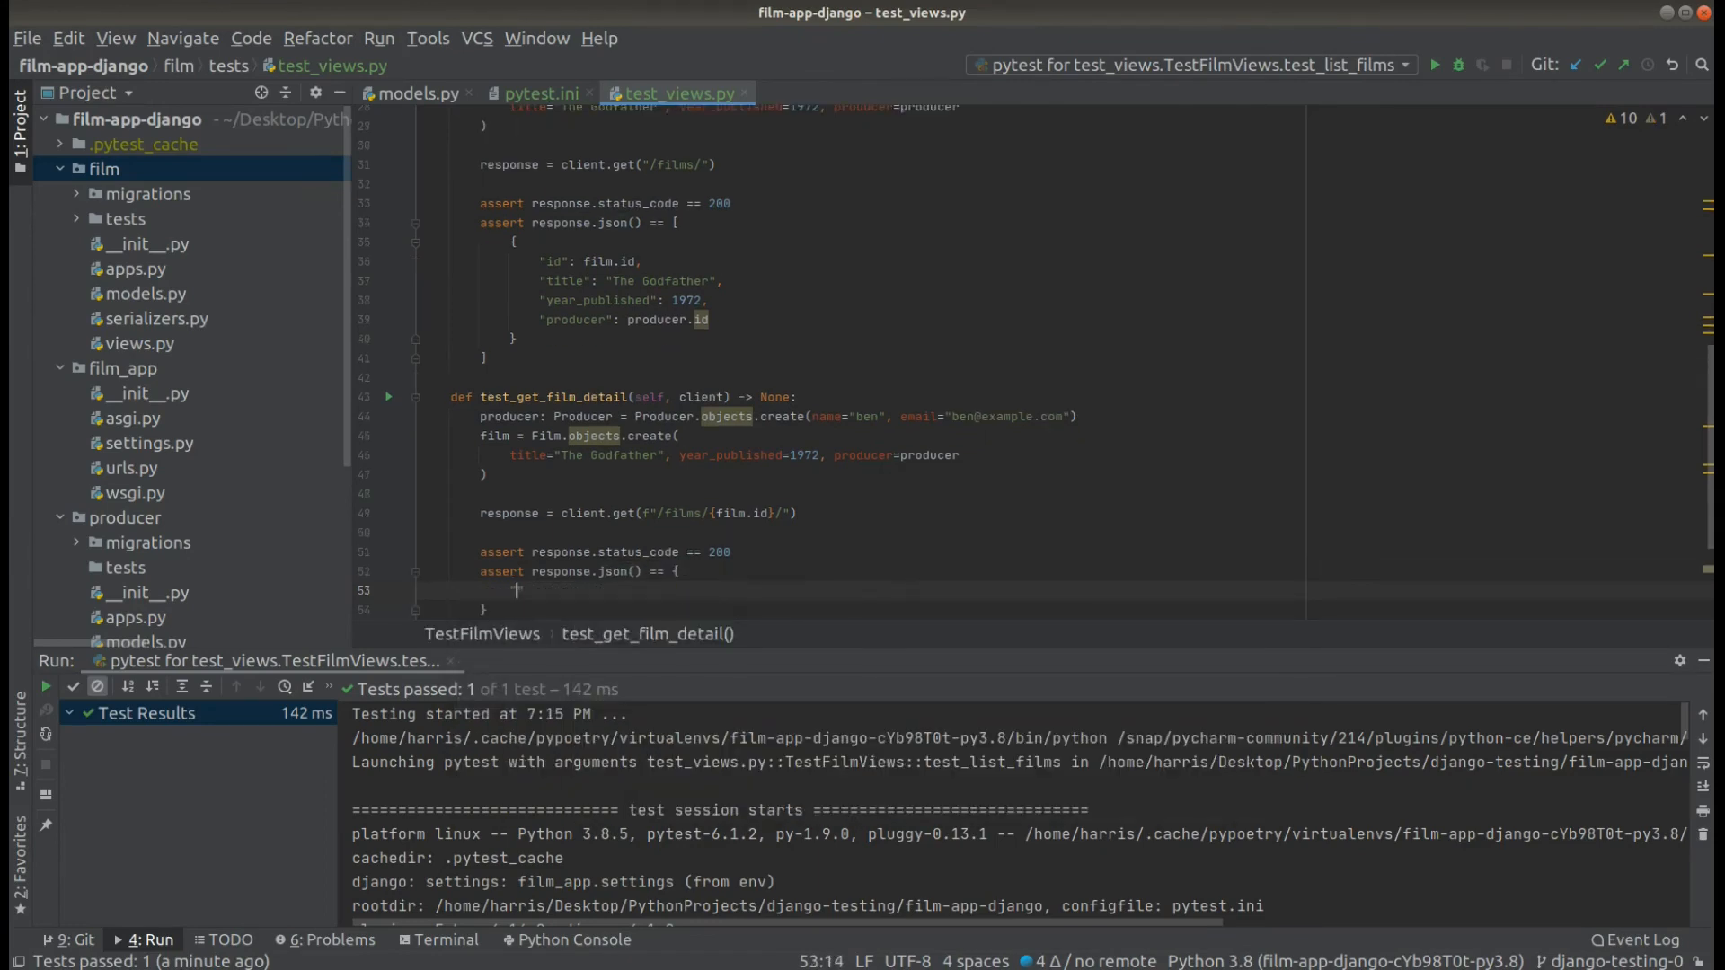
text("id": f)
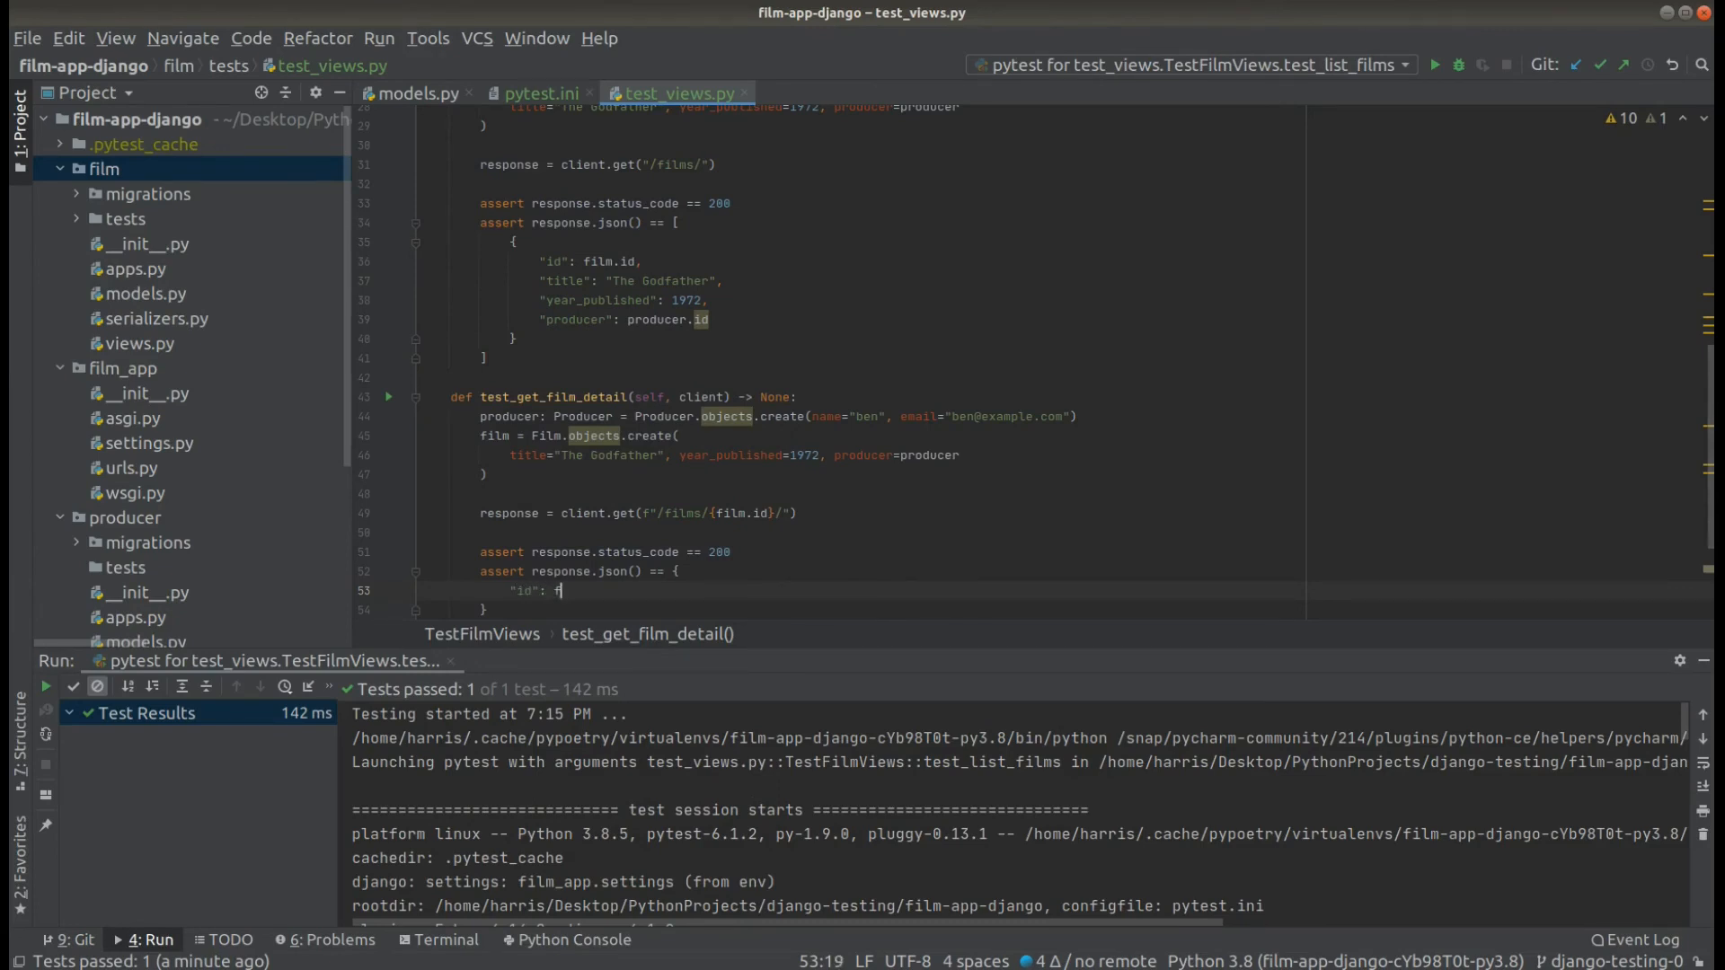
text(film.id,)
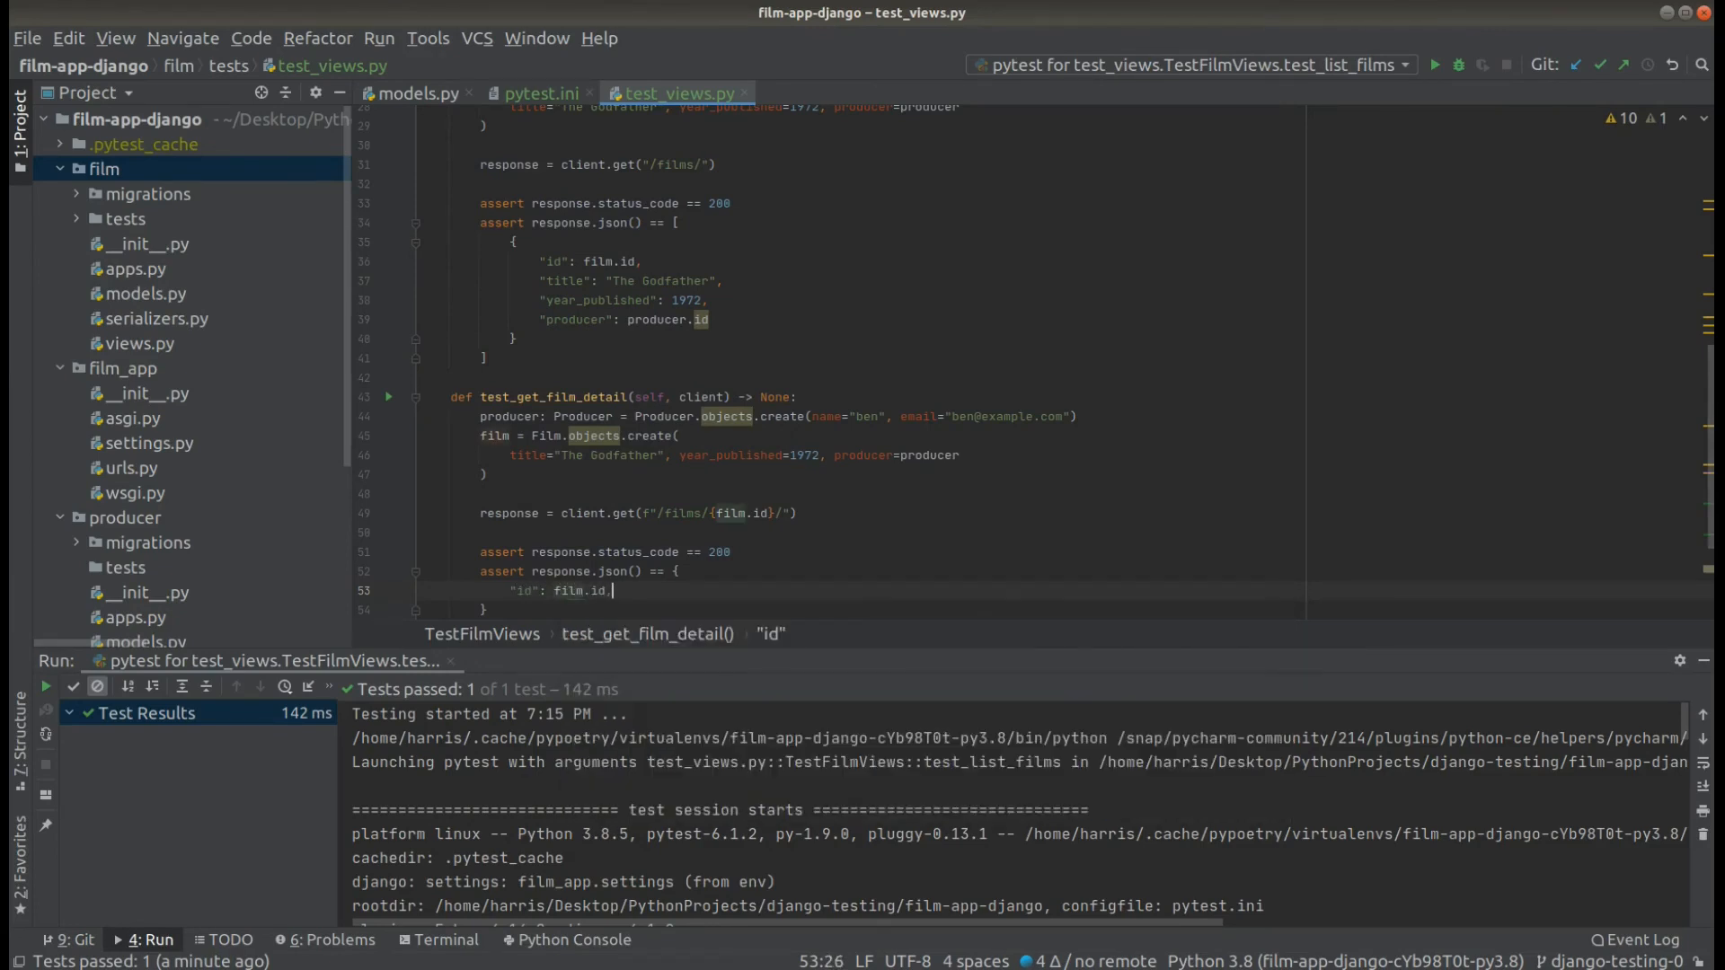
text(ass)
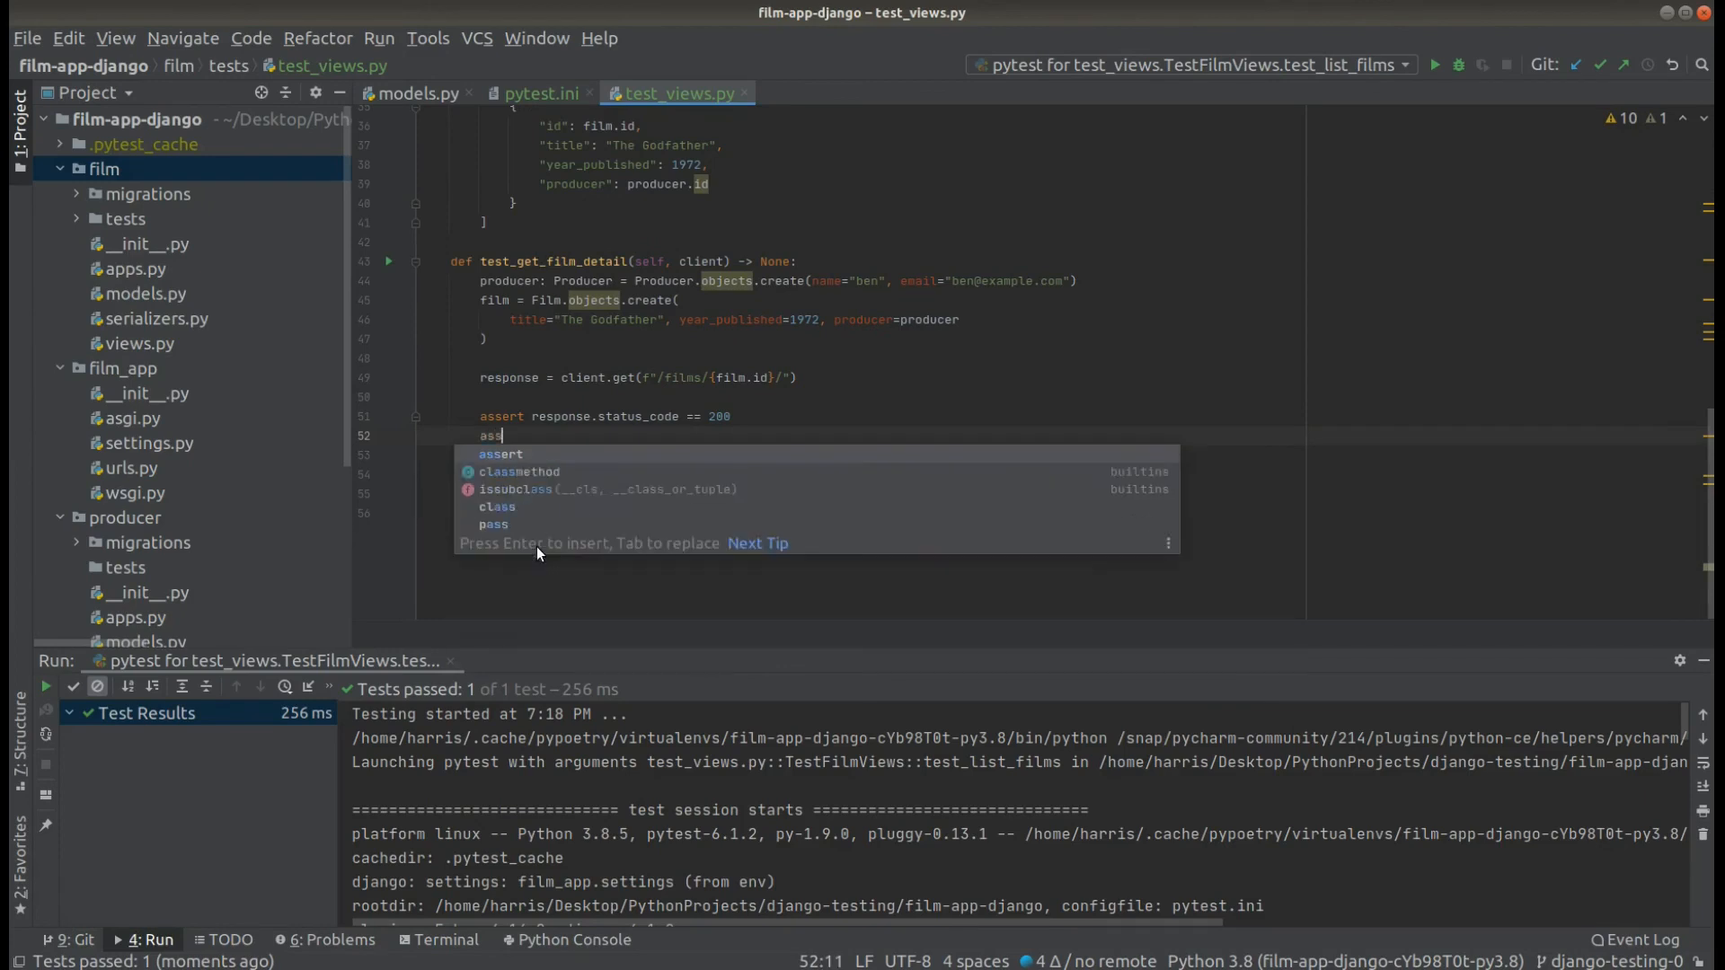
text(ert response)
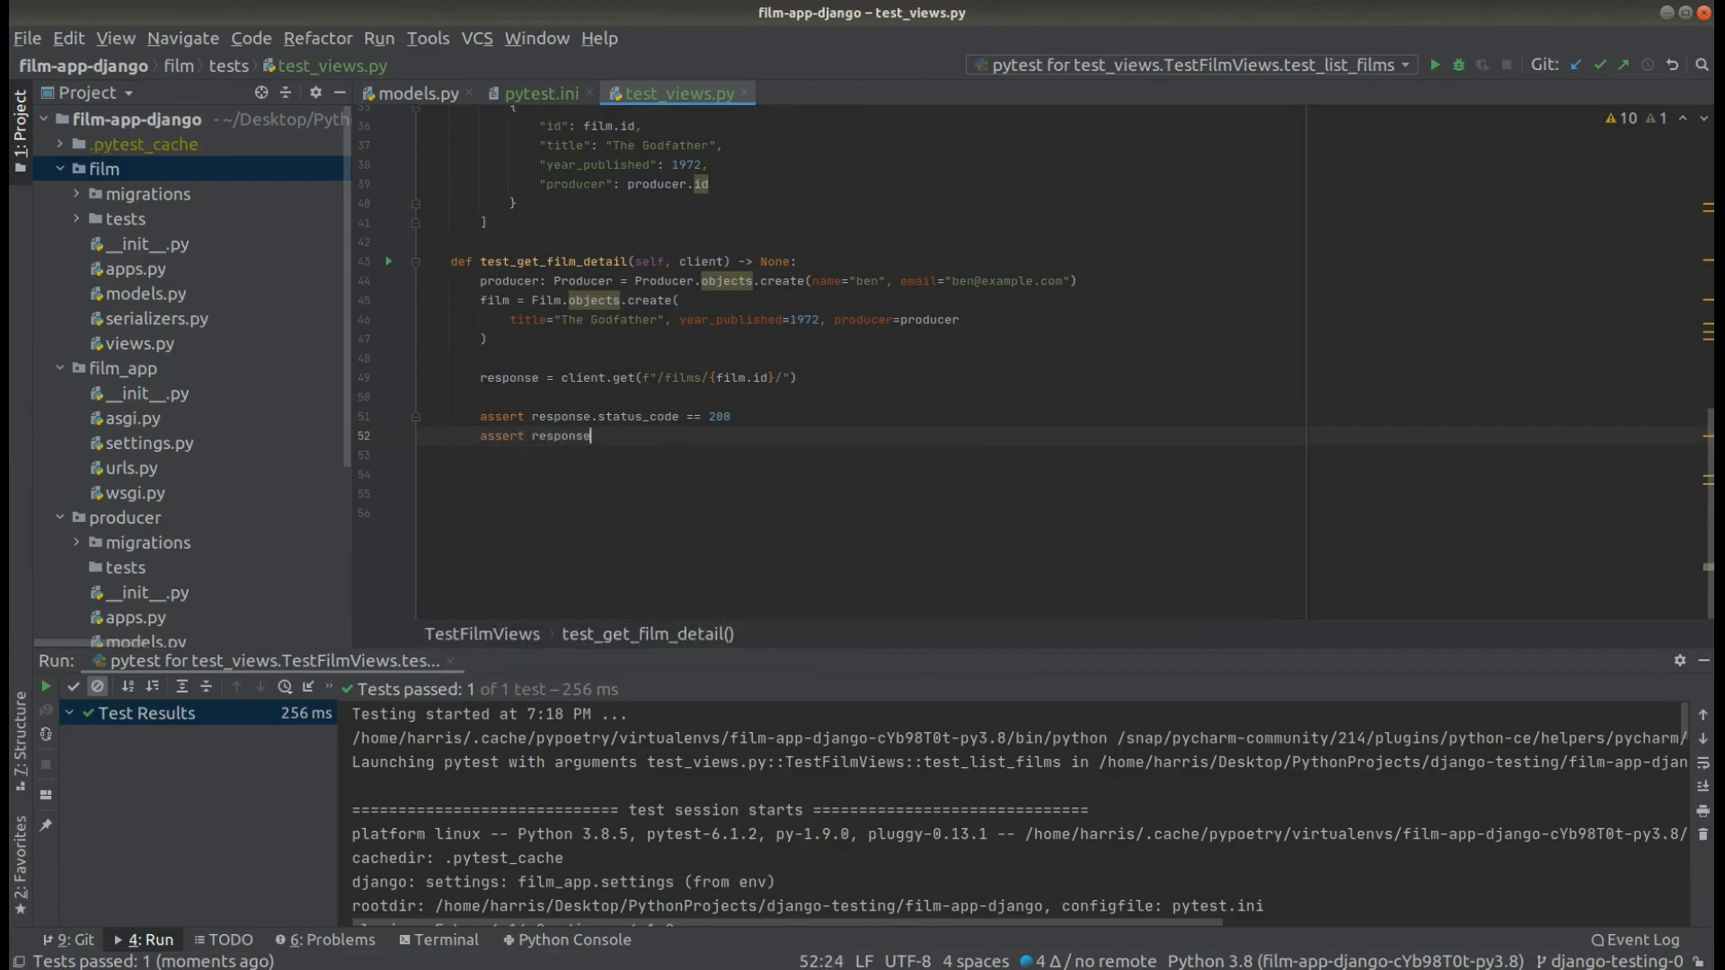
text(.json() == {)
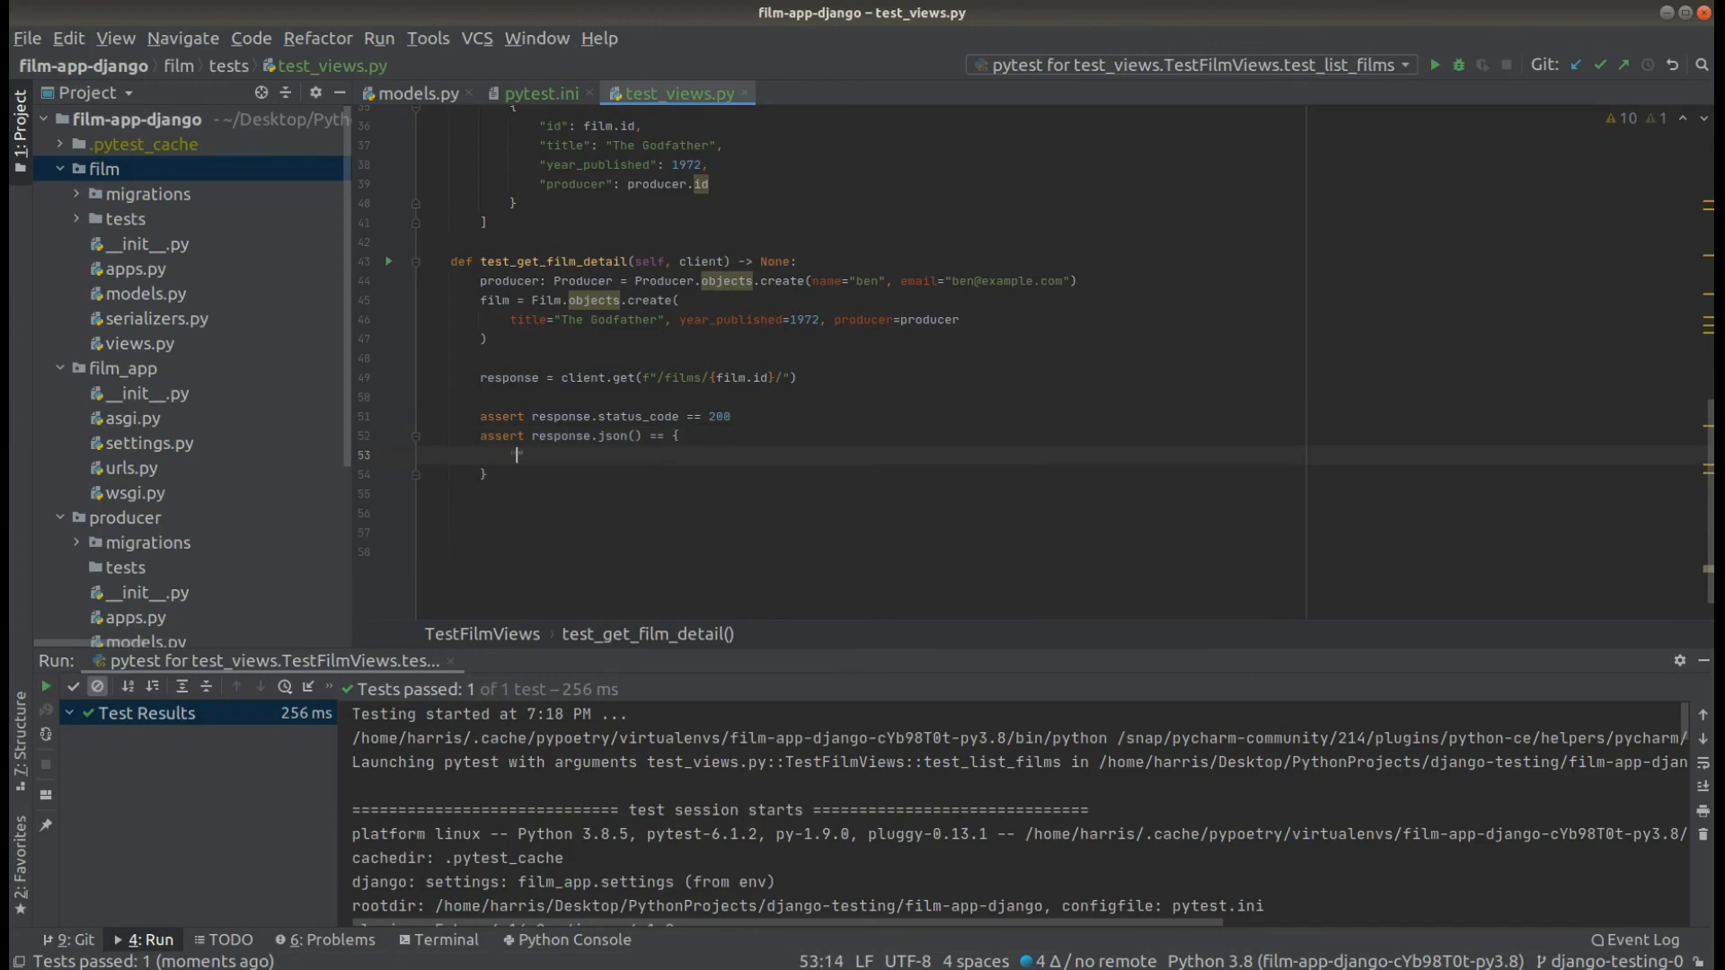
text("id":)
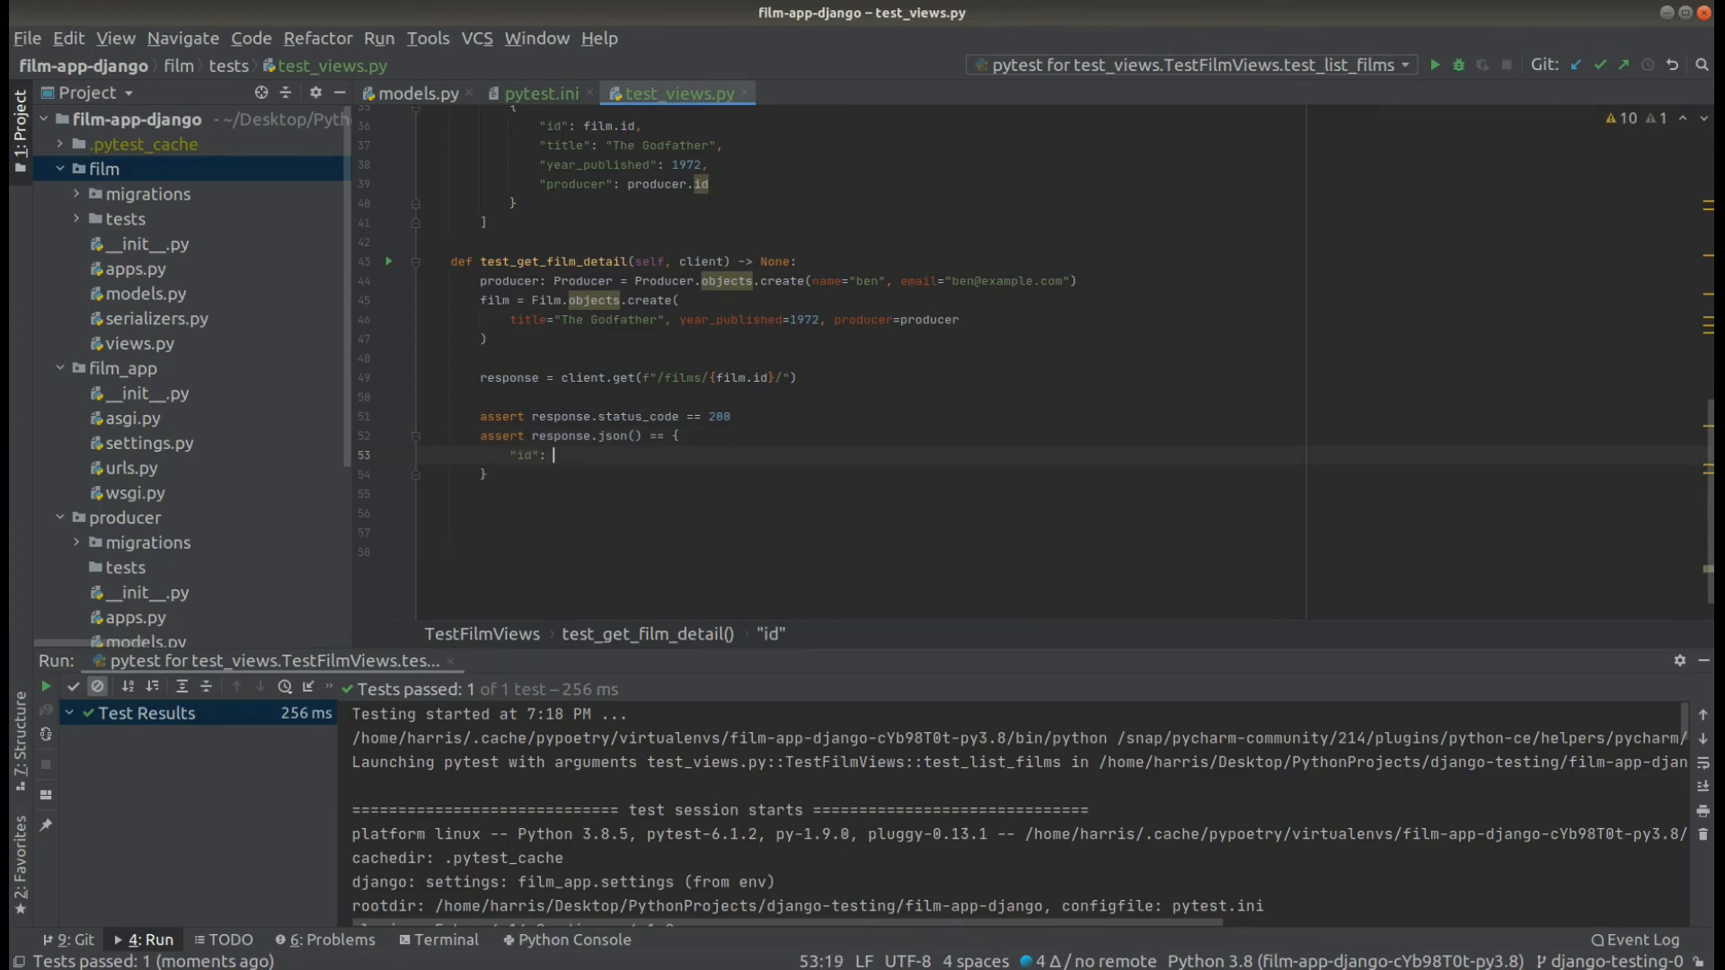
text(film.id,)
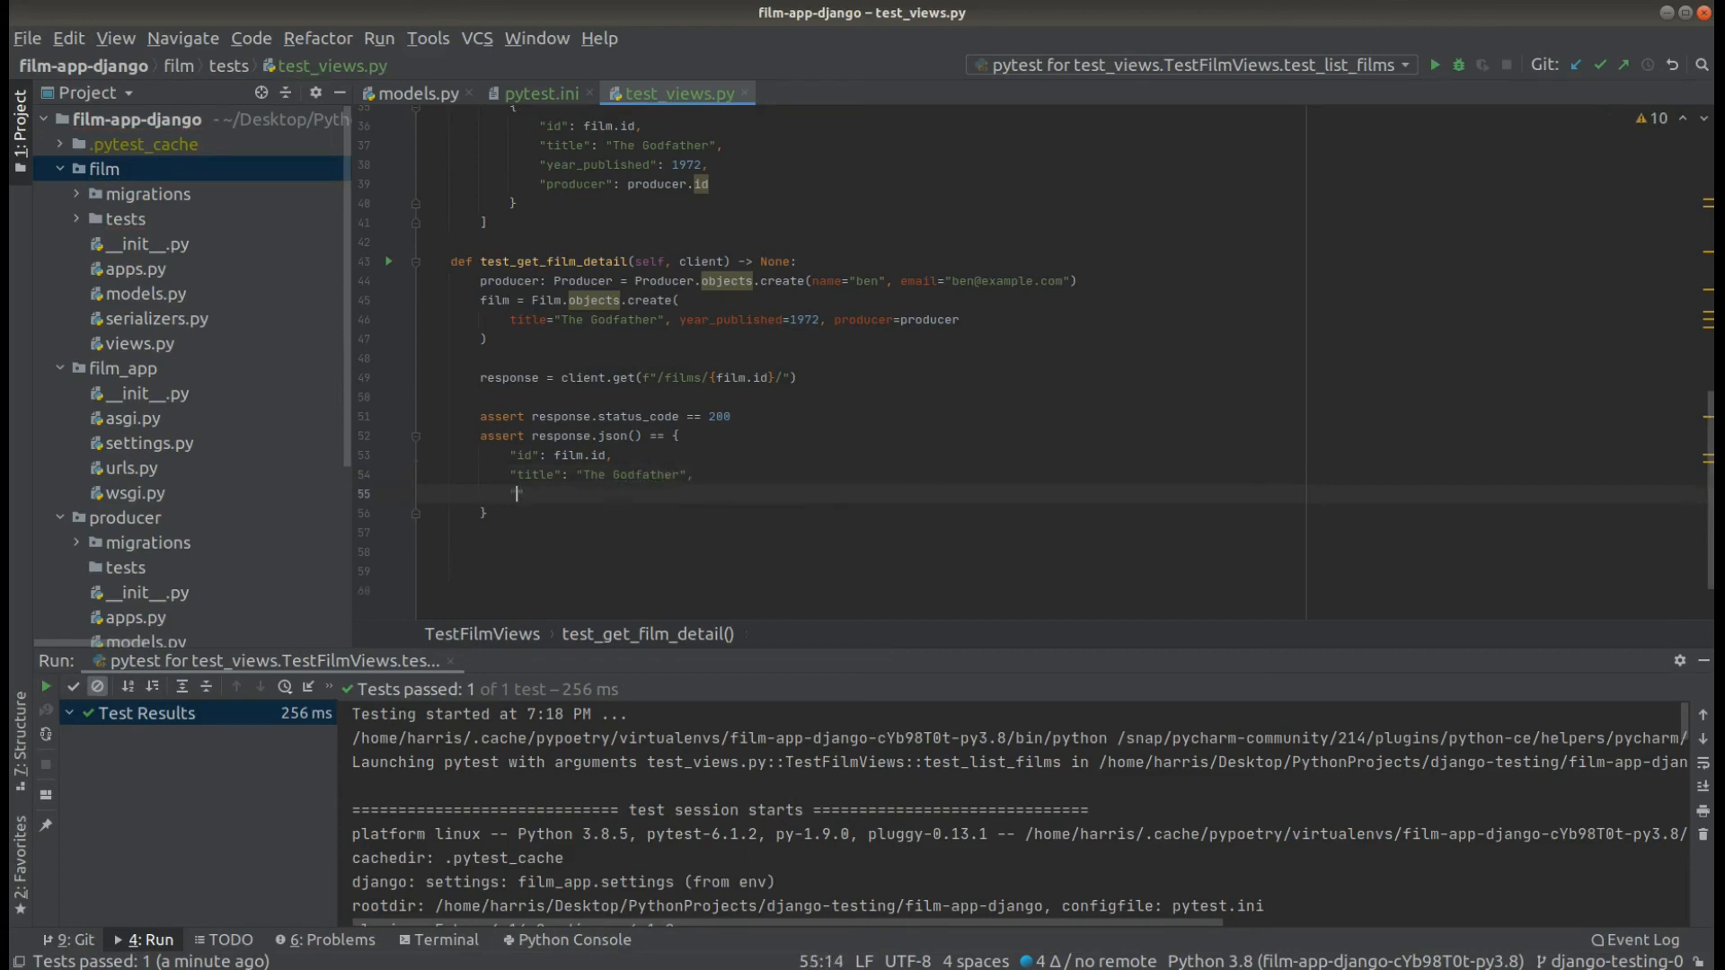
text("year_published")
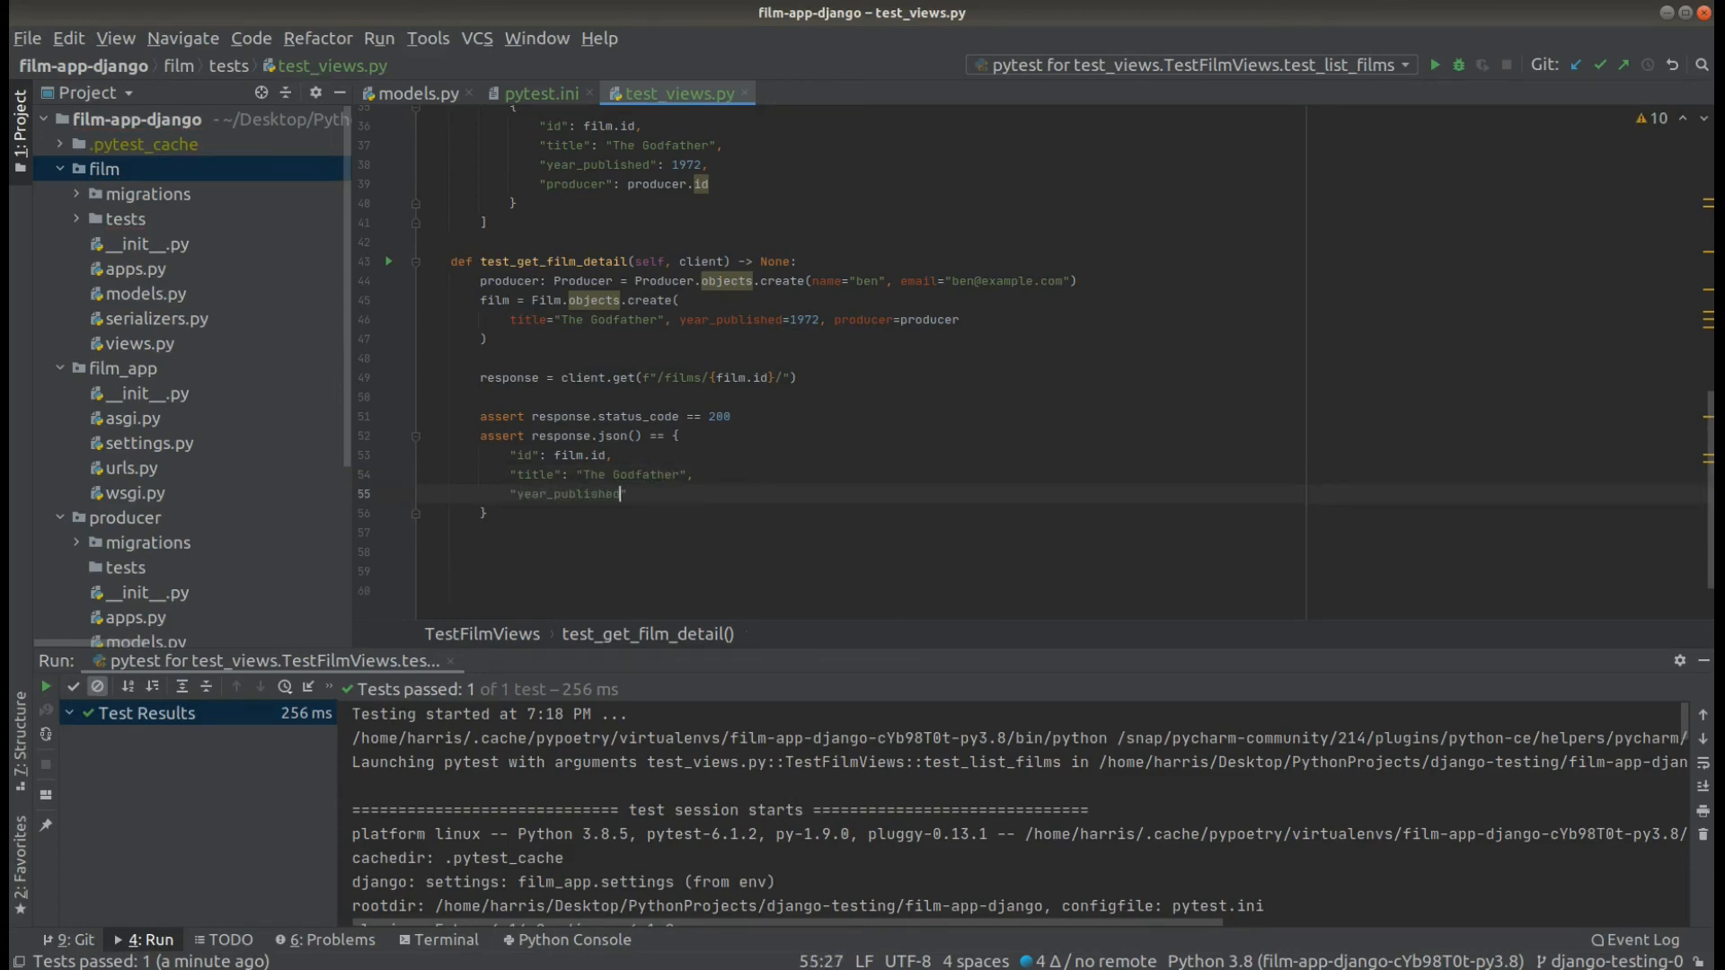
text(: 1972,)
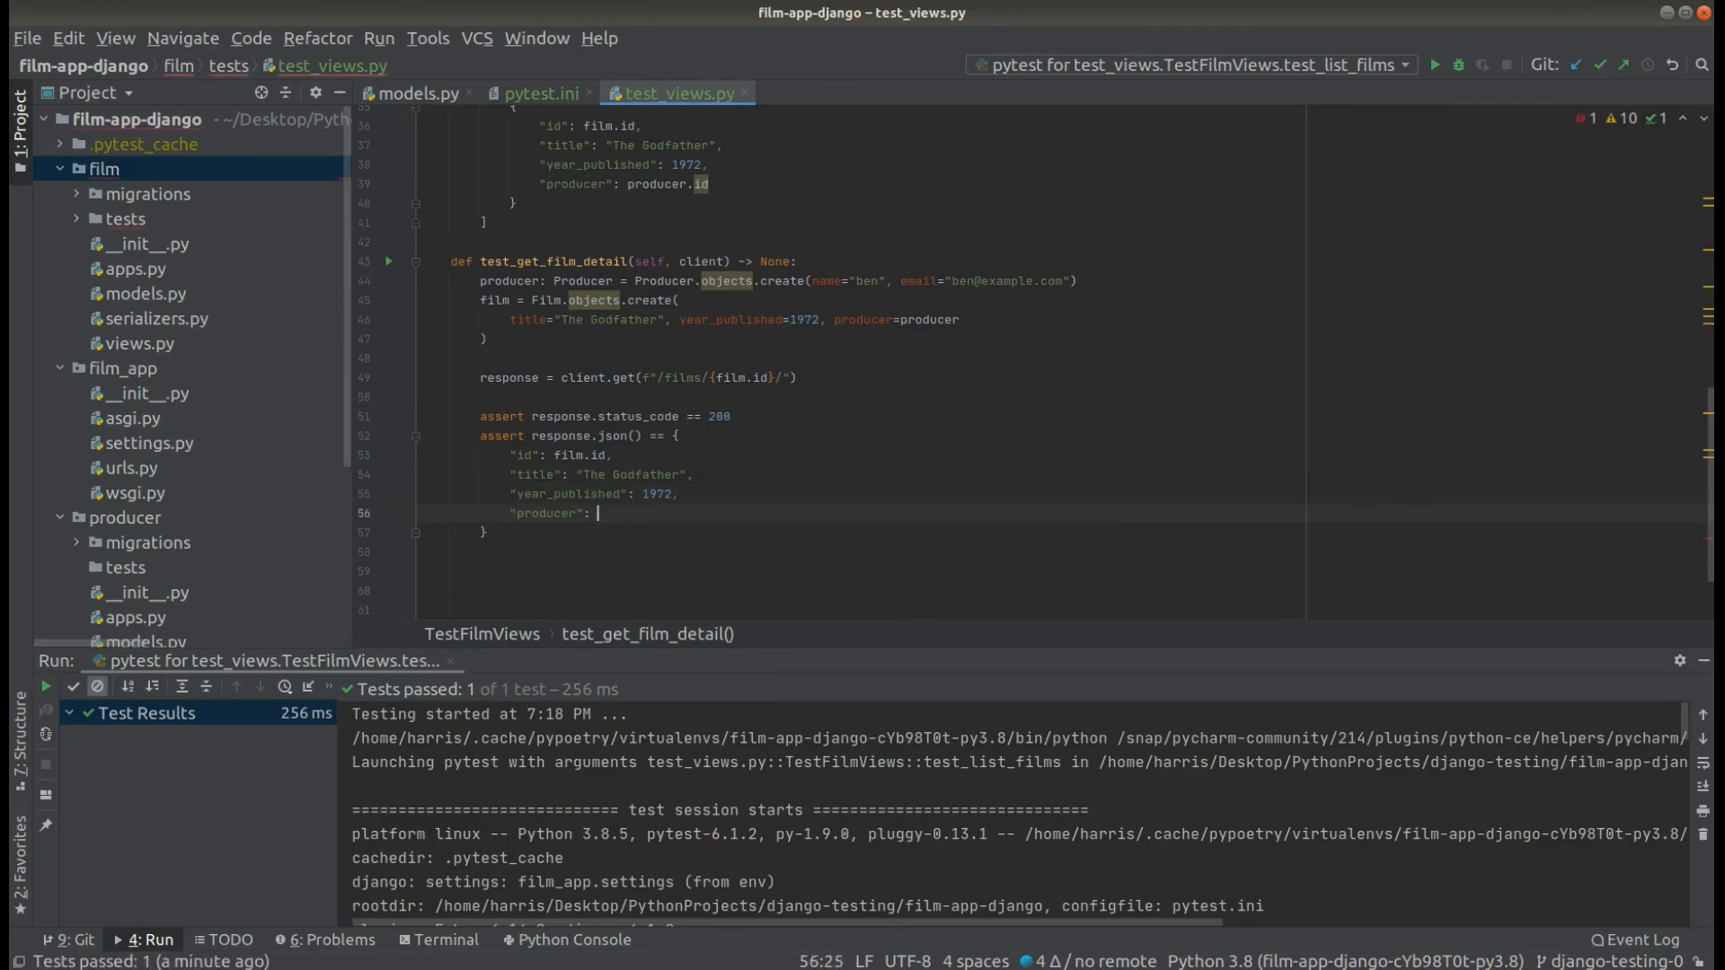
text({)
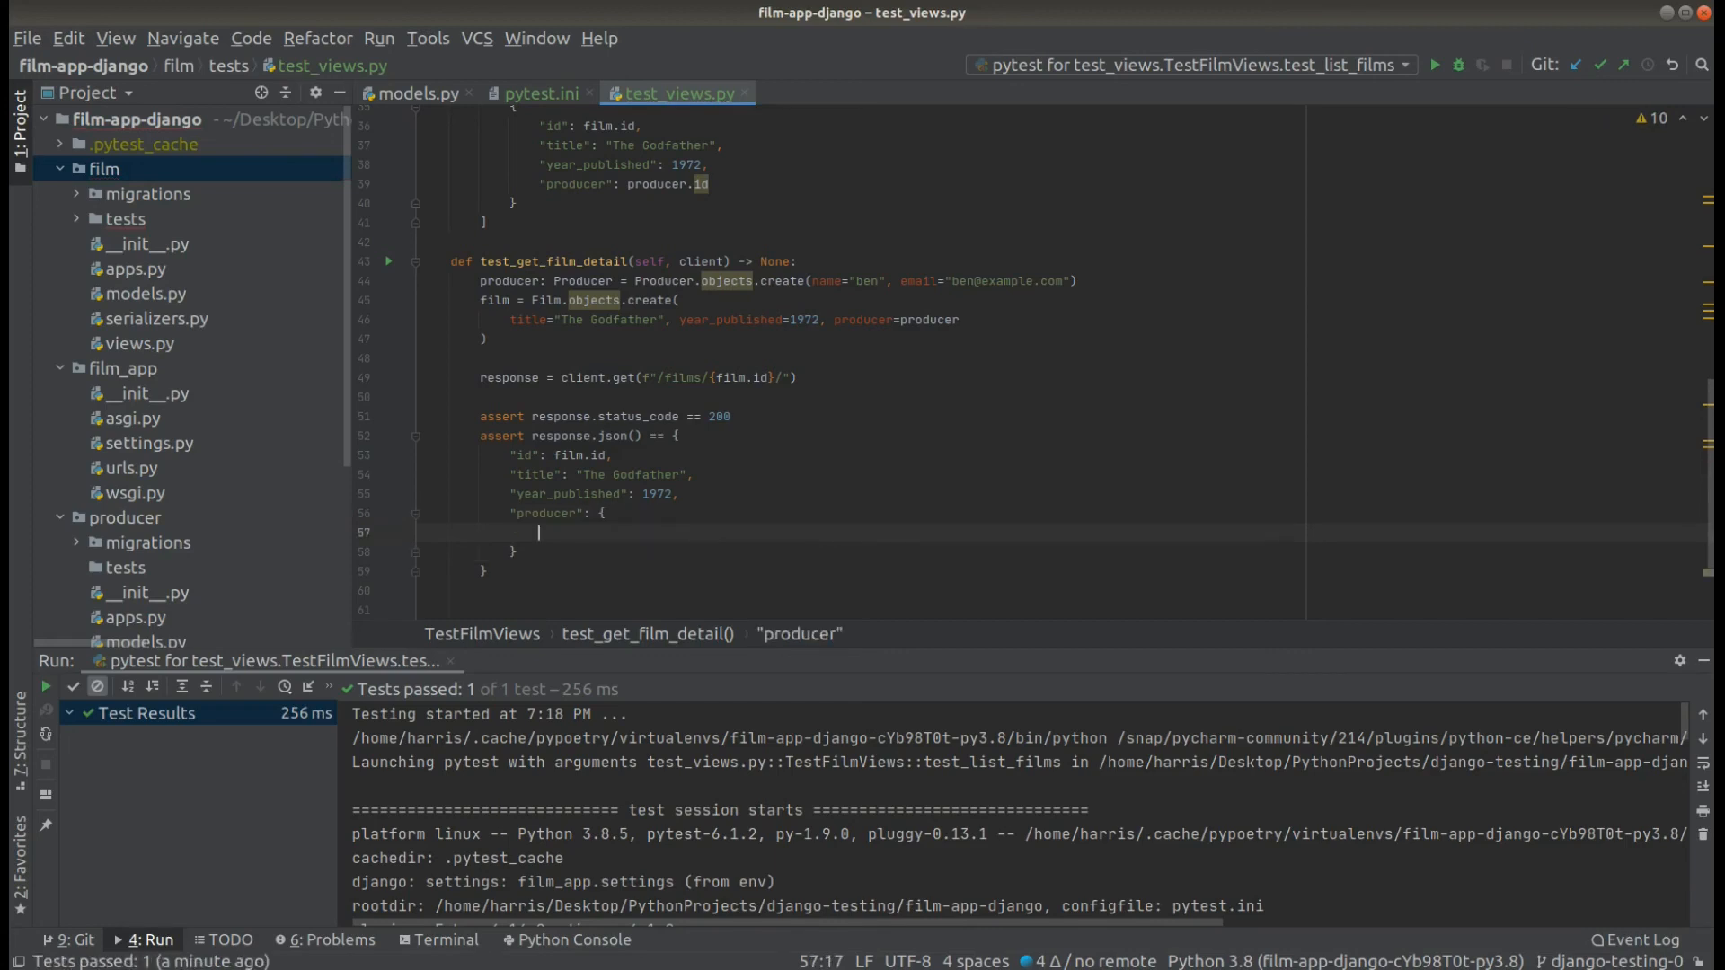
text("email":)
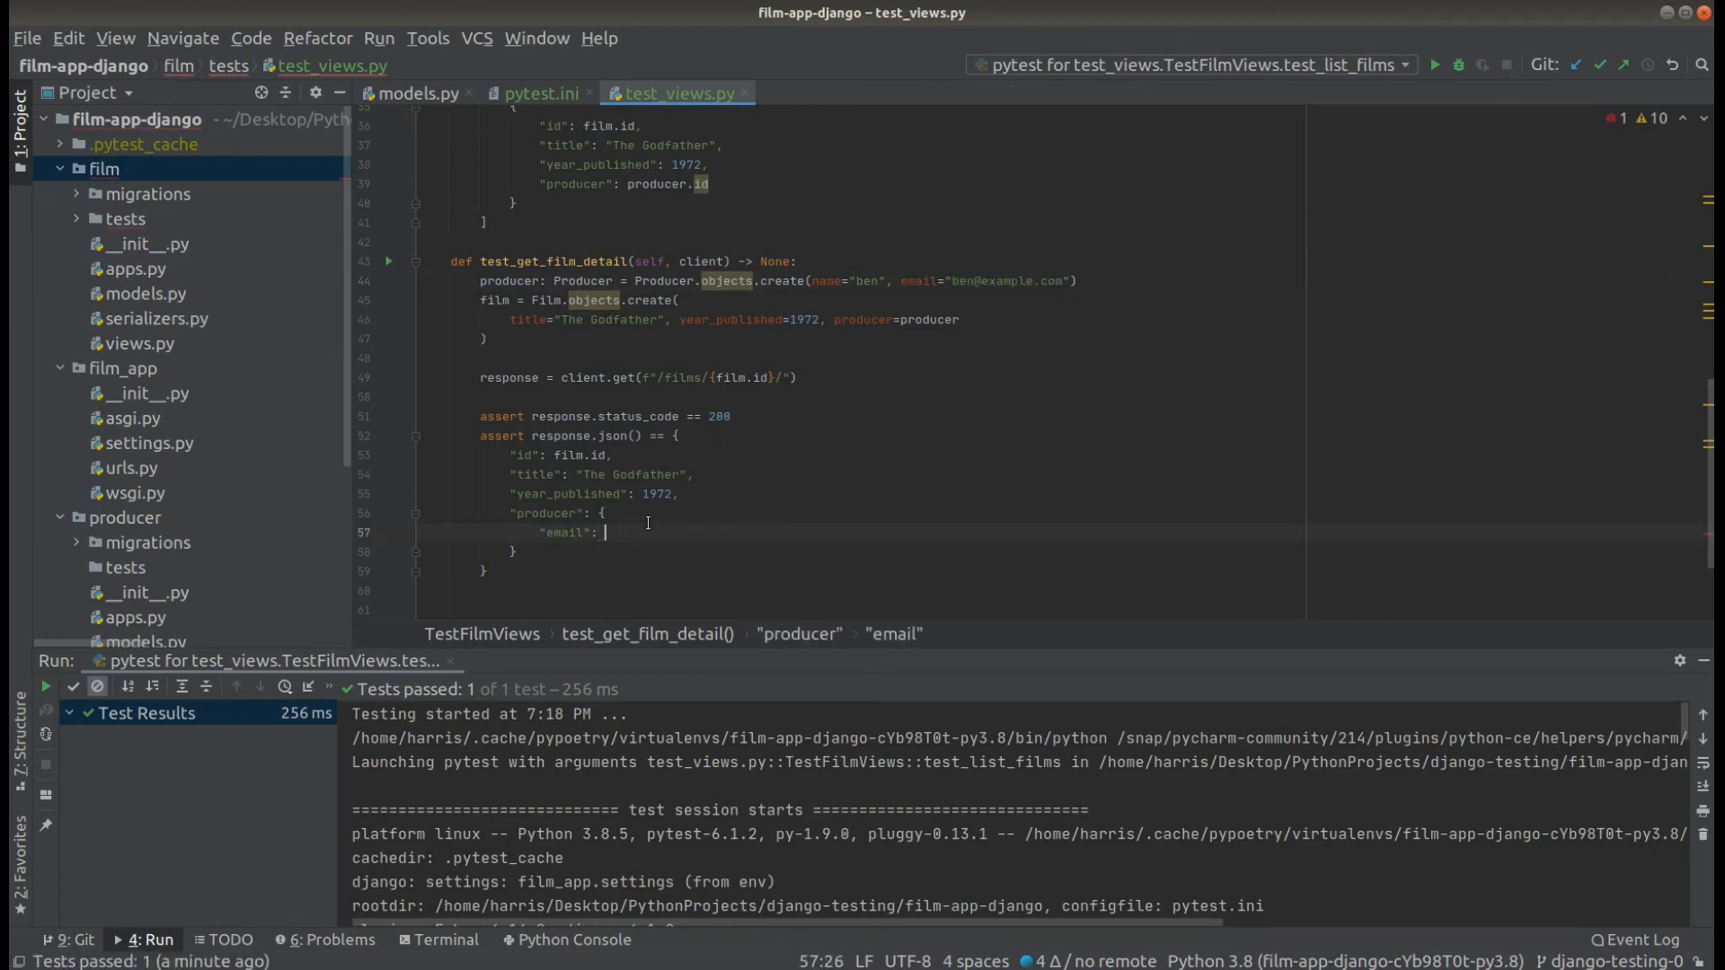
text("ben@example.com",)
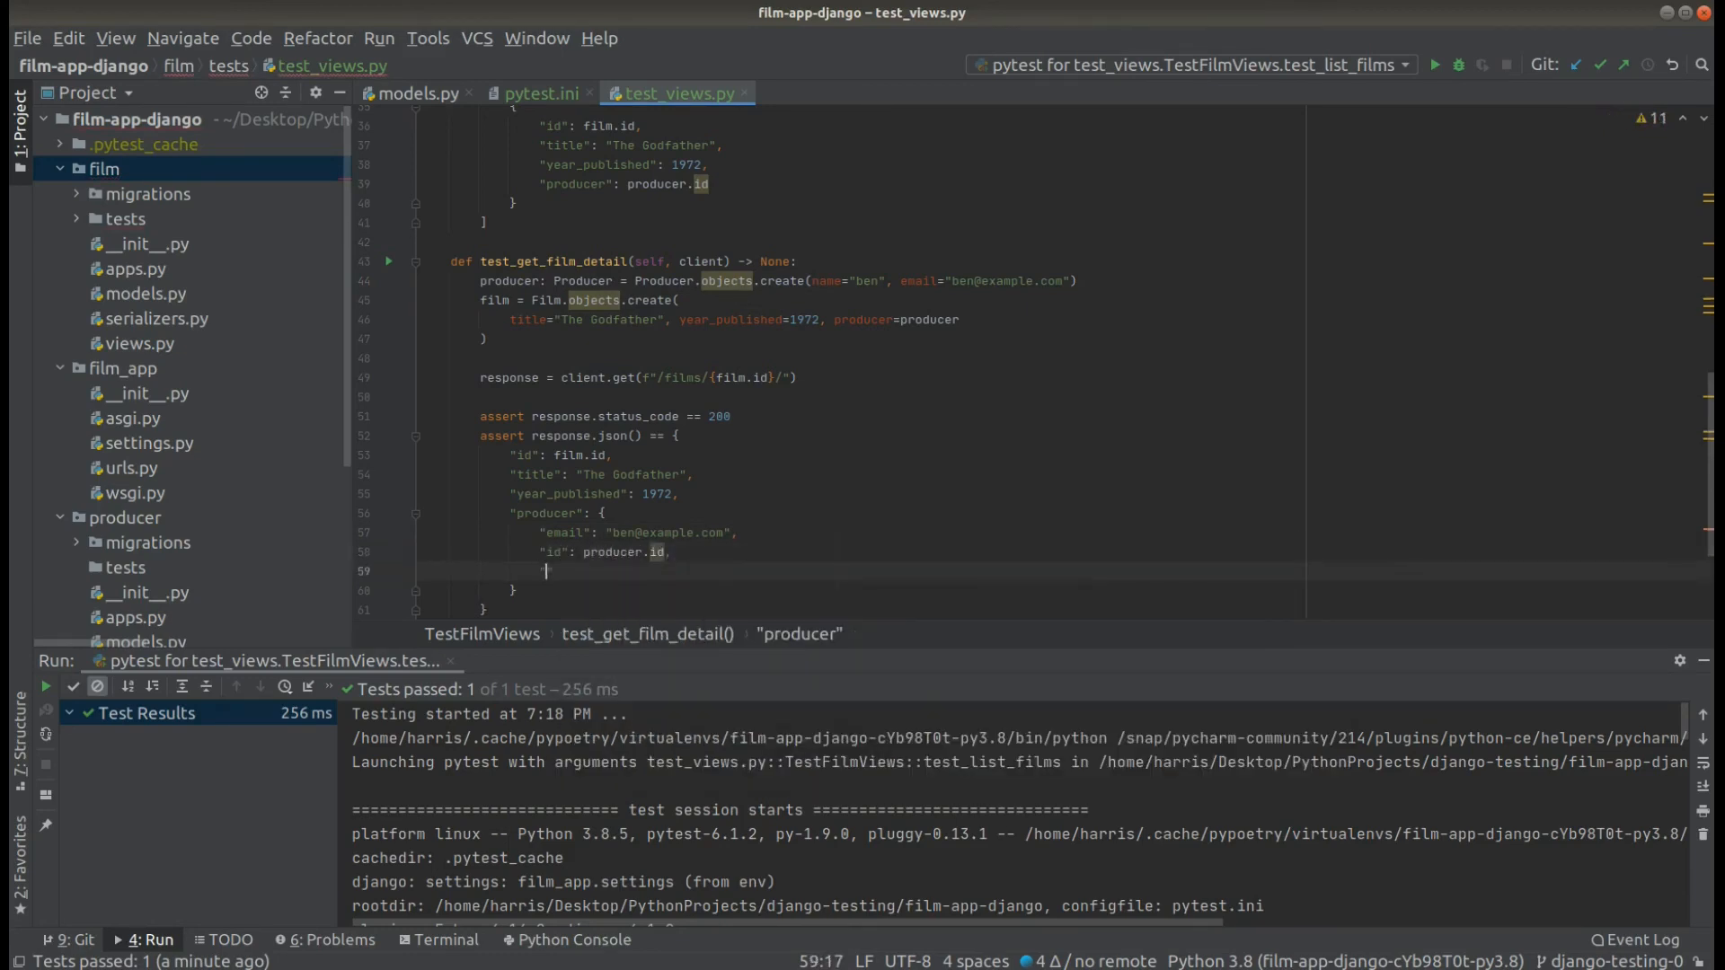
text("name":)
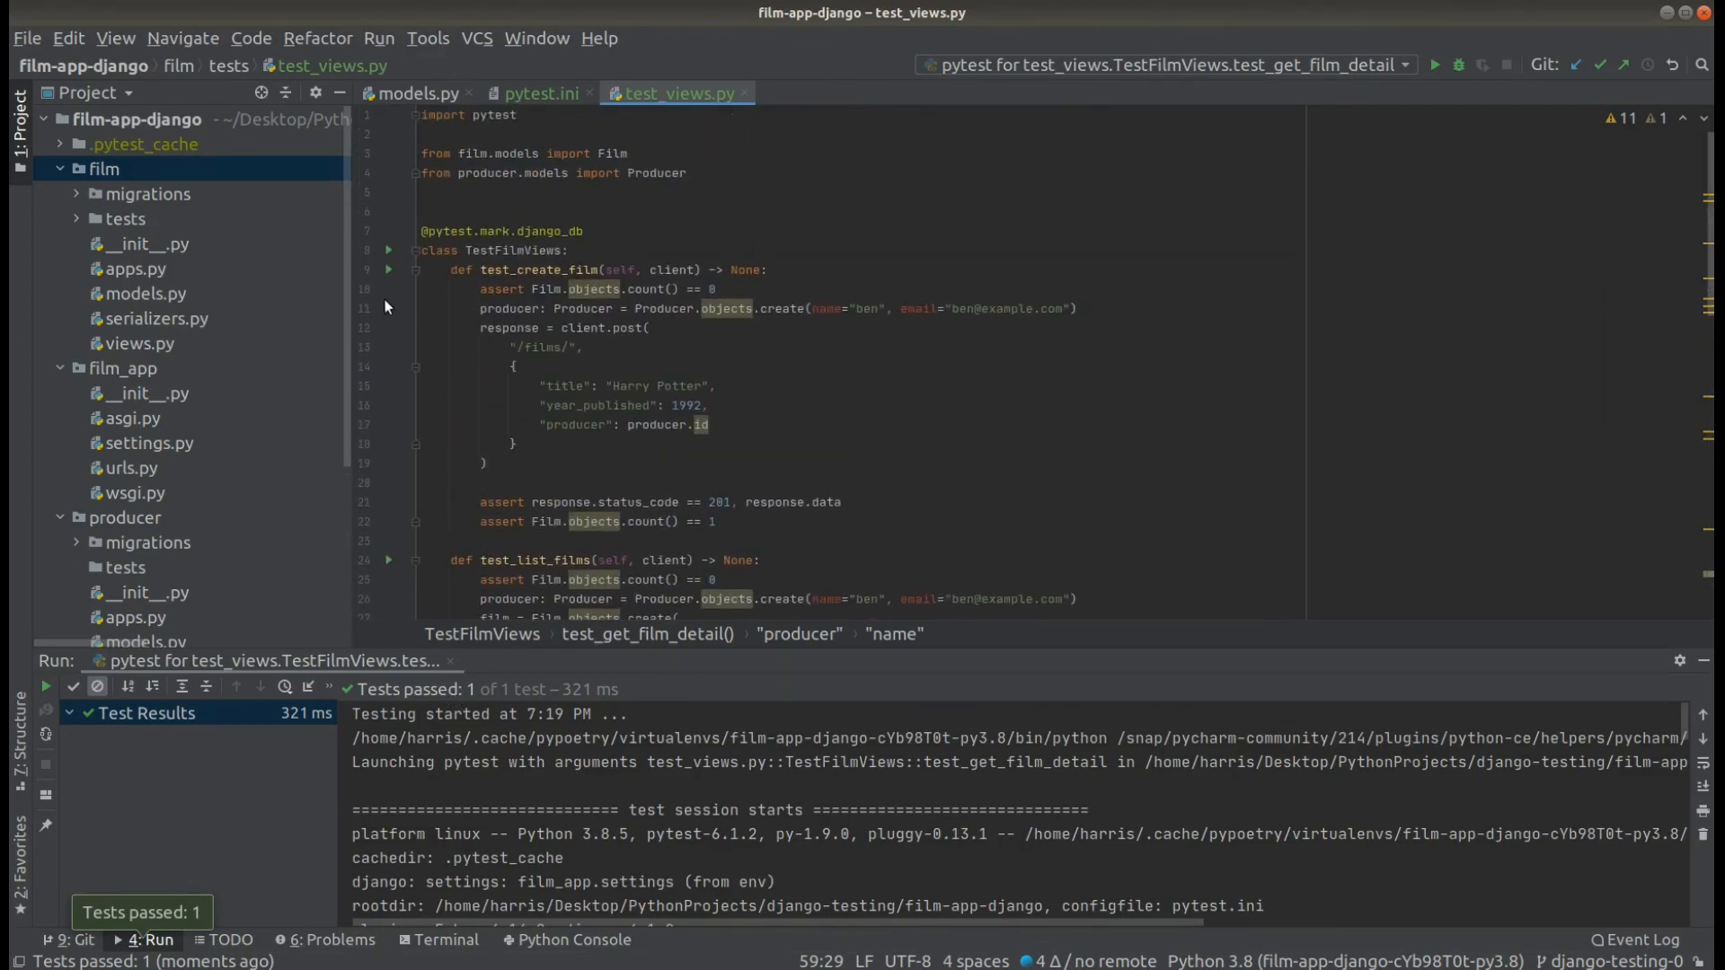
Run all TestFilmViews tests together and see 3 tests pass
click(1434, 64)
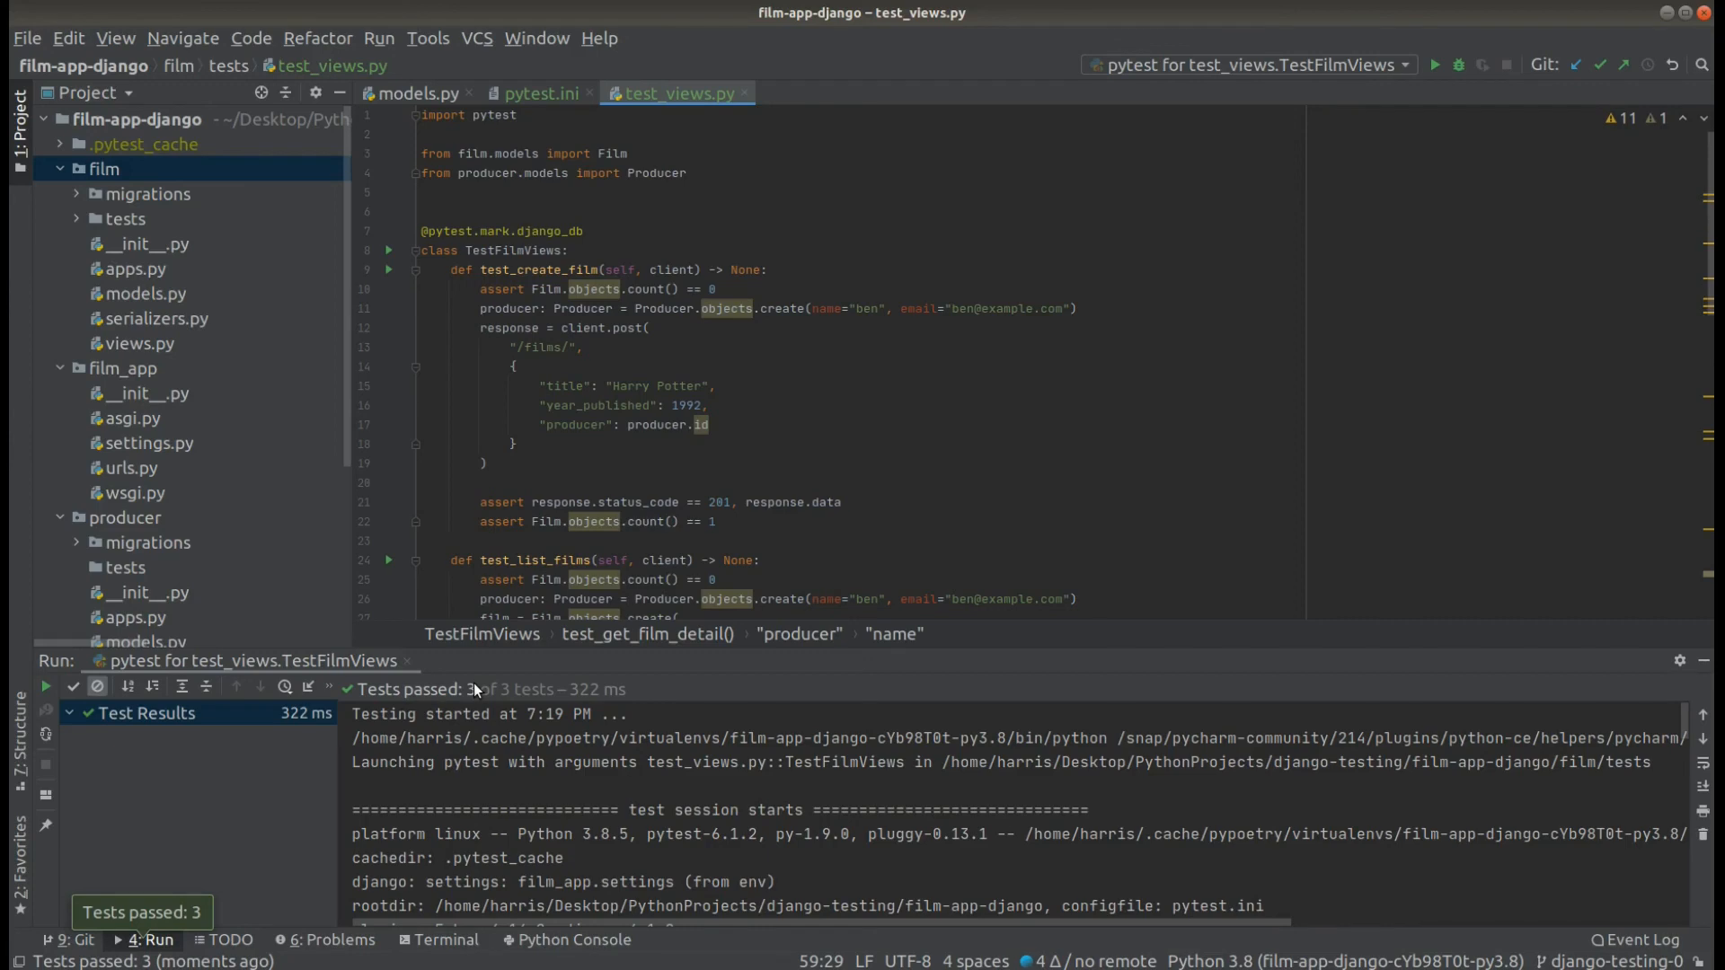
scroll(down, 3)
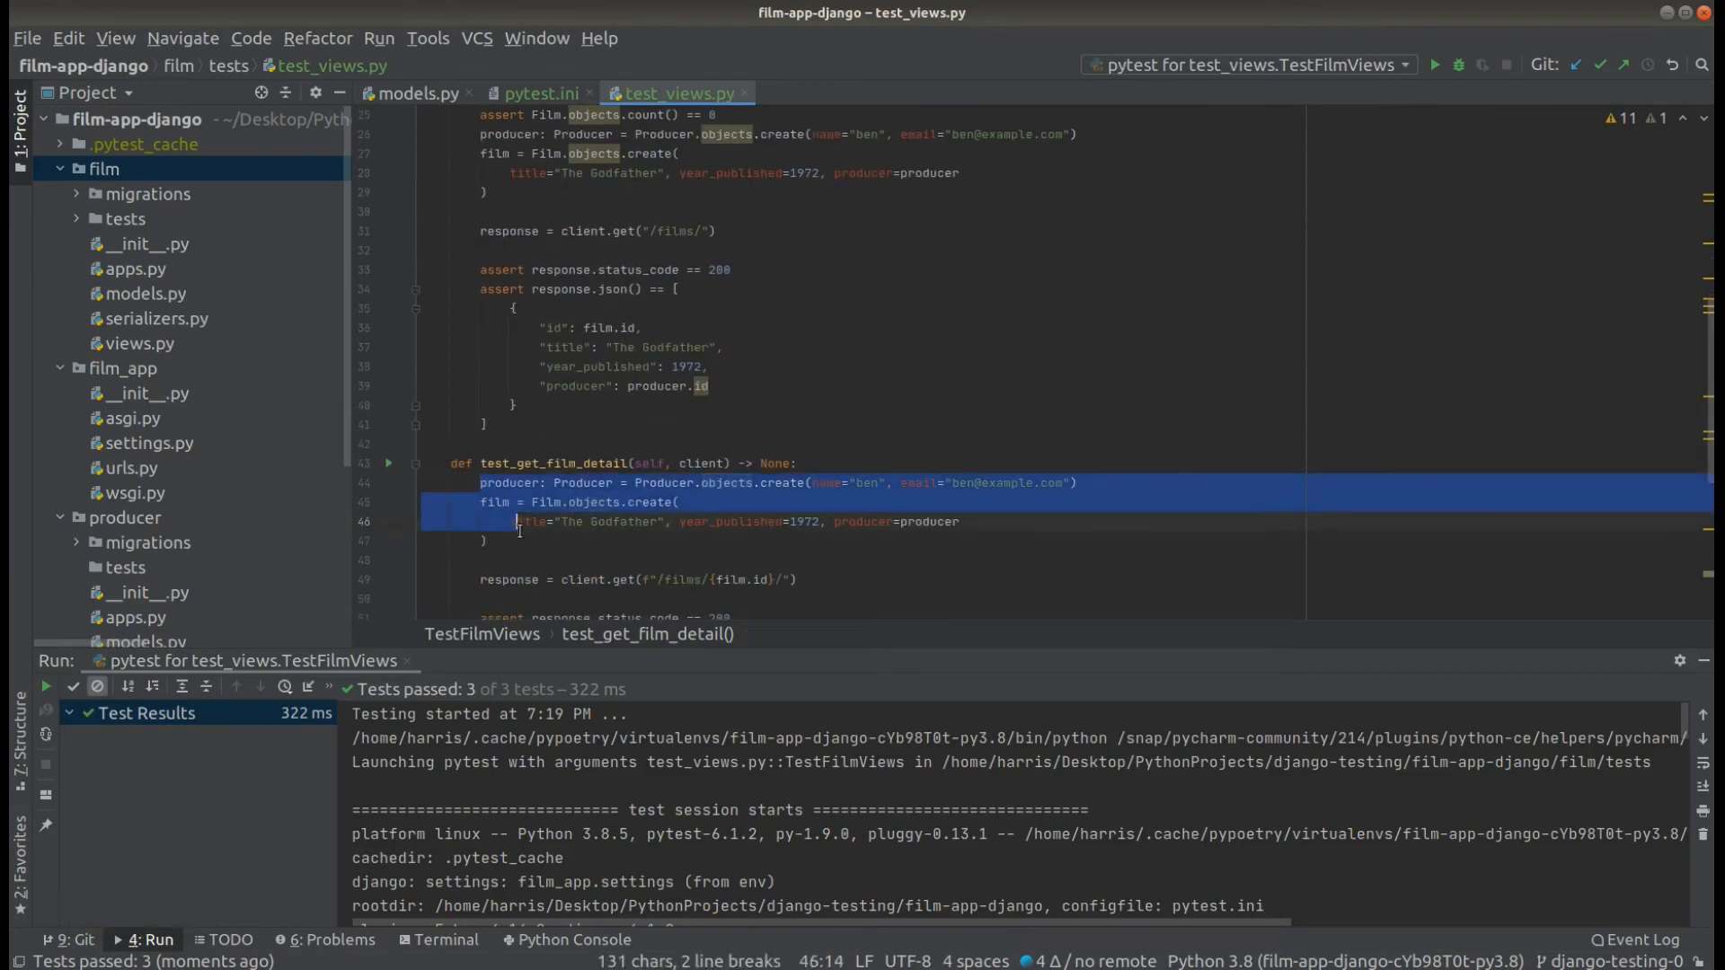
click(484, 539)
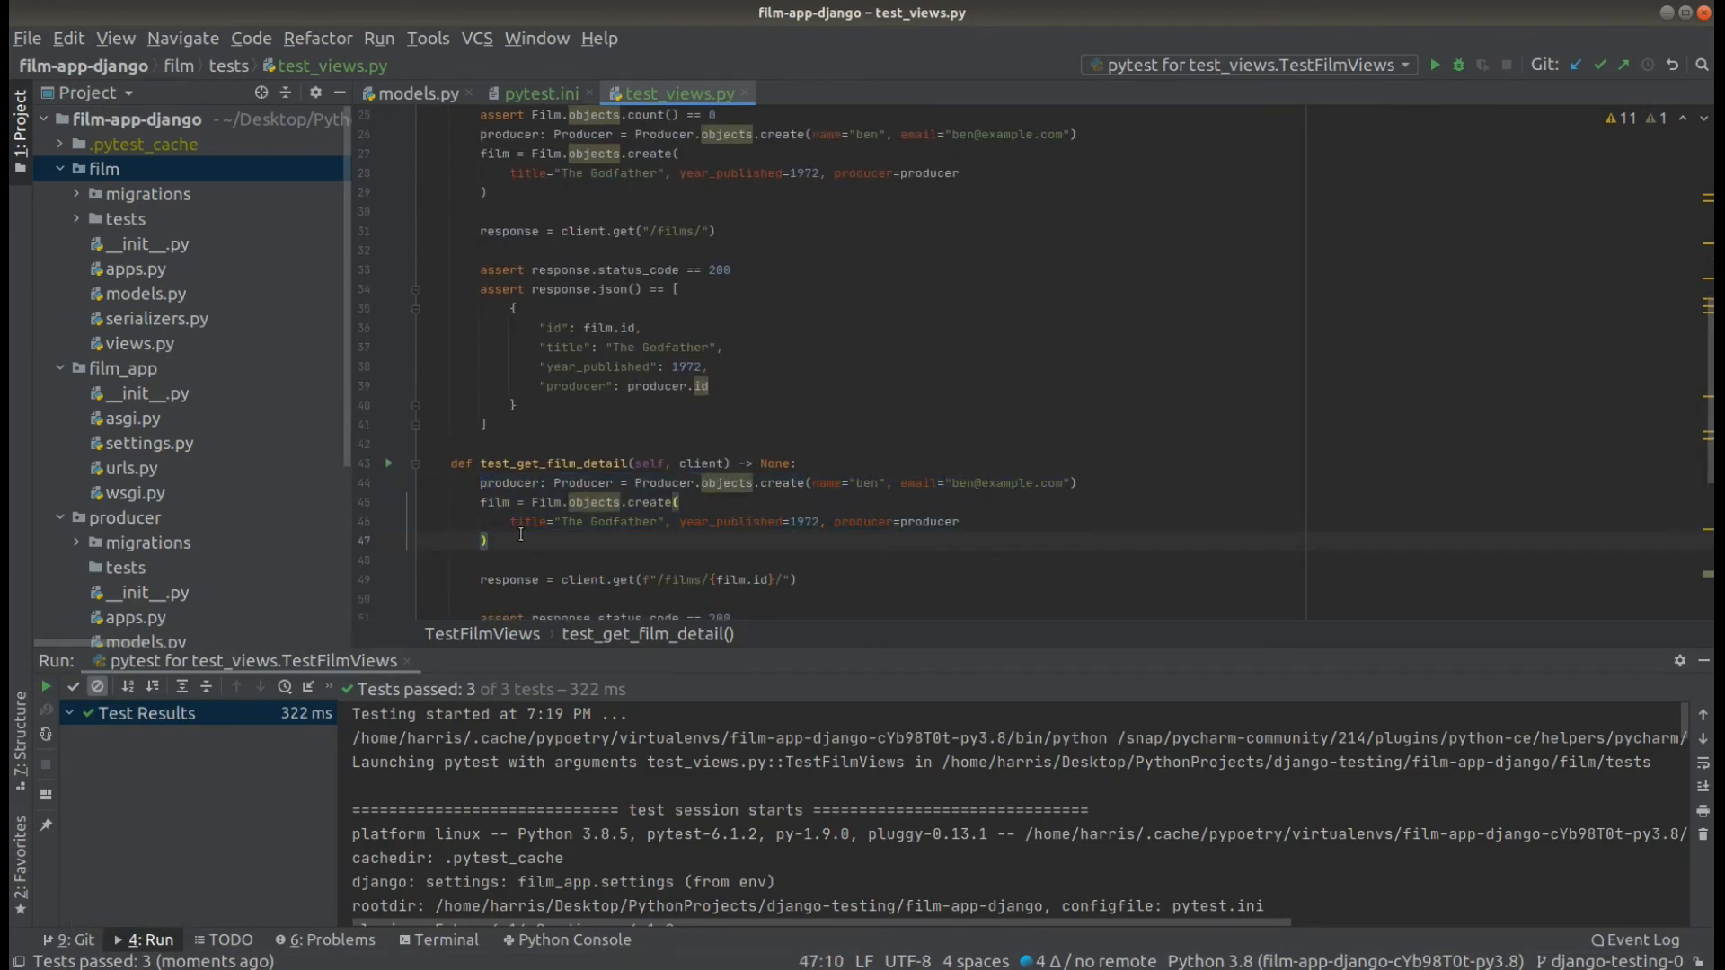